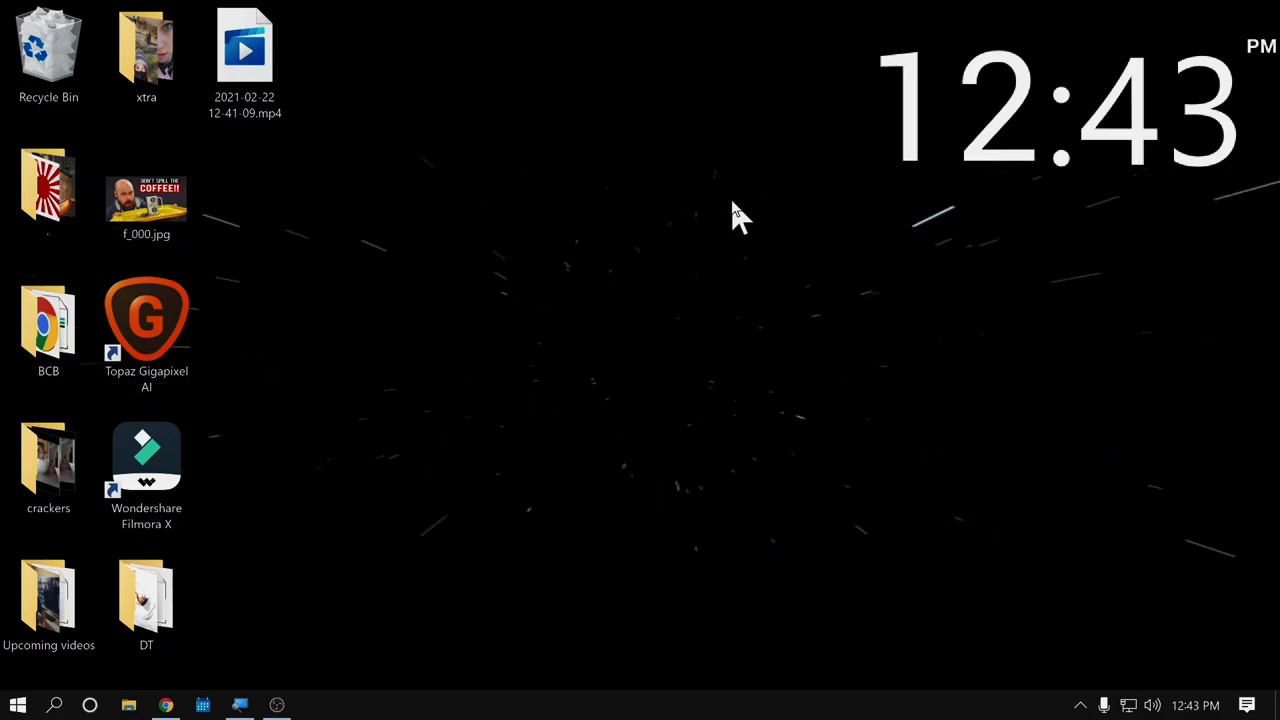
mouse_move(536, 424)
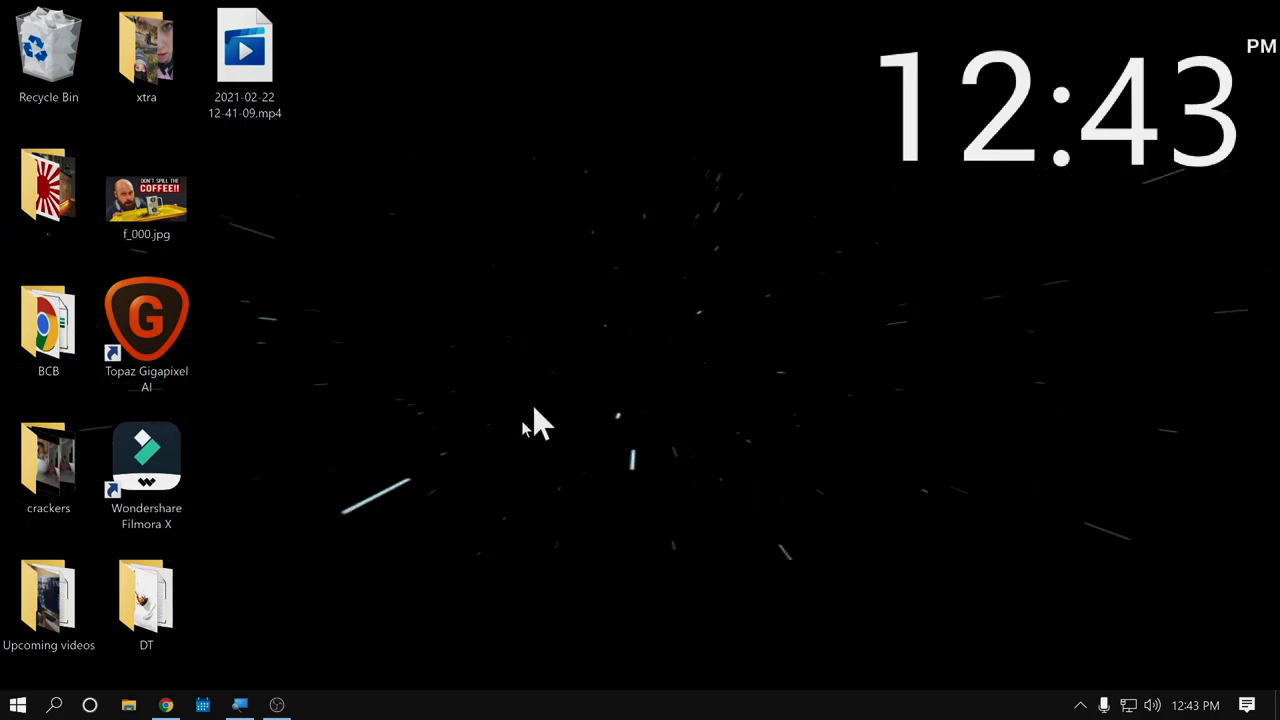
Step: Open Chrome's three-dot main menu and scroll to its lower entries including Settings
click(166, 704)
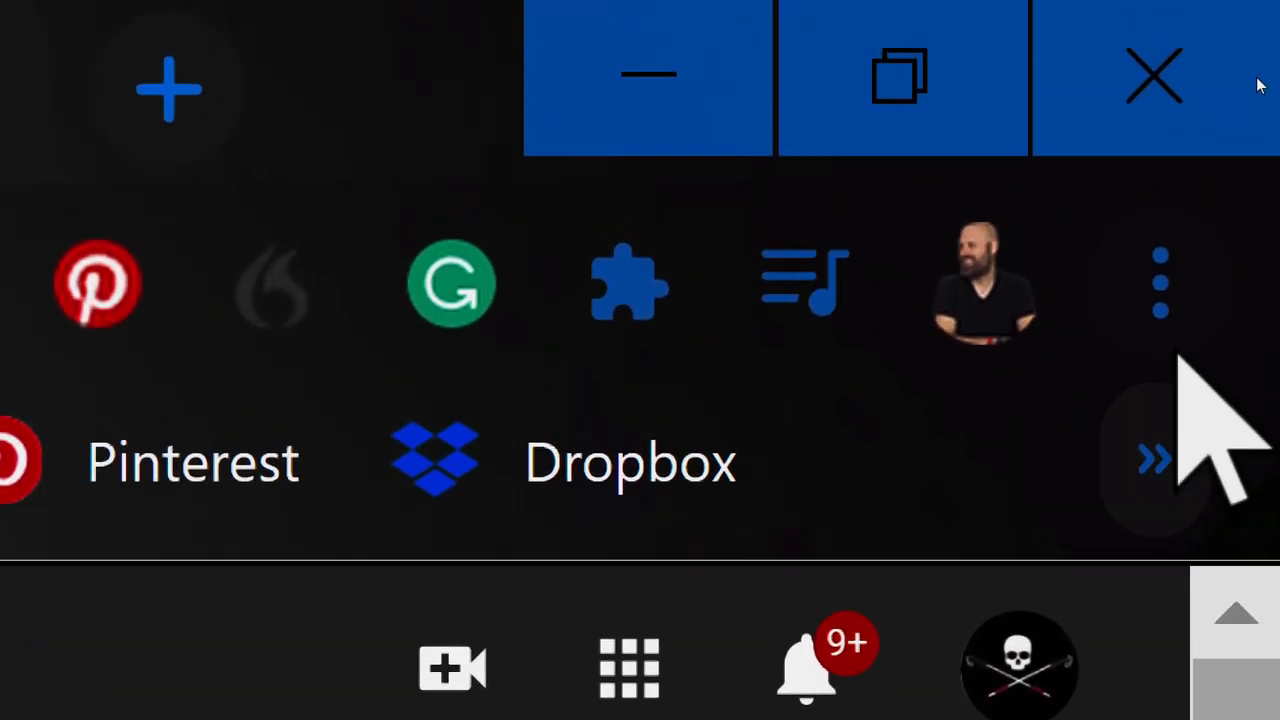
mouse_move(1160, 284)
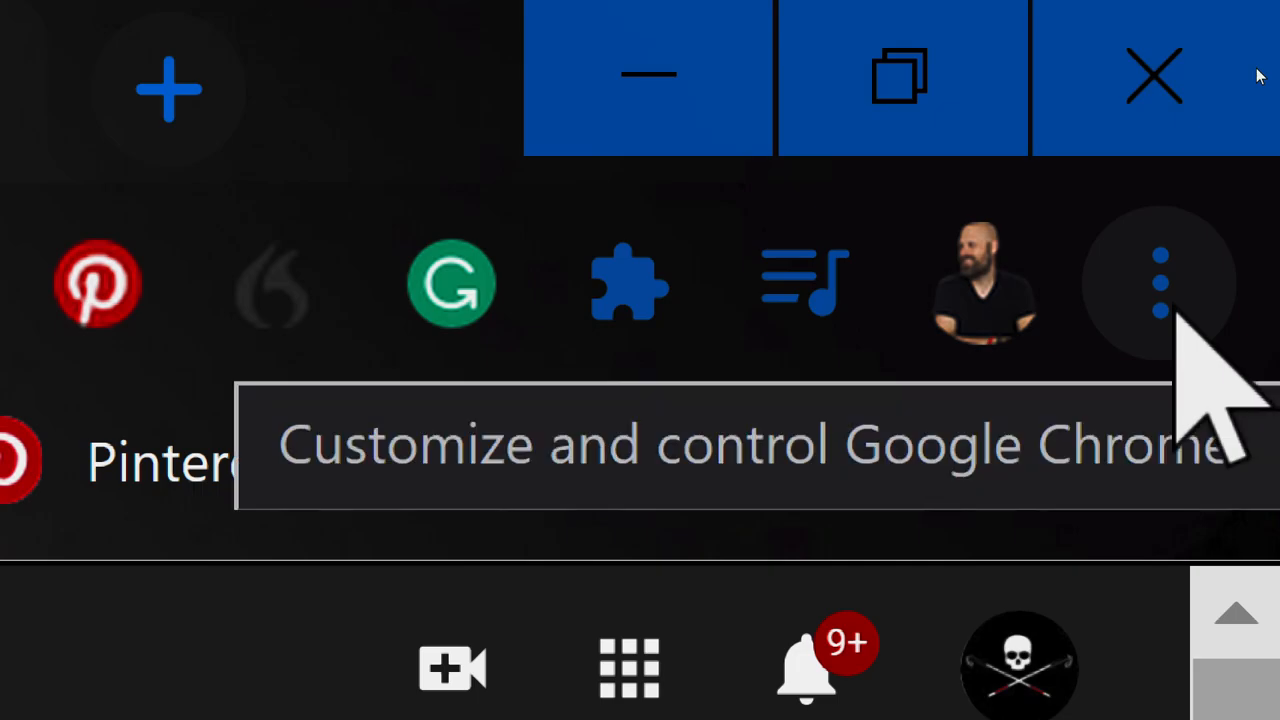
click(1160, 280)
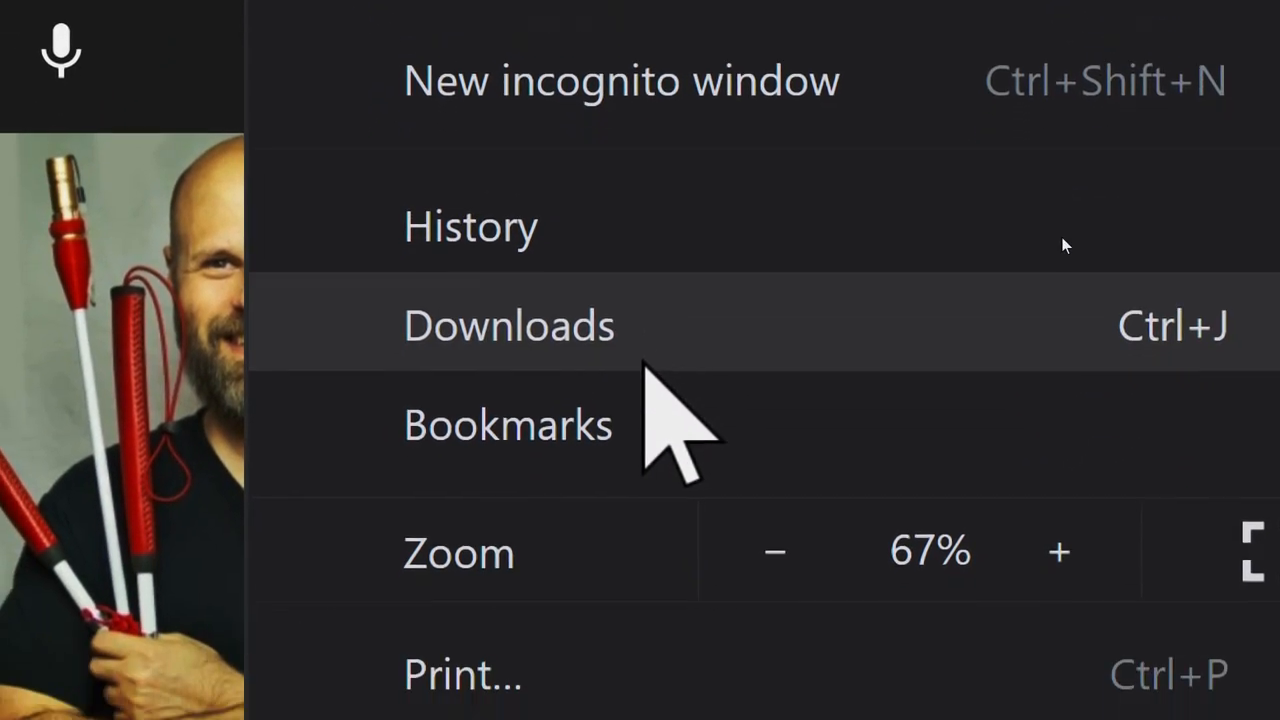
scroll(down, 3)
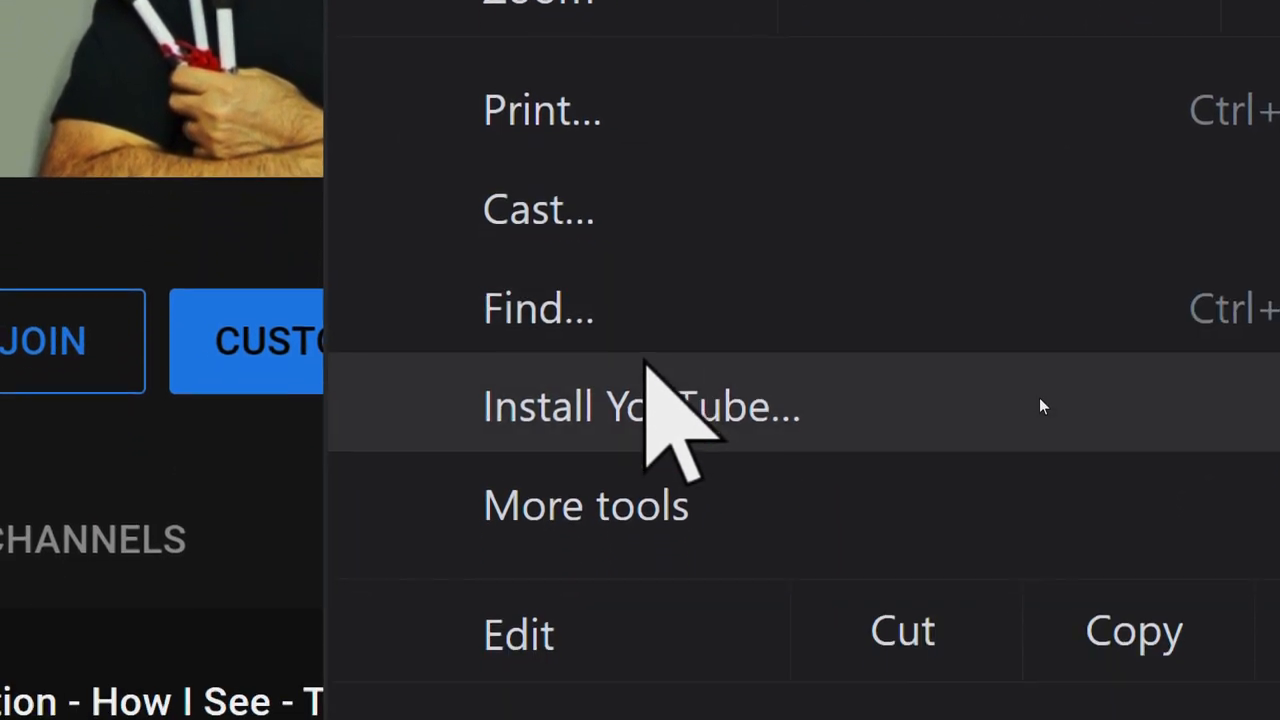
scroll(down, 3)
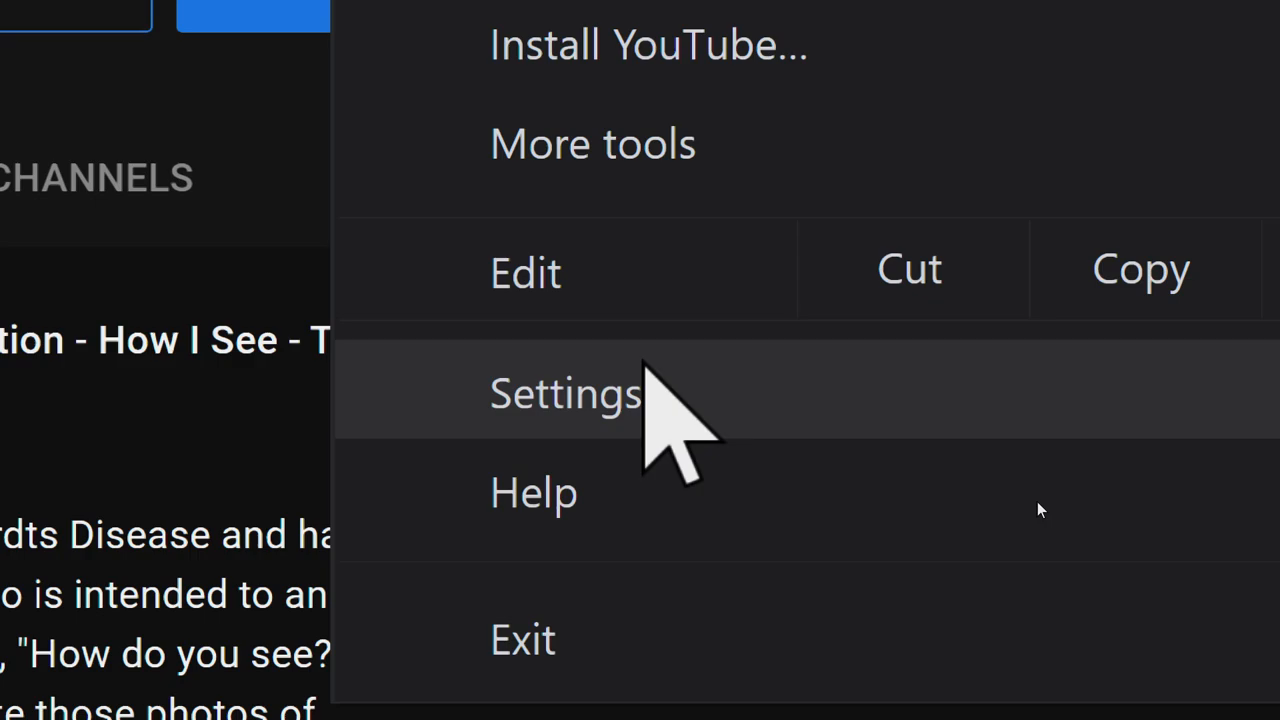
Step: Open Chrome Settings on the Appearance section from the main menu
click(564, 392)
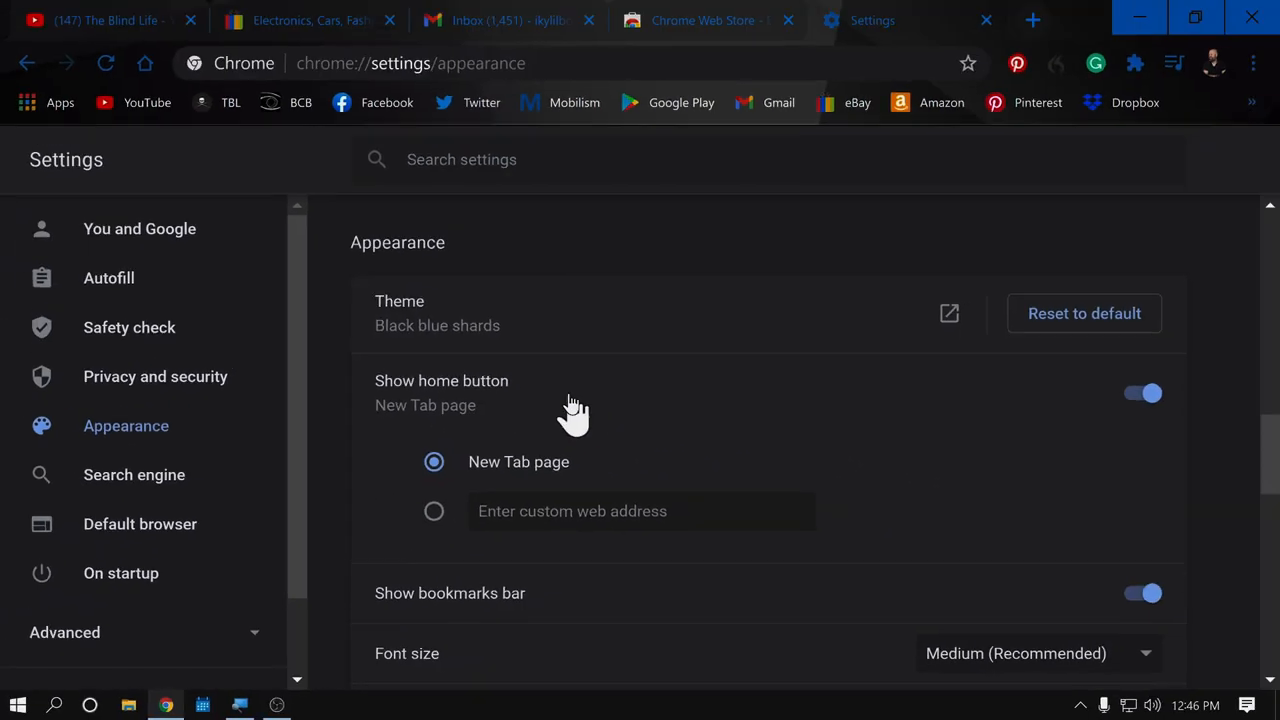
mouse_move(782, 414)
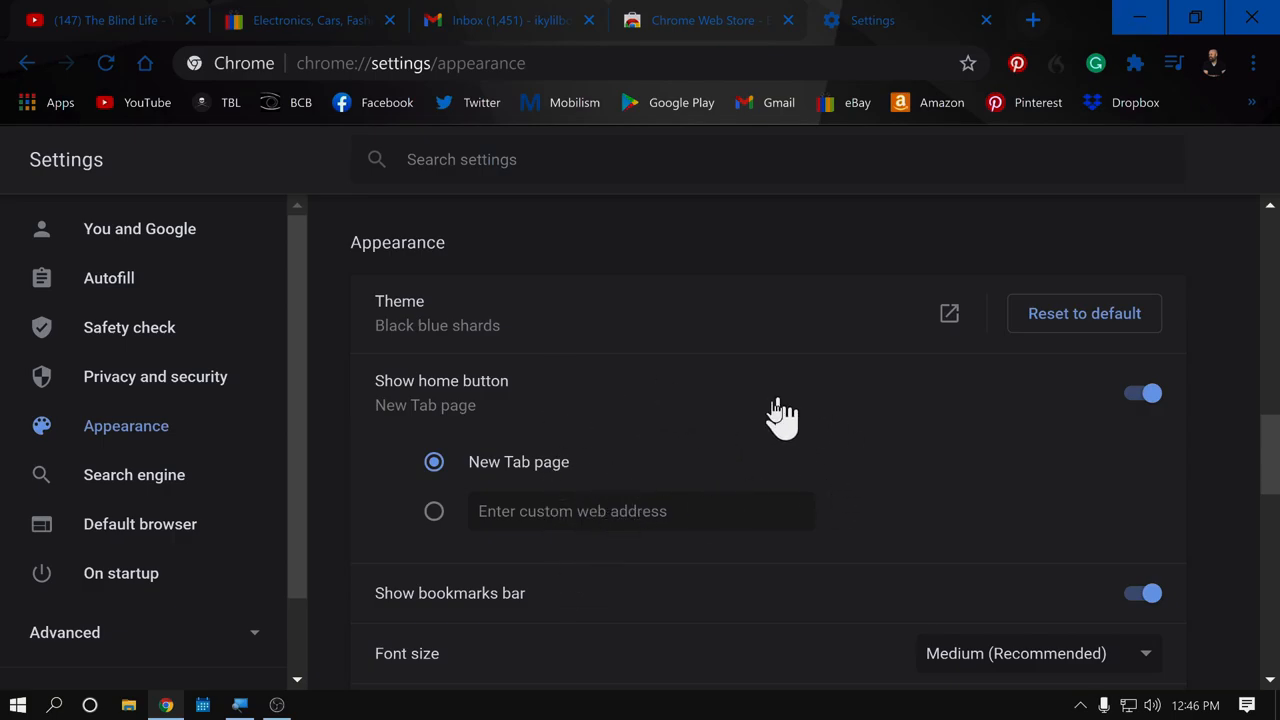
mouse_move(788, 464)
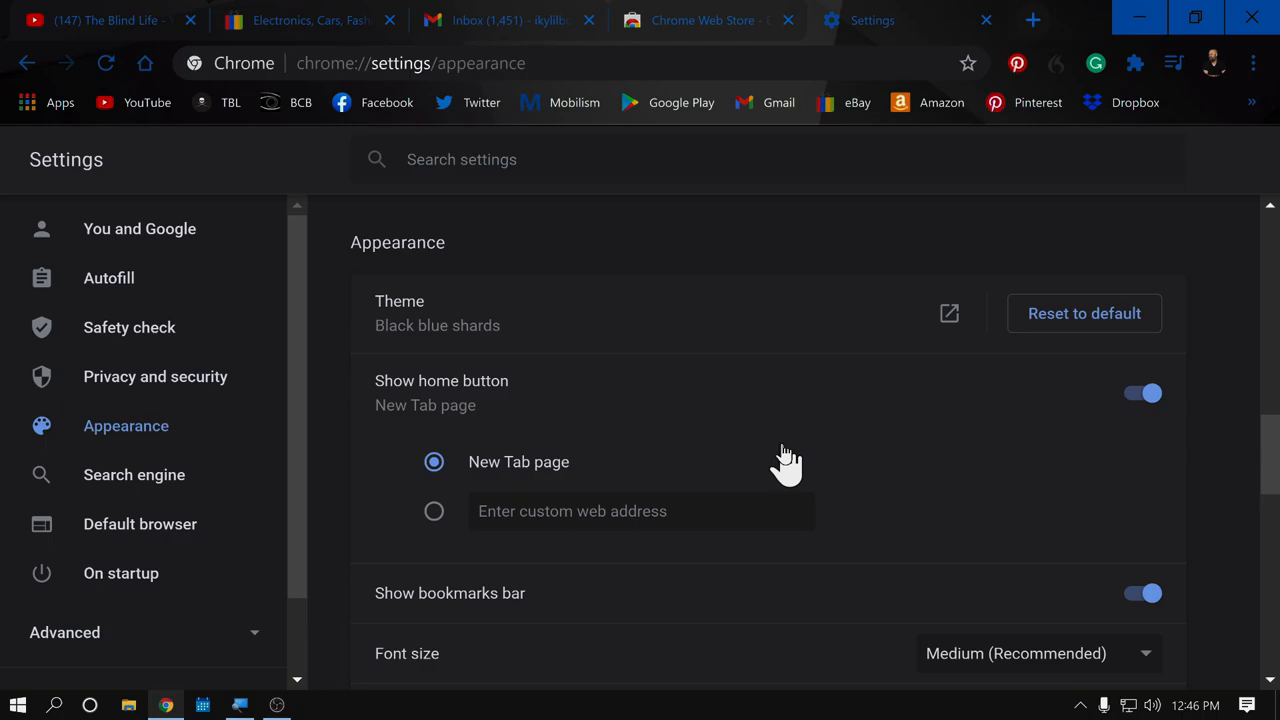
mouse_move(604, 384)
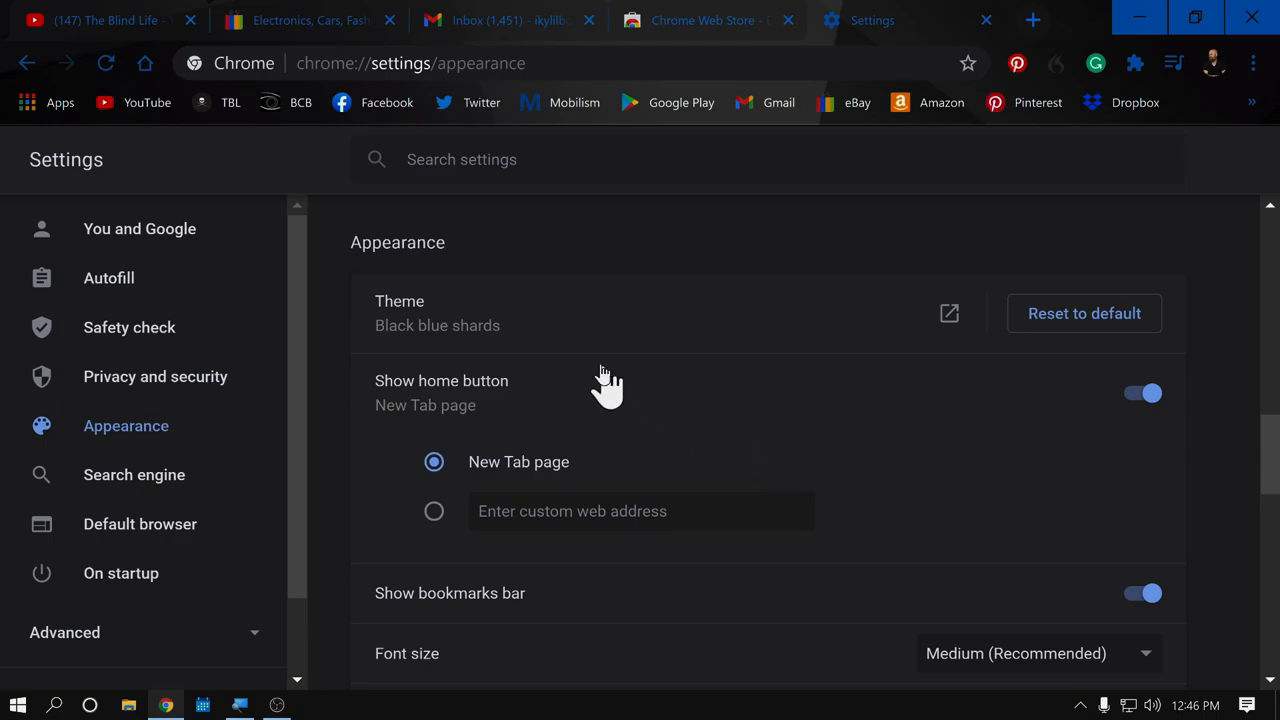
mouse_move(584, 330)
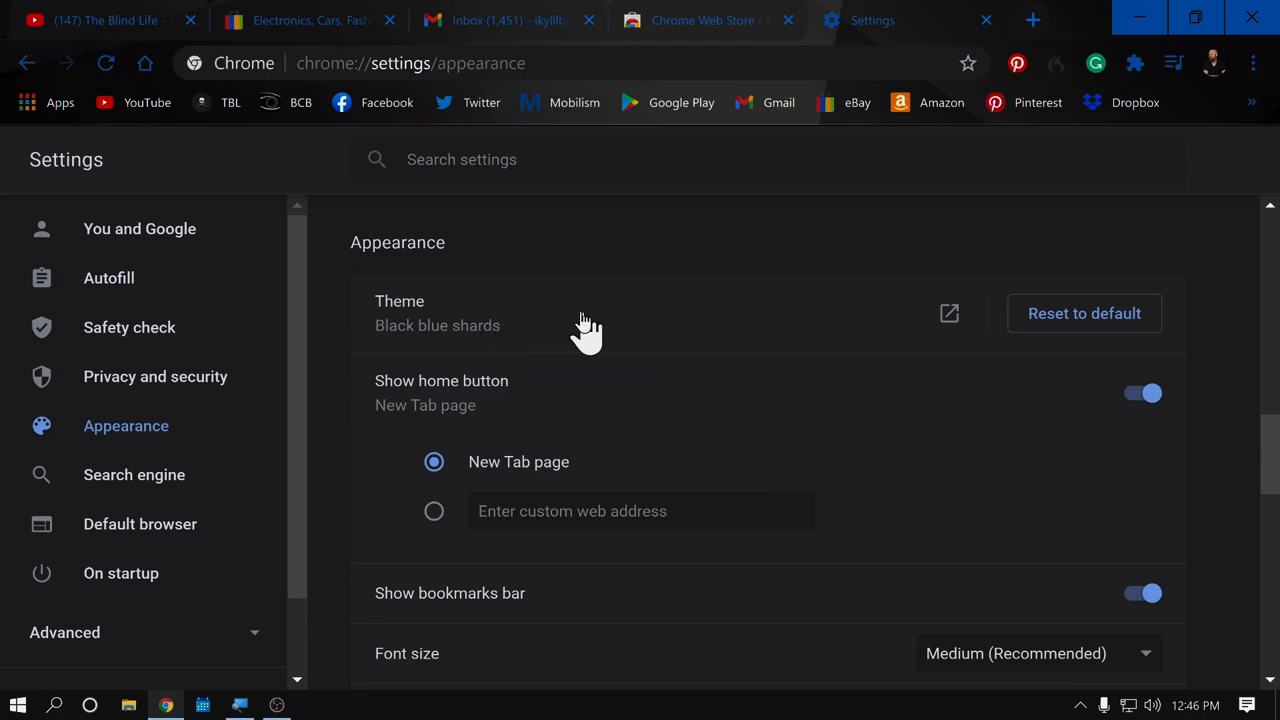
mouse_move(658, 332)
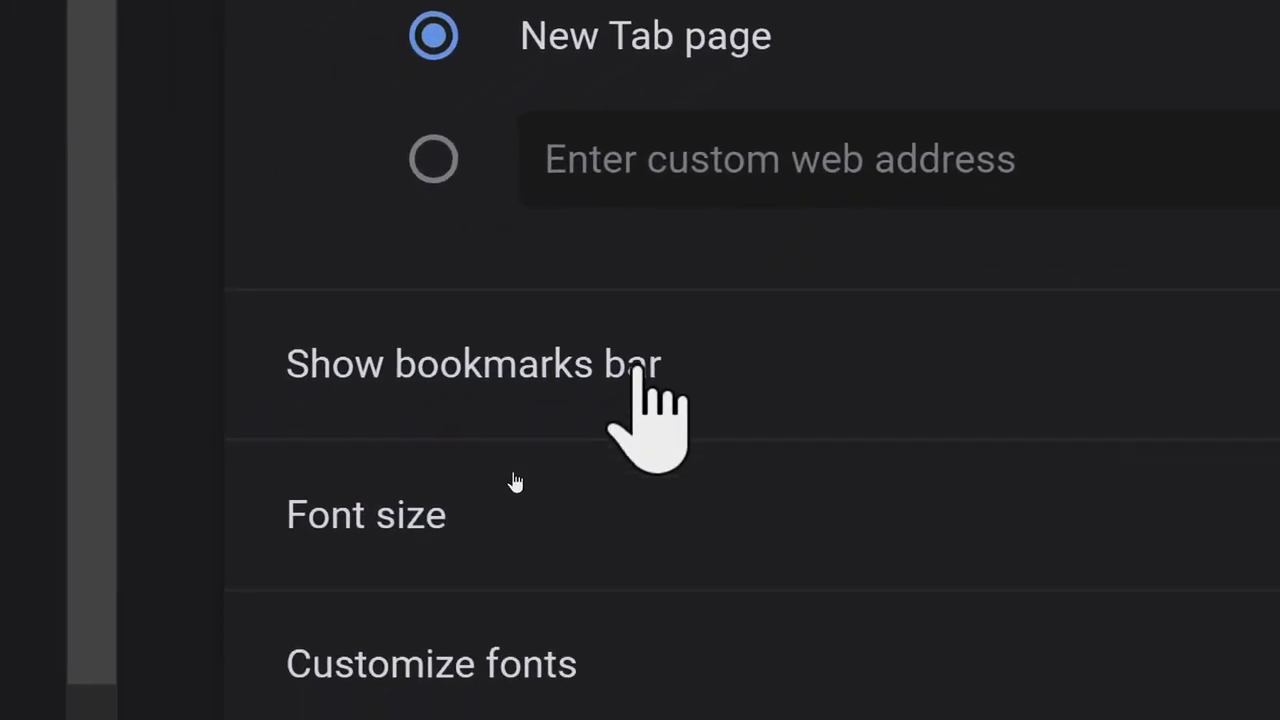
Step: Try the Very small font size, then reopen the Font size choices to pick Very large
scroll(down, 3)
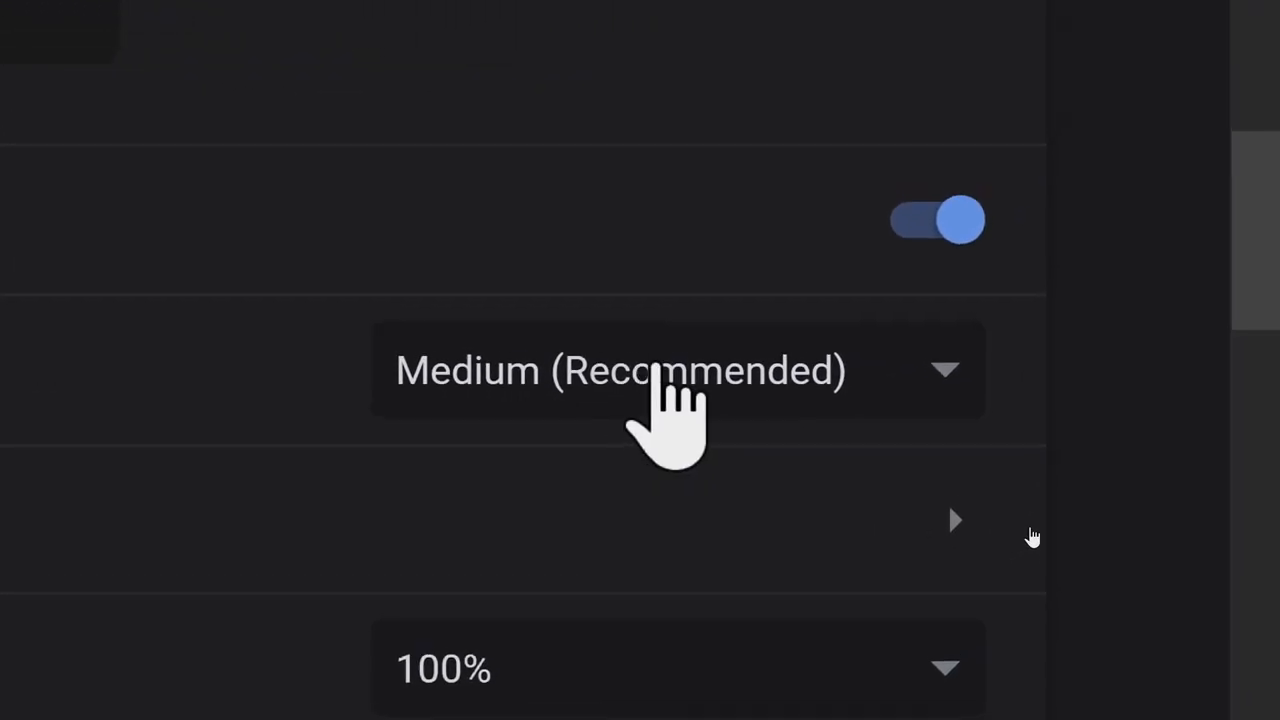
click(678, 370)
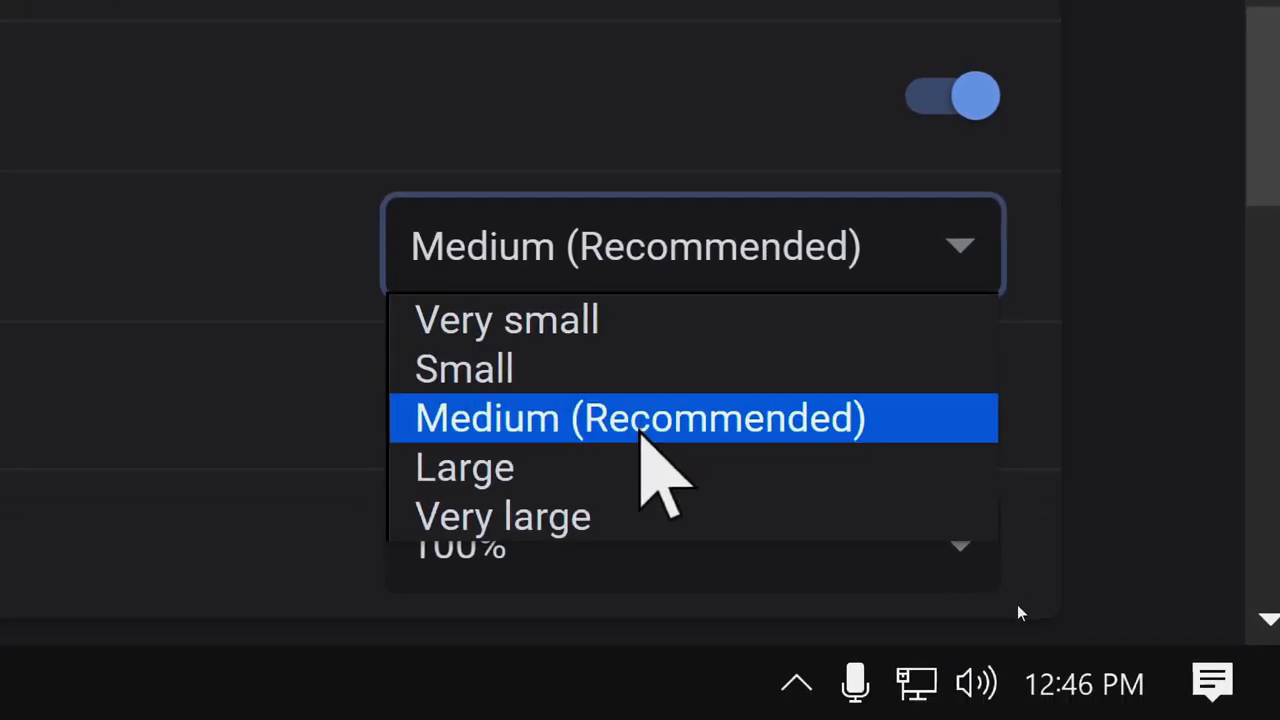
mouse_move(660, 544)
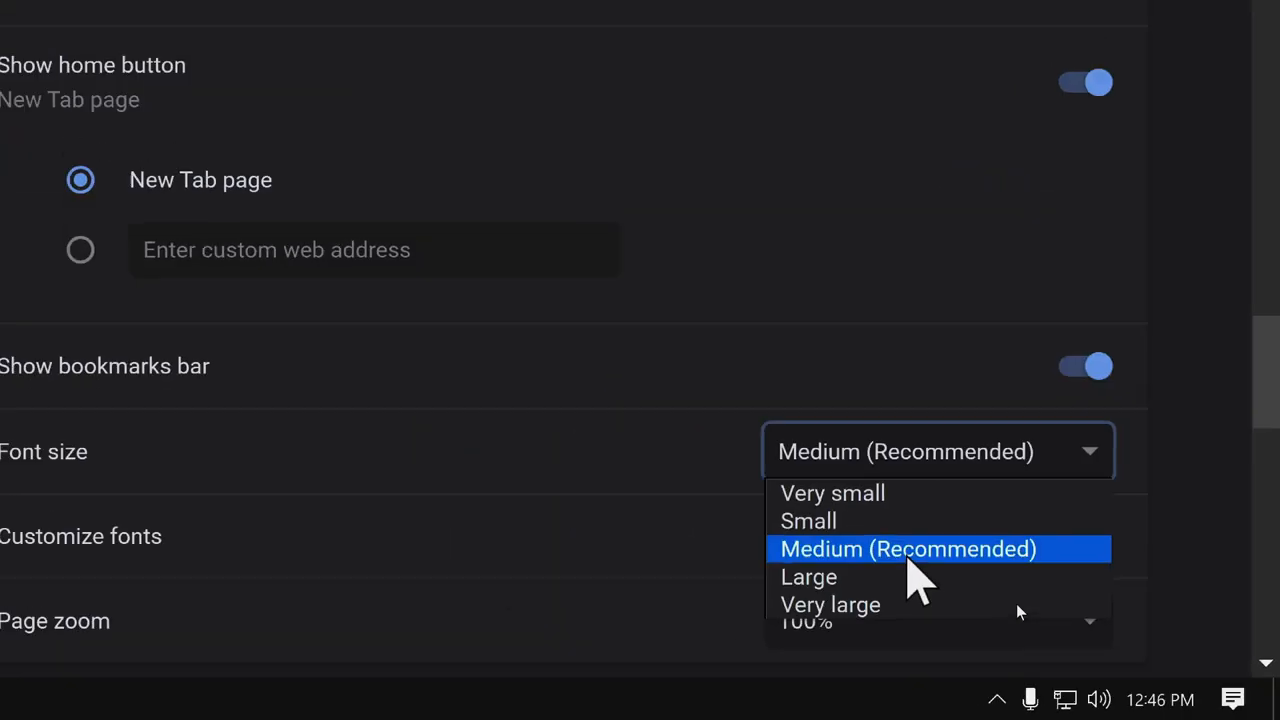
click(832, 492)
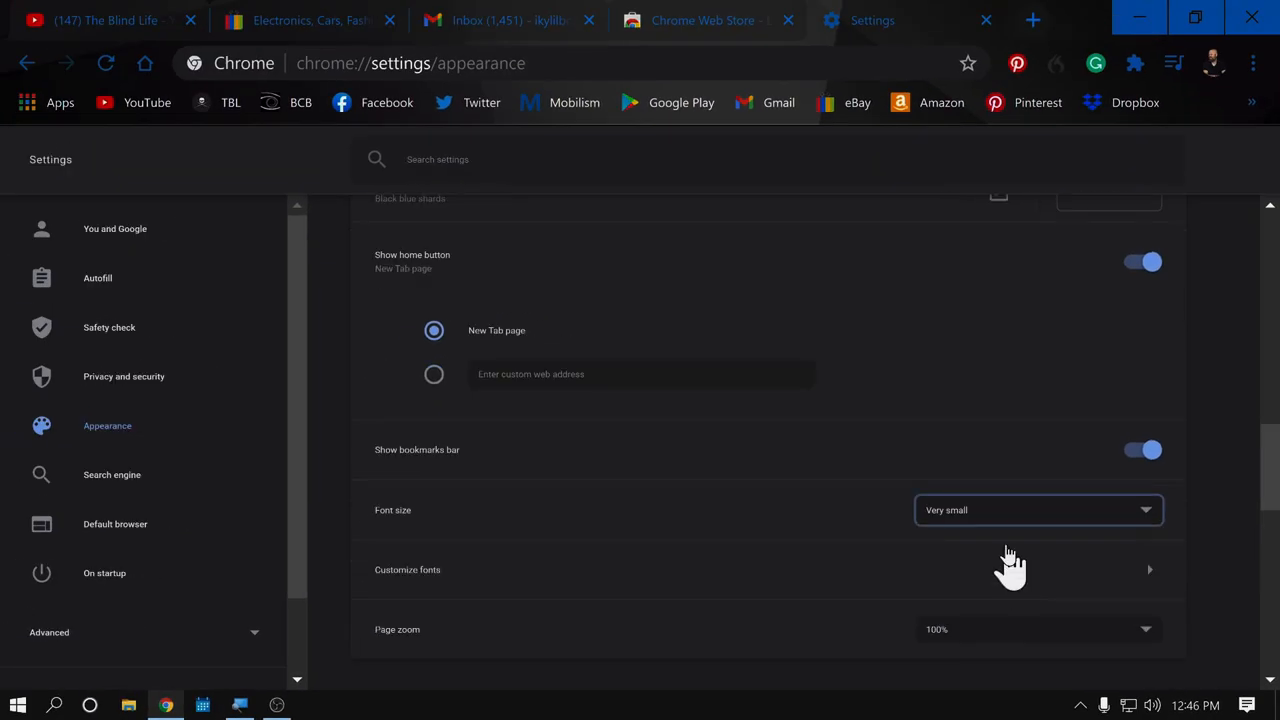
click(1036, 510)
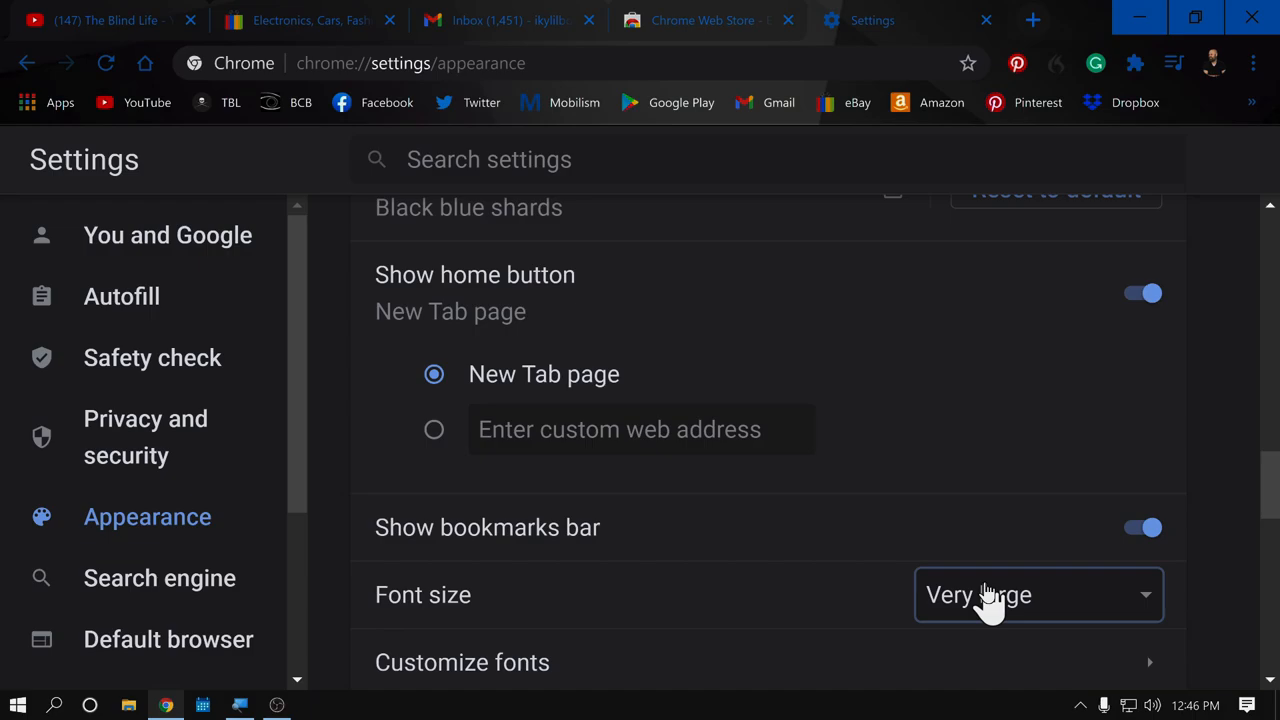
mouse_move(930, 570)
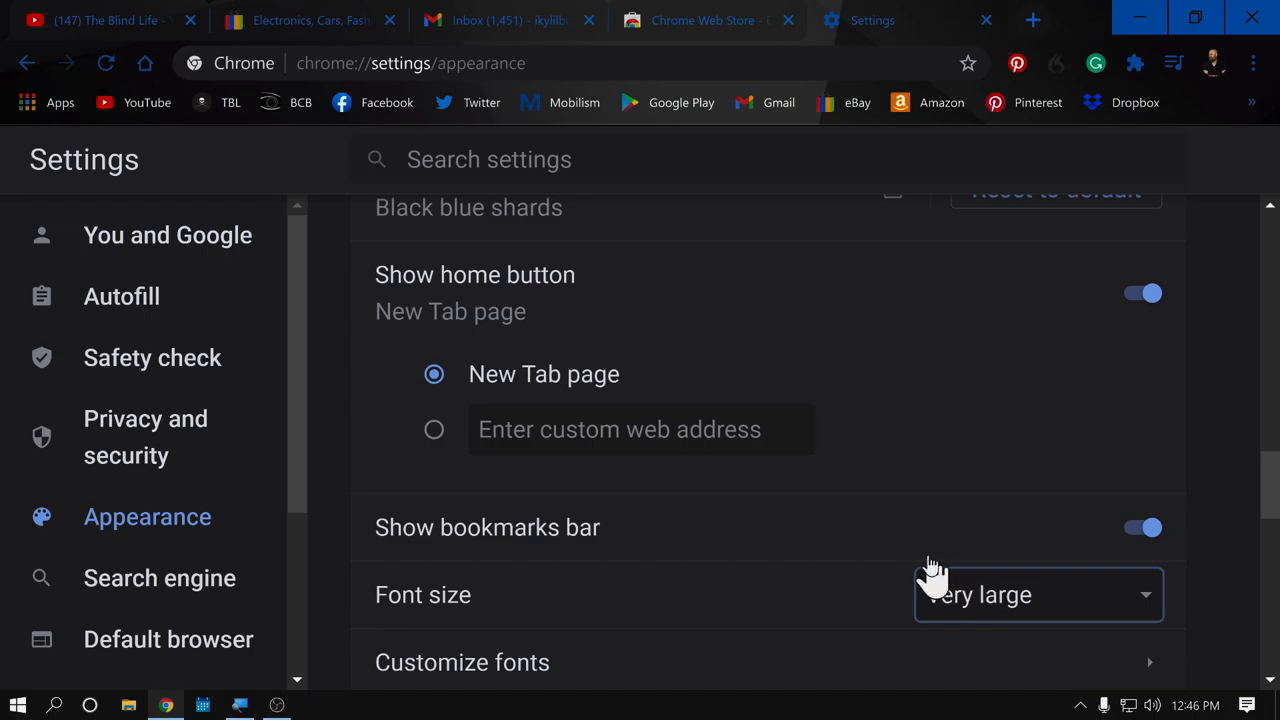
mouse_move(776, 524)
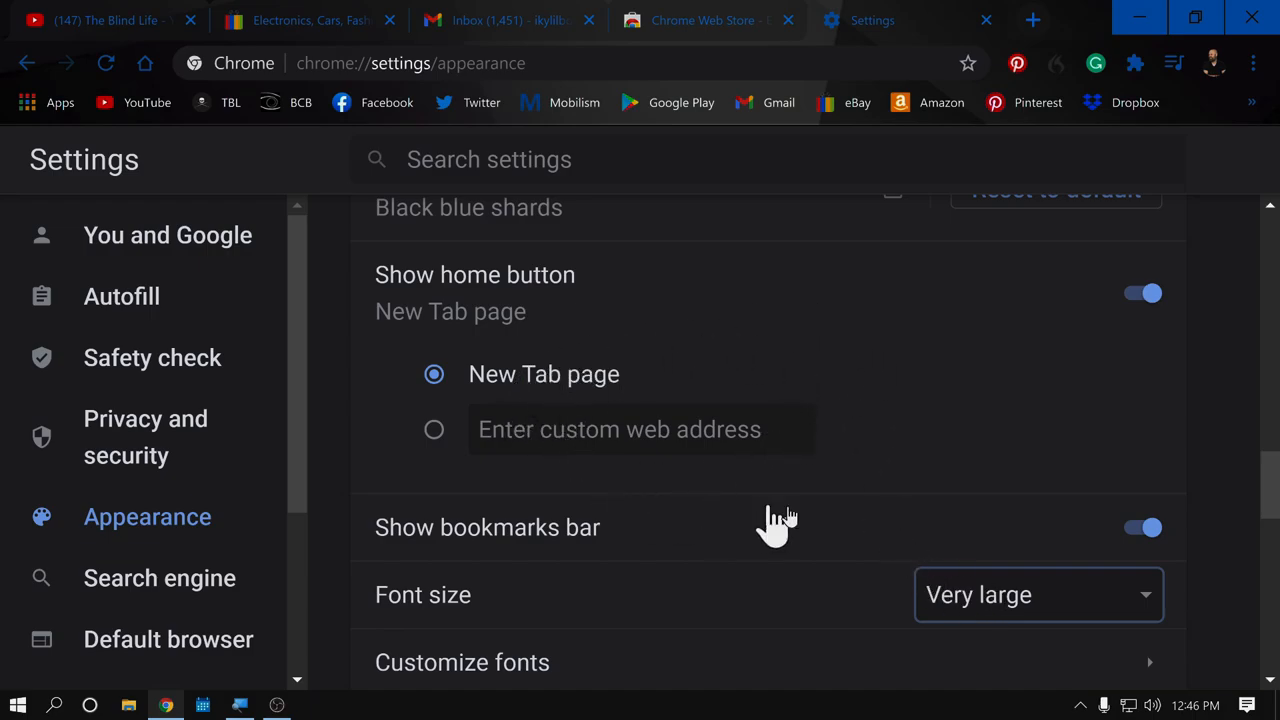
mouse_move(748, 550)
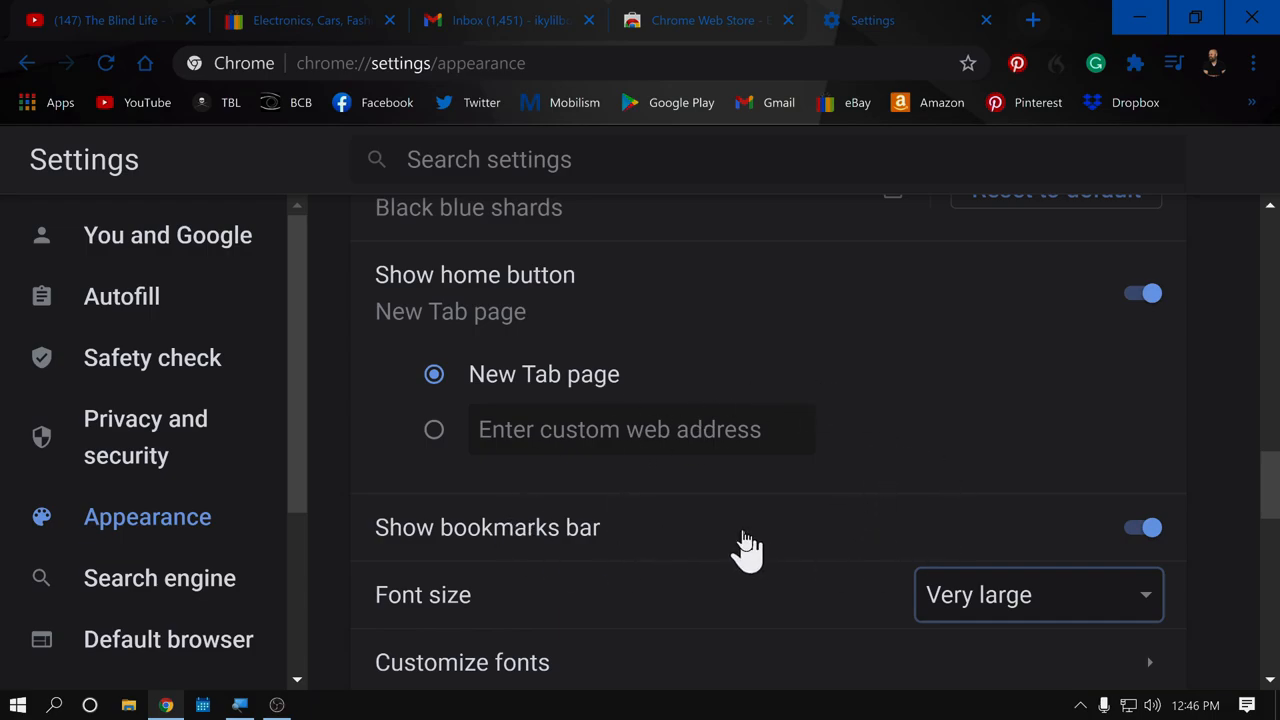
mouse_move(520, 276)
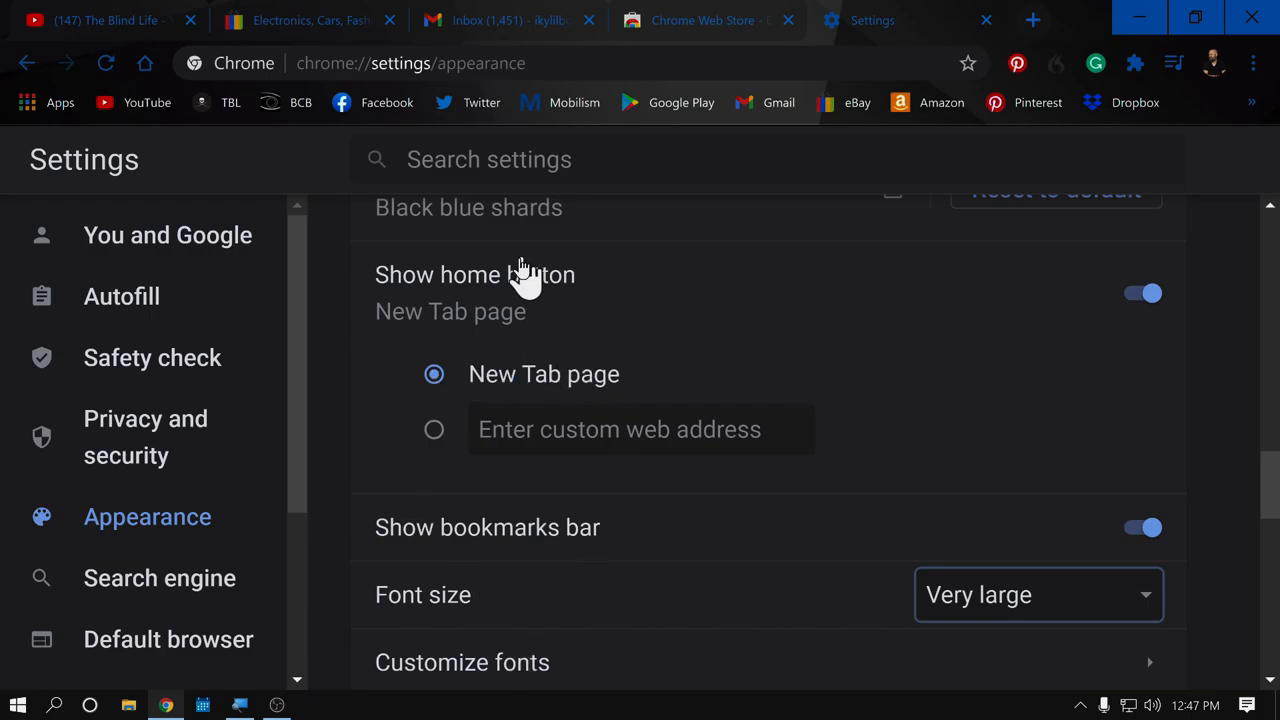
mouse_move(964, 540)
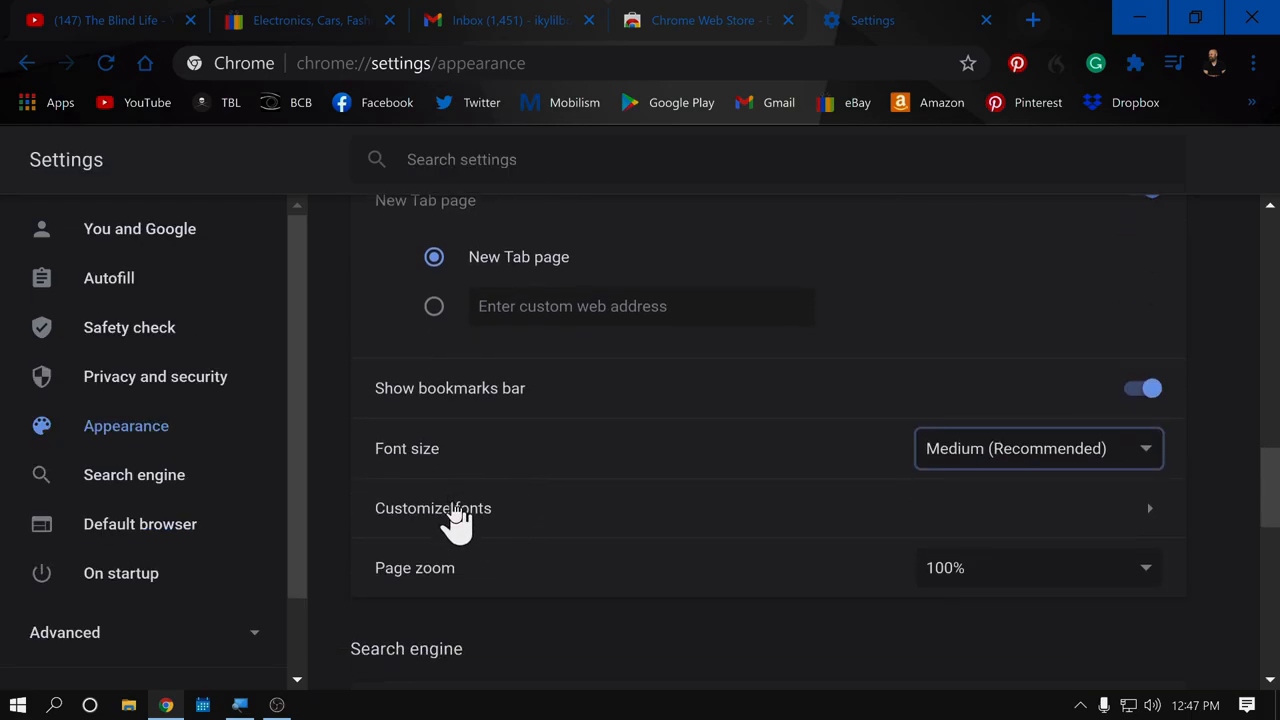
Step: Open Customize fonts and scroll through the font options and their Tahoma previews
click(432, 508)
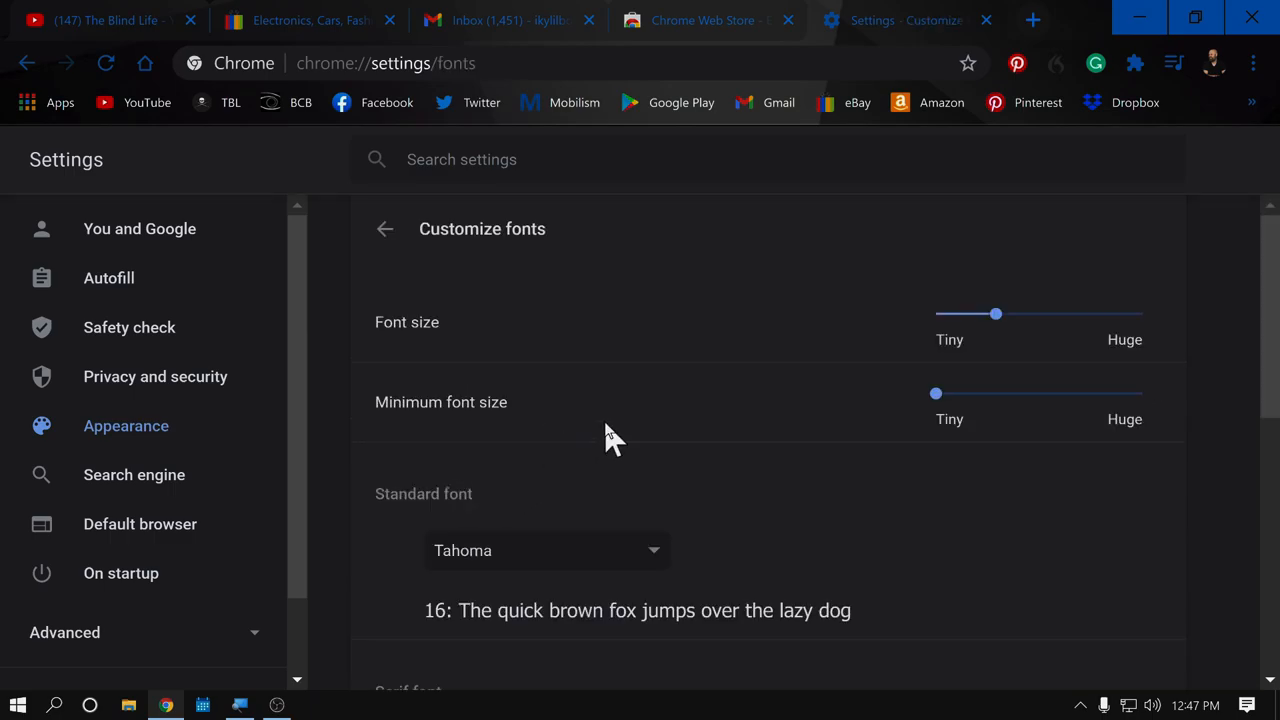
scroll(down, 3)
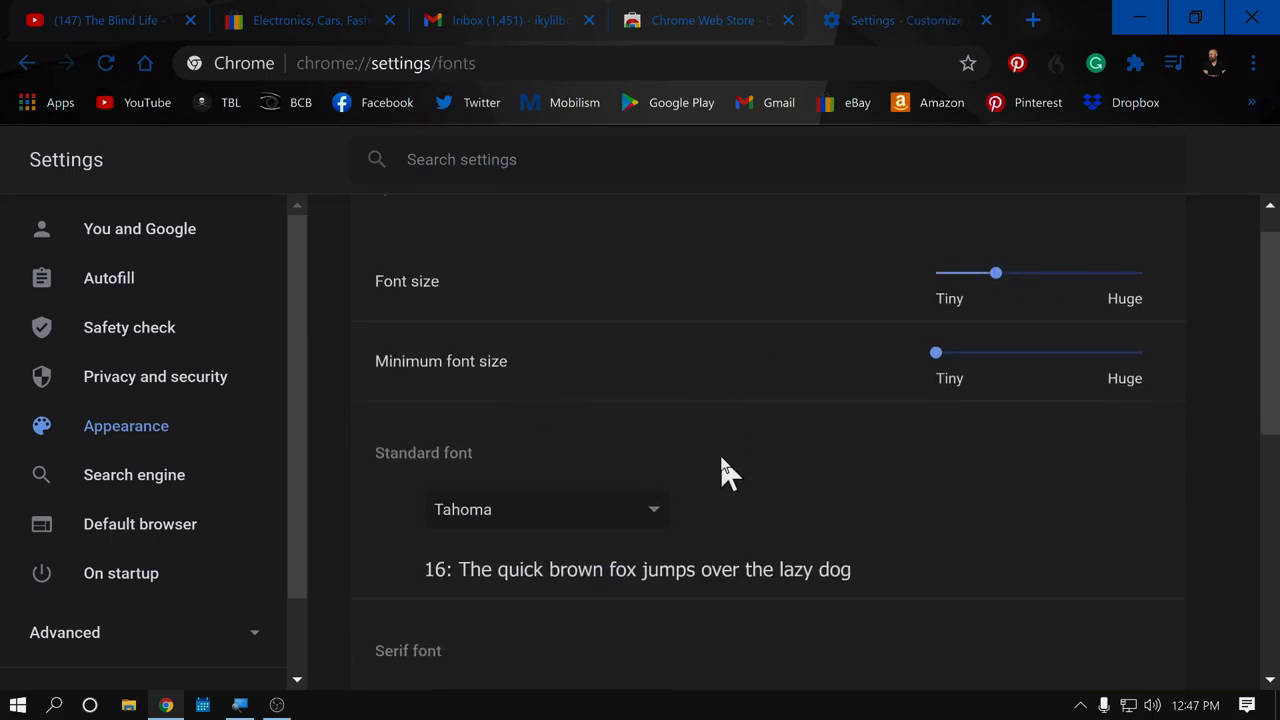
scroll(down, 3)
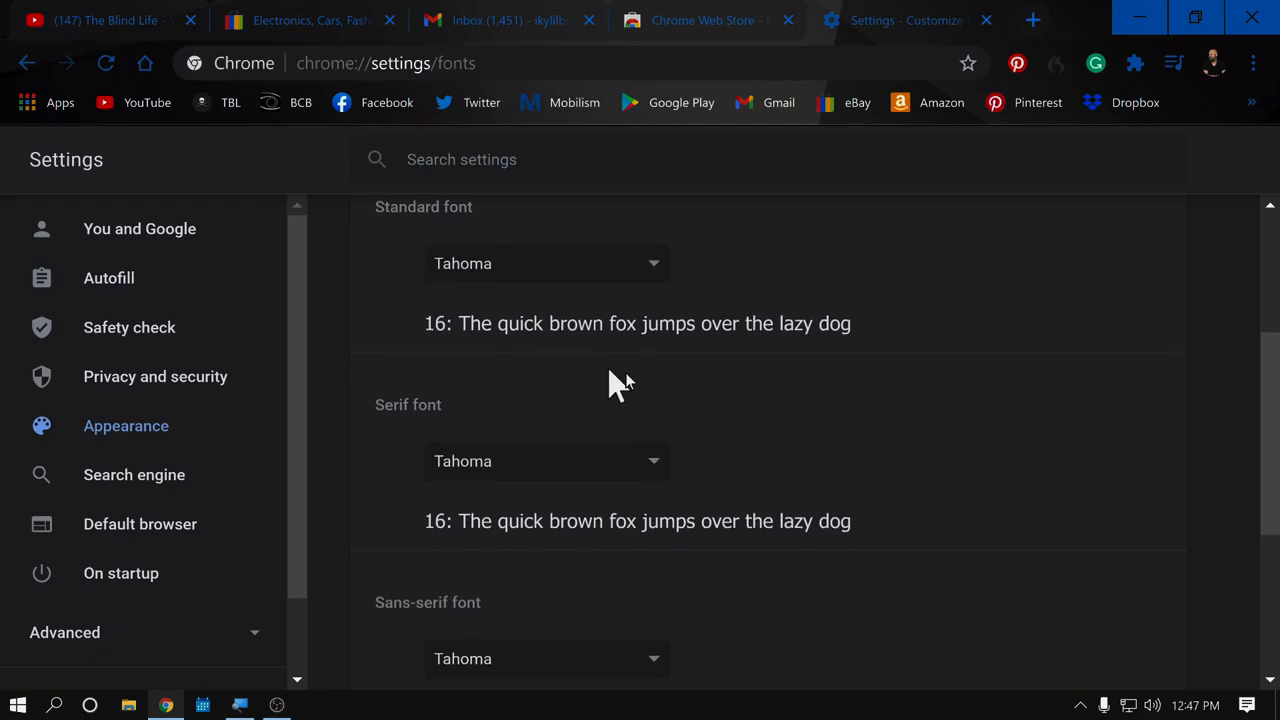
scroll(down, 3)
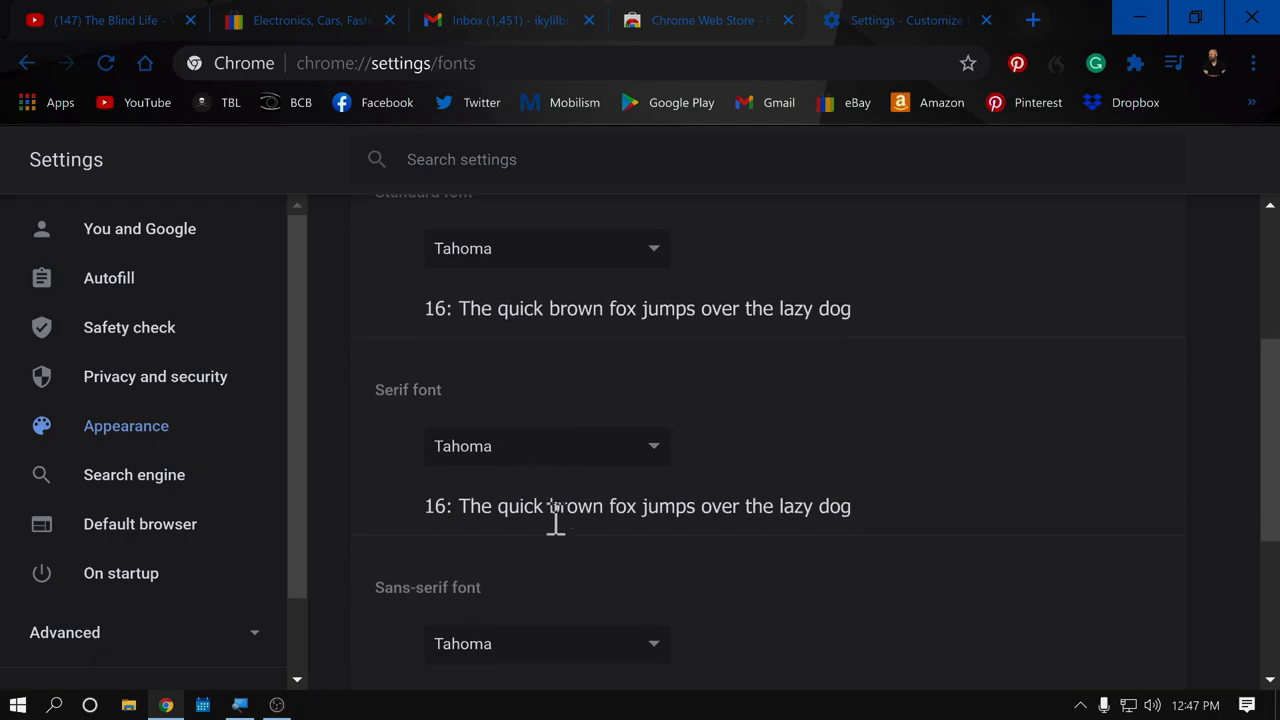
scroll(down, 3)
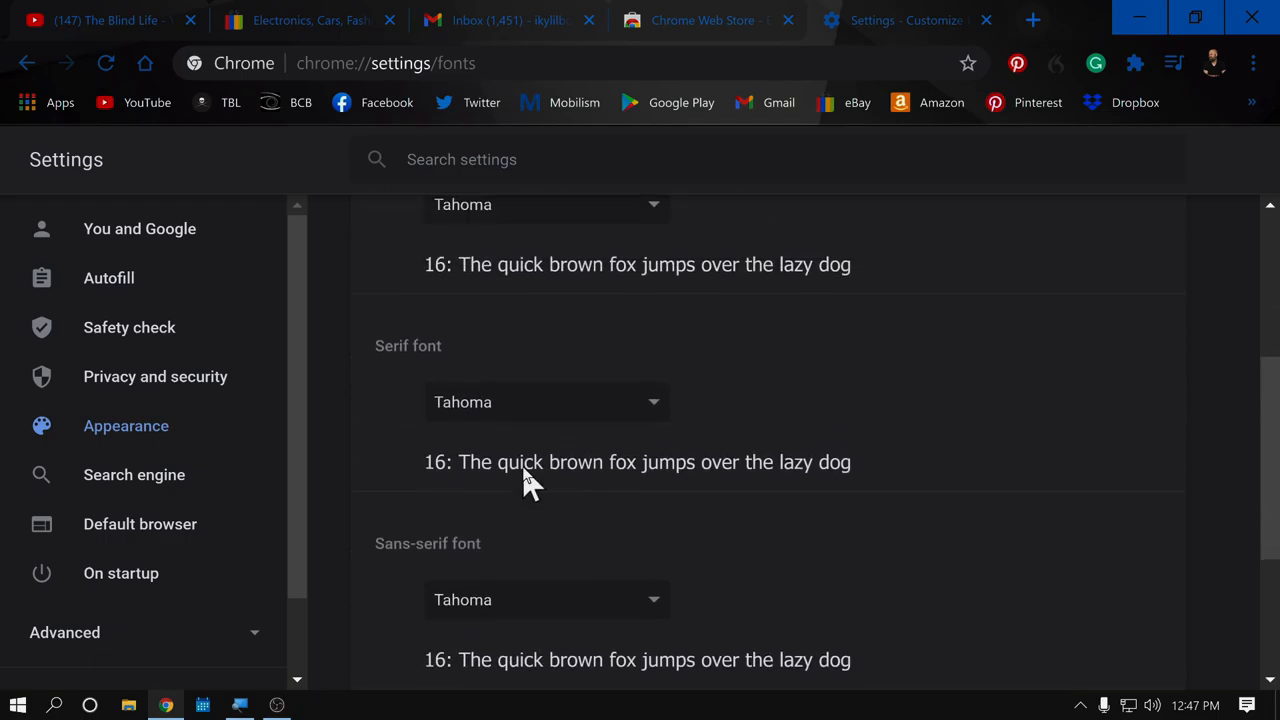
scroll(up, 3)
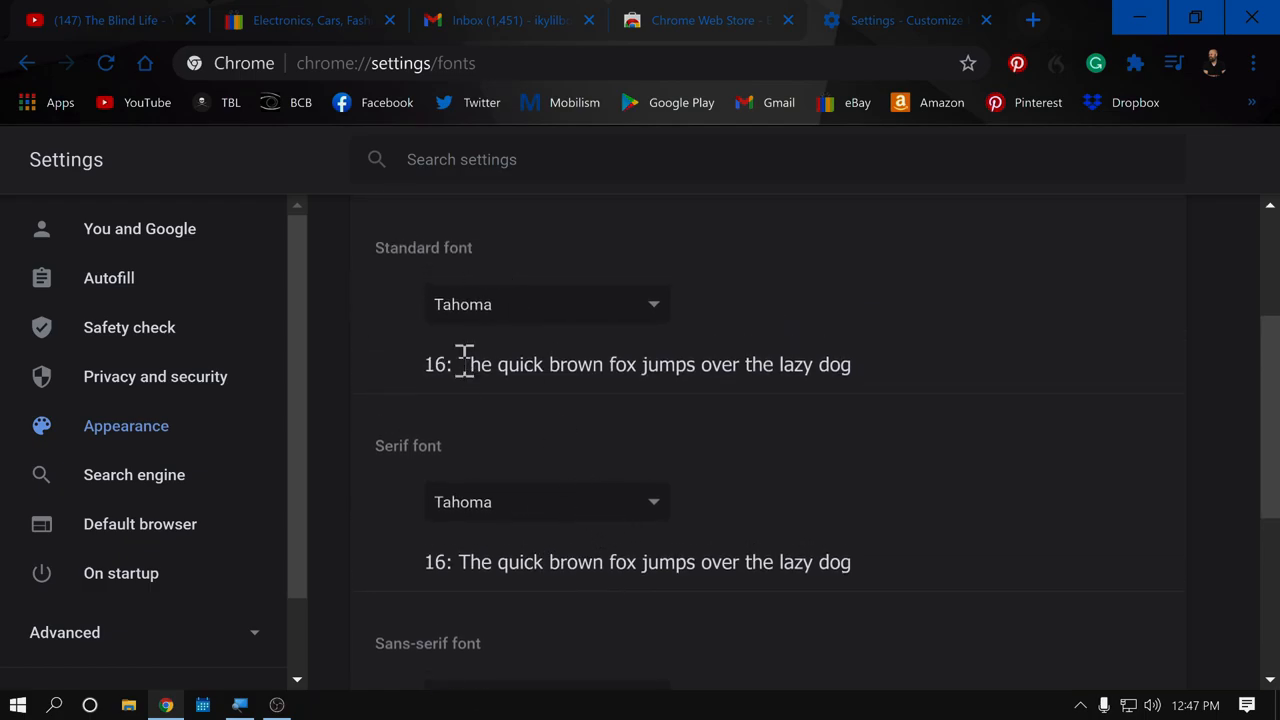
mouse_move(644, 560)
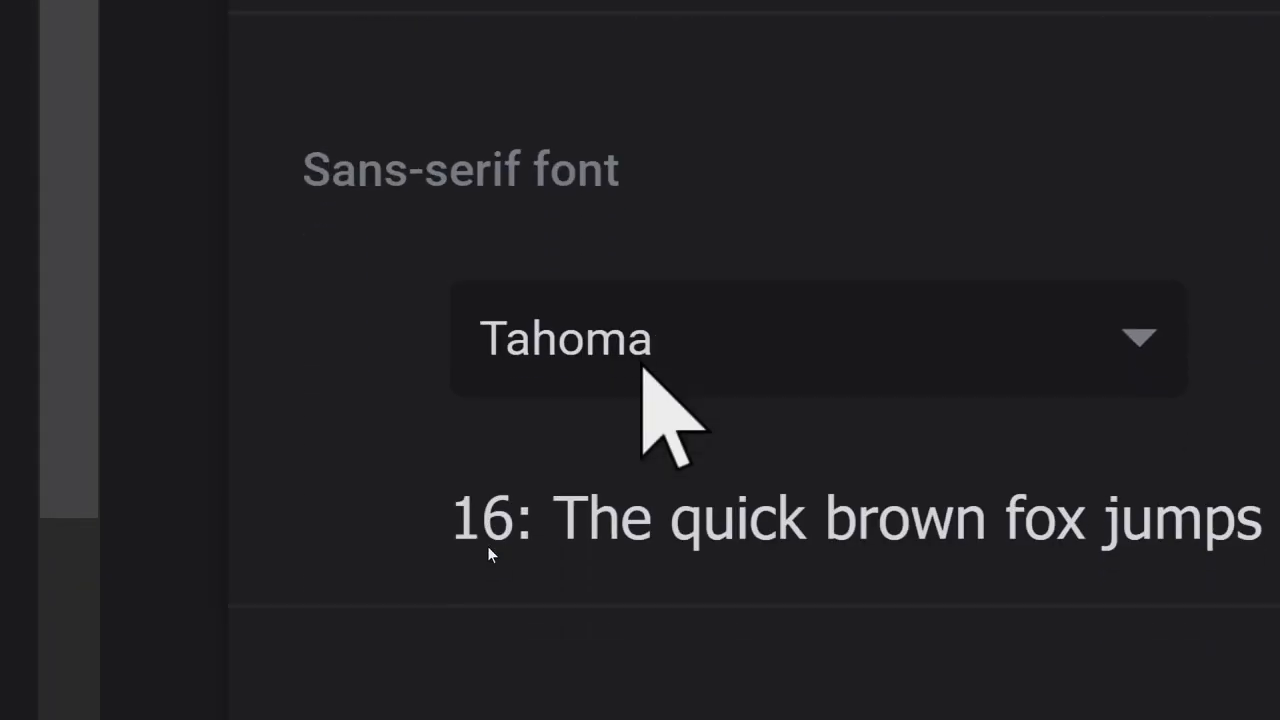
scroll(down, 3)
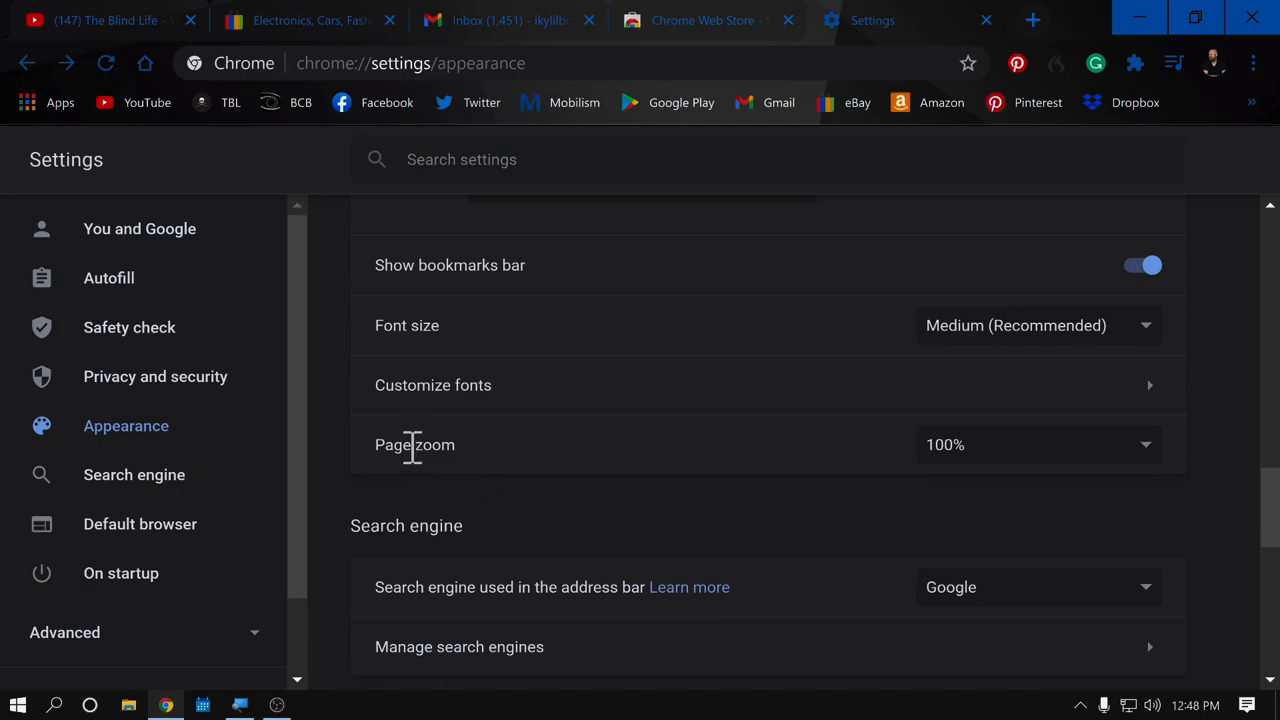
mouse_move(984, 444)
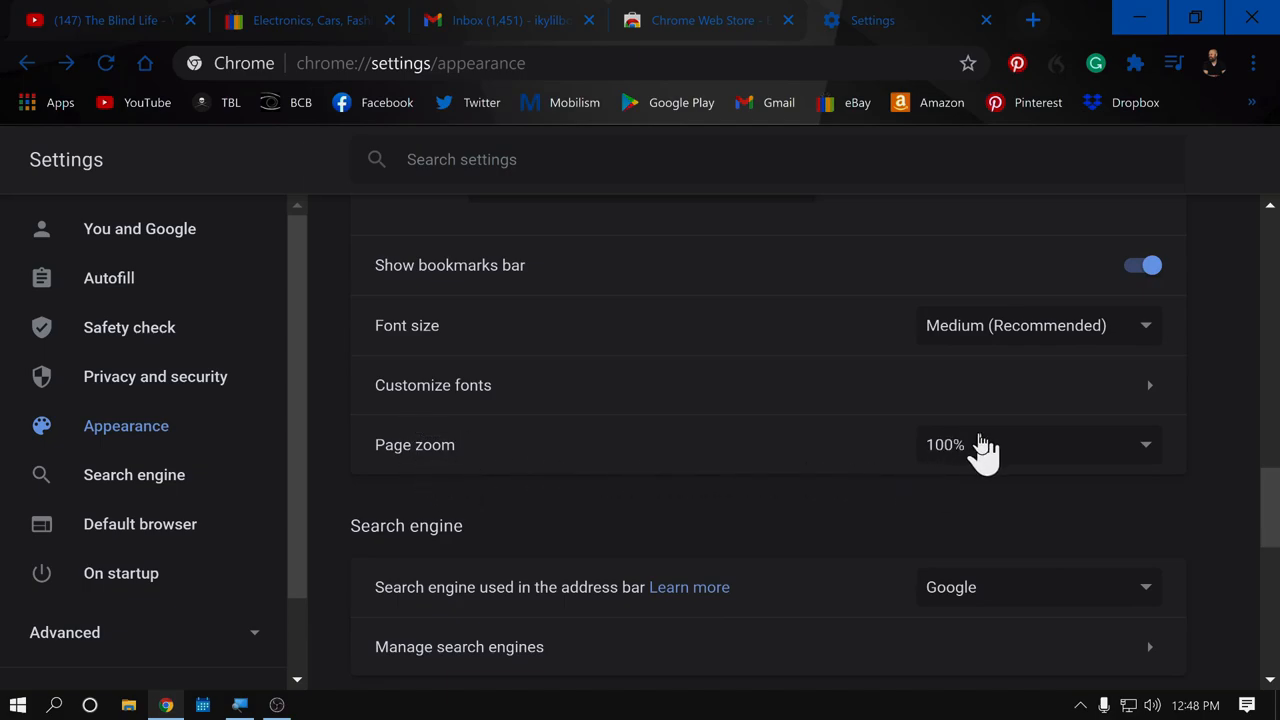
mouse_move(890, 464)
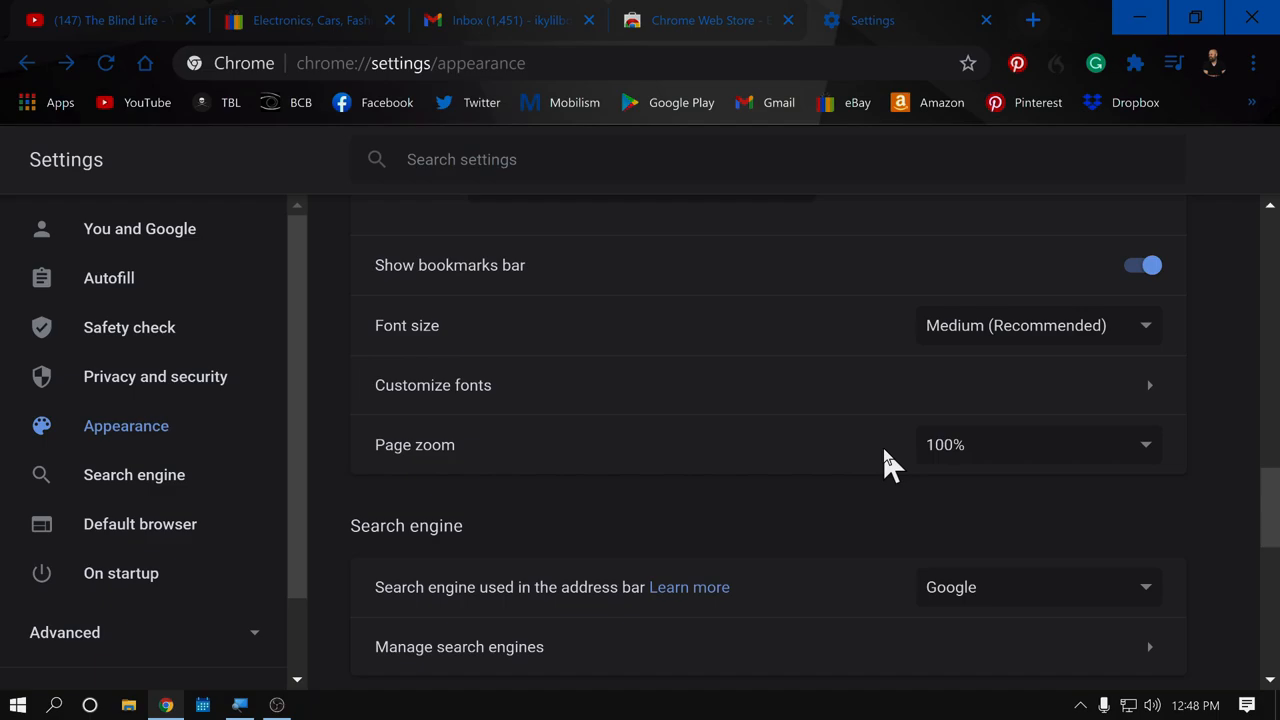
scroll(up, 3)
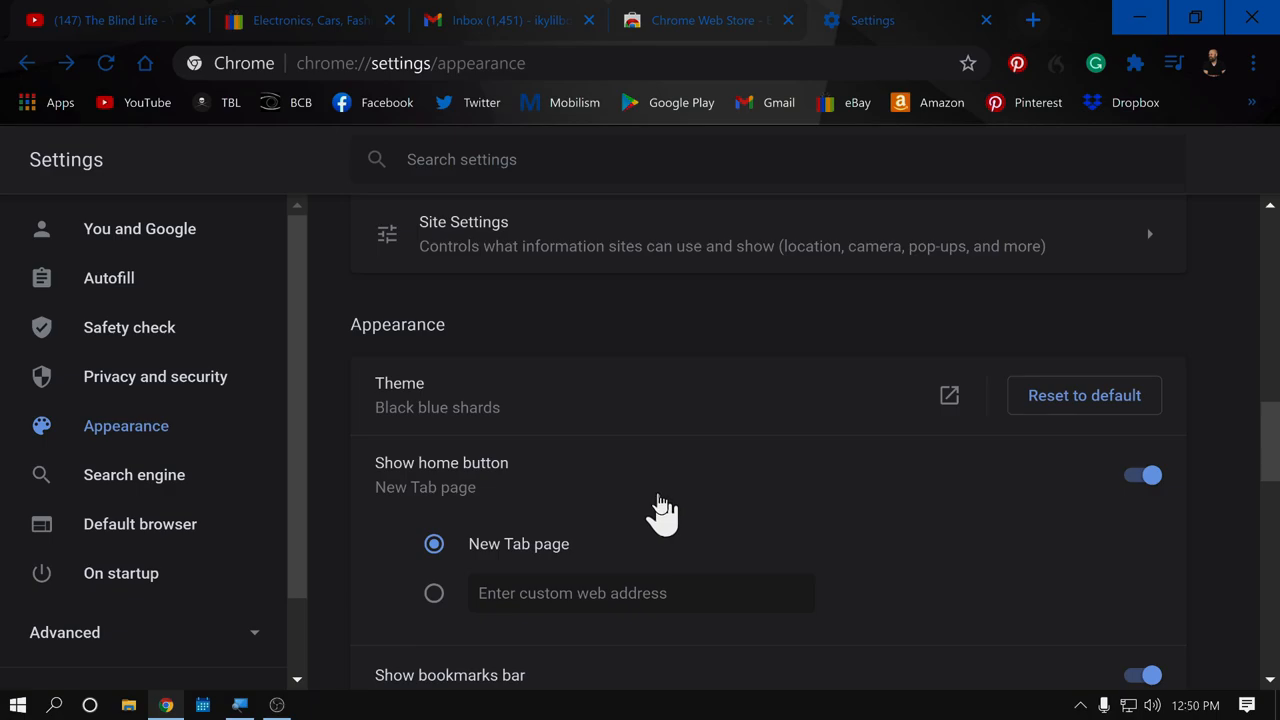
mouse_move(612, 496)
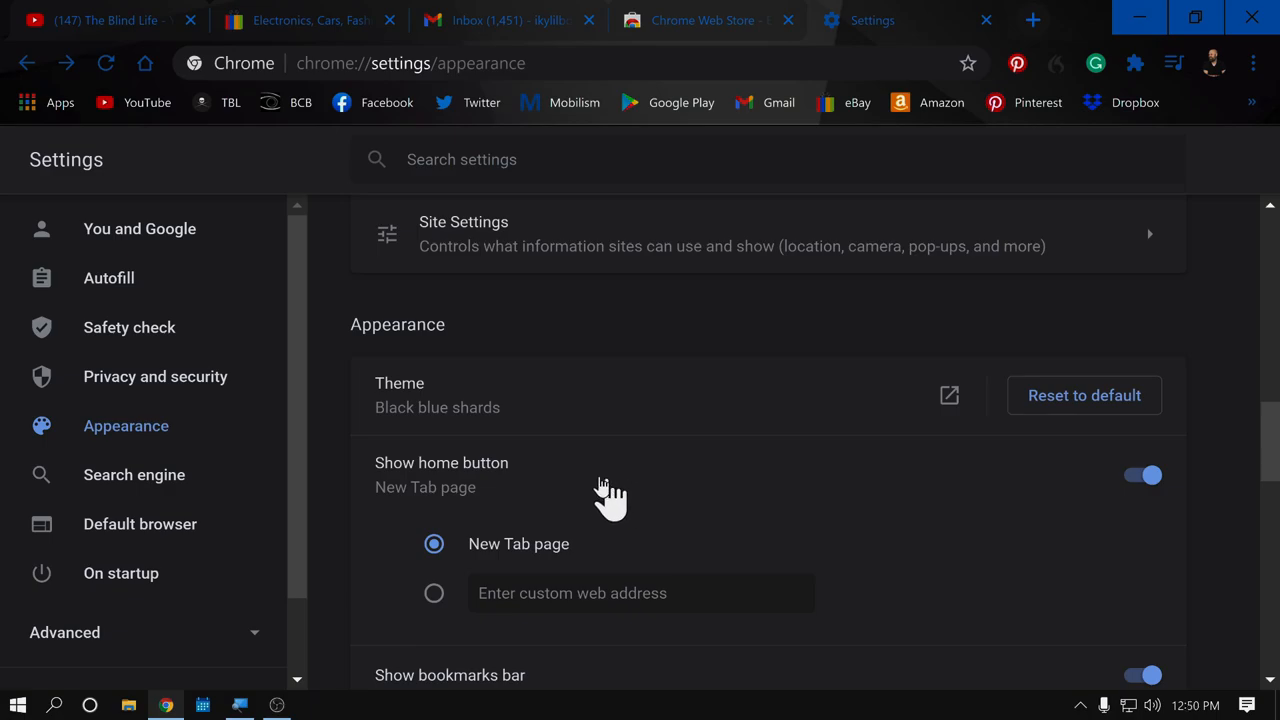
mouse_move(436, 414)
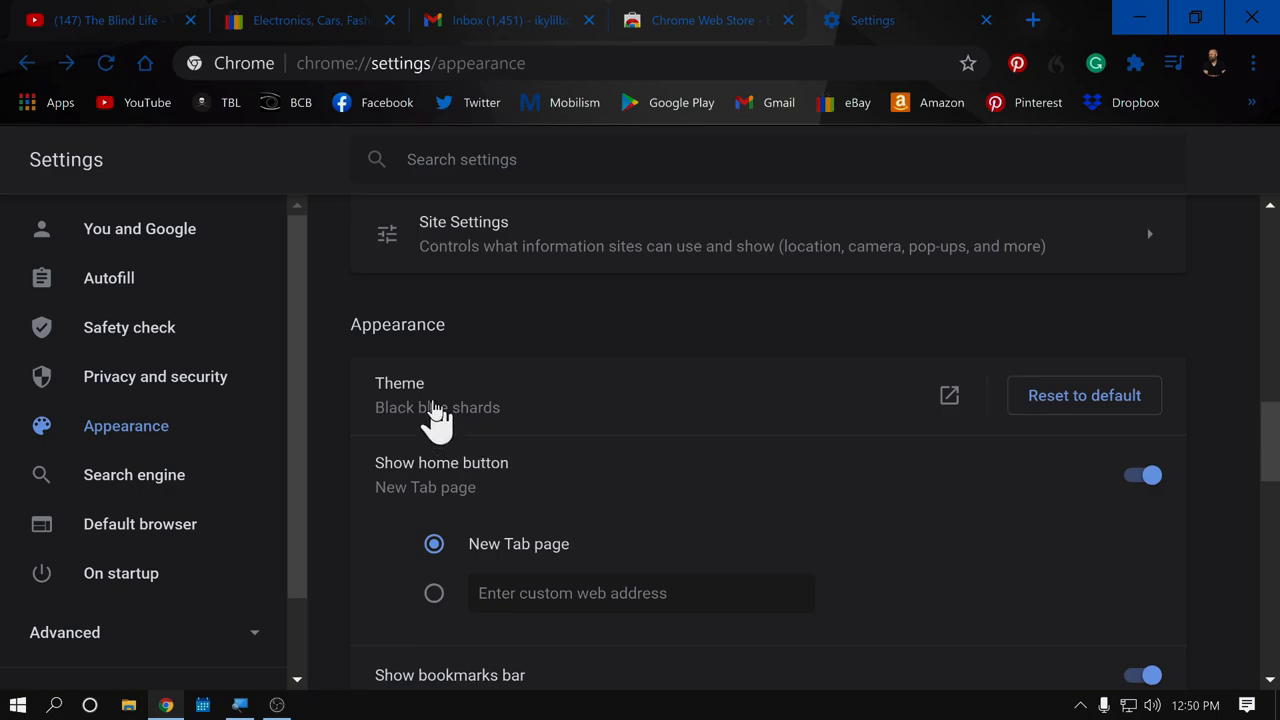
mouse_move(424, 410)
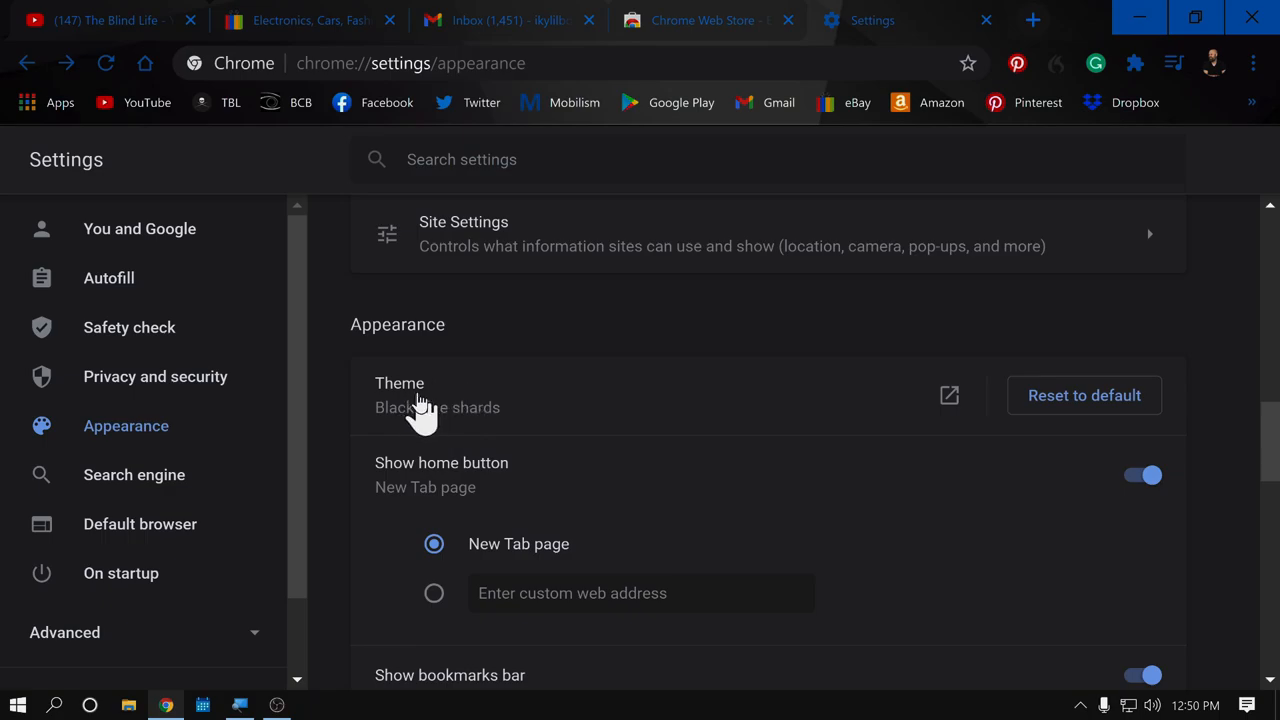
Step: Open the Black blue shards theme's Web Store page from Settings and view its screenshot
click(948, 396)
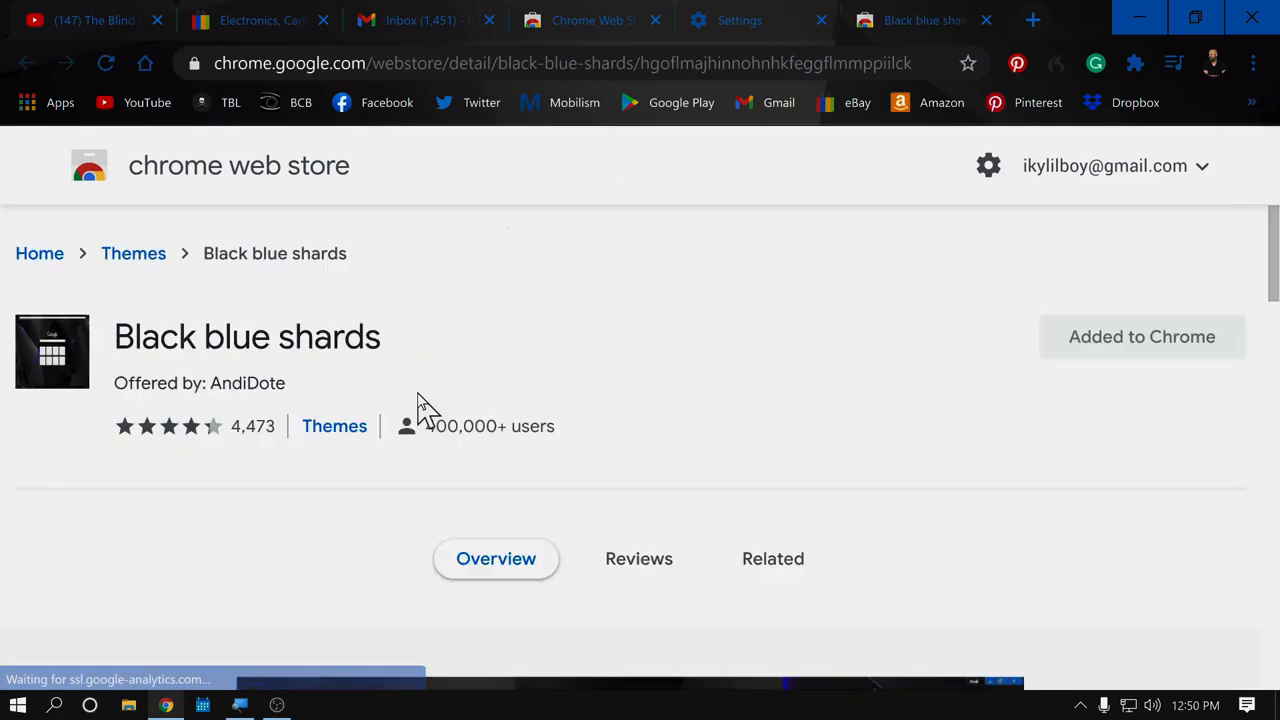
mouse_move(344, 324)
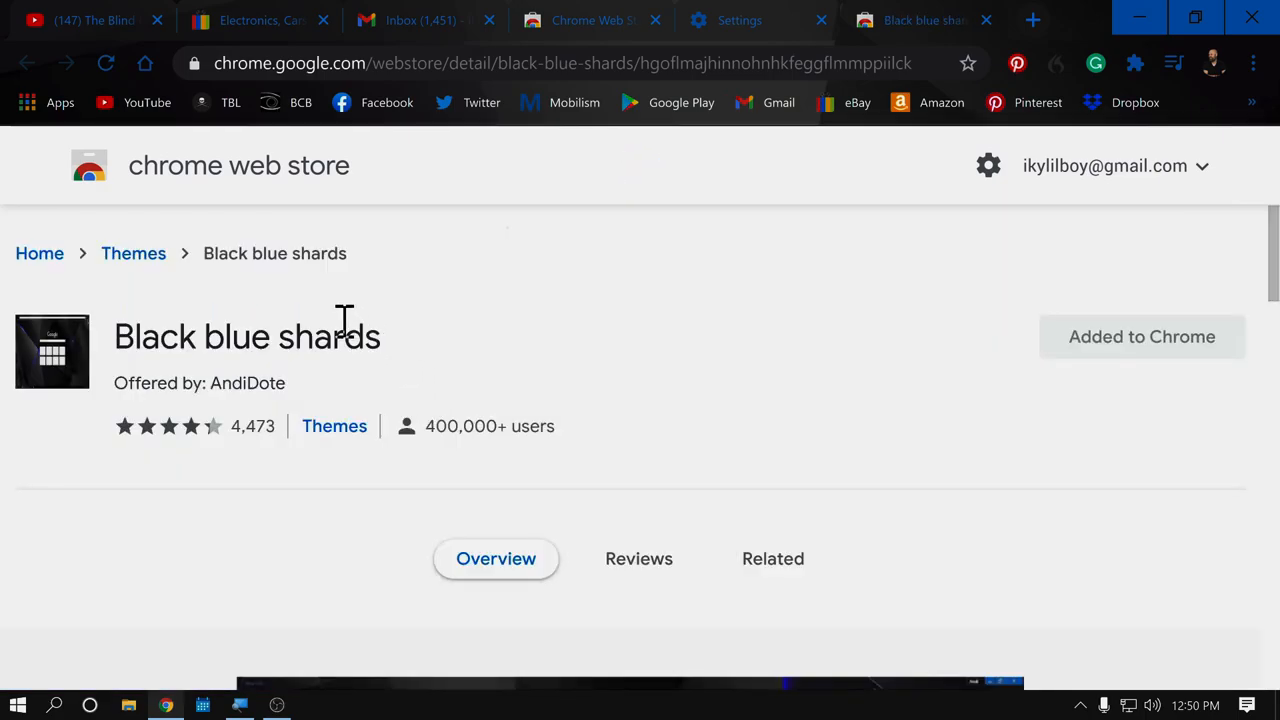
mouse_move(440, 284)
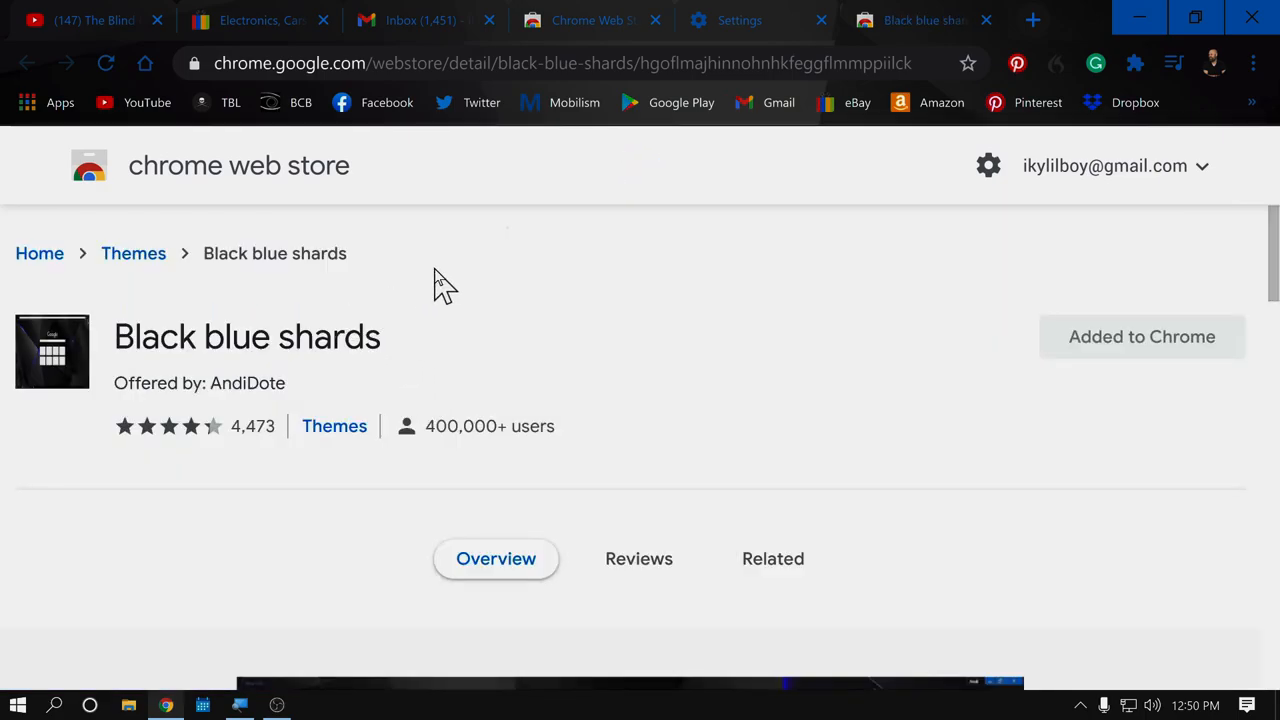
mouse_move(464, 360)
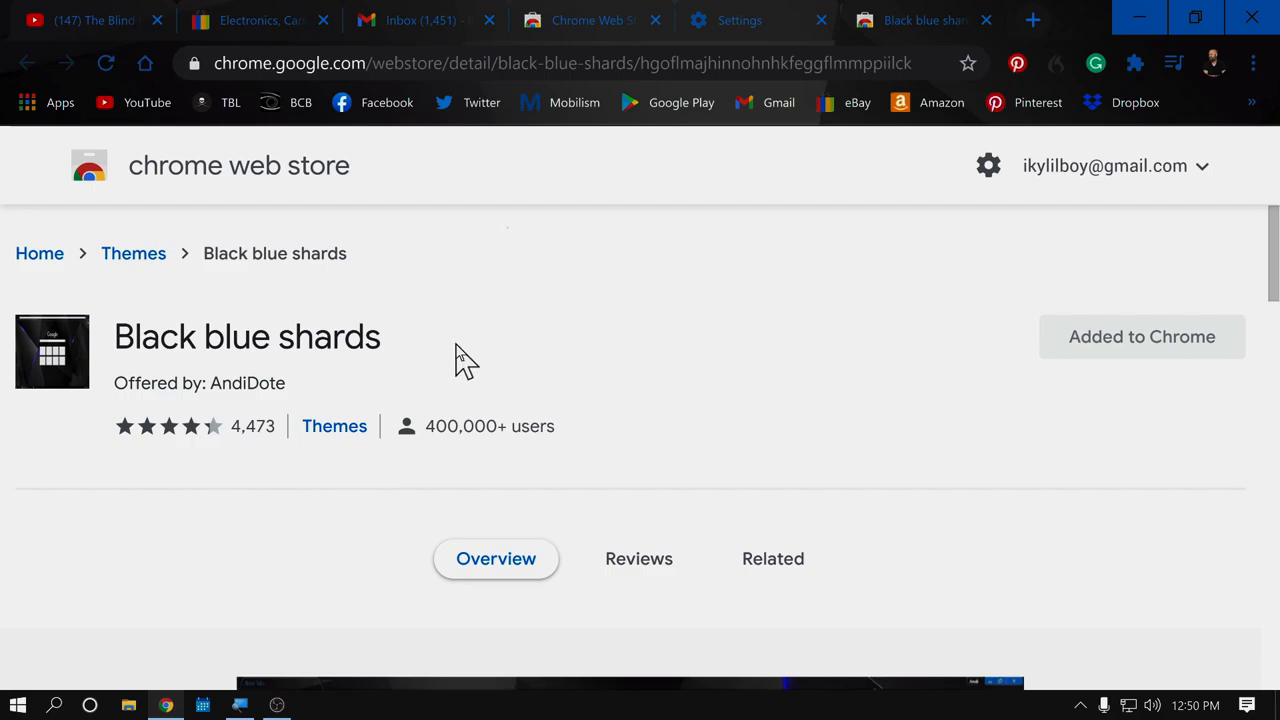
scroll(down, 3)
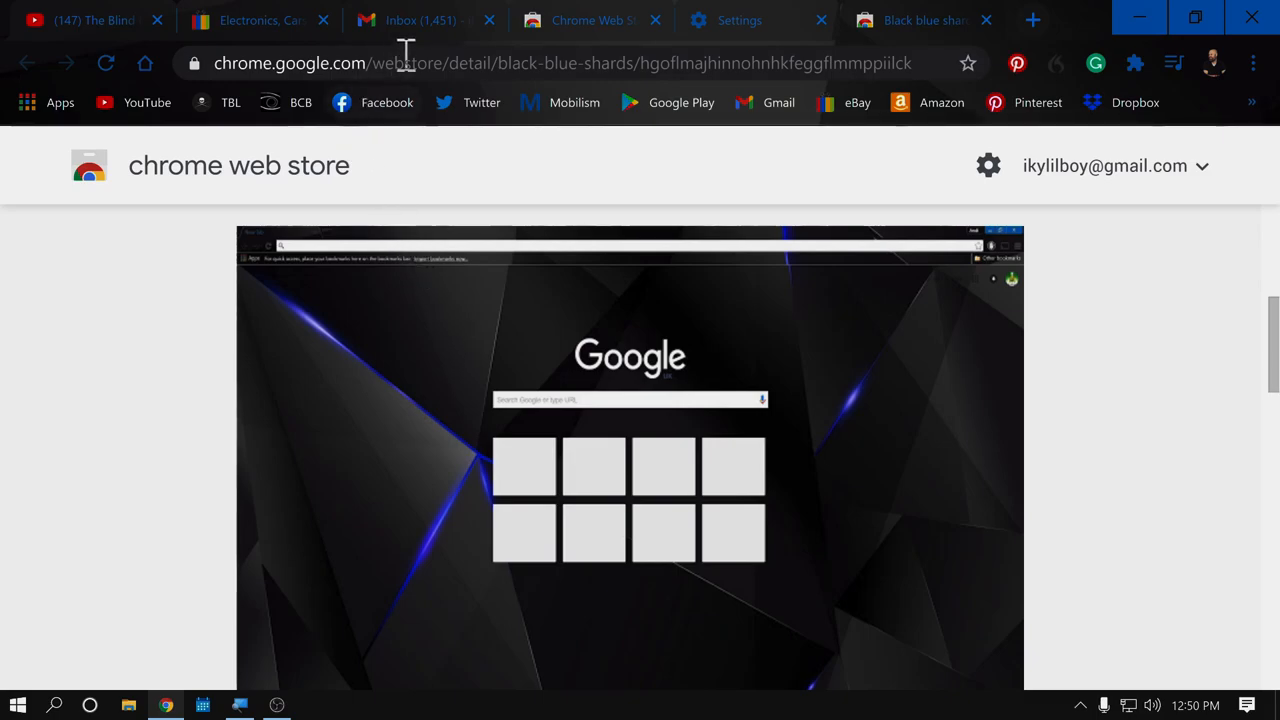
mouse_move(616, 50)
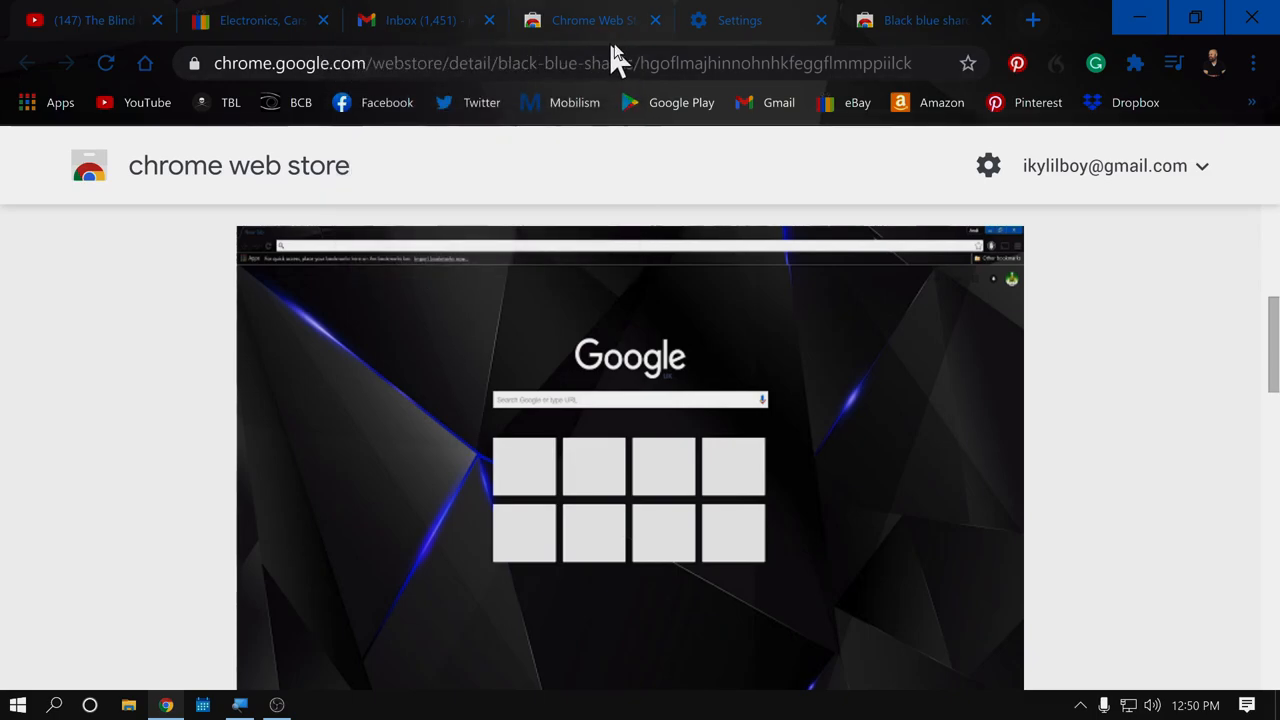
mouse_move(364, 100)
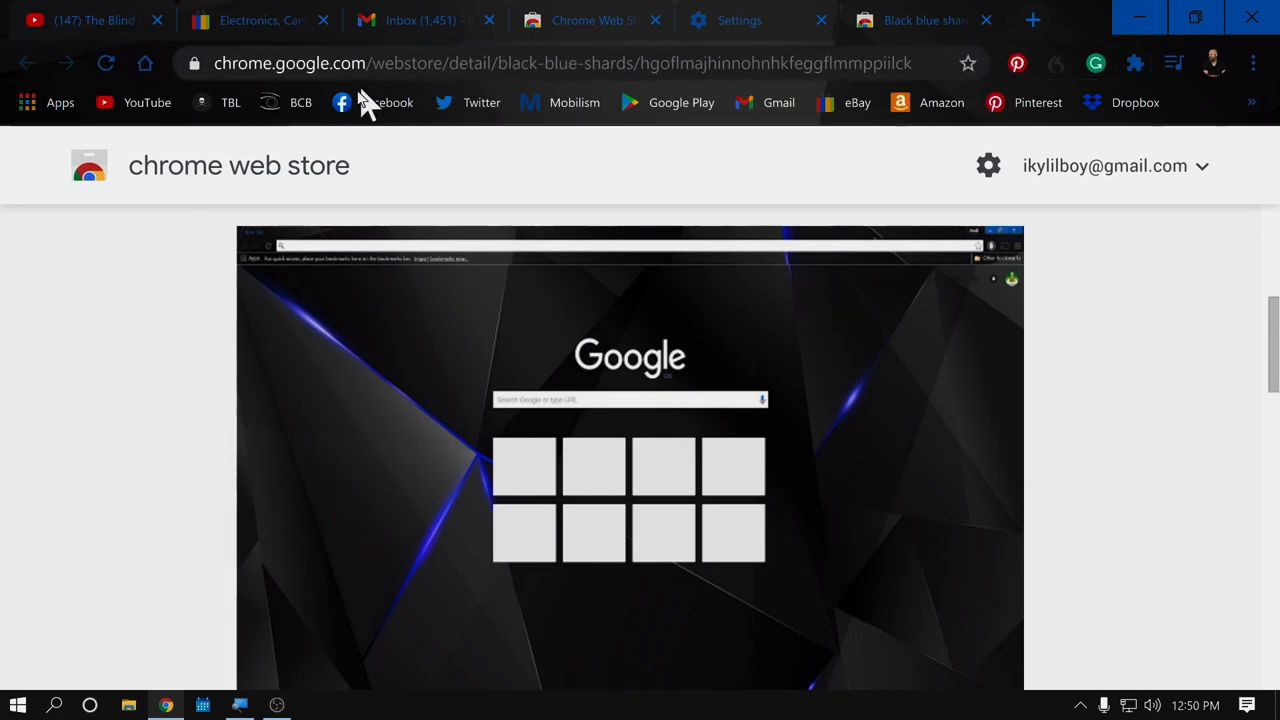
mouse_move(470, 130)
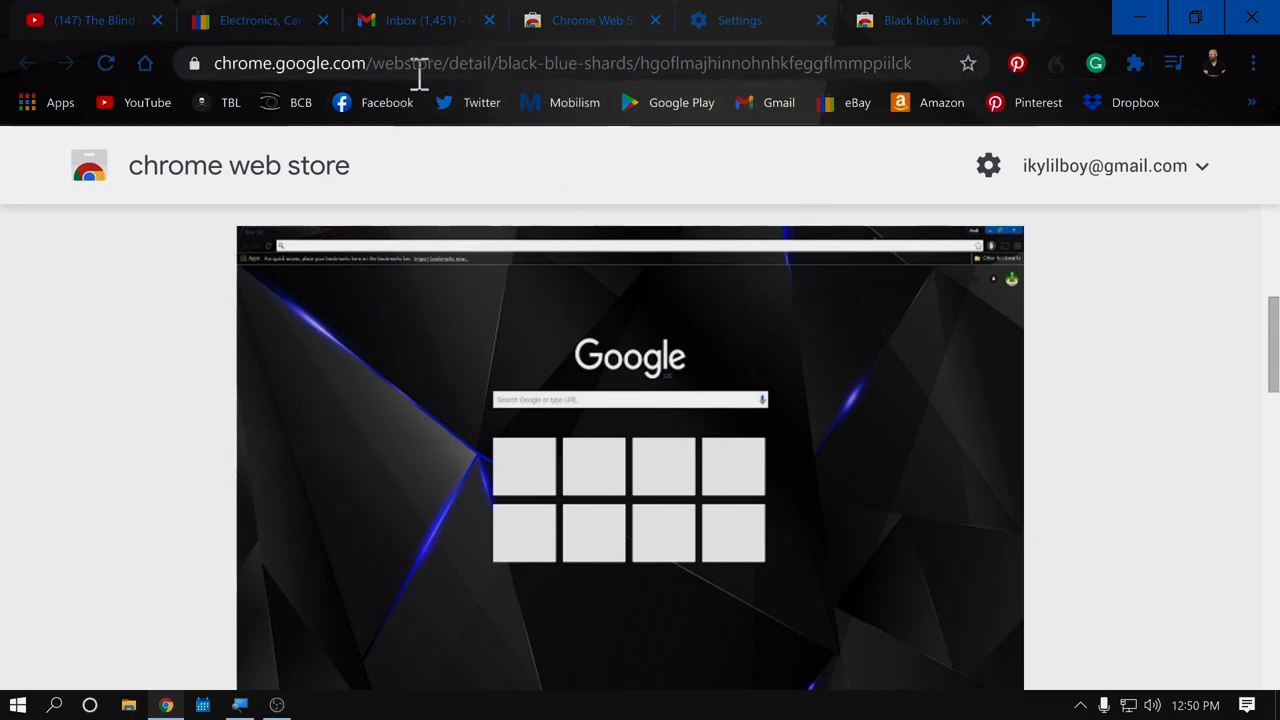
mouse_move(252, 148)
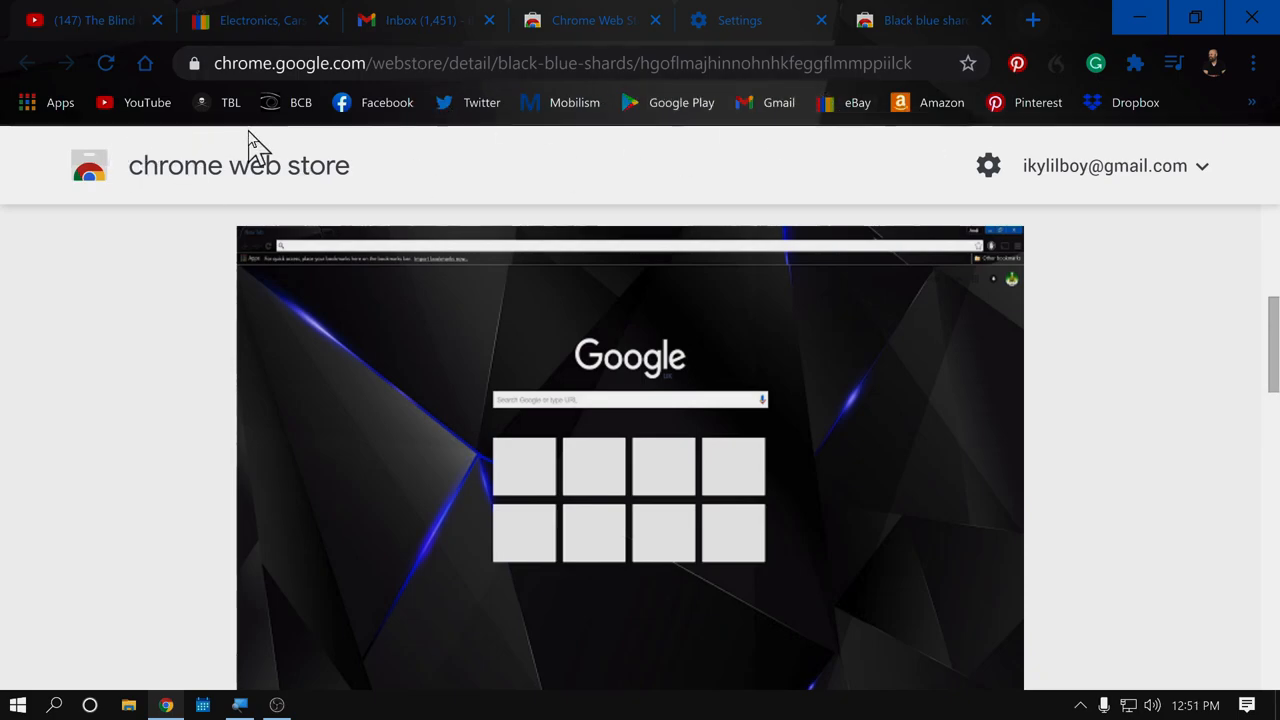
mouse_move(348, 430)
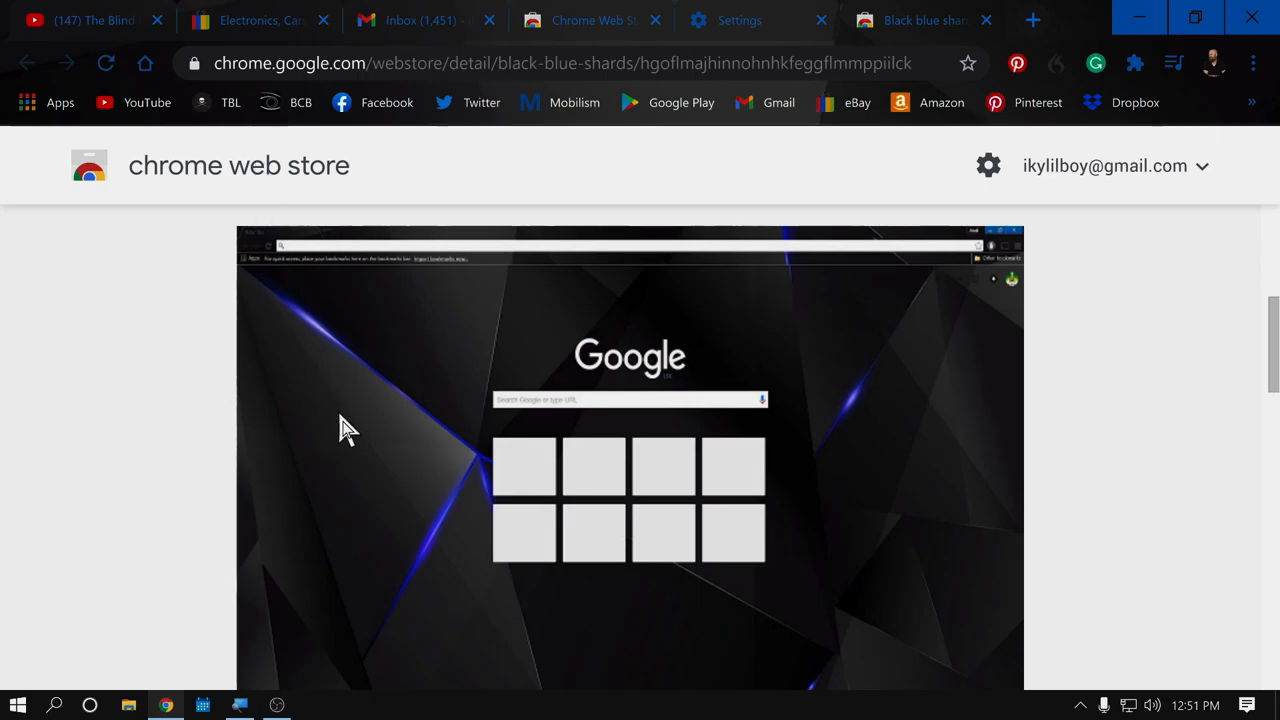
mouse_move(622, 382)
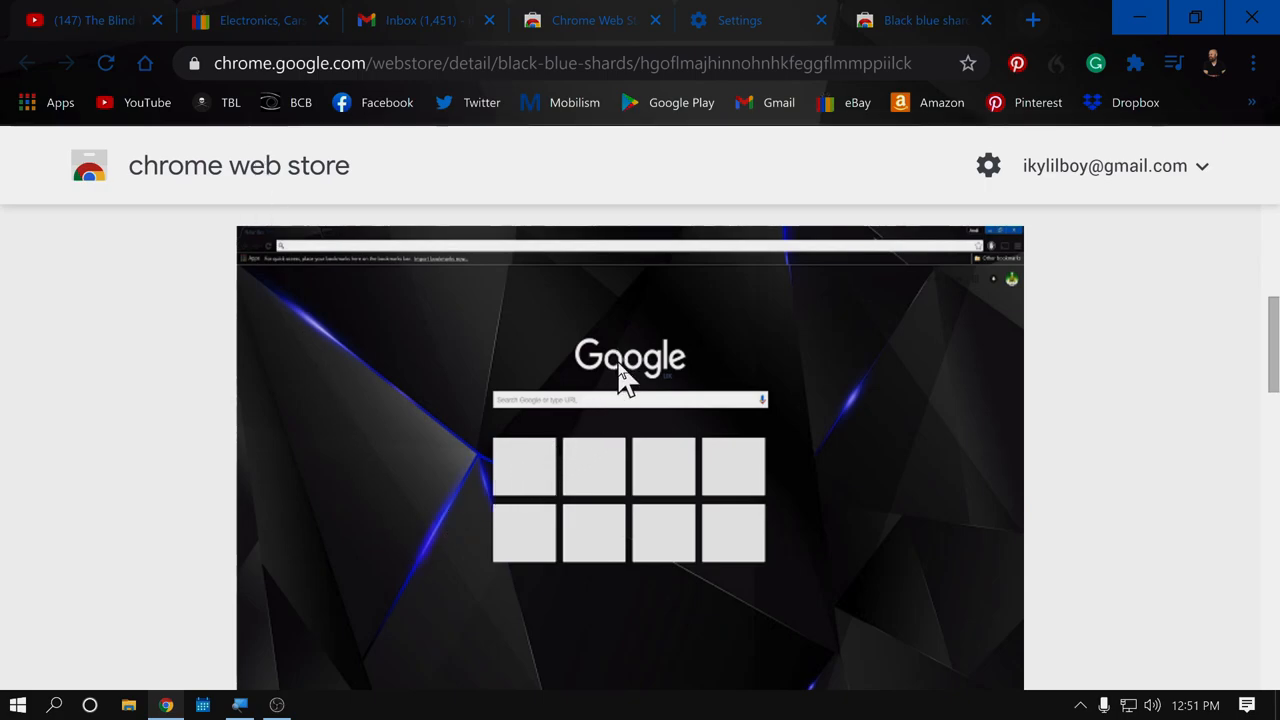
mouse_move(604, 380)
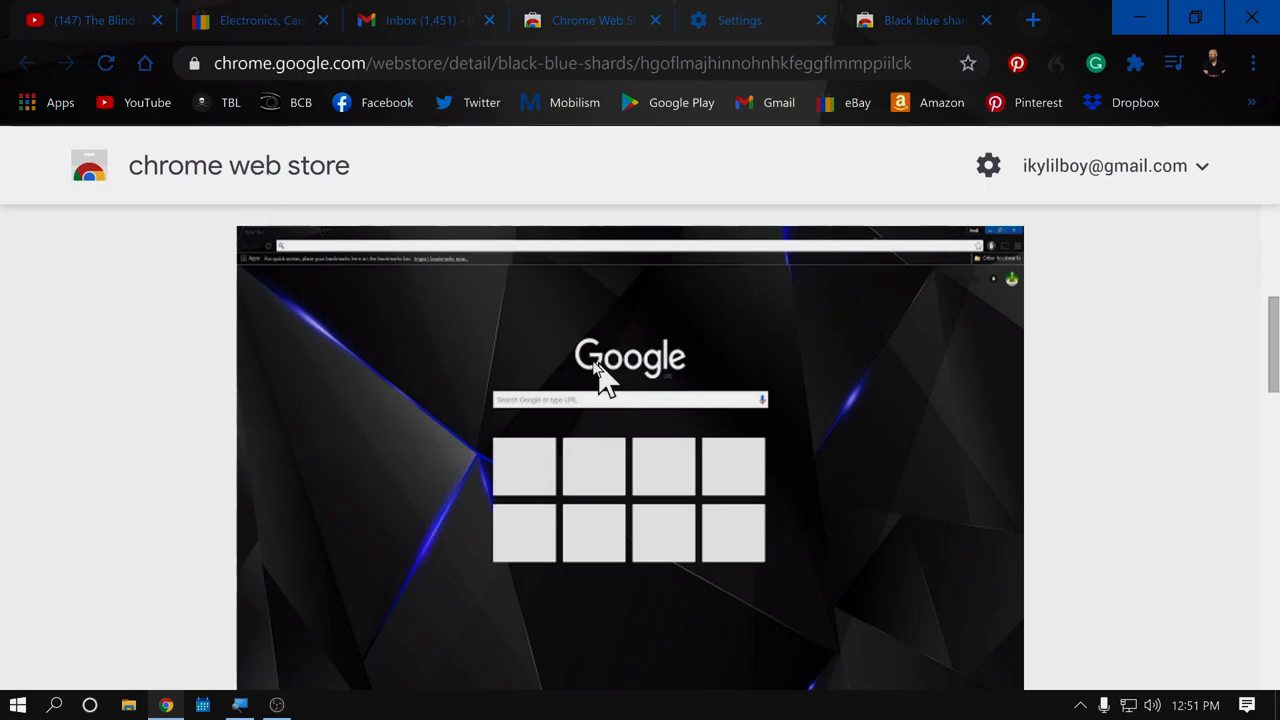
mouse_move(436, 418)
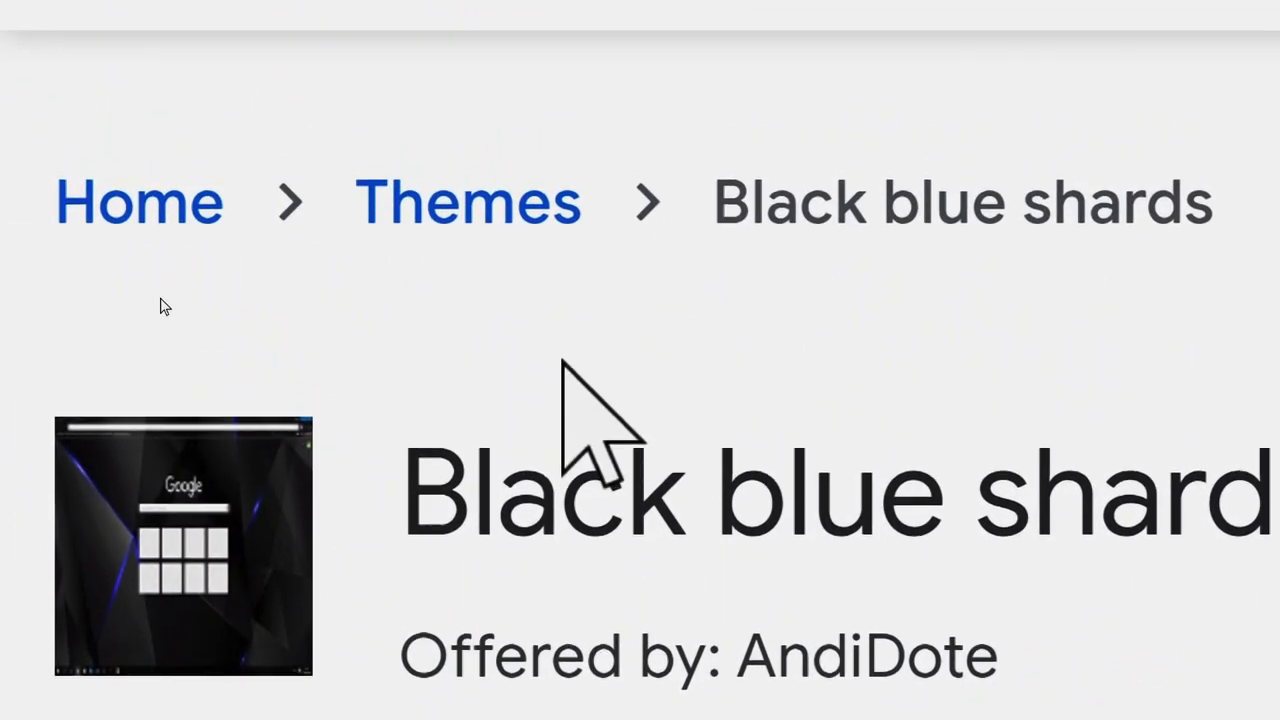
scroll(up, 3)
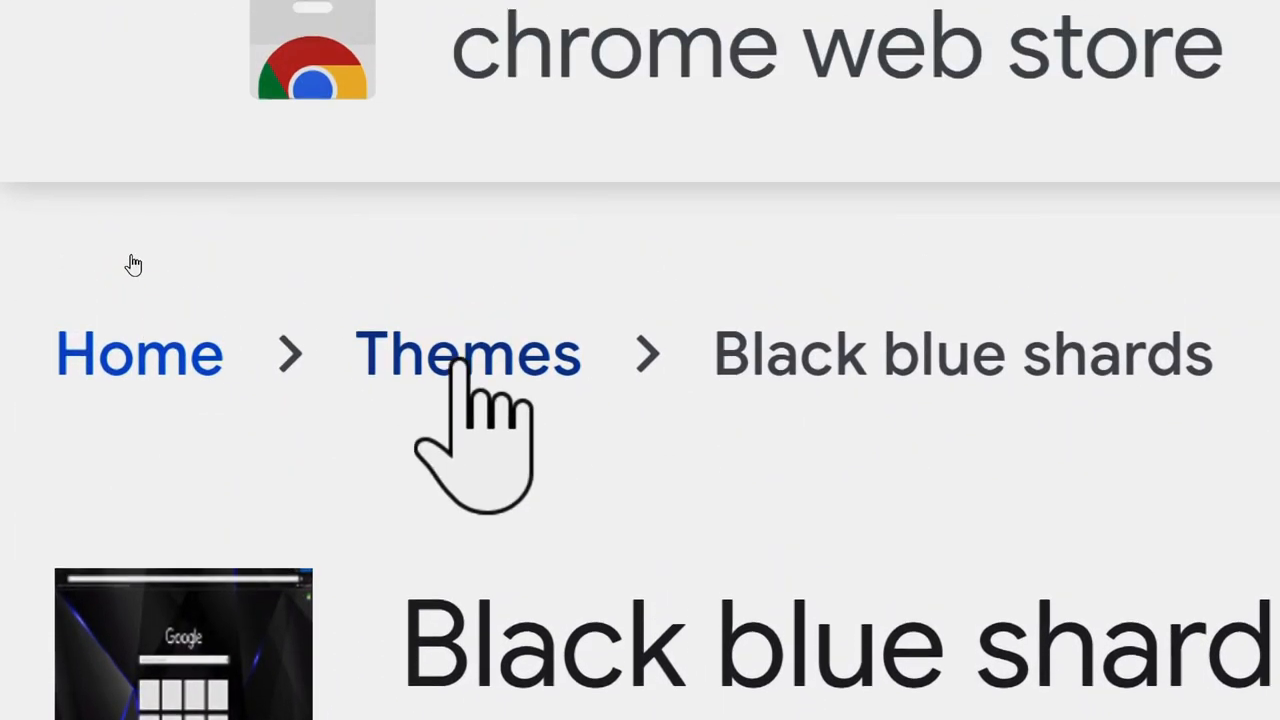
Step: Go to the Themes category and browse its Artist, Published by Chrome and Dark & Black collections
click(468, 352)
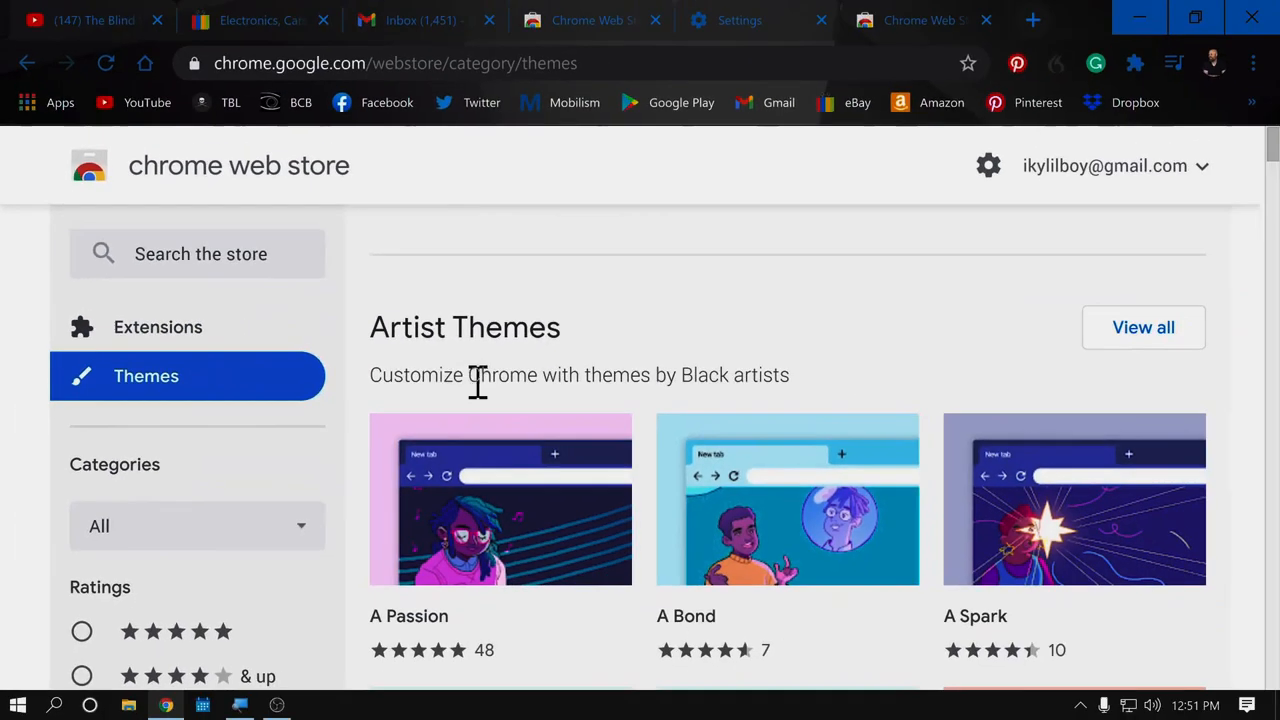
scroll(down, 3)
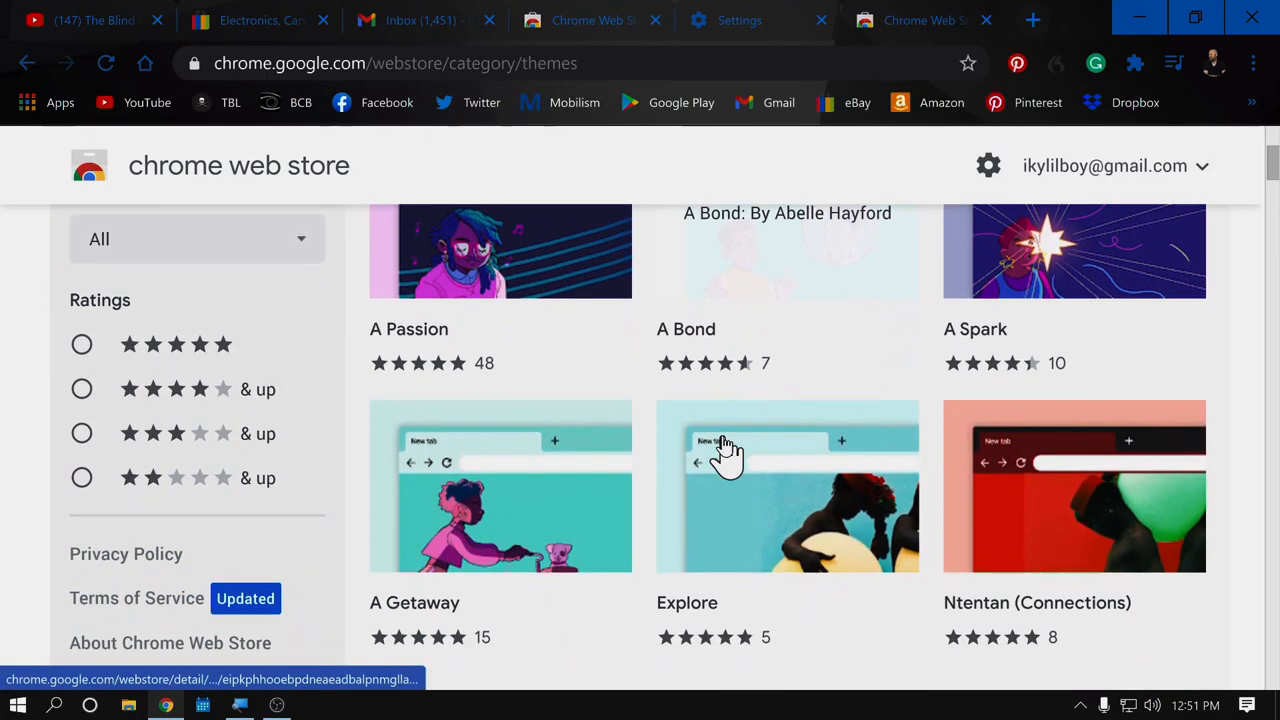
scroll(down, 3)
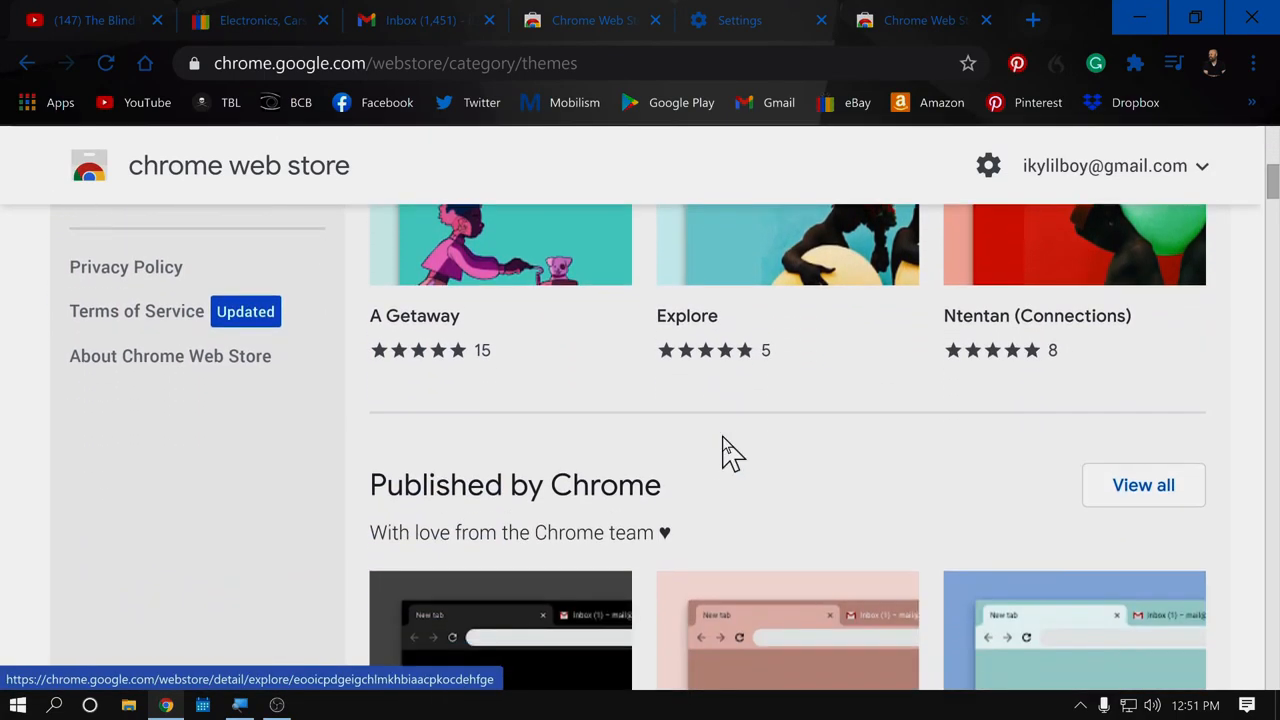
scroll(down, 3)
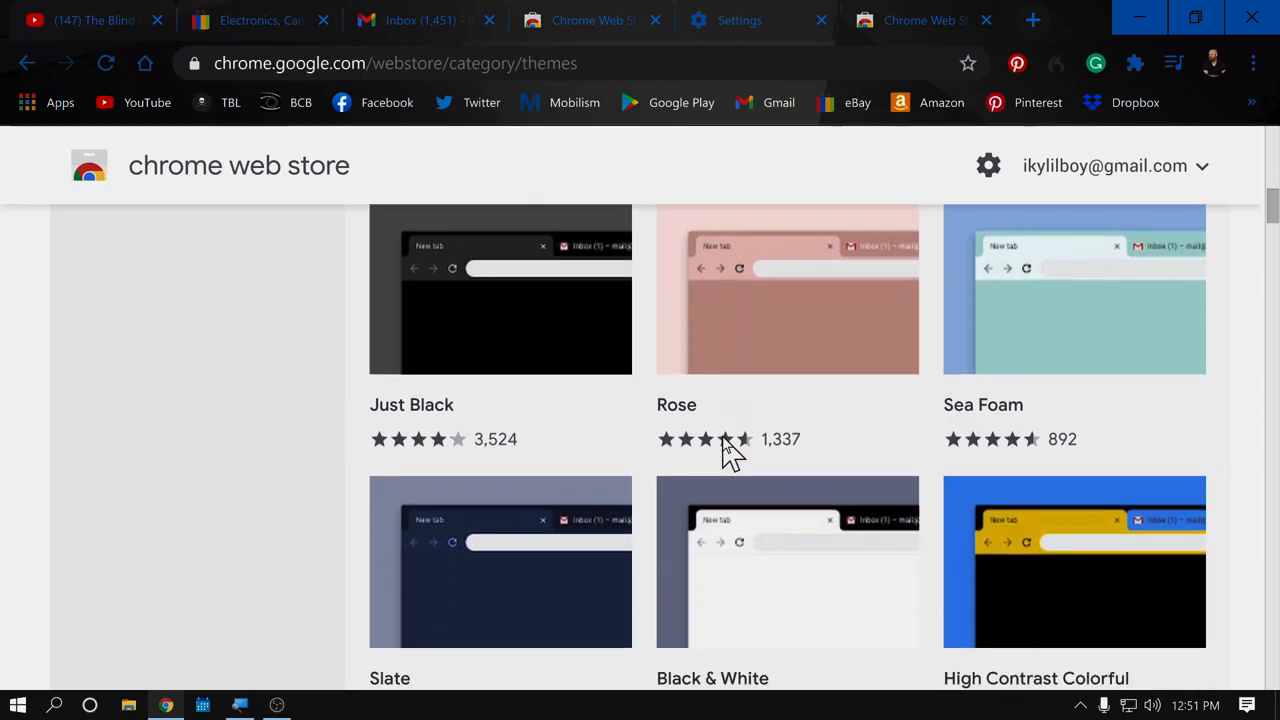
scroll(down, 3)
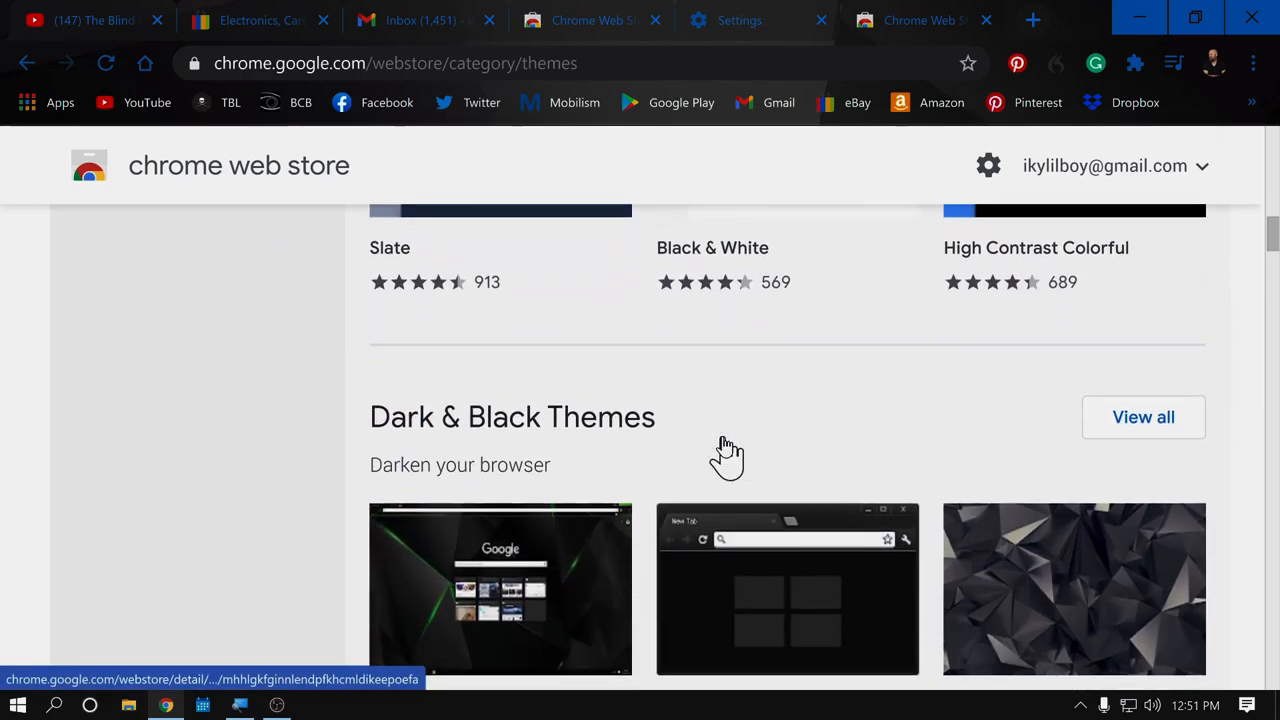
scroll(down, 3)
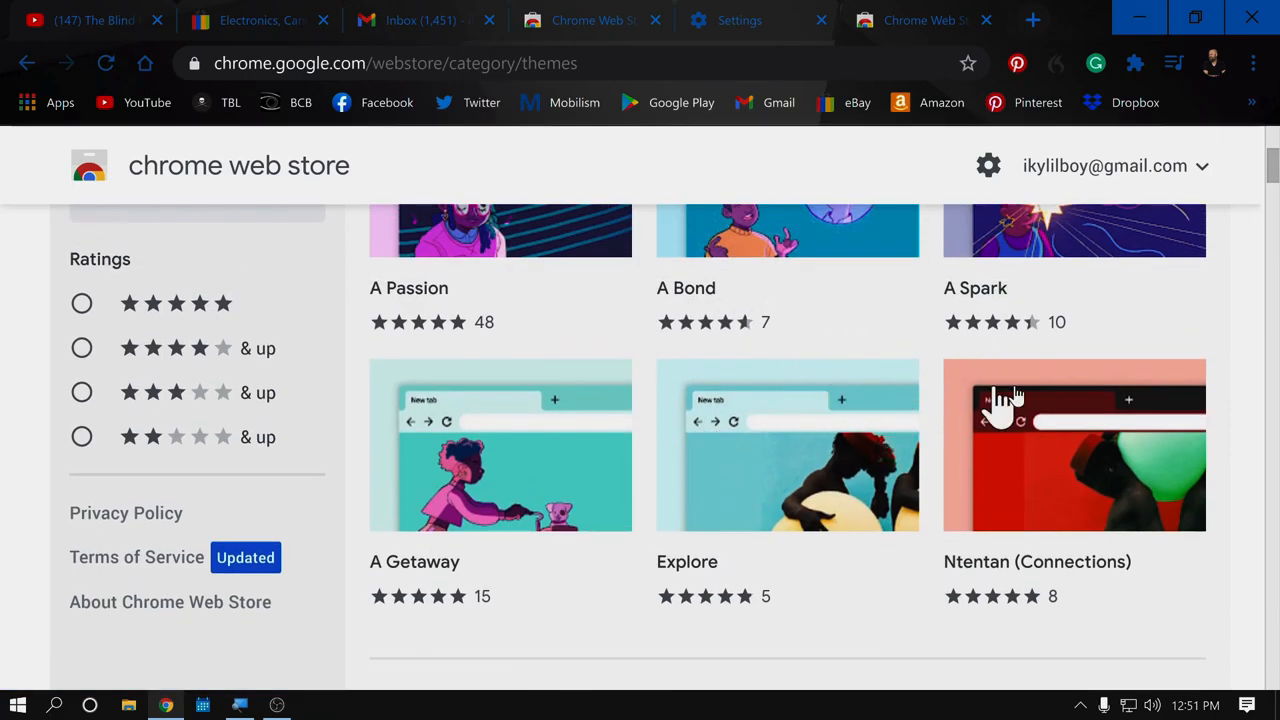
scroll(up, 3)
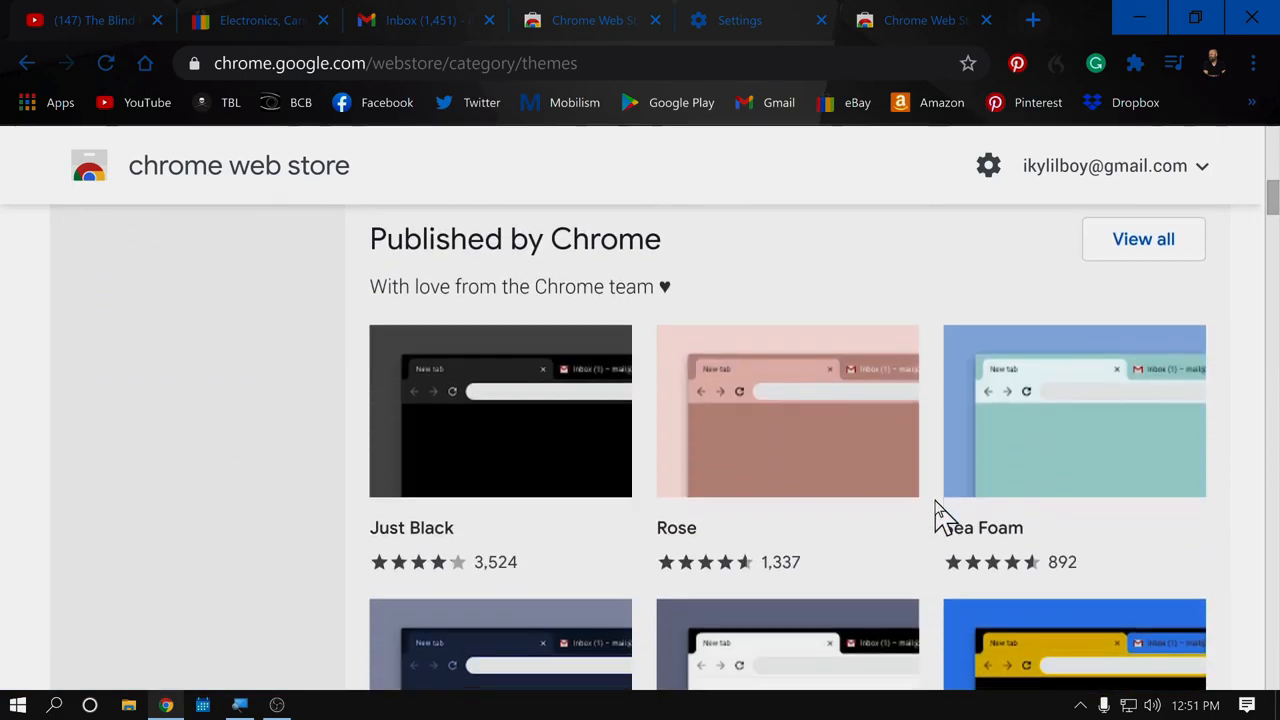
mouse_move(788, 460)
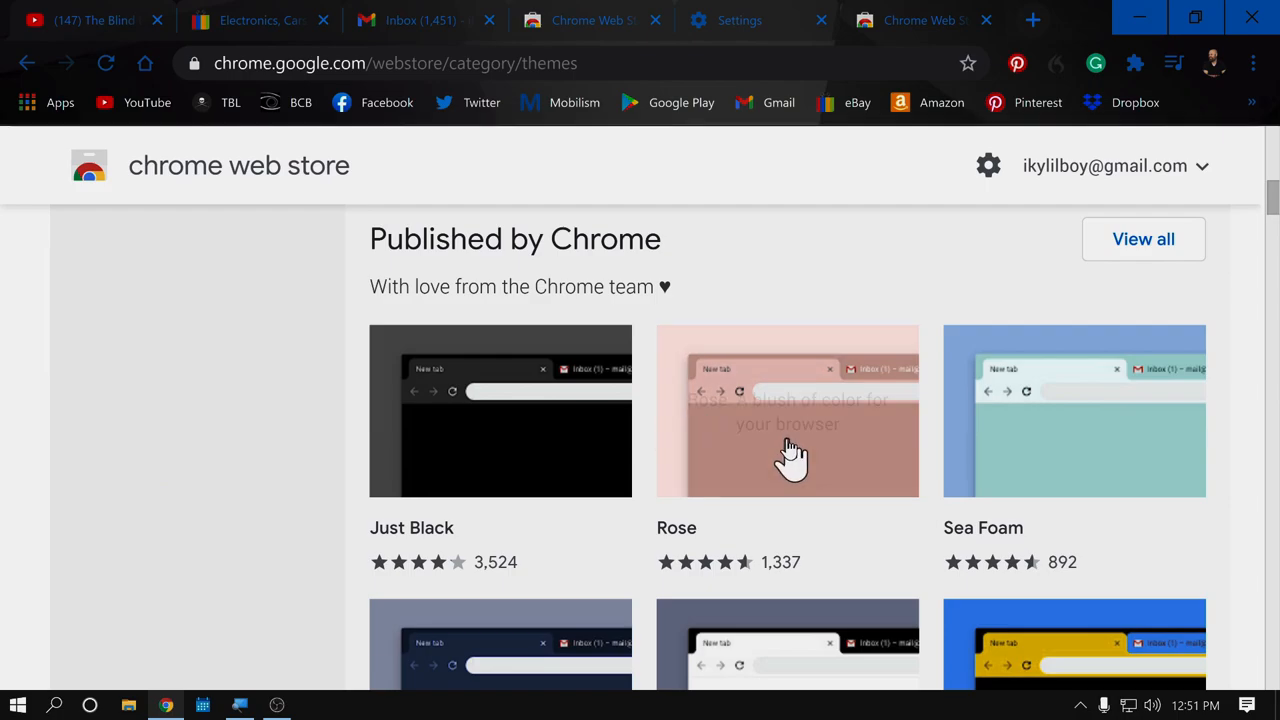
scroll(down, 3)
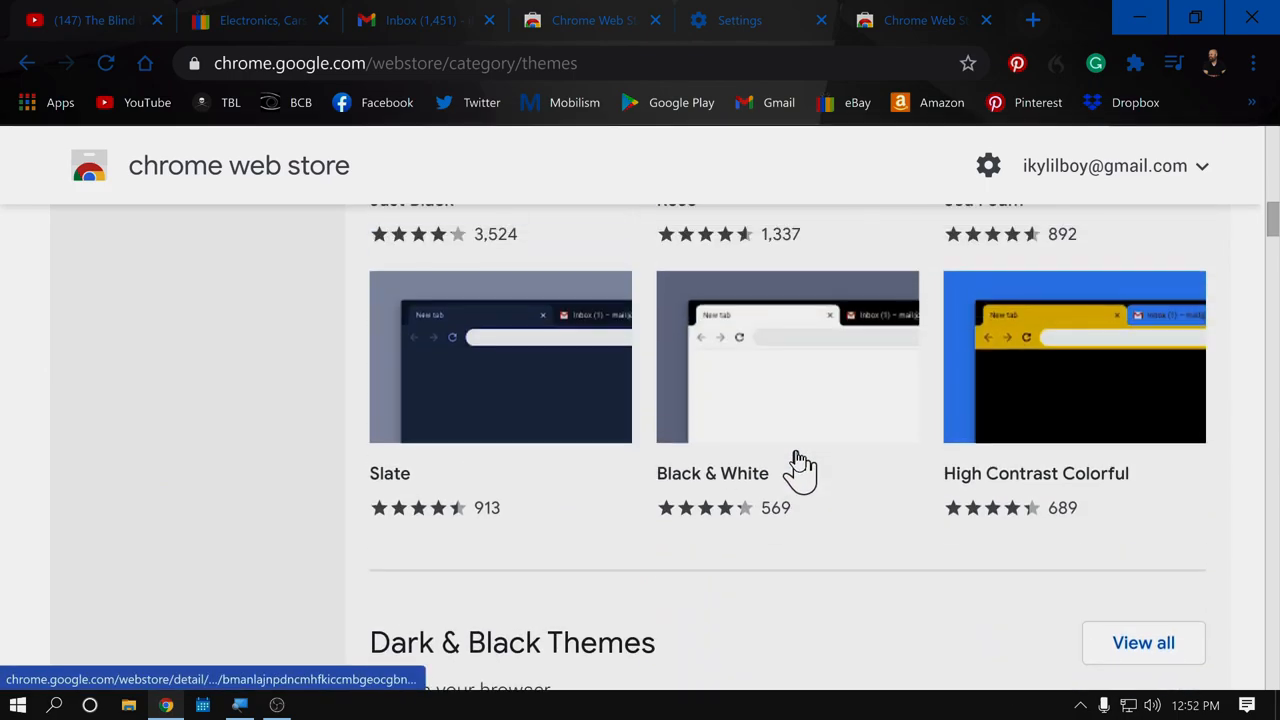
scroll(up, 3)
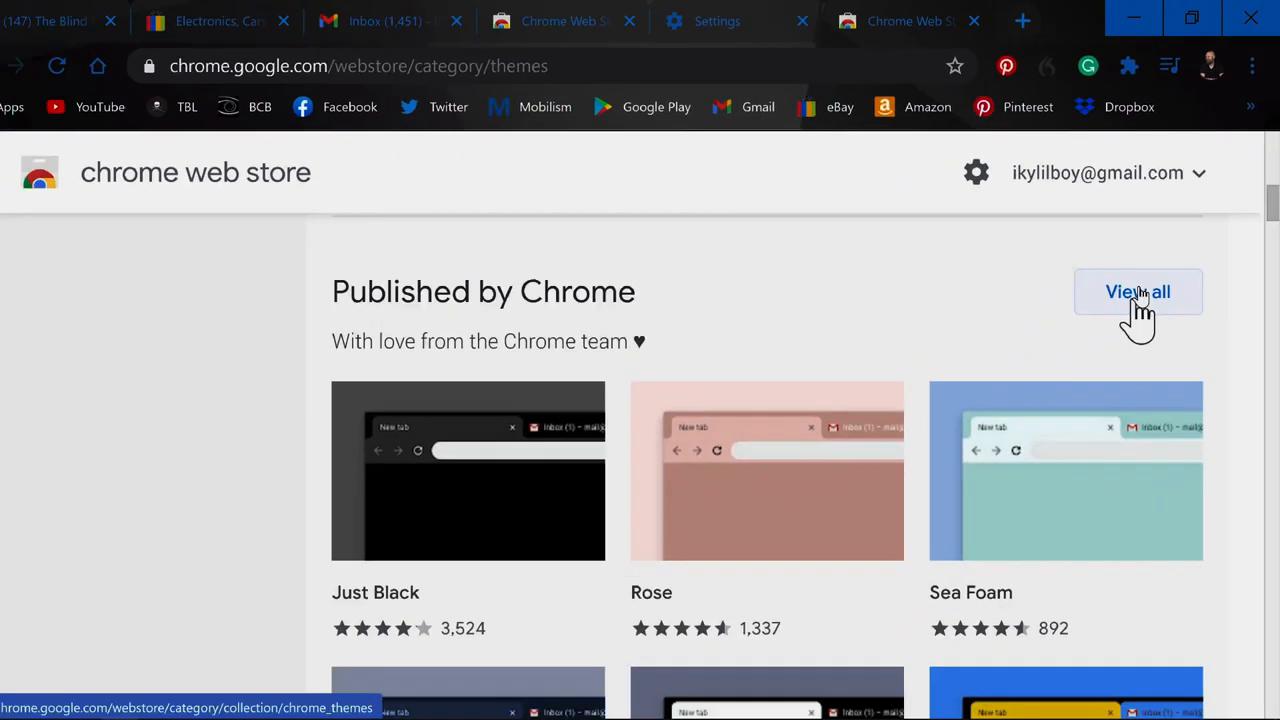
click(1136, 292)
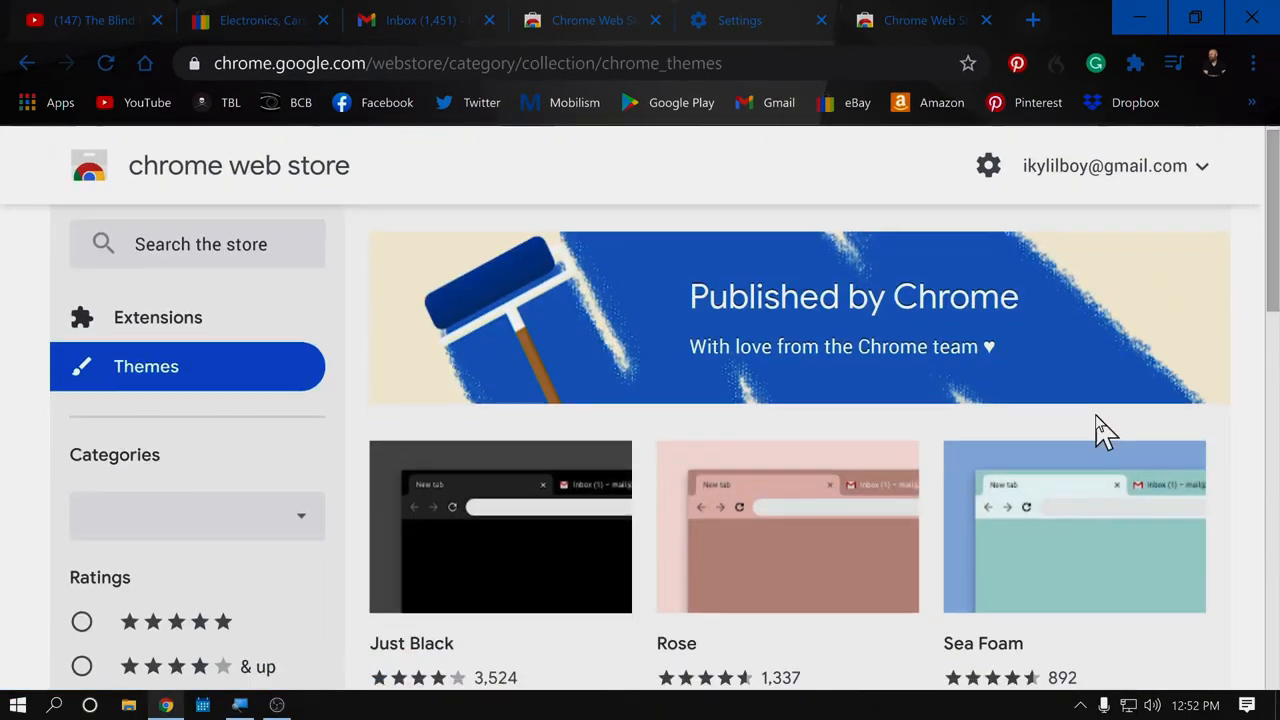
scroll(down, 3)
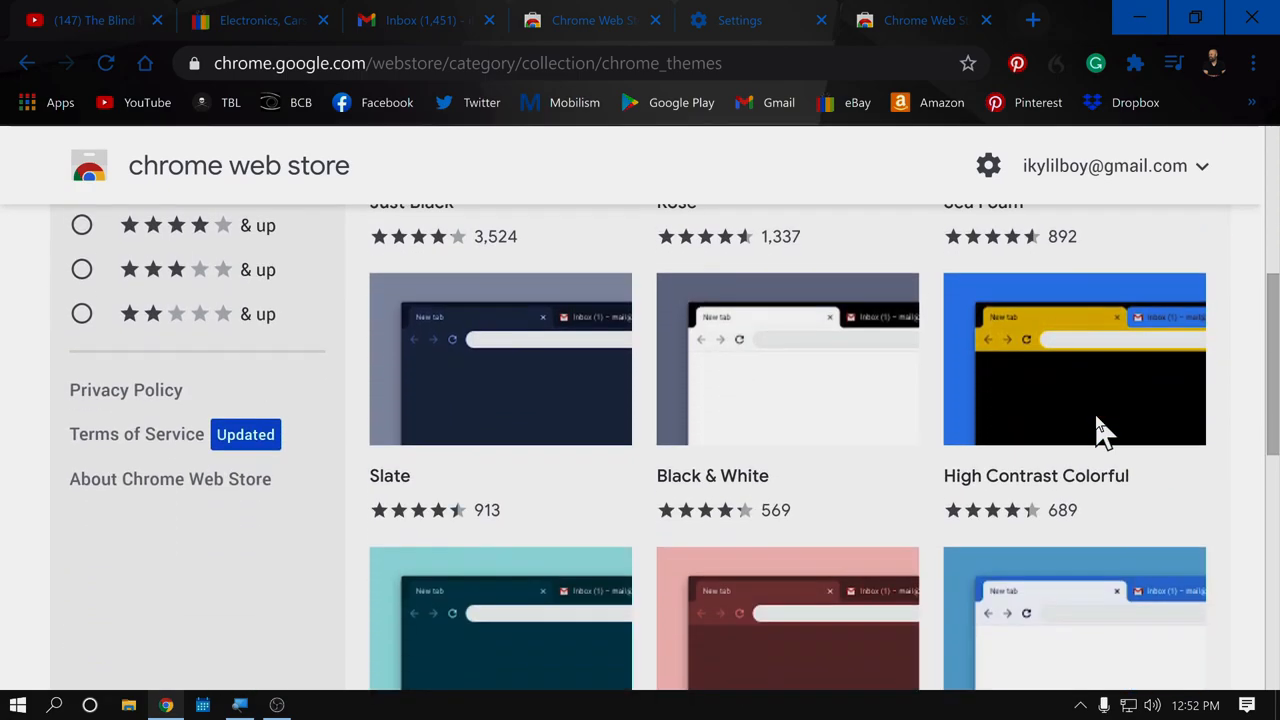
scroll(down, 3)
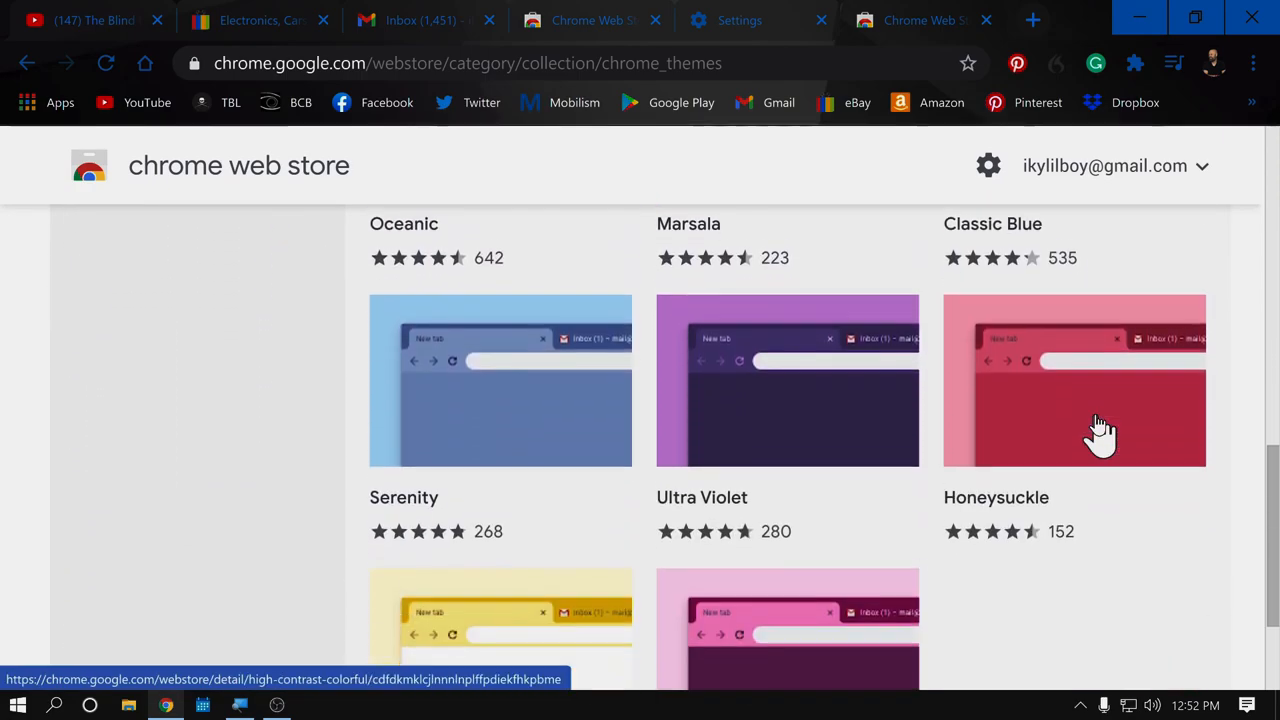
scroll(down, 3)
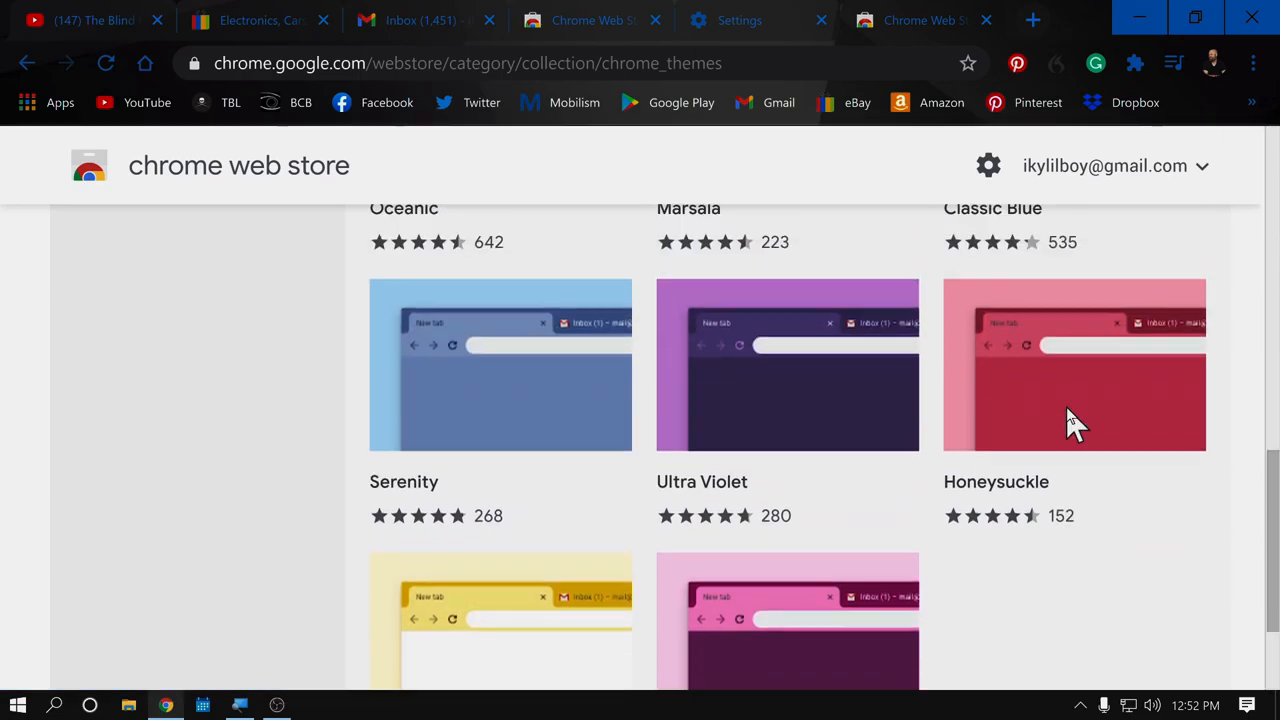
scroll(up, 3)
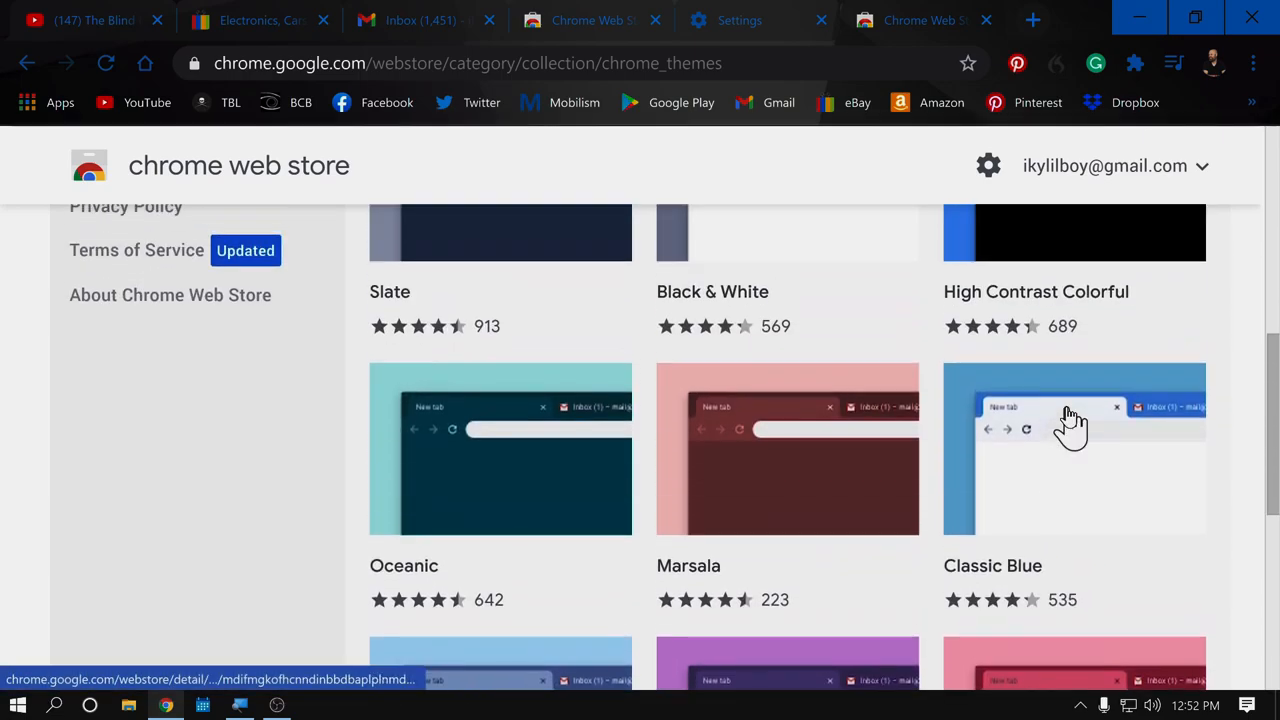
scroll(up, 3)
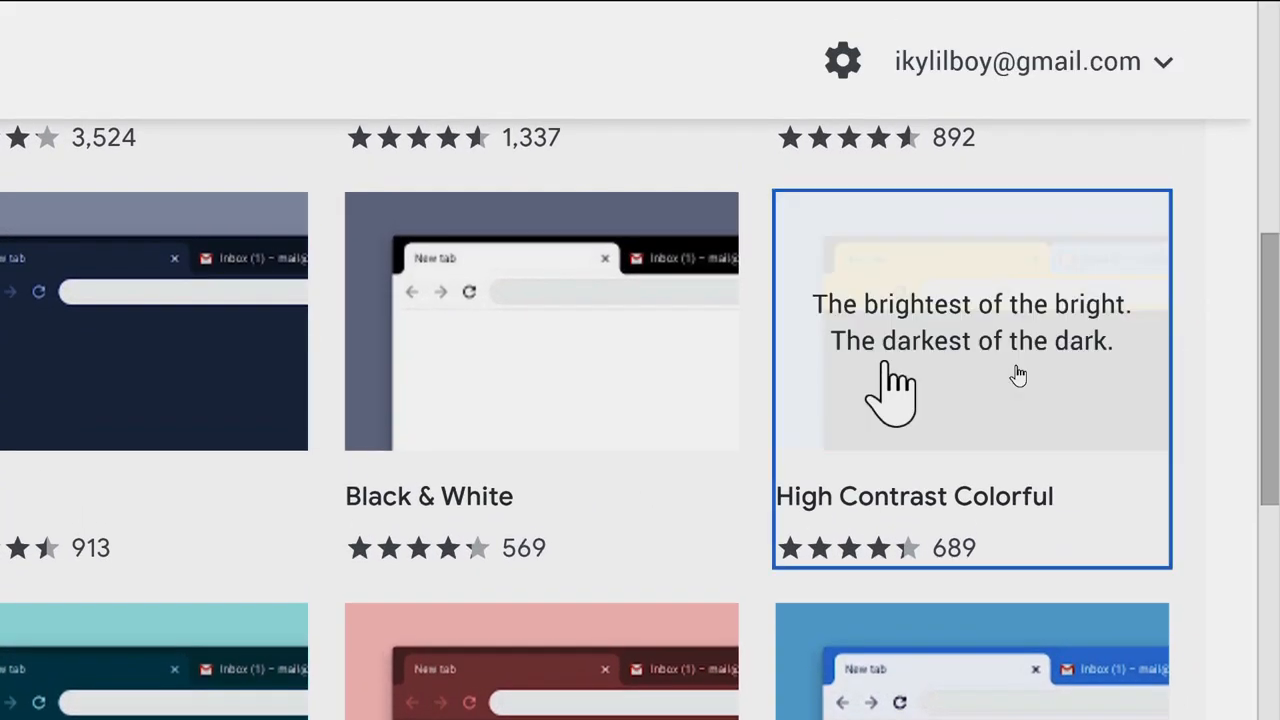
Step: Open the High Contrast Colorful theme's details and look over its overview preview
click(972, 380)
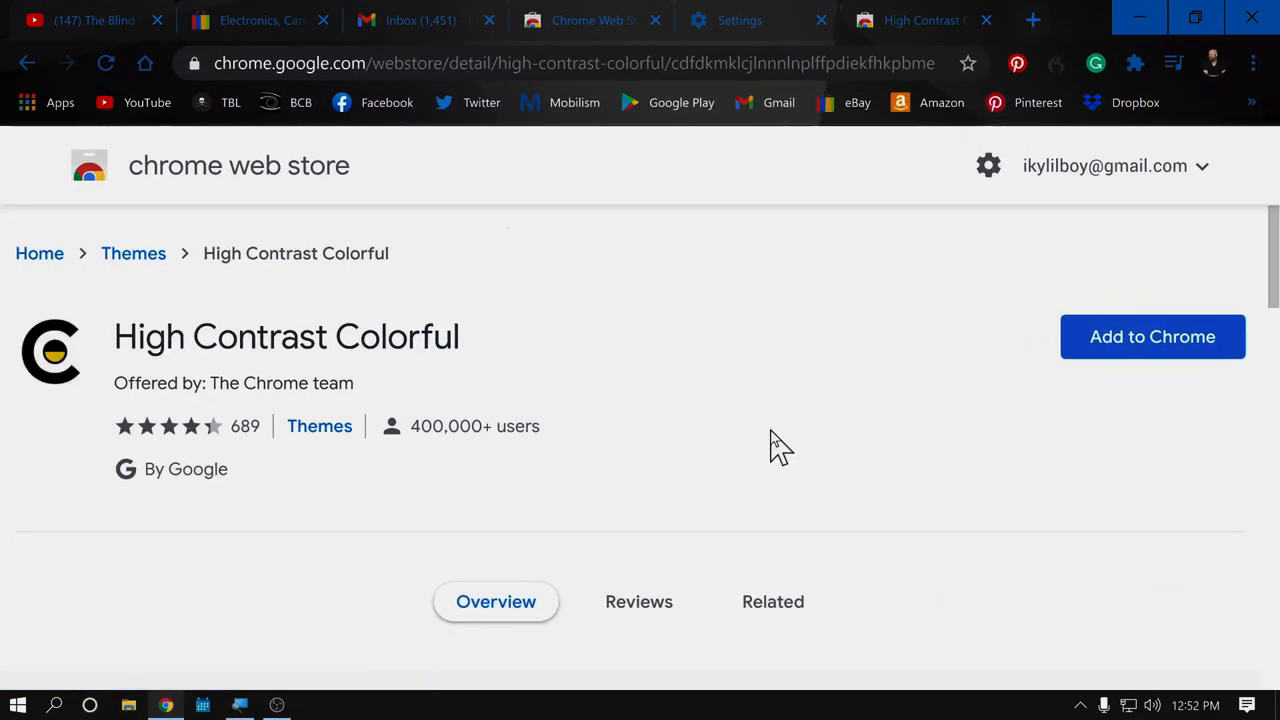
scroll(down, 3)
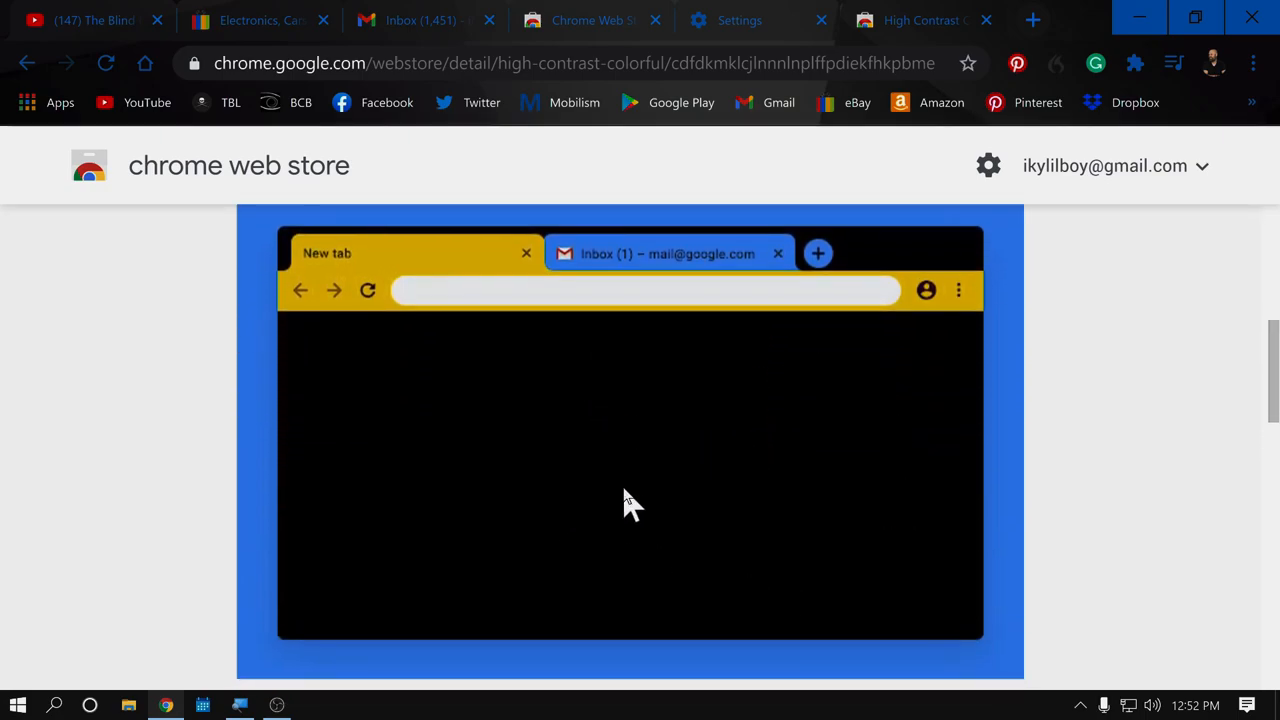
scroll(up, 3)
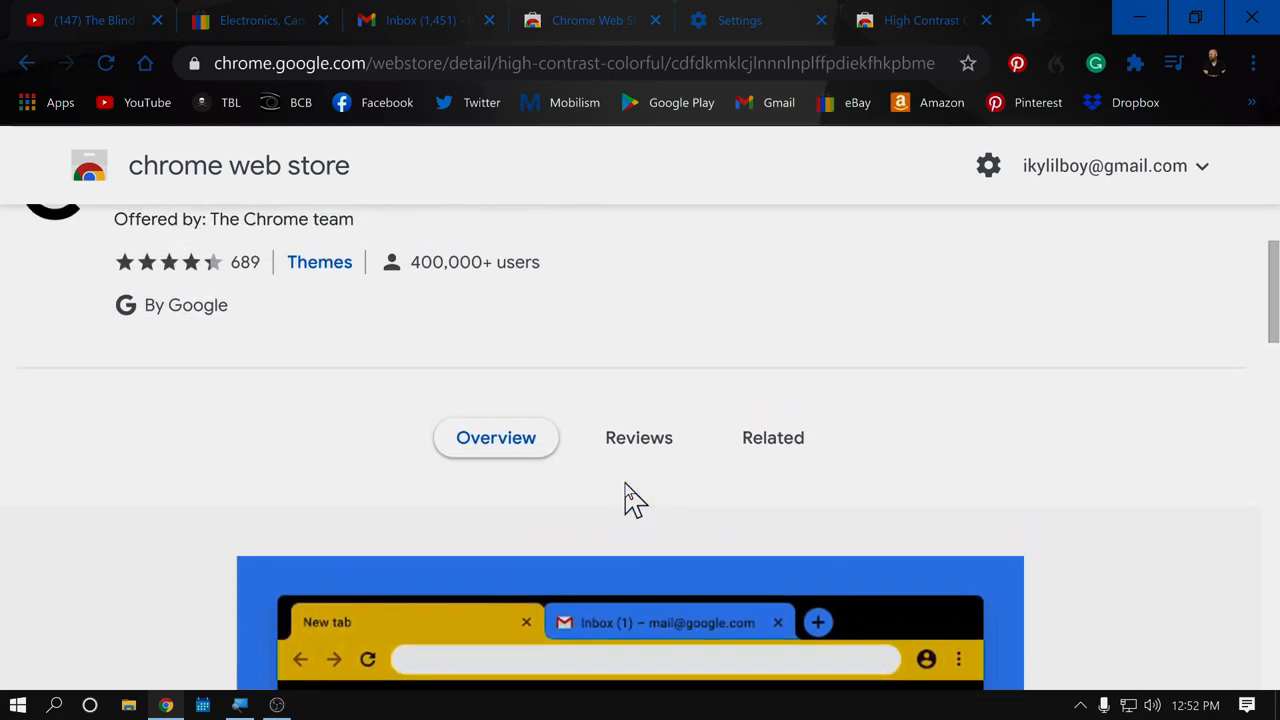
scroll(up, 3)
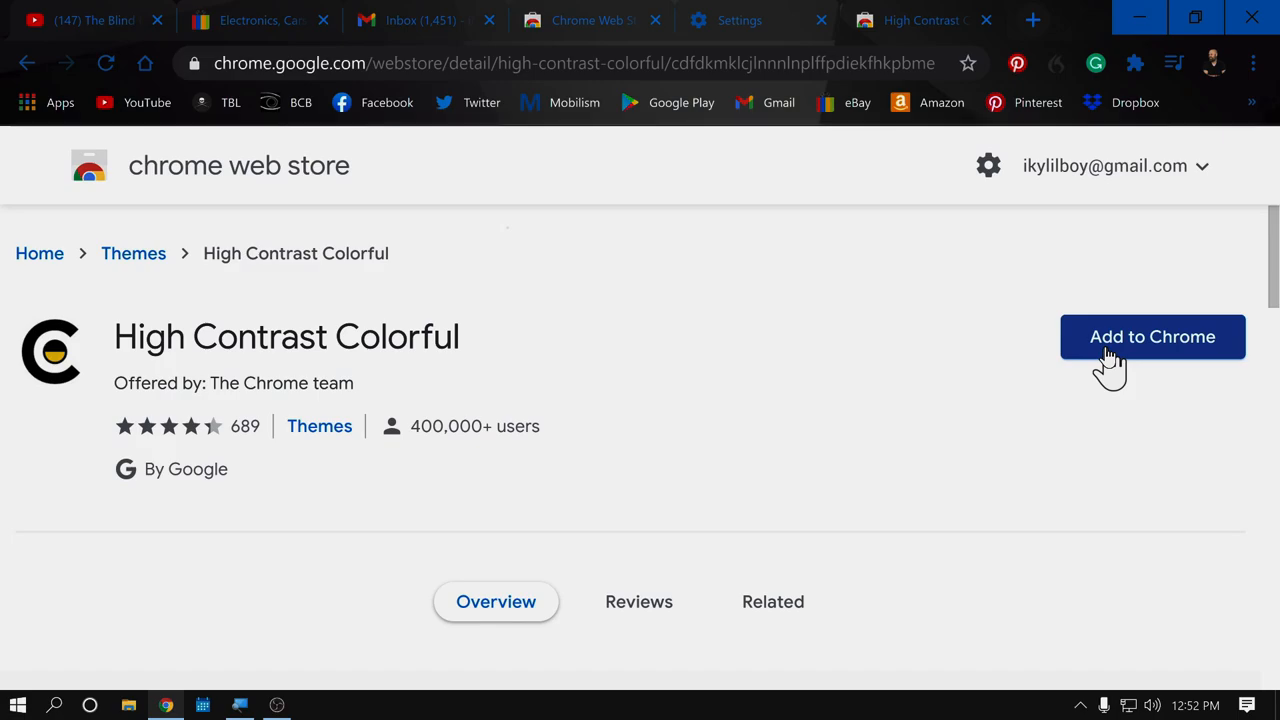
Step: Add the High Contrast Colorful theme to Chrome
click(1152, 336)
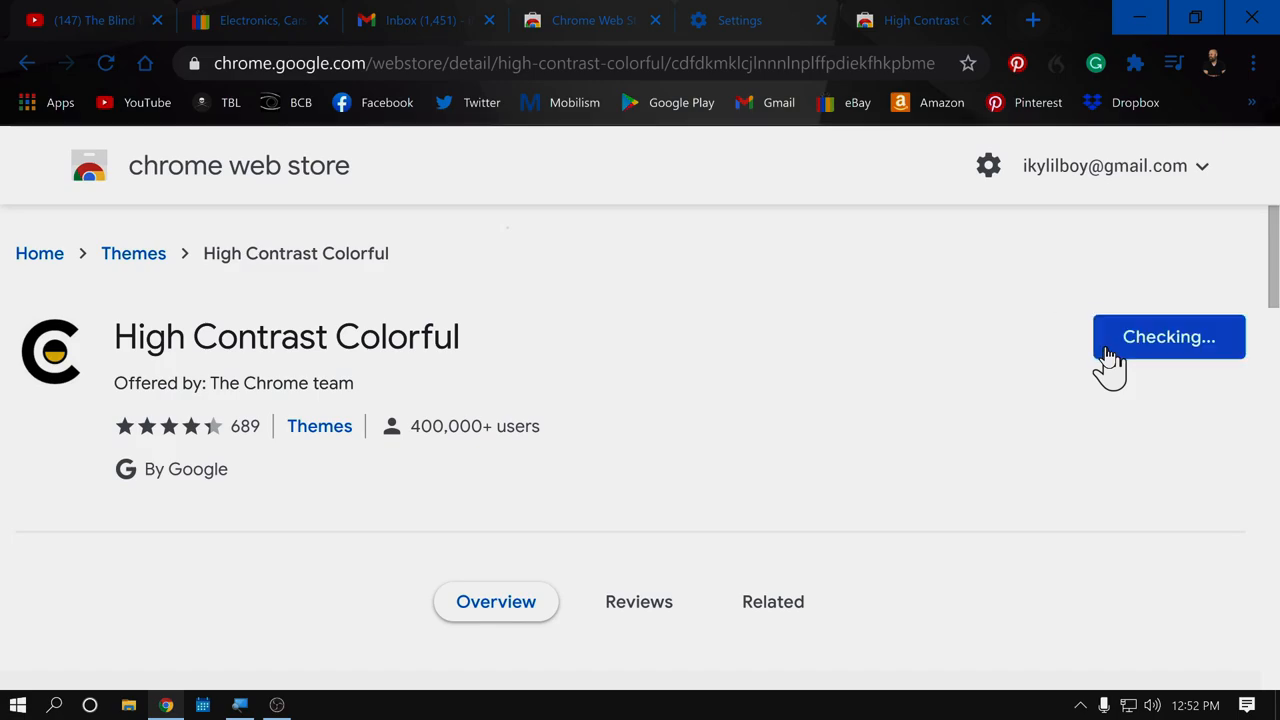
click(1168, 336)
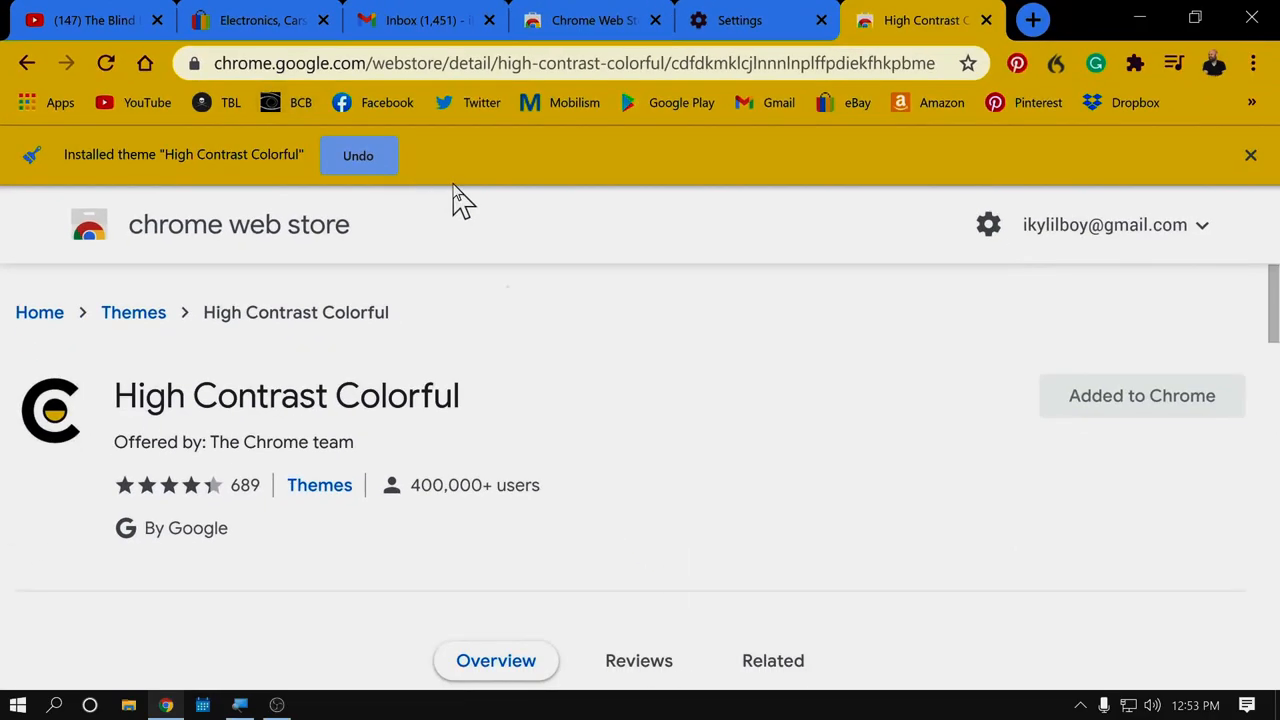
mouse_move(760, 304)
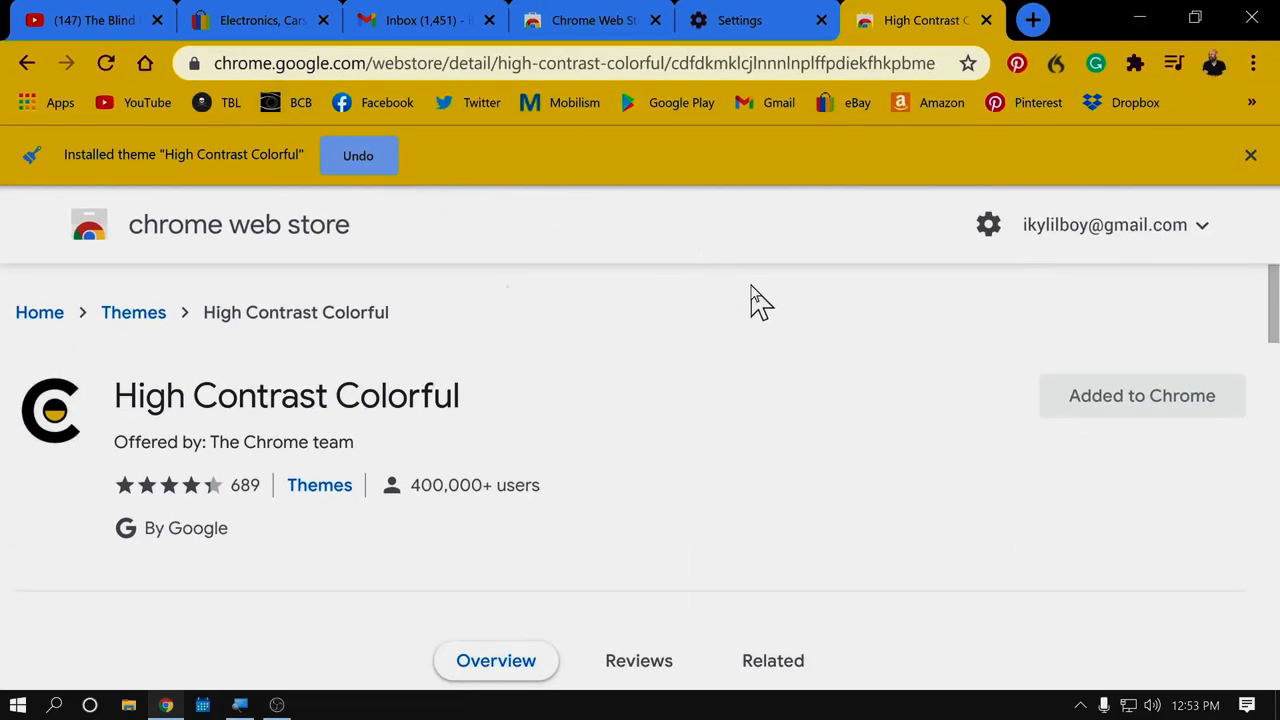
mouse_move(764, 292)
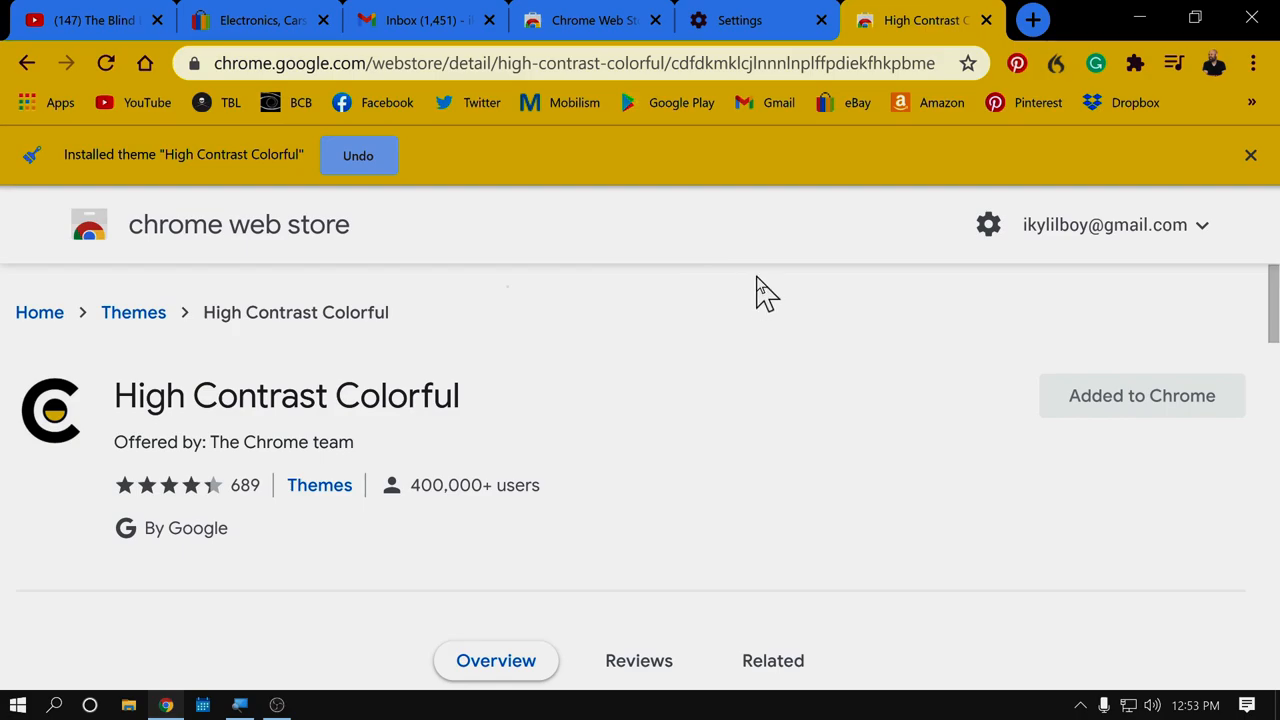
mouse_move(592, 20)
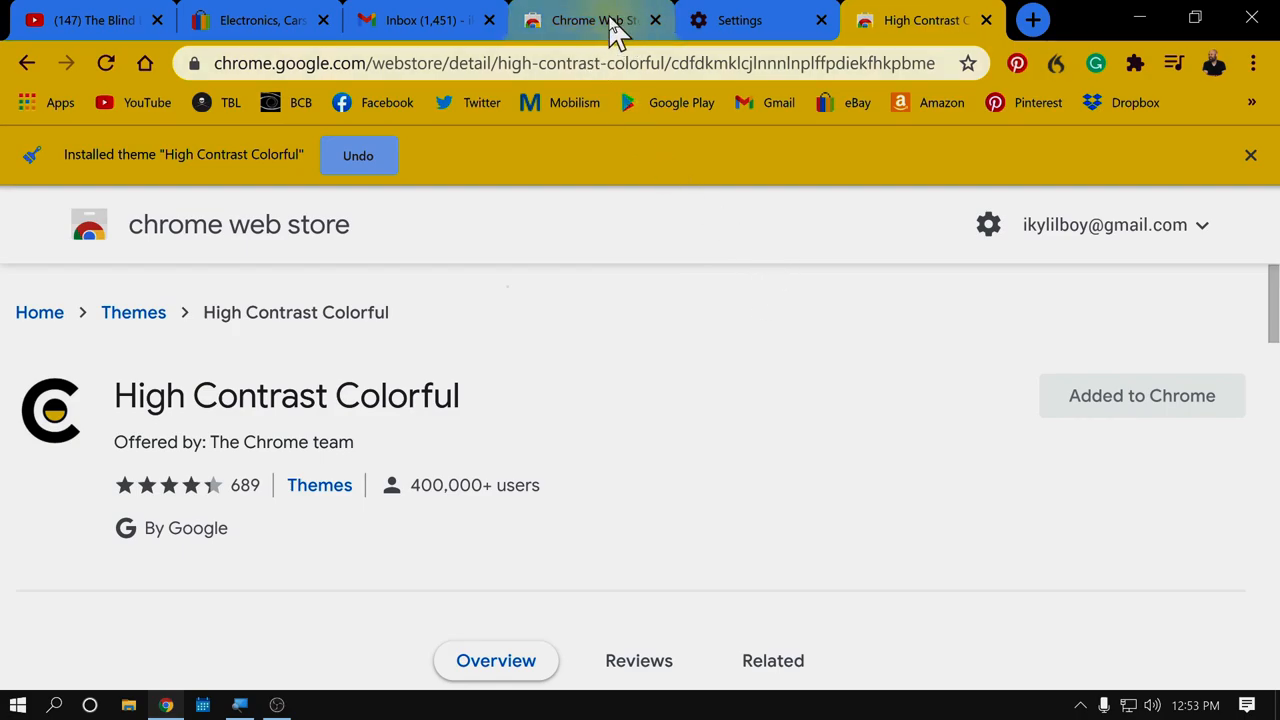
mouse_move(948, 582)
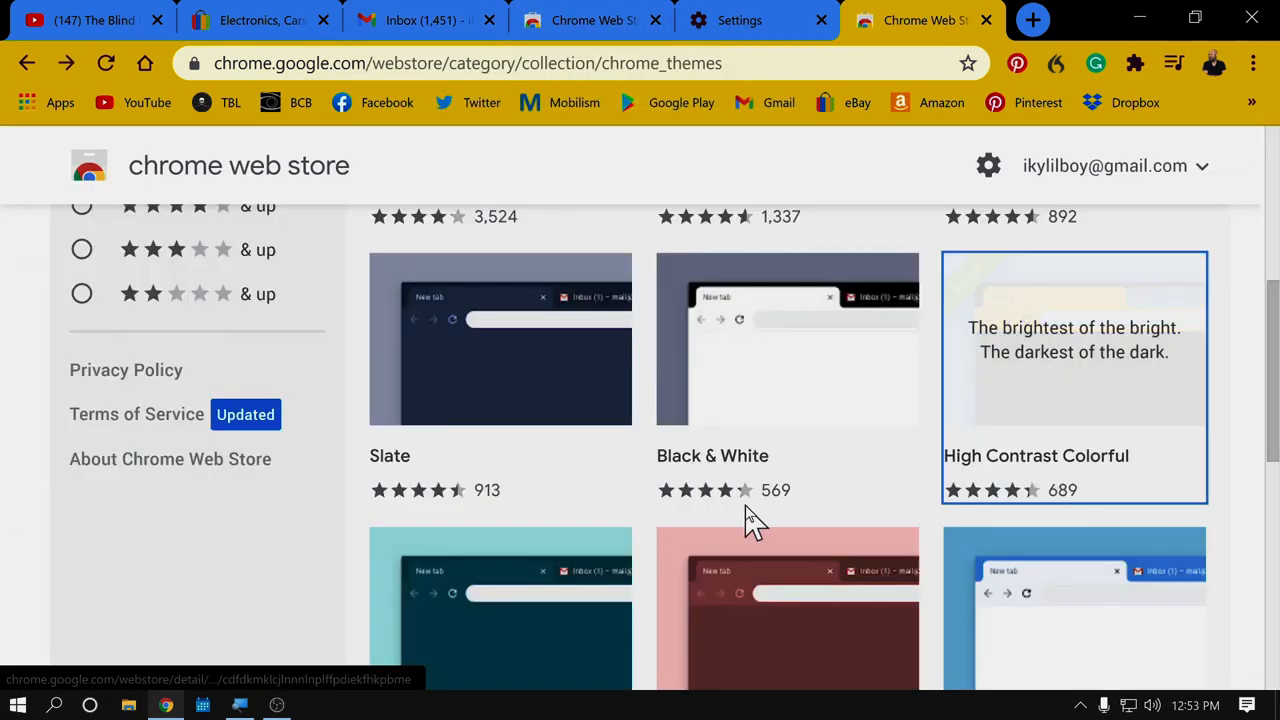
Step: Open the Just Black theme from the themes list and add it to Chrome
scroll(up, 3)
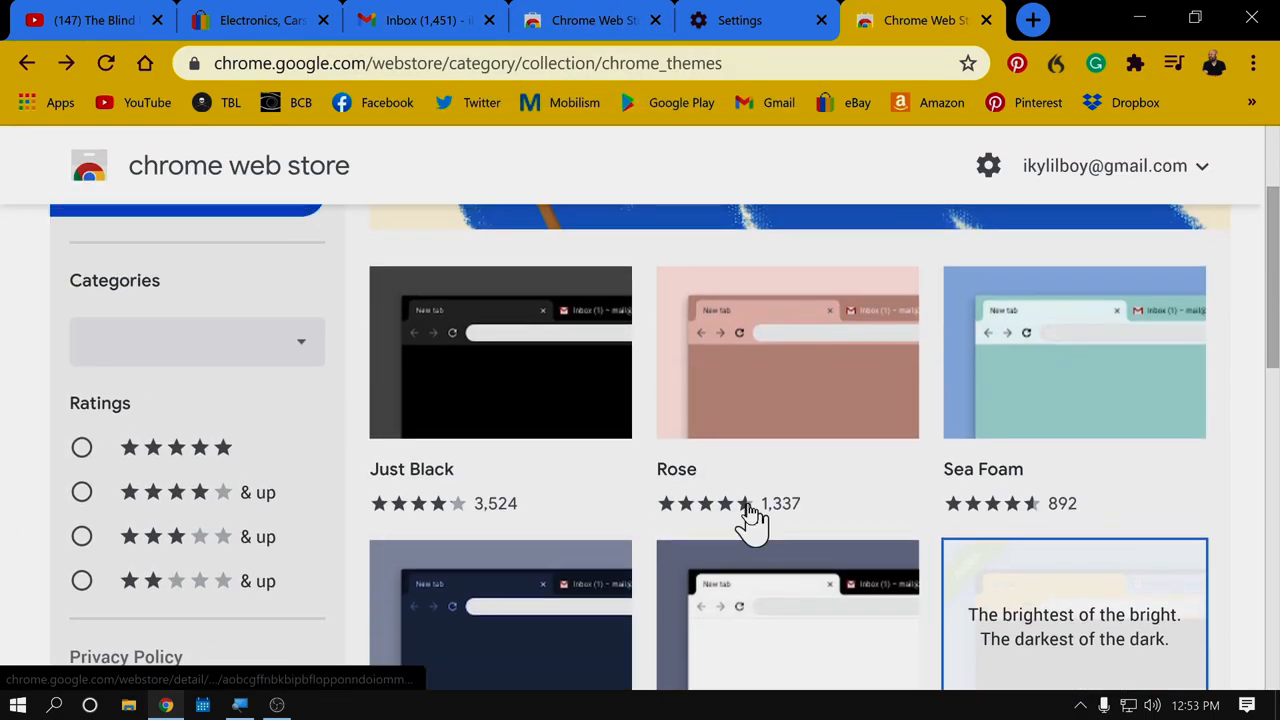
mouse_move(748, 512)
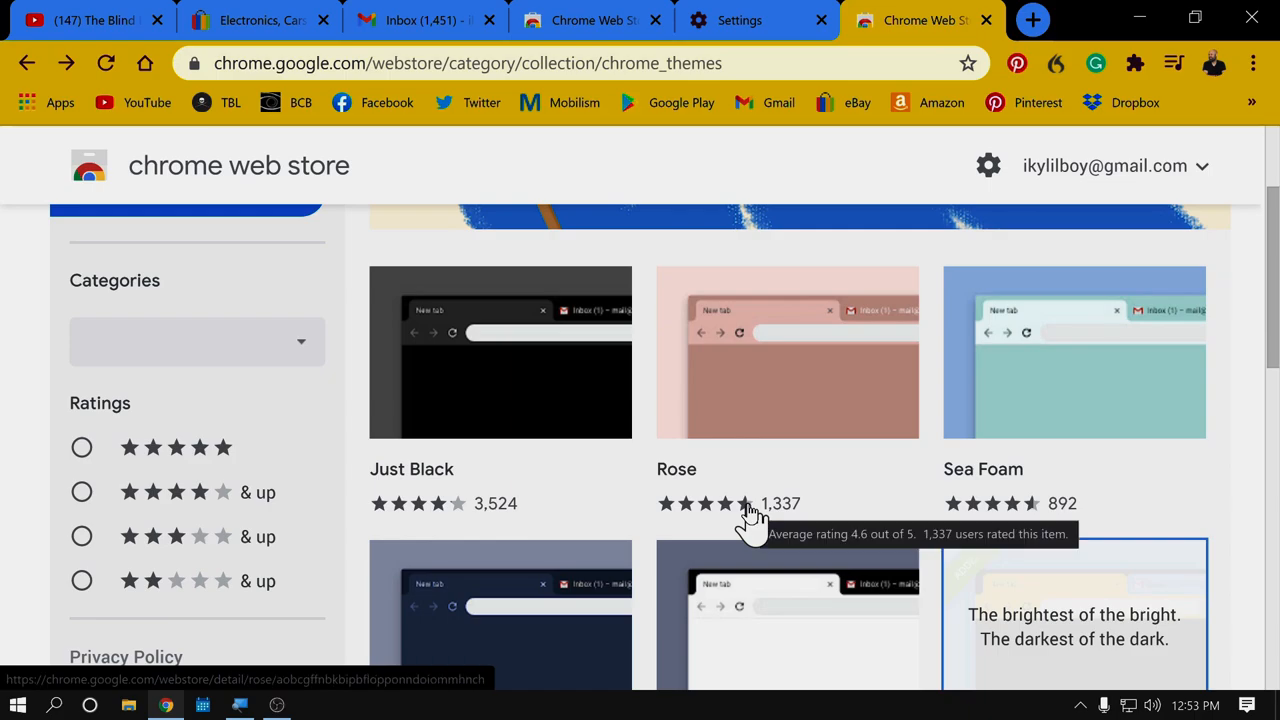
mouse_move(390, 44)
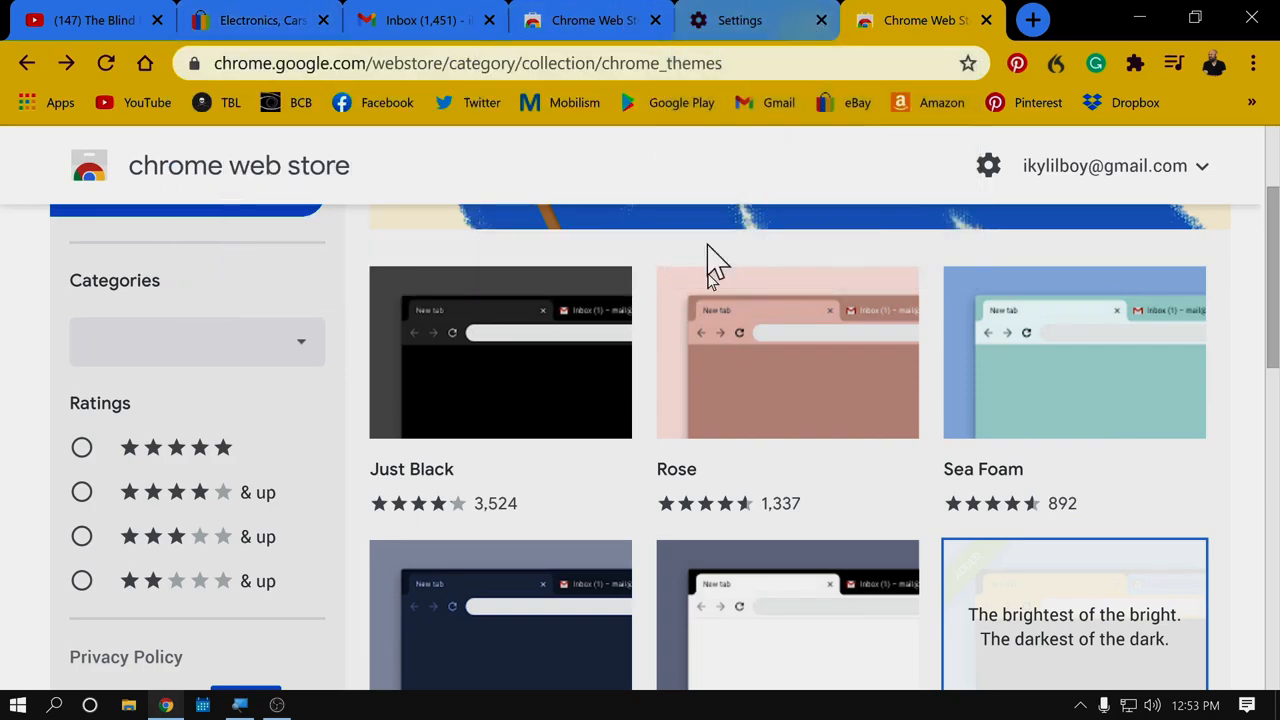
click(500, 352)
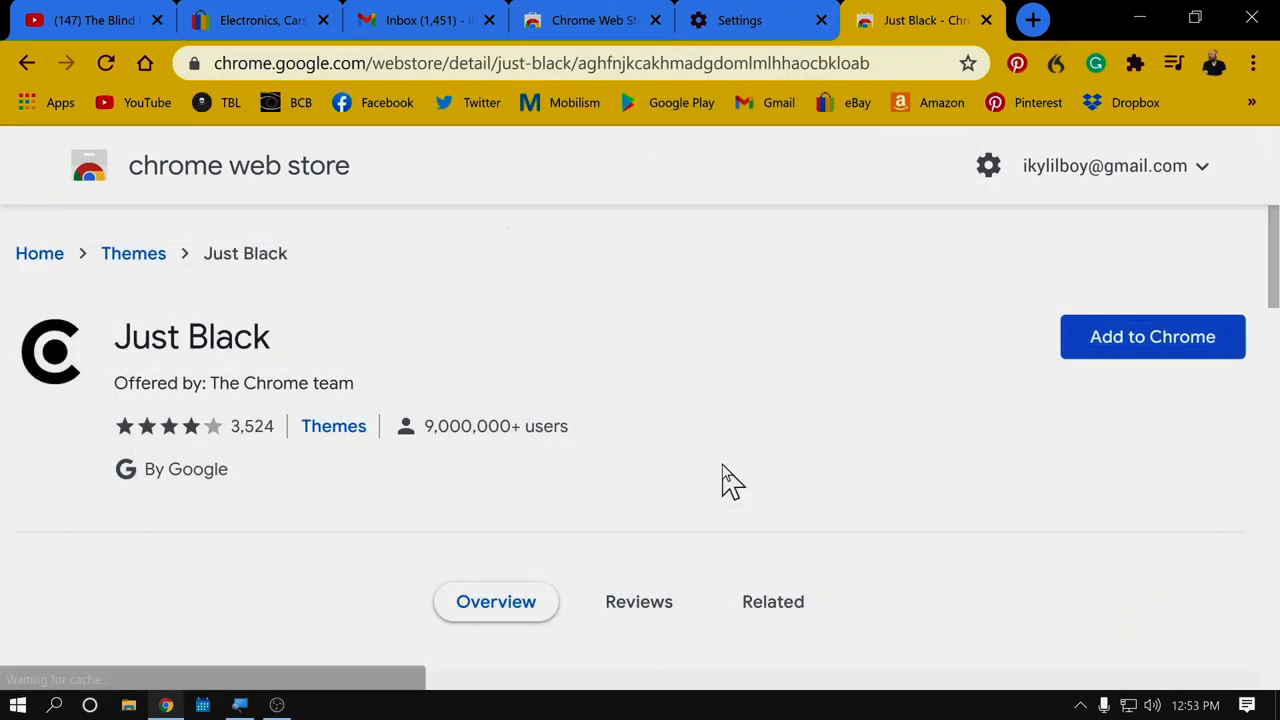
scroll(down, 3)
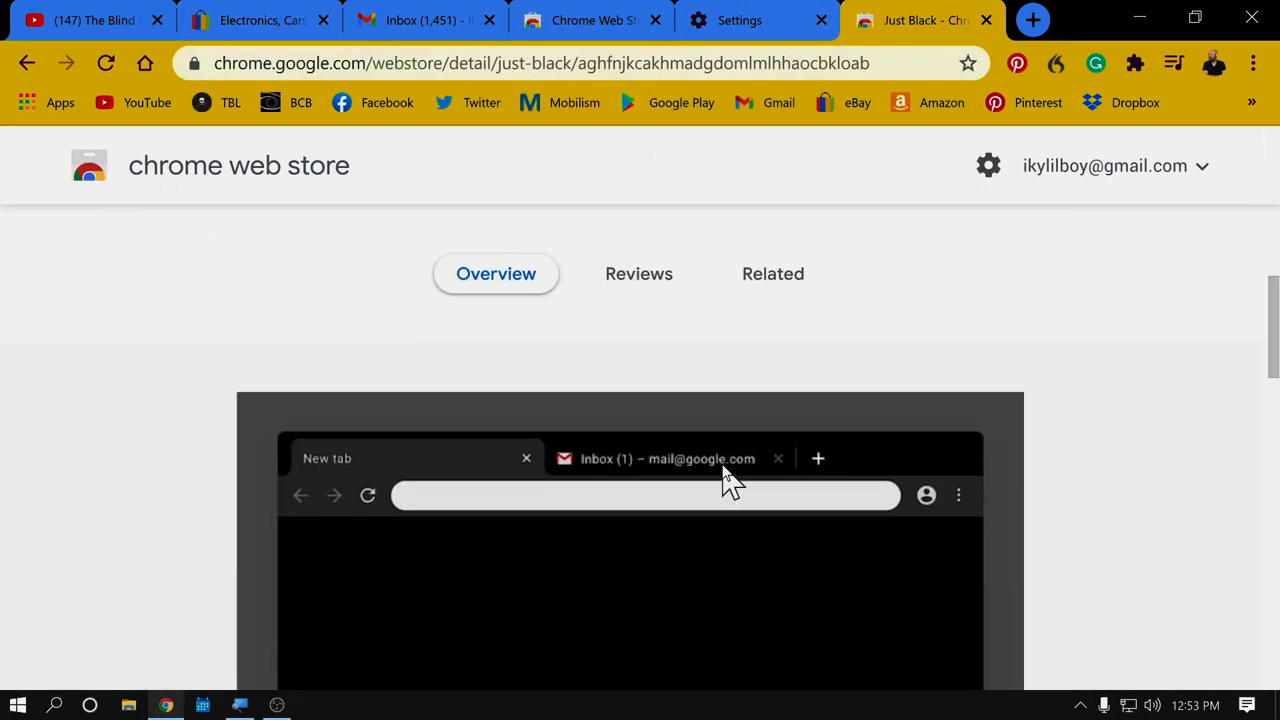
scroll(up, 3)
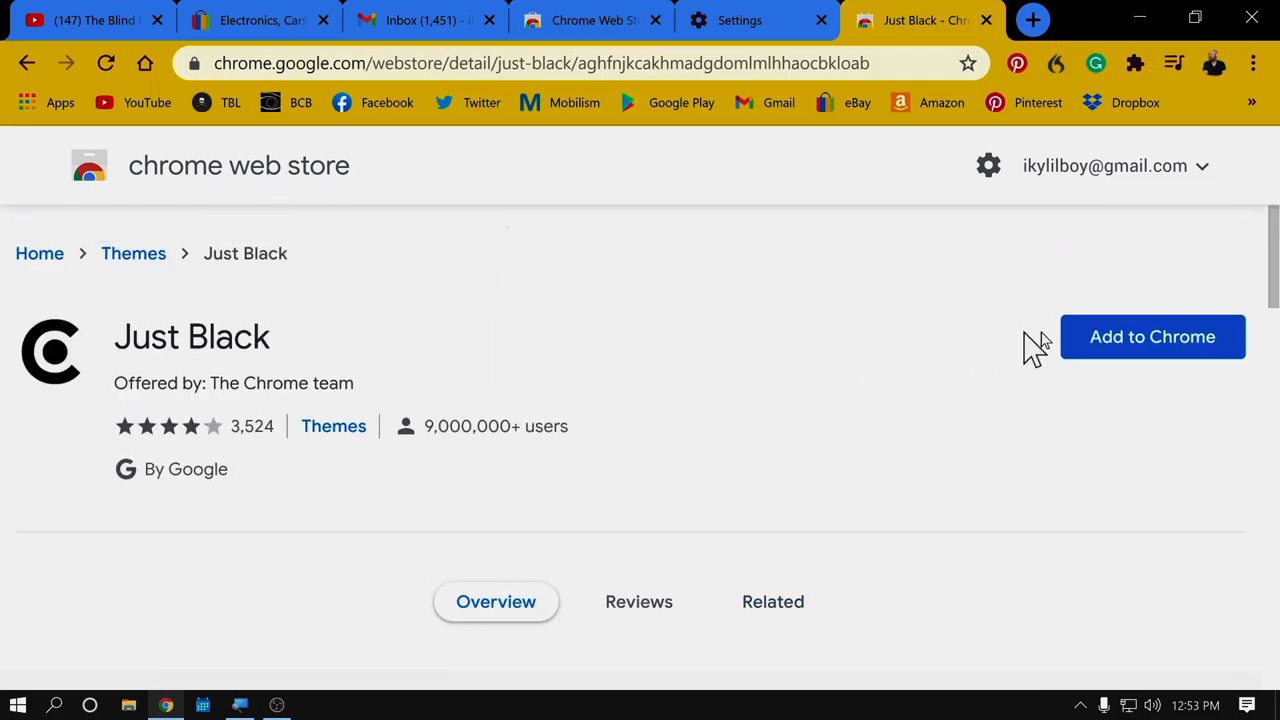
click(1152, 336)
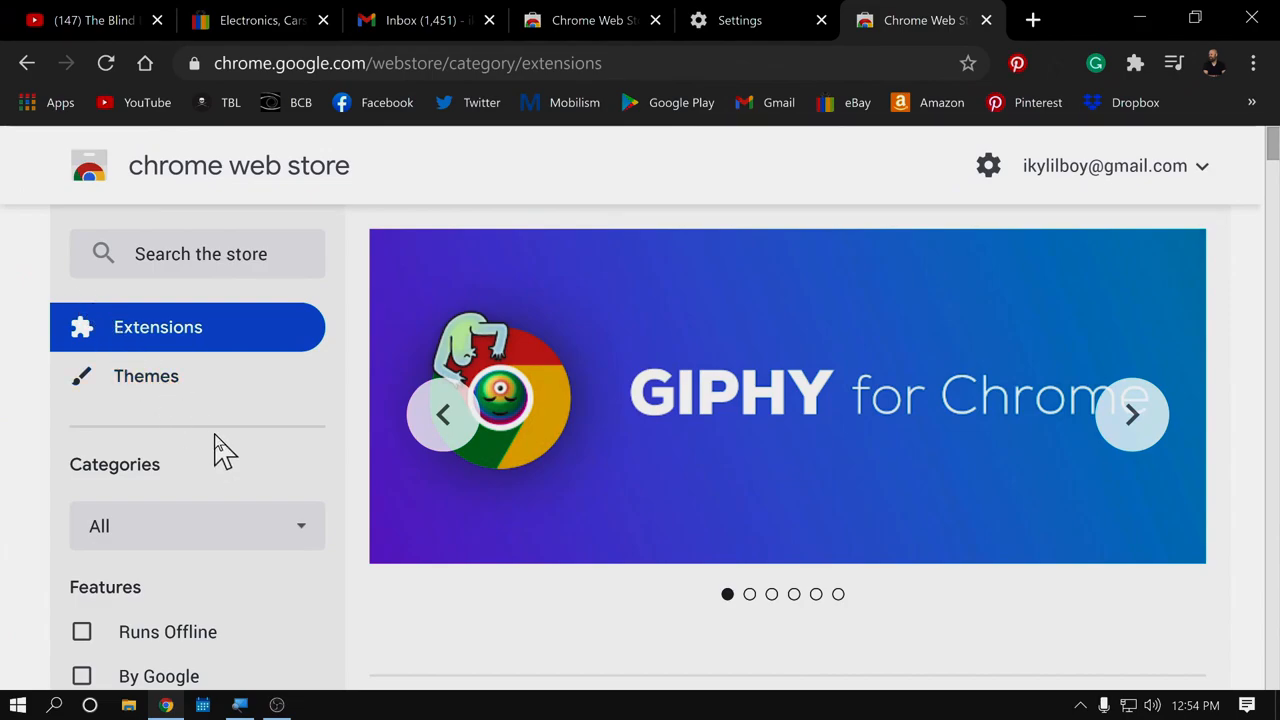
mouse_move(508, 588)
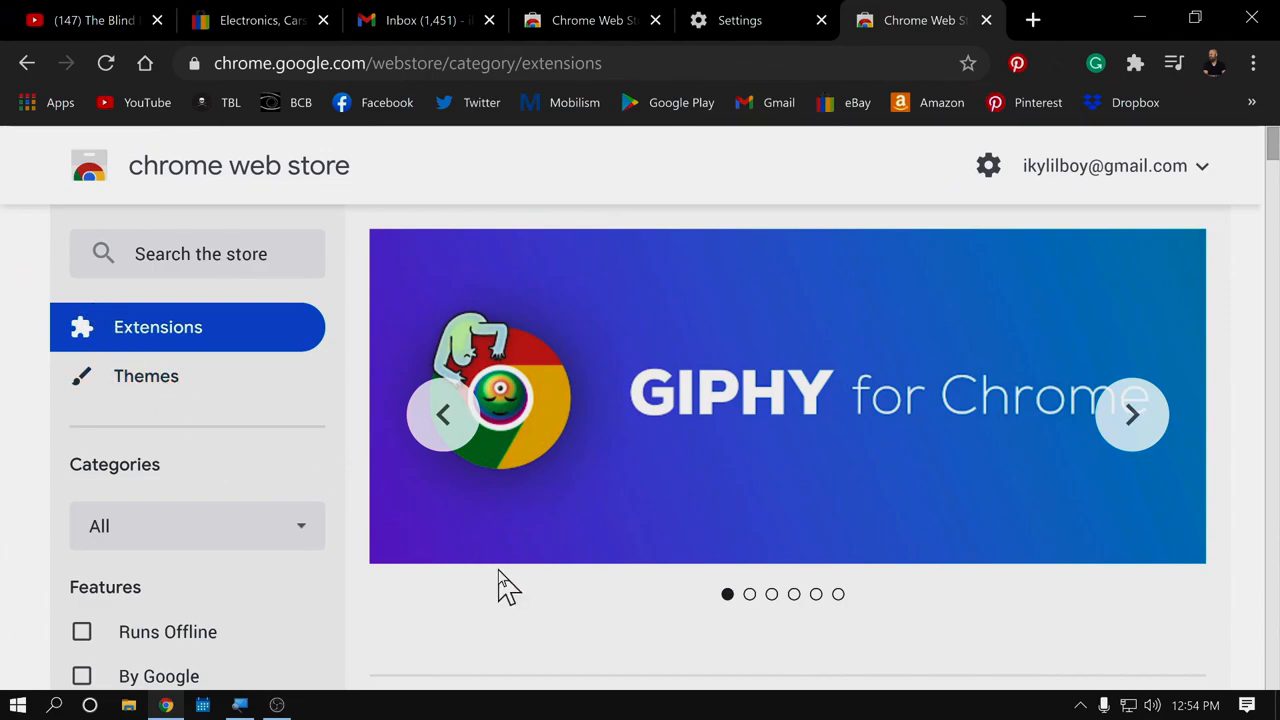
mouse_move(468, 580)
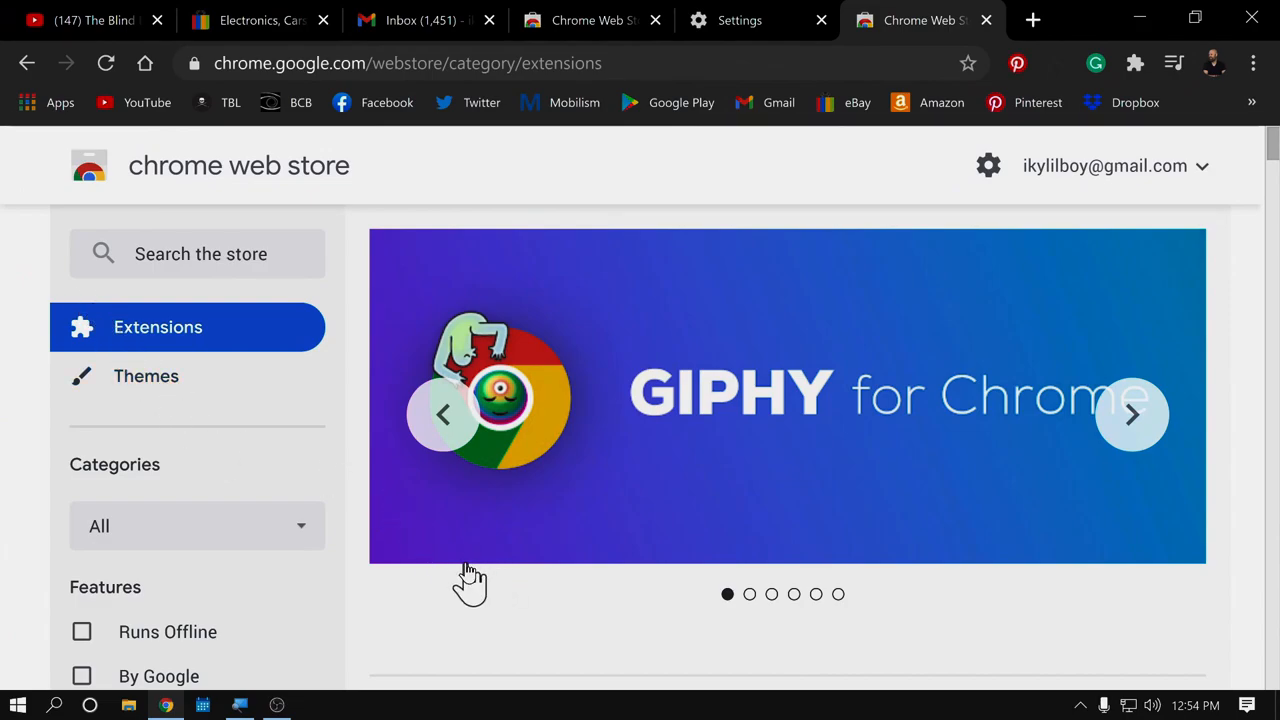
scroll(down, 3)
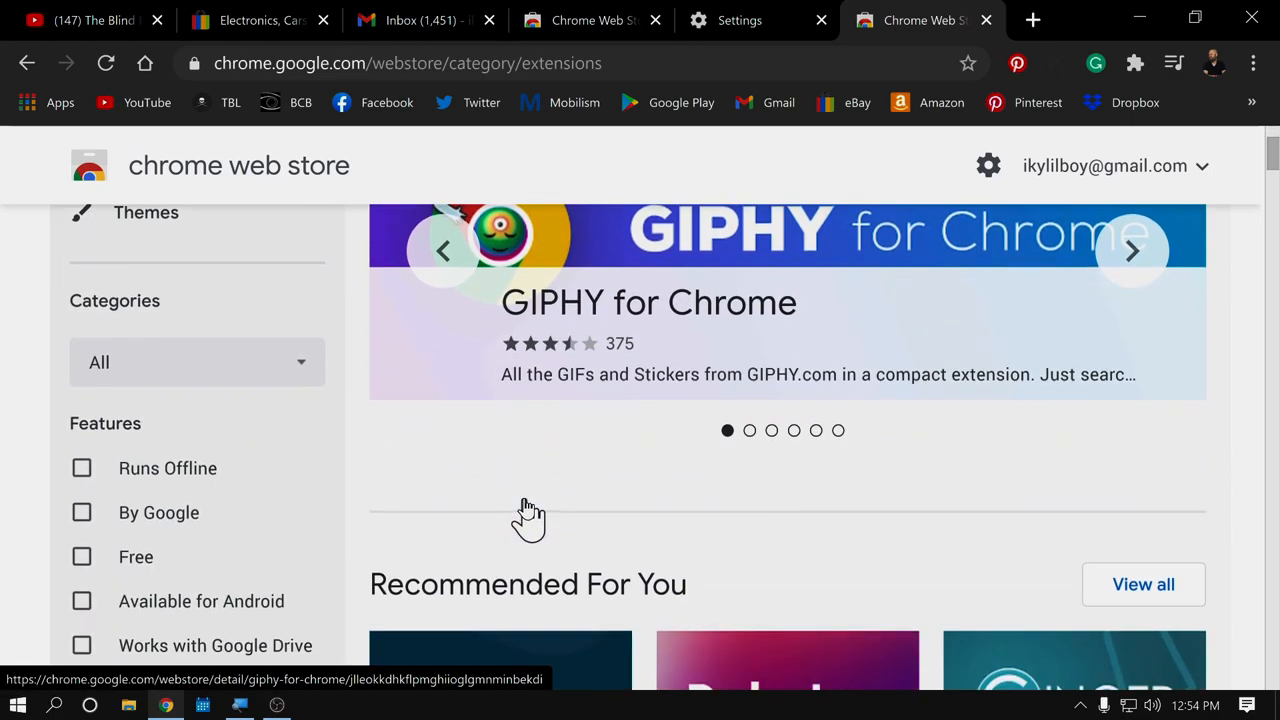
scroll(down, 3)
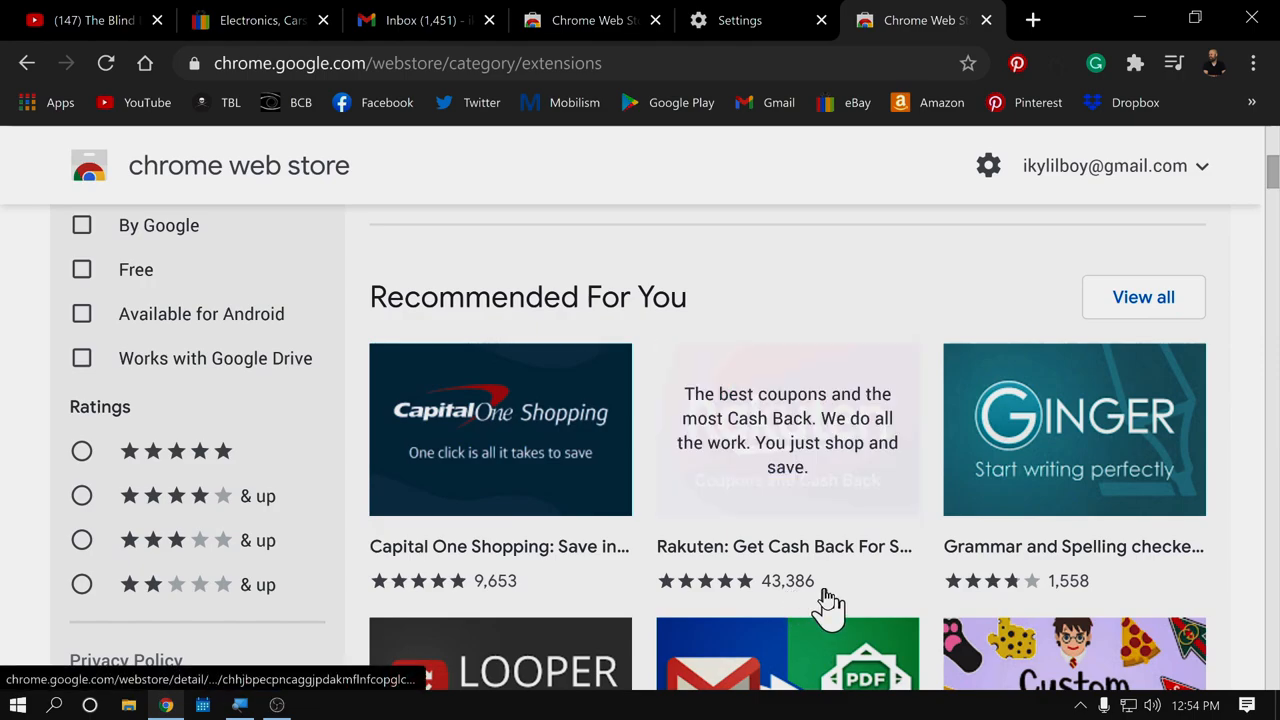
scroll(down, 3)
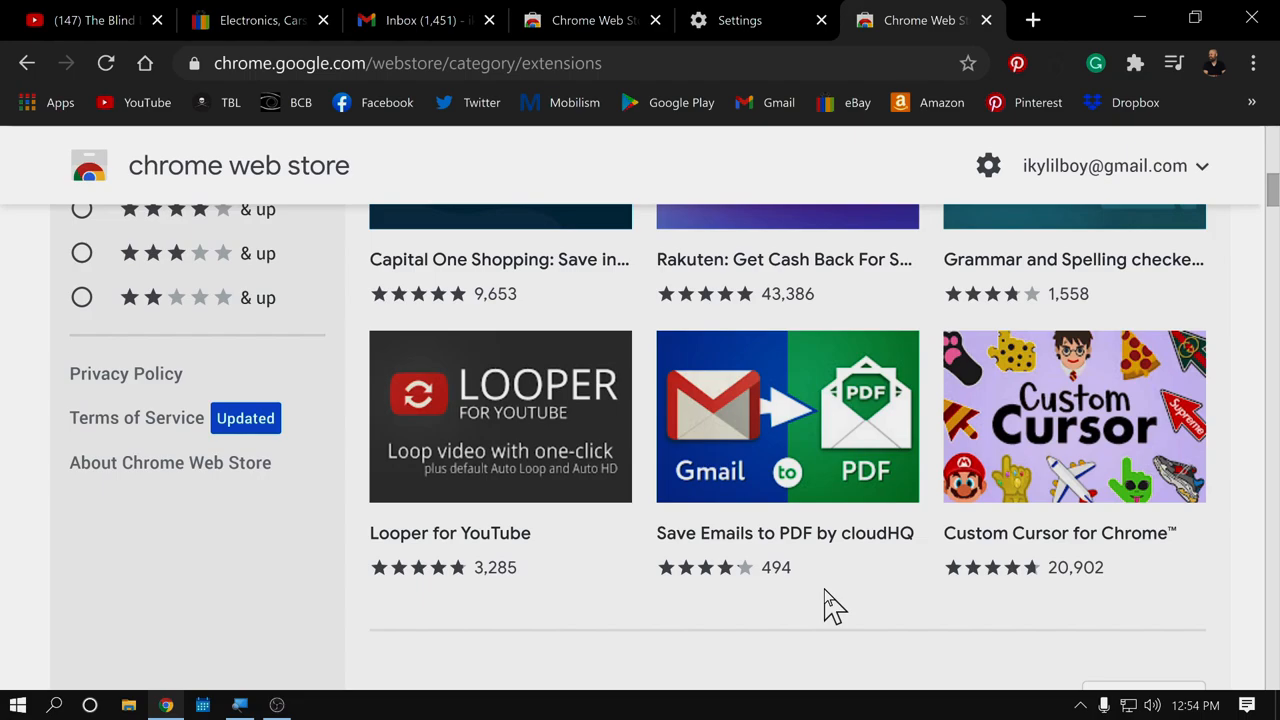
scroll(up, 3)
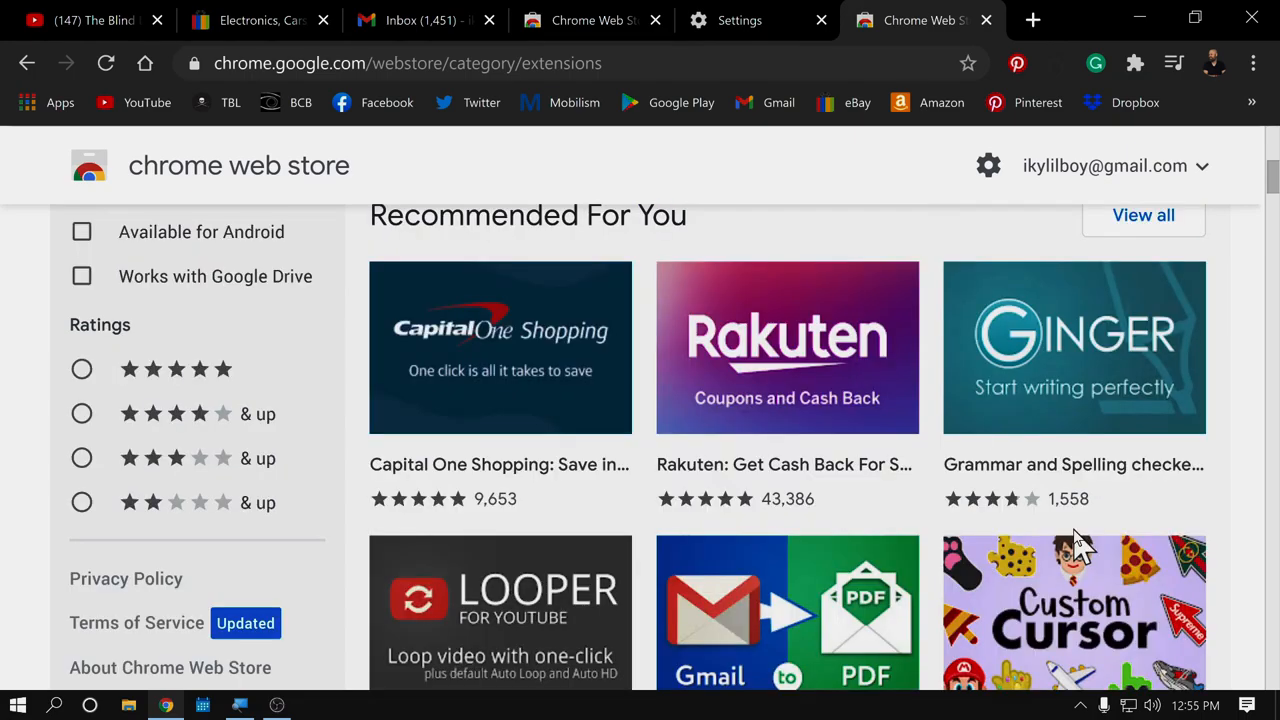
scroll(down, 3)
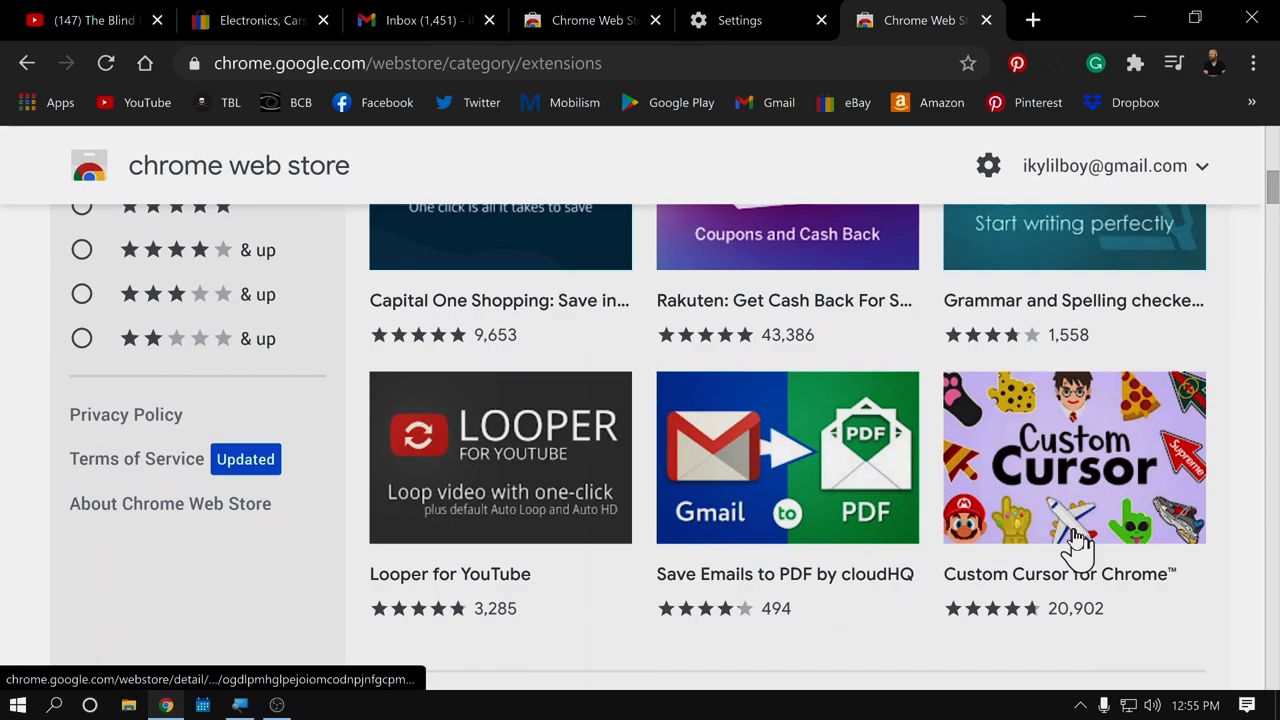
scroll(up, 3)
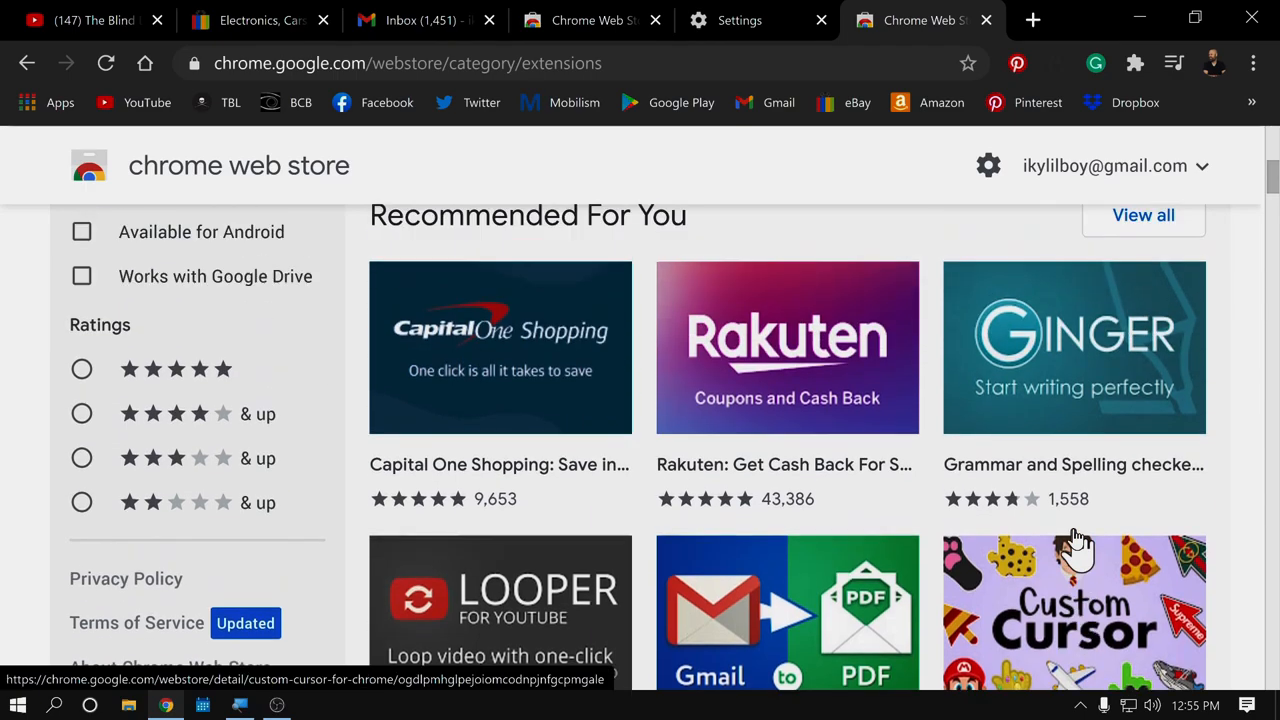
scroll(up, 3)
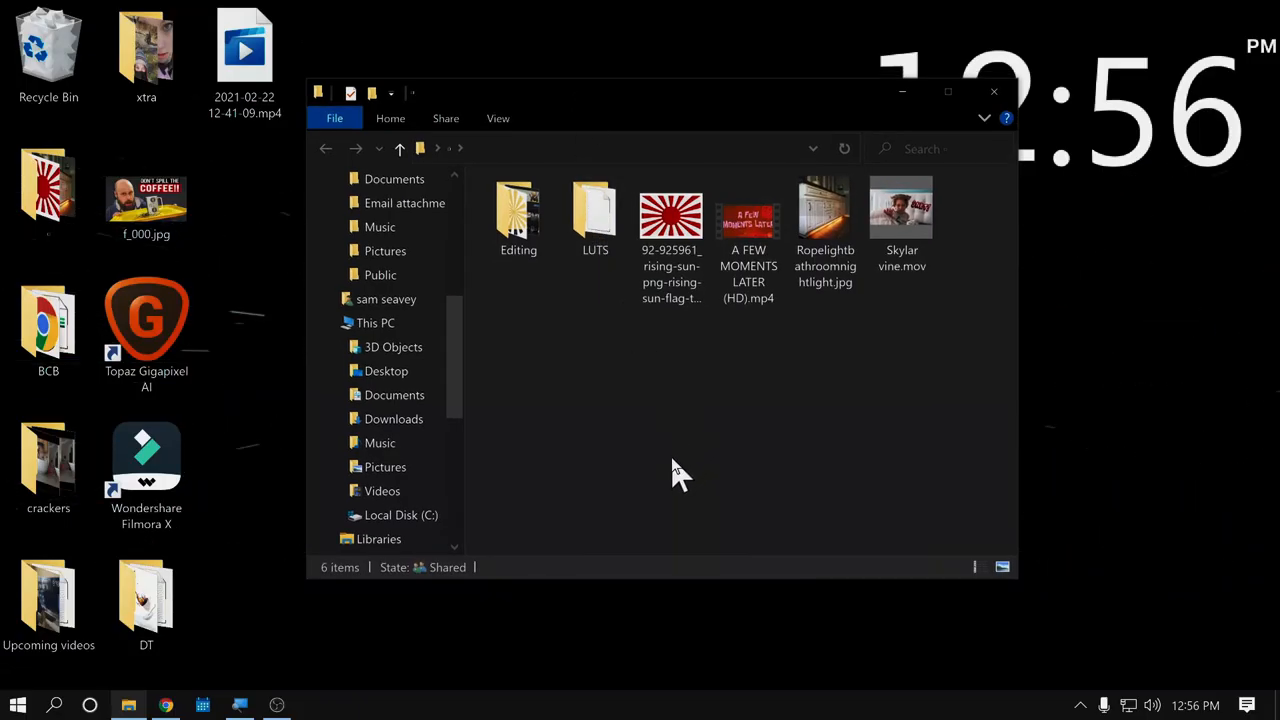
mouse_move(672, 460)
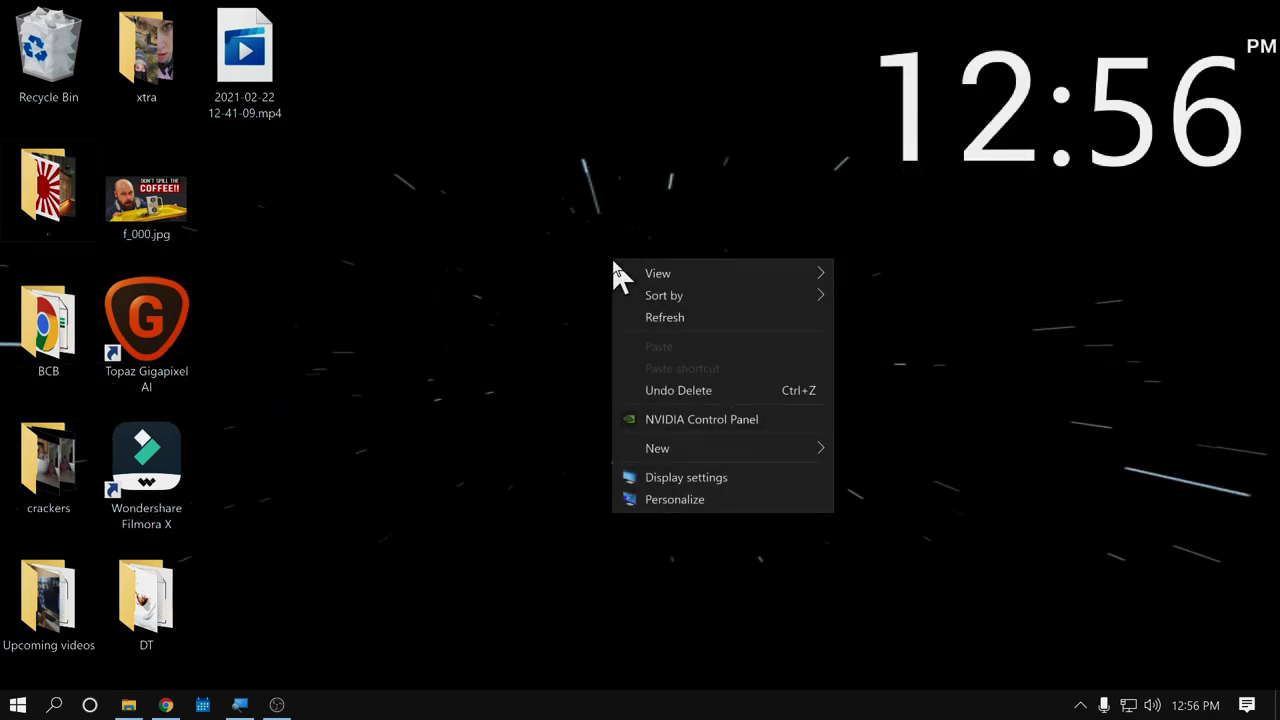
Step: Dismiss the desktop context menu and restore the Chrome window from the taskbar
click(556, 344)
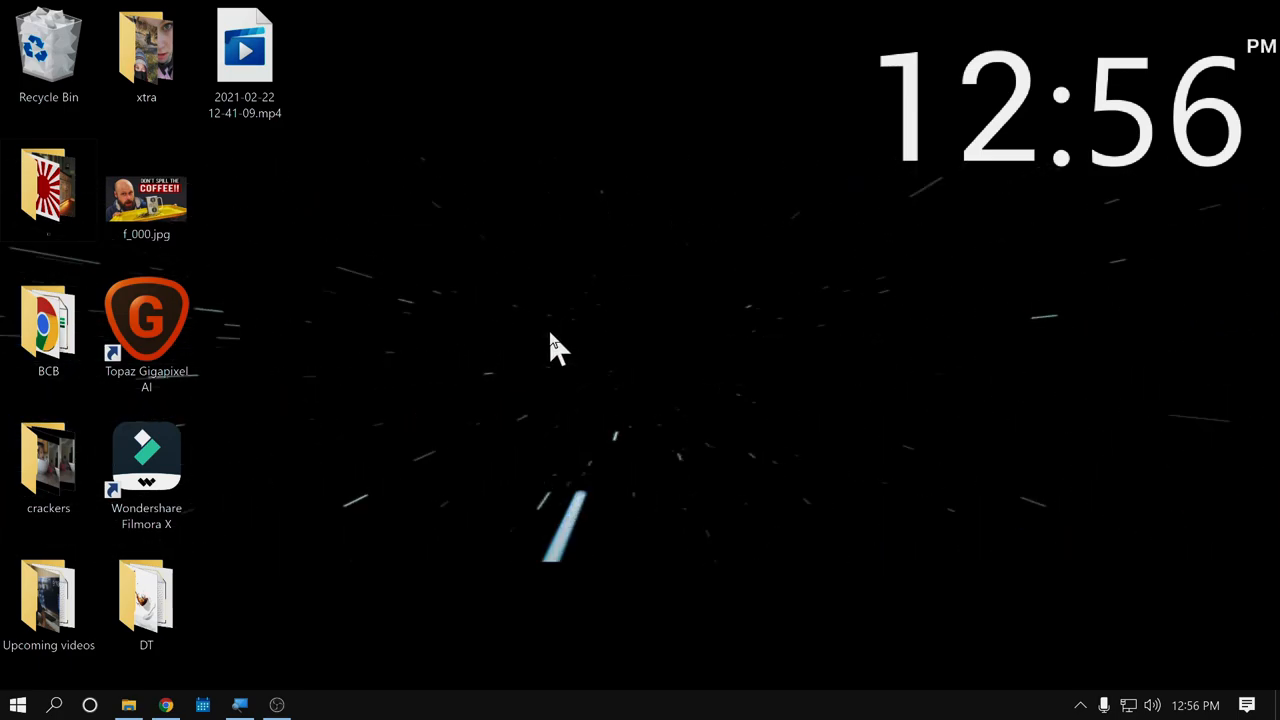
click(166, 704)
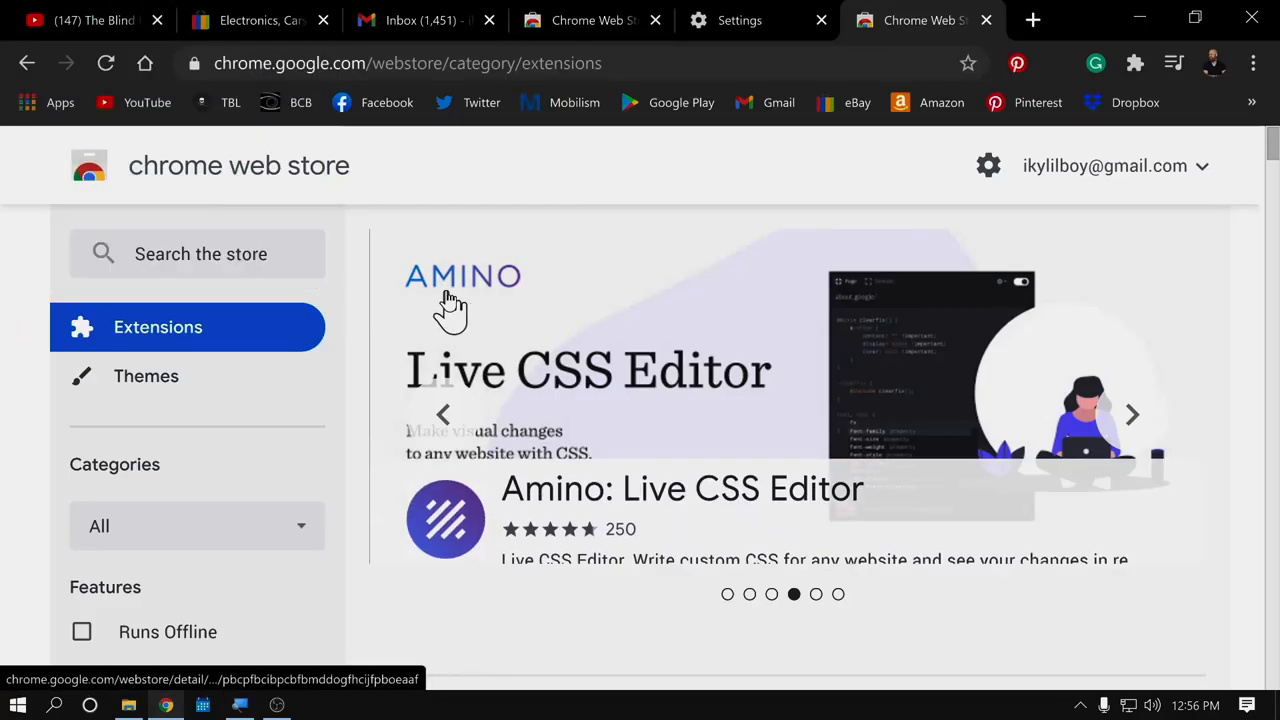
mouse_move(80, 20)
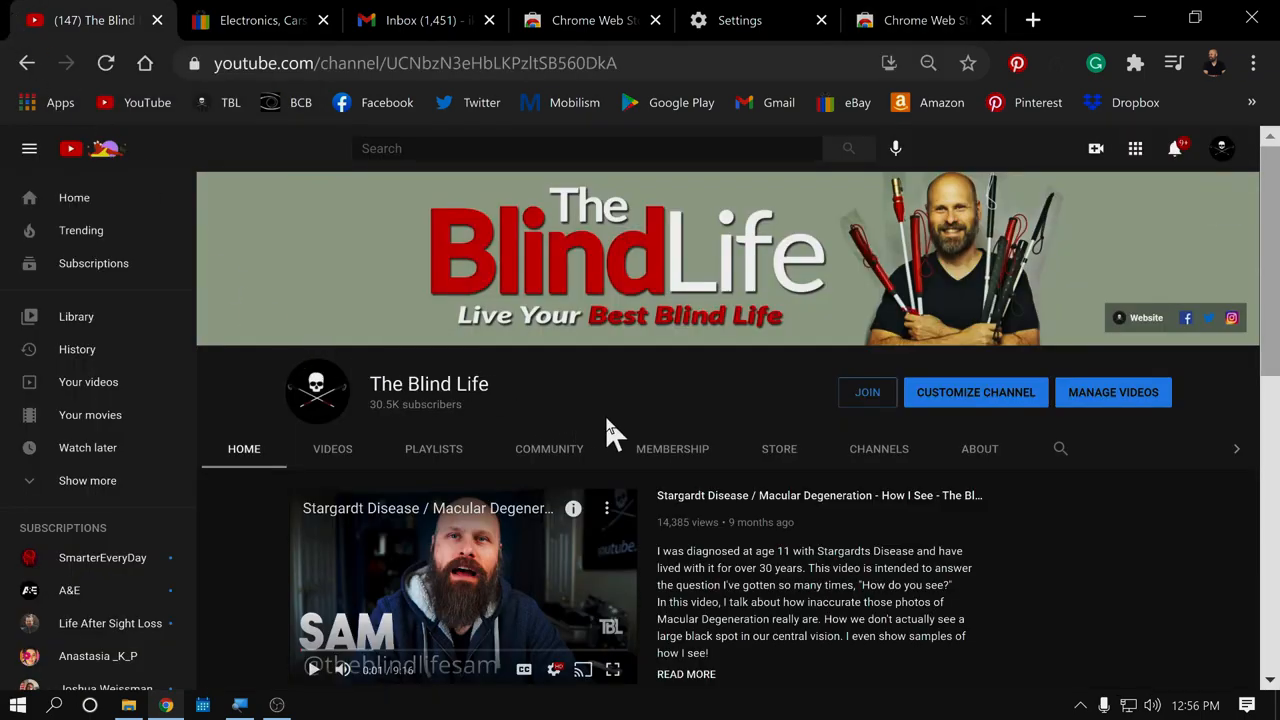
Step: Scroll The Blind Life channel page through Uploads and Created playlists and back to the banner
scroll(down, 3)
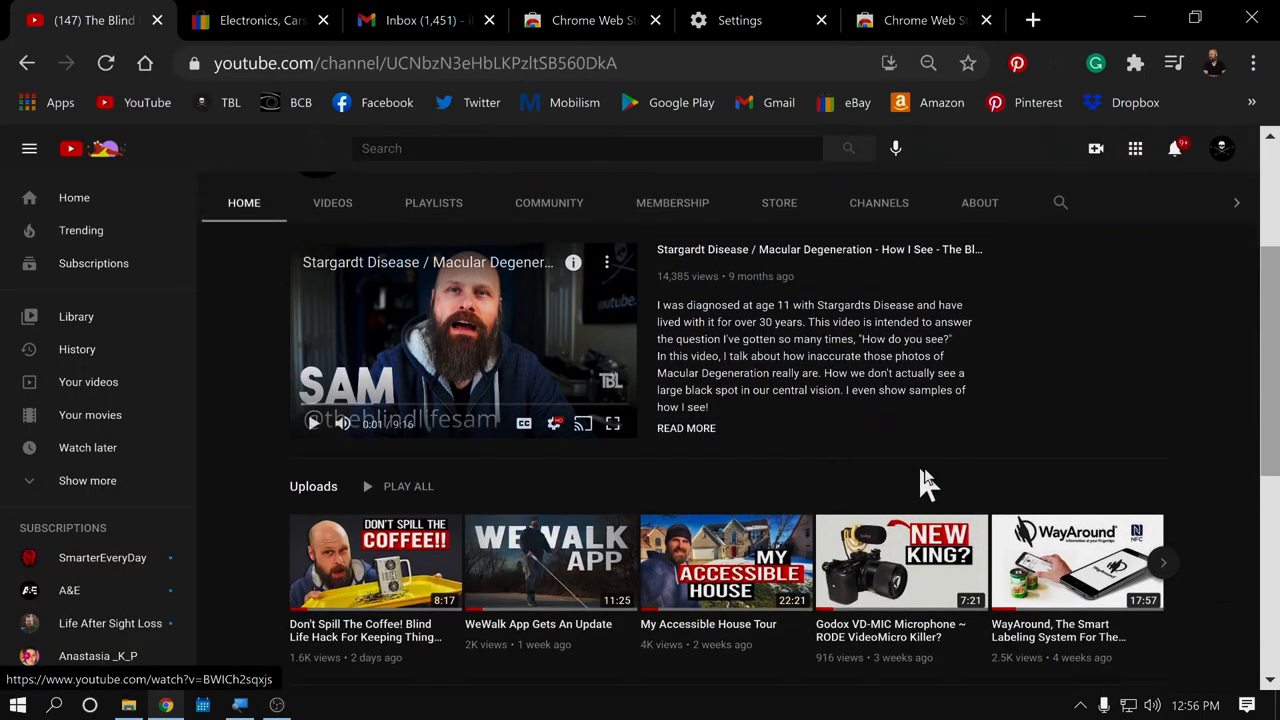
scroll(down, 3)
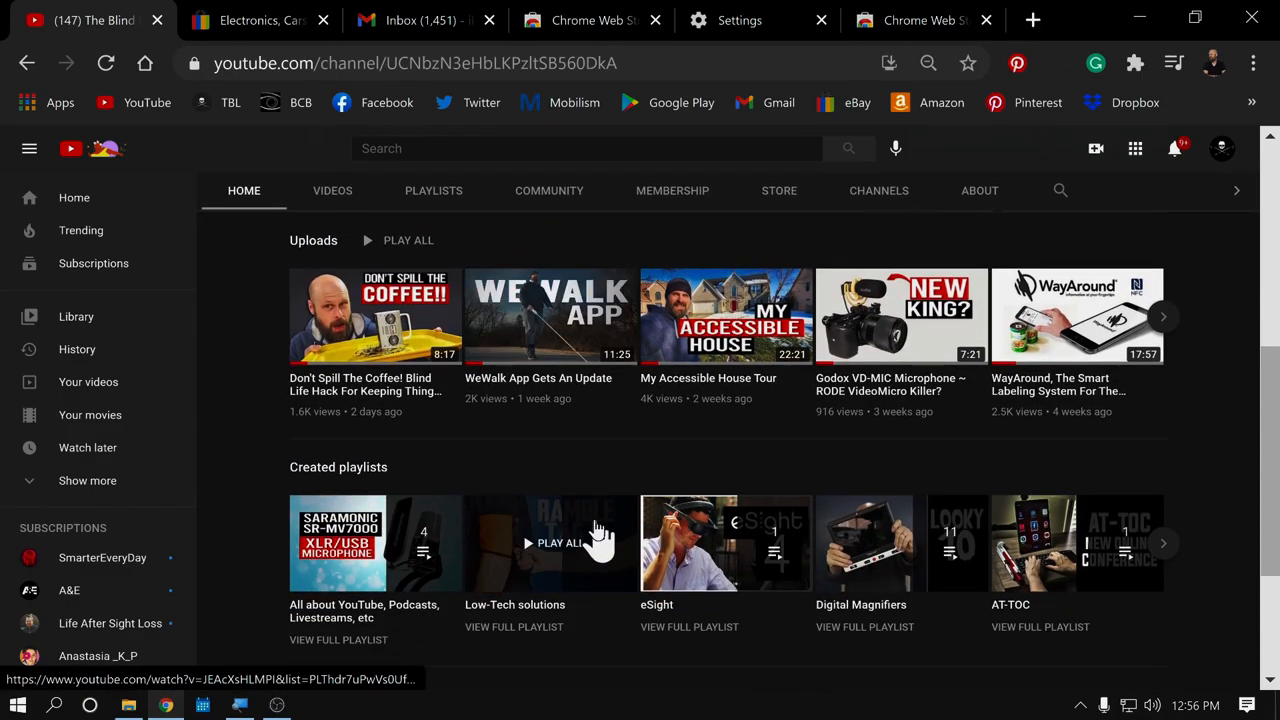
scroll(up, 3)
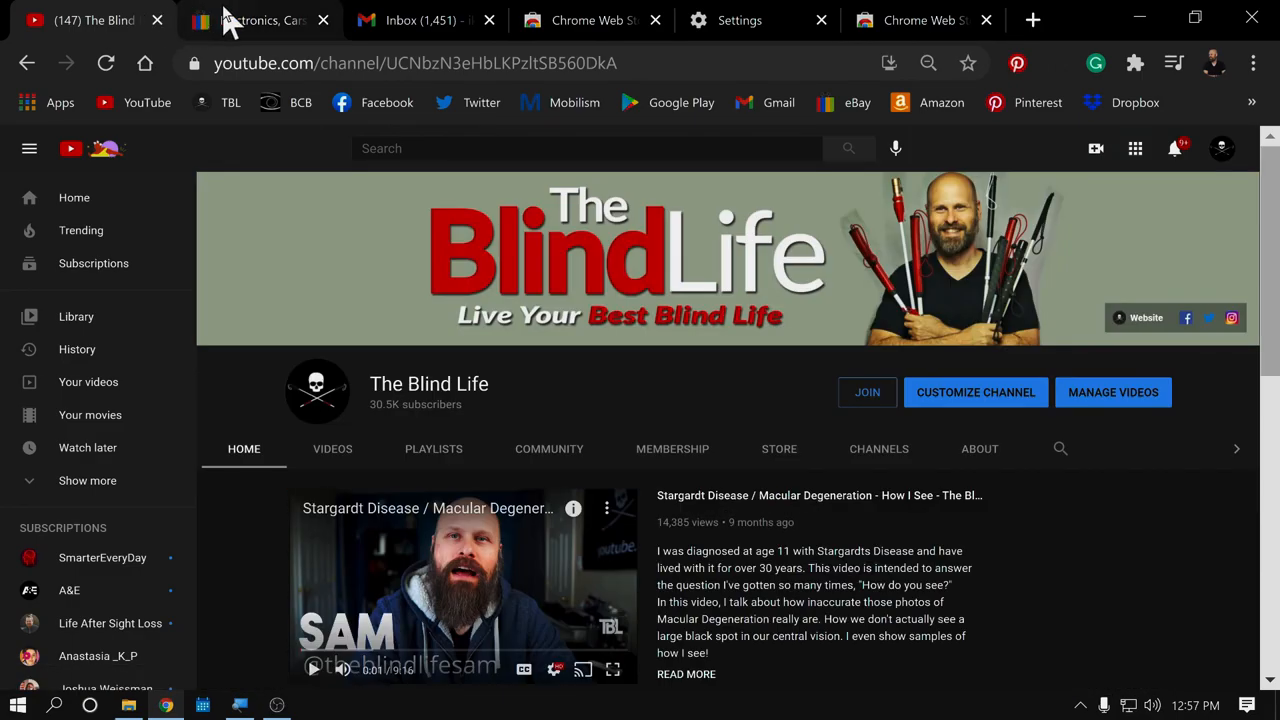
Step: Bring up the eBay home page and look over promotions down to the Computer Monitors recommendations
click(258, 20)
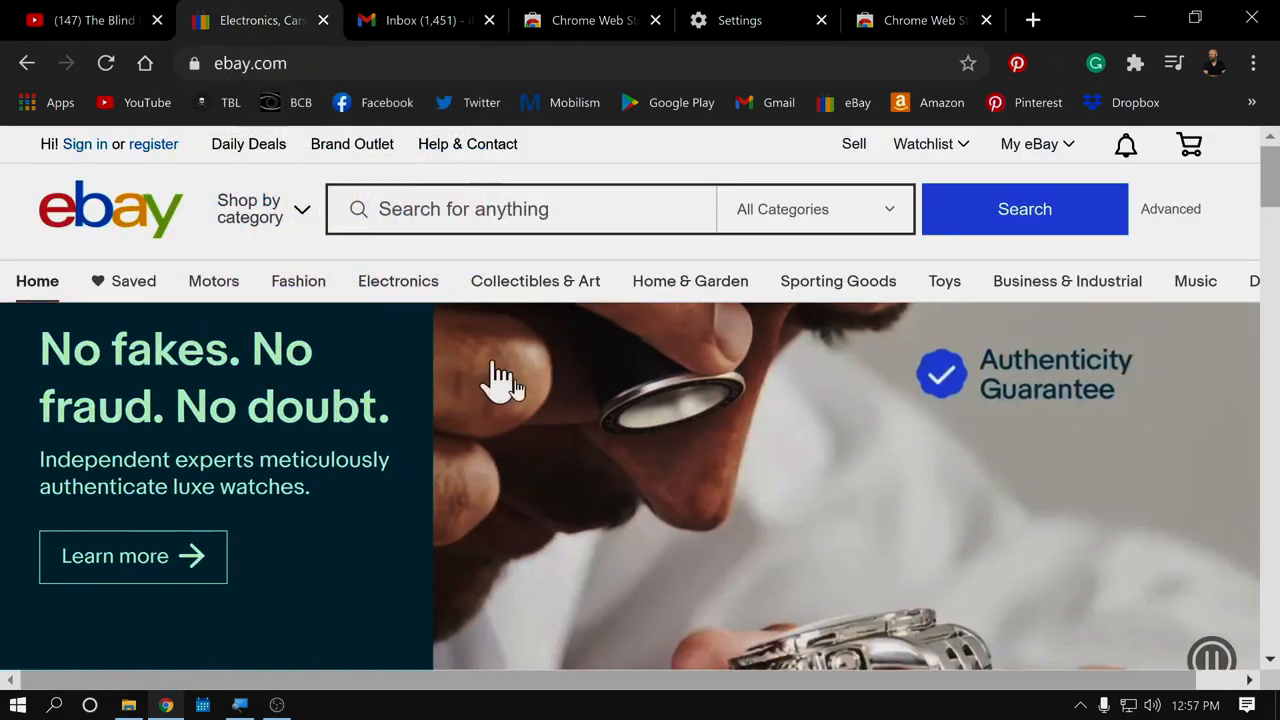
scroll(down, 3)
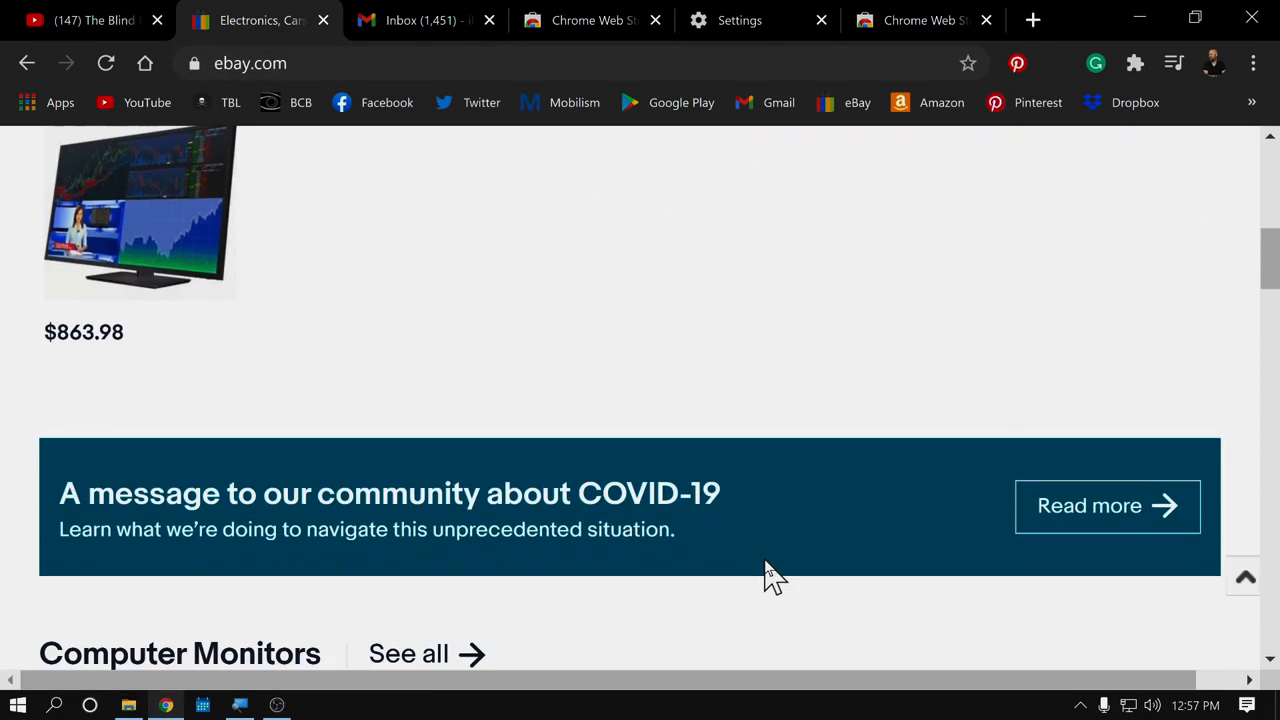
scroll(up, 3)
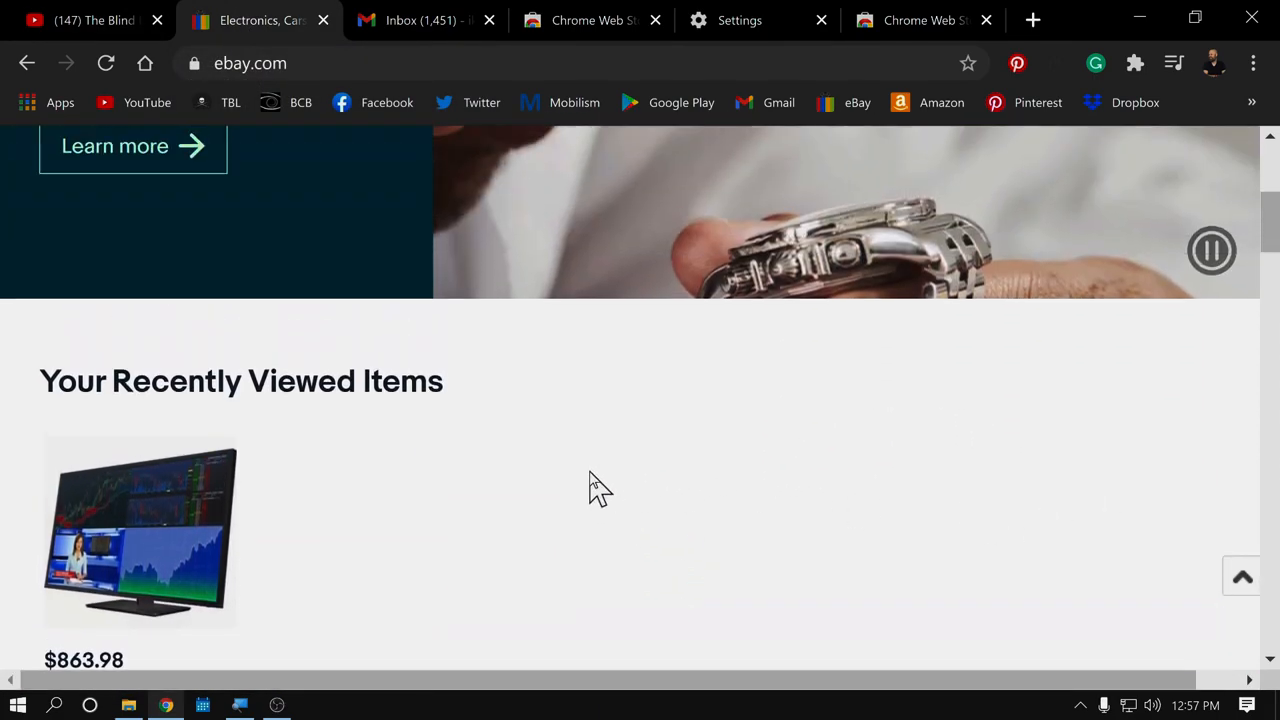
scroll(up, 3)
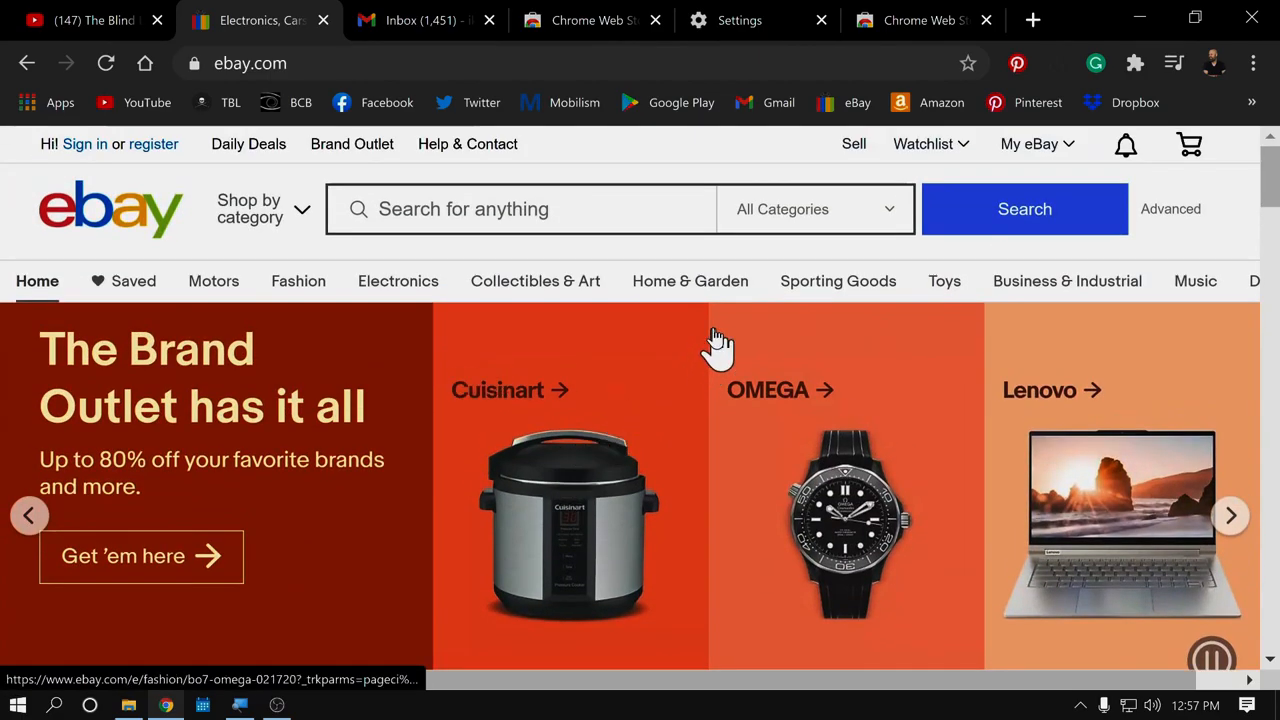
mouse_move(298, 280)
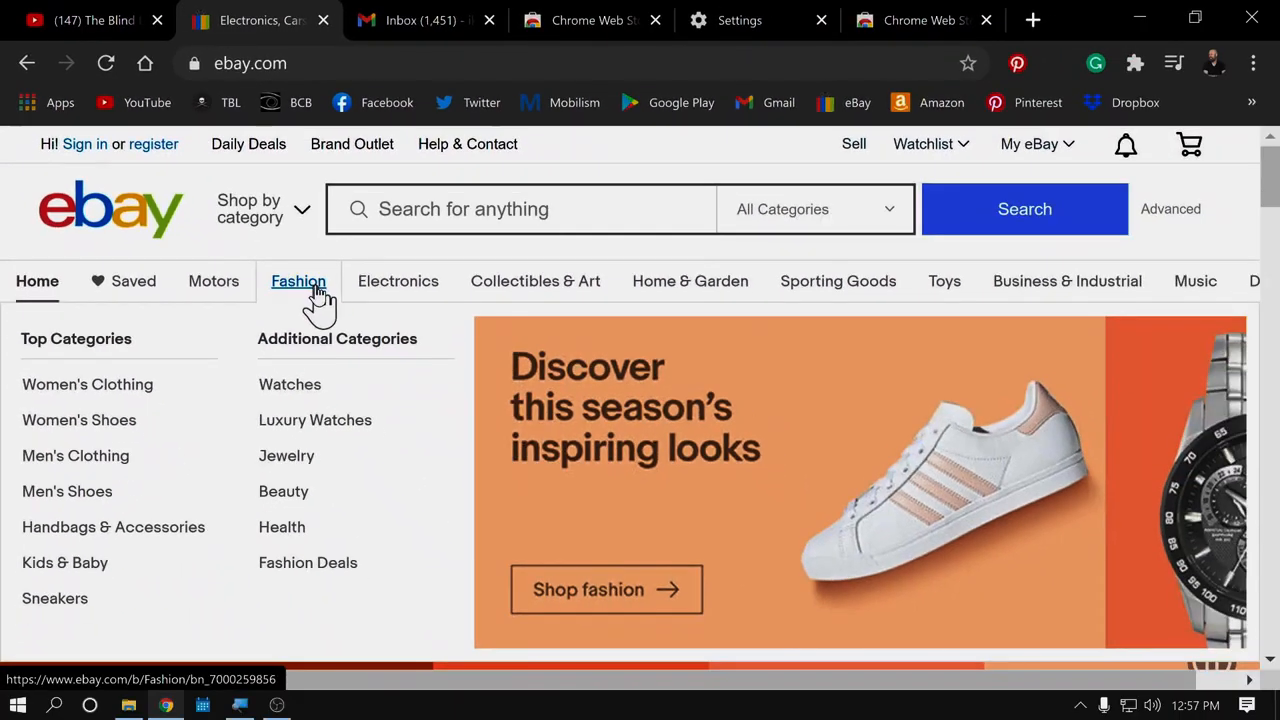
scroll(down, 3)
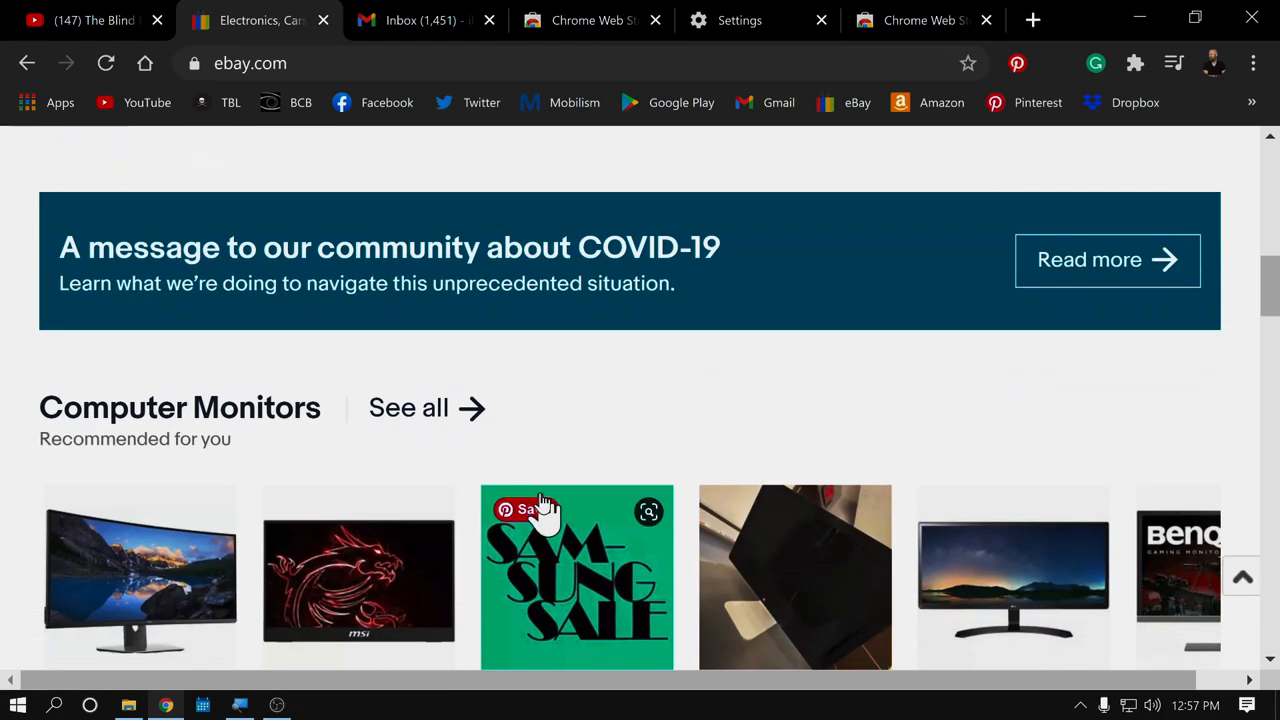
Step: Read the MonsterInsights Business New Year's Resolutions email in Gmail, then go back to the inbox list
click(420, 20)
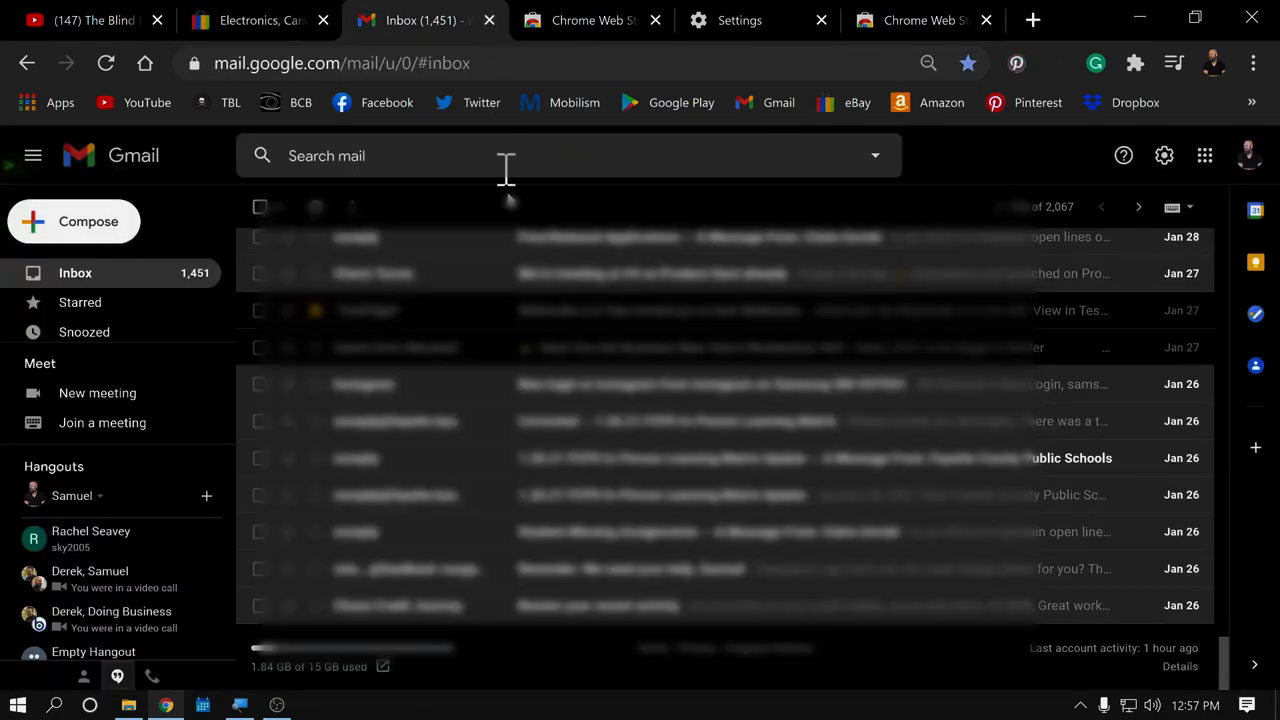
mouse_move(552, 420)
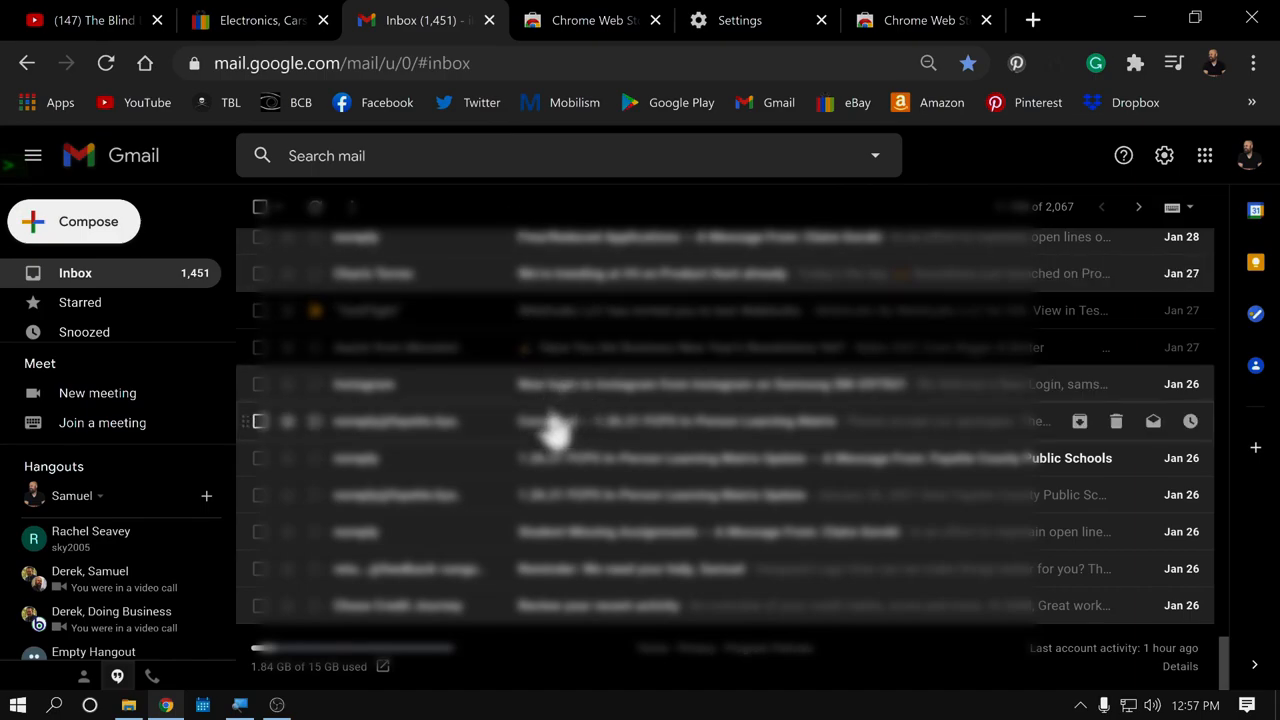
mouse_move(600, 500)
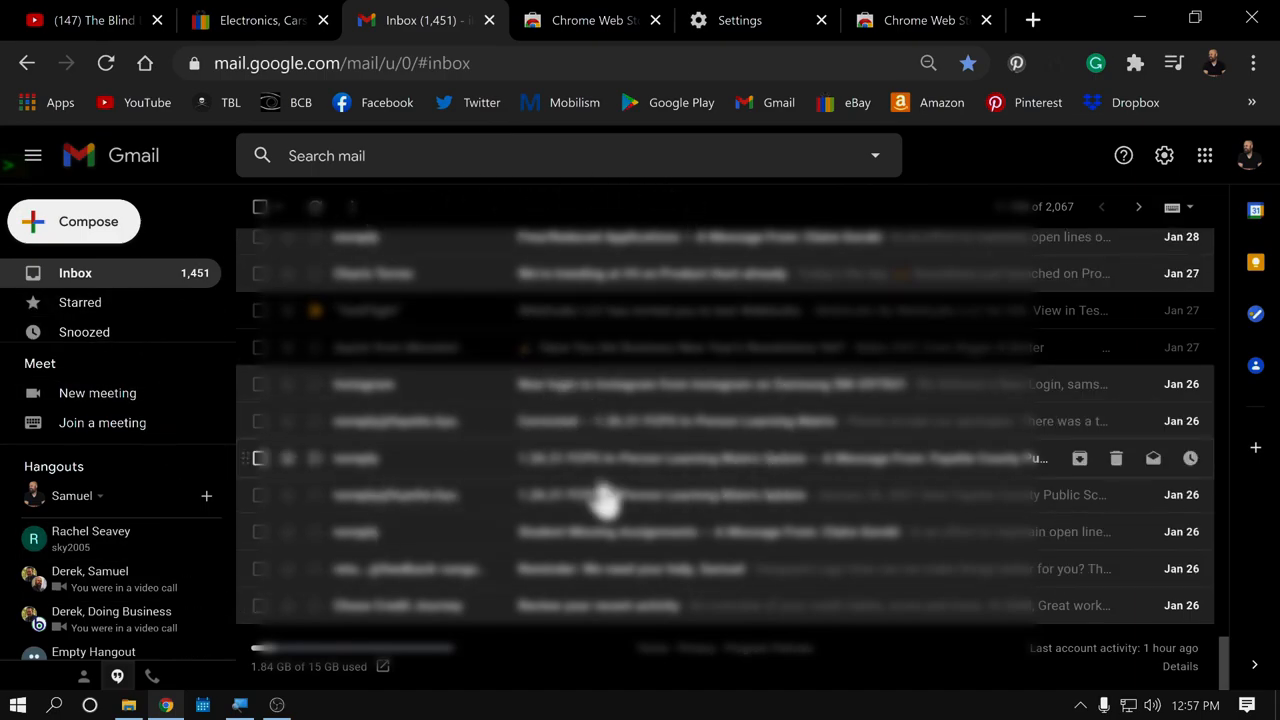
mouse_move(704, 496)
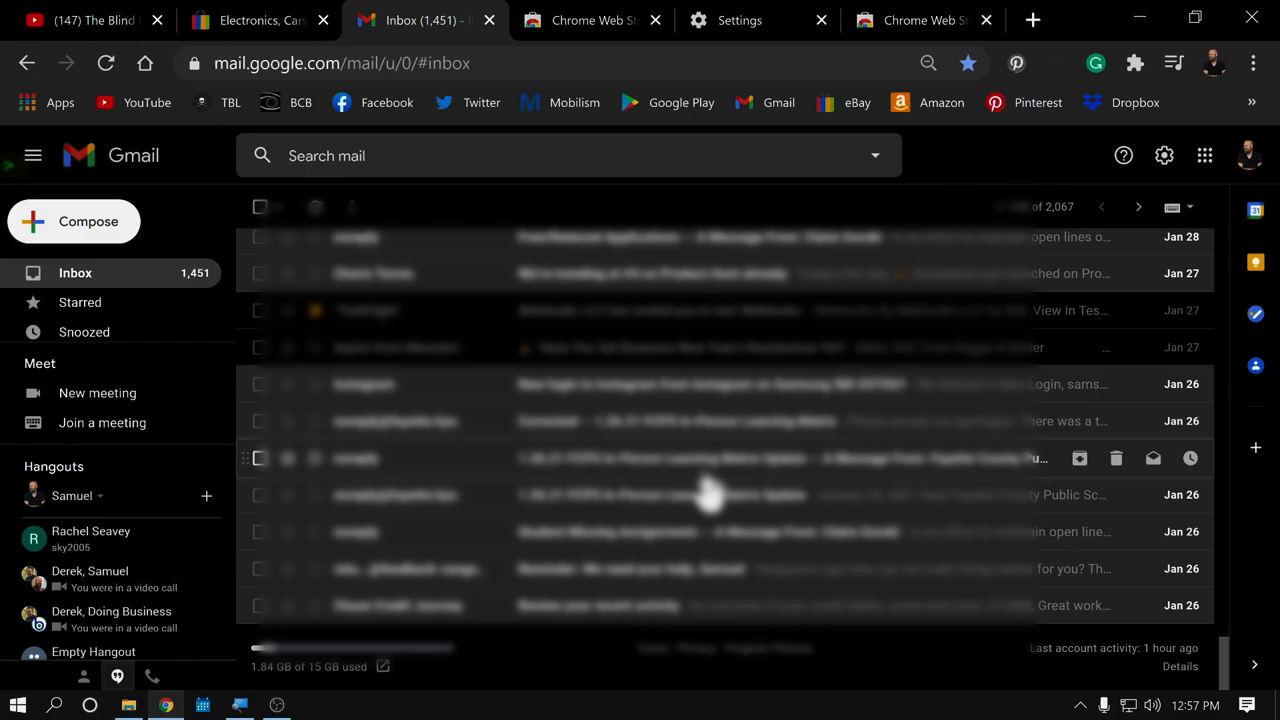
mouse_move(704, 536)
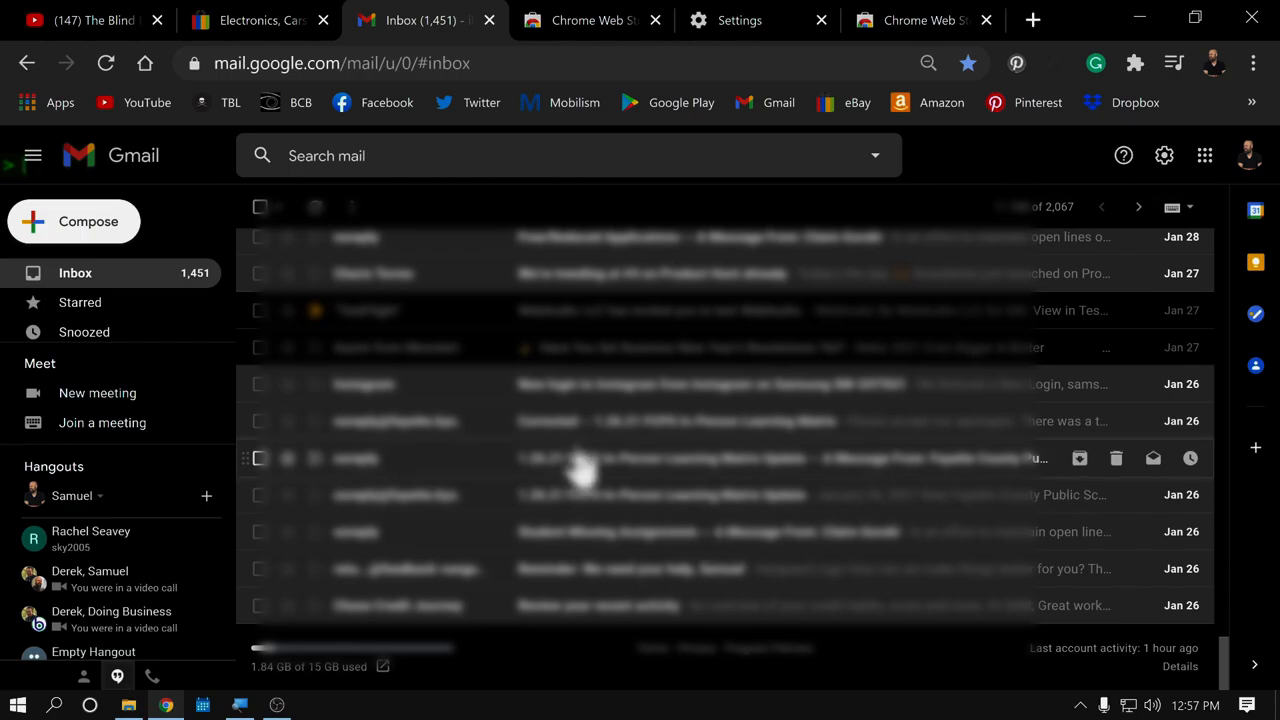
mouse_move(576, 360)
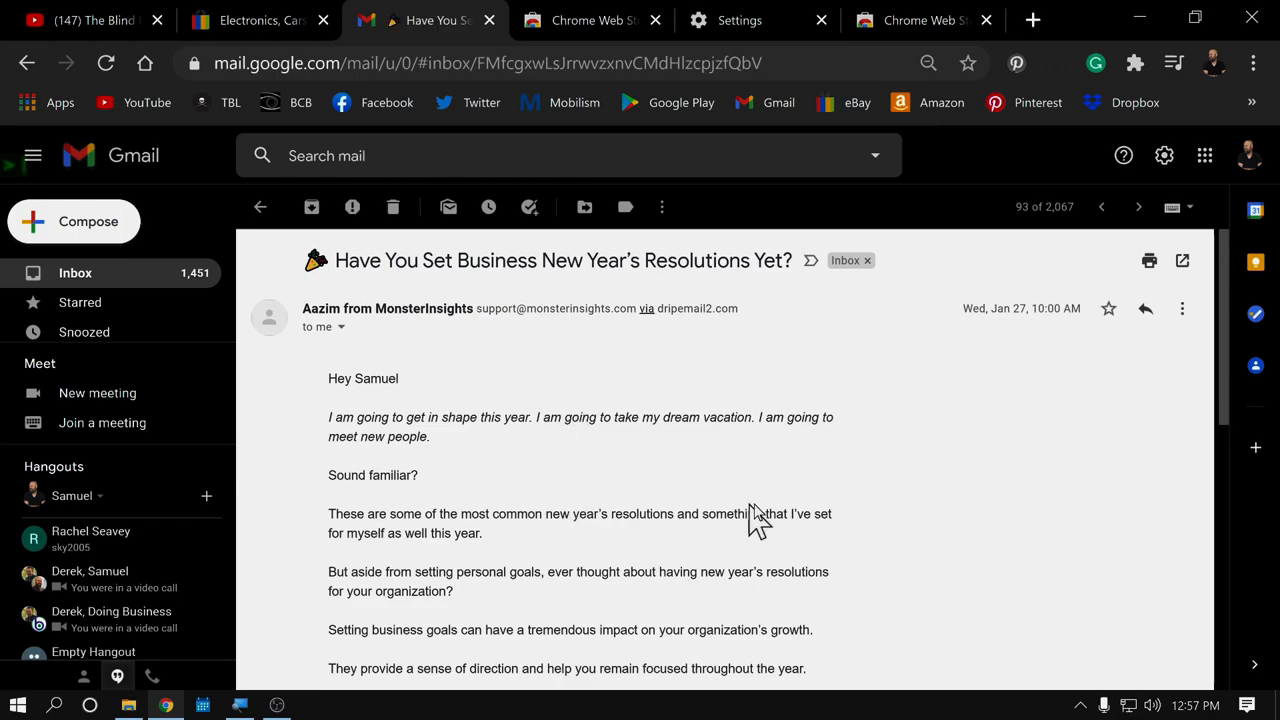
scroll(down, 3)
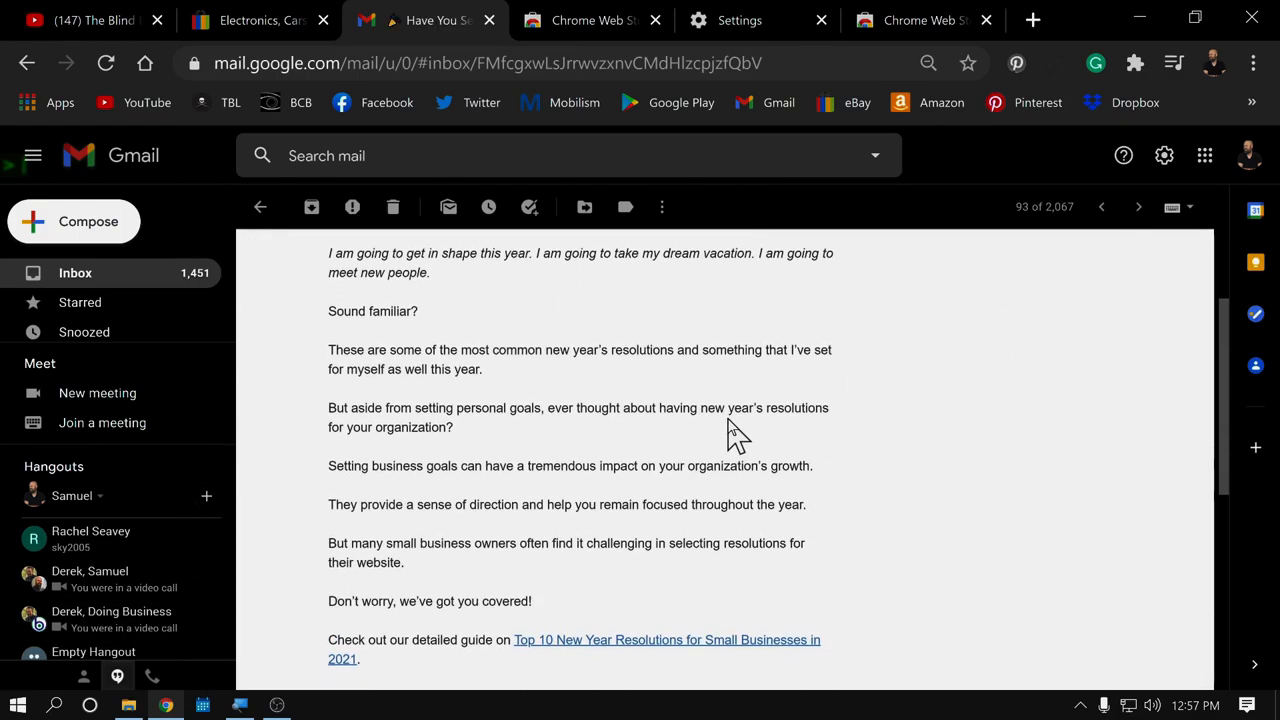
scroll(up, 3)
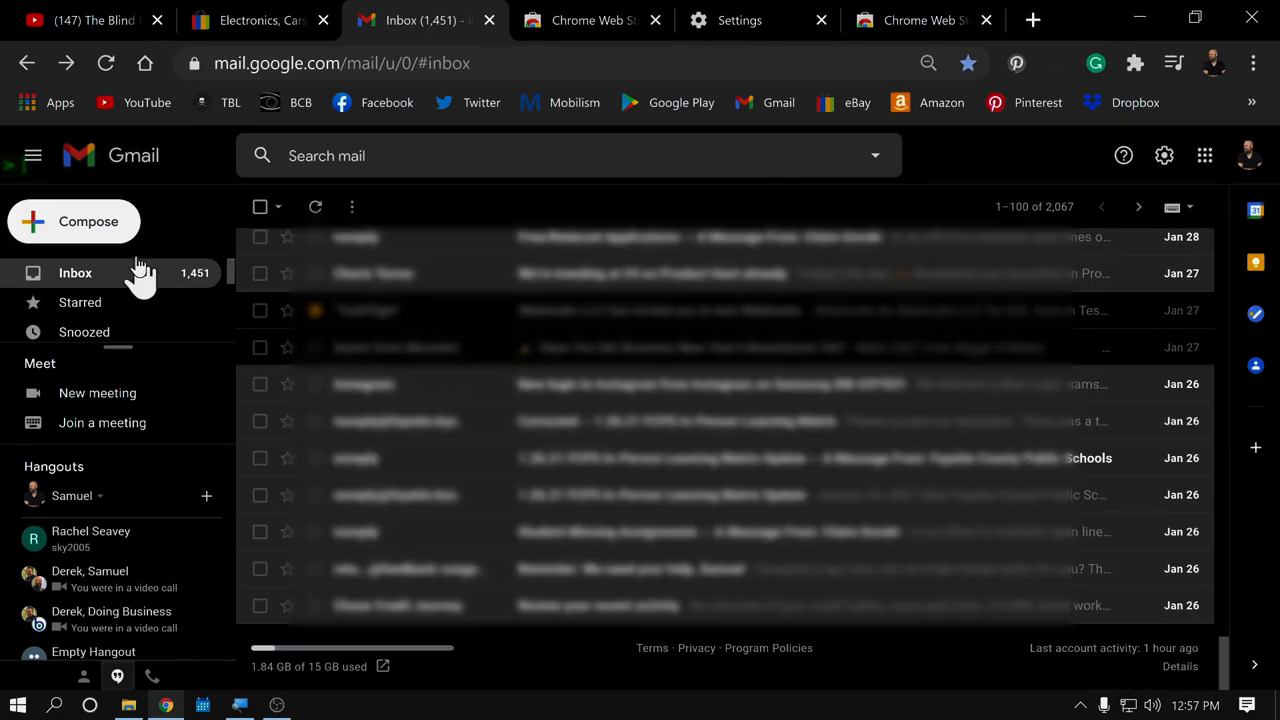
click(74, 220)
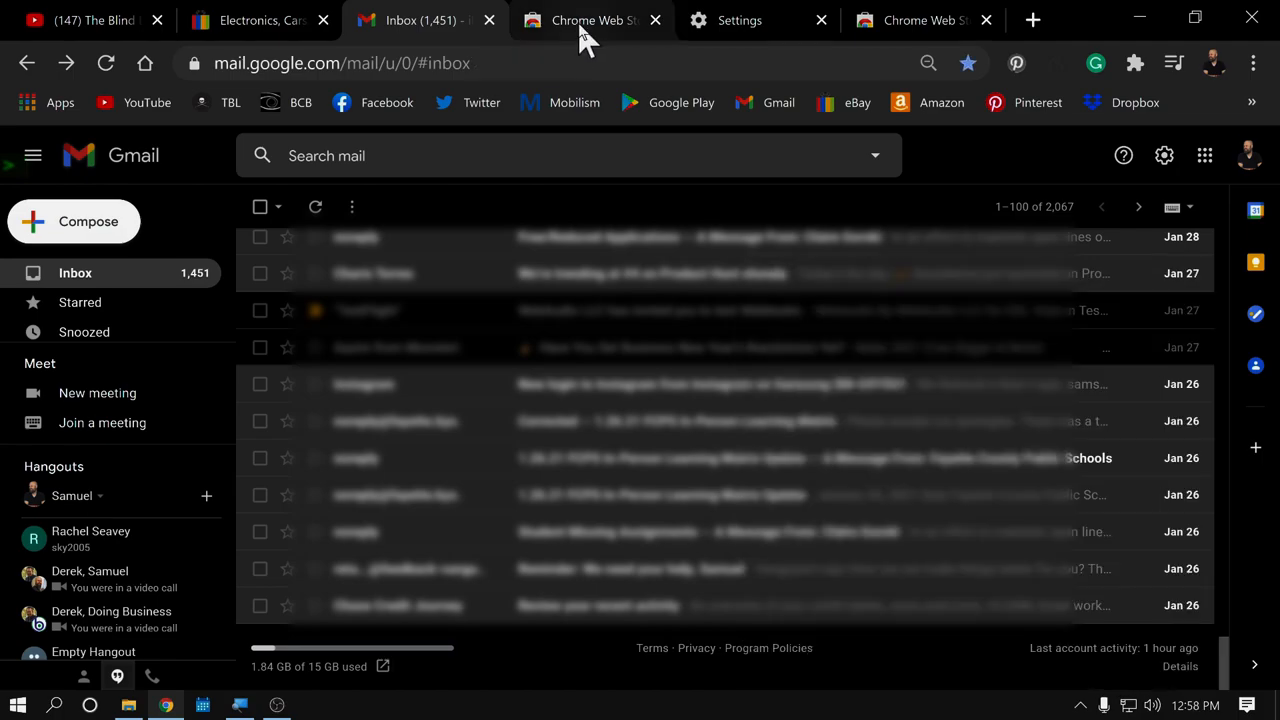
Step: Search the Chrome Web Store for 'dark mode' extensions
click(590, 20)
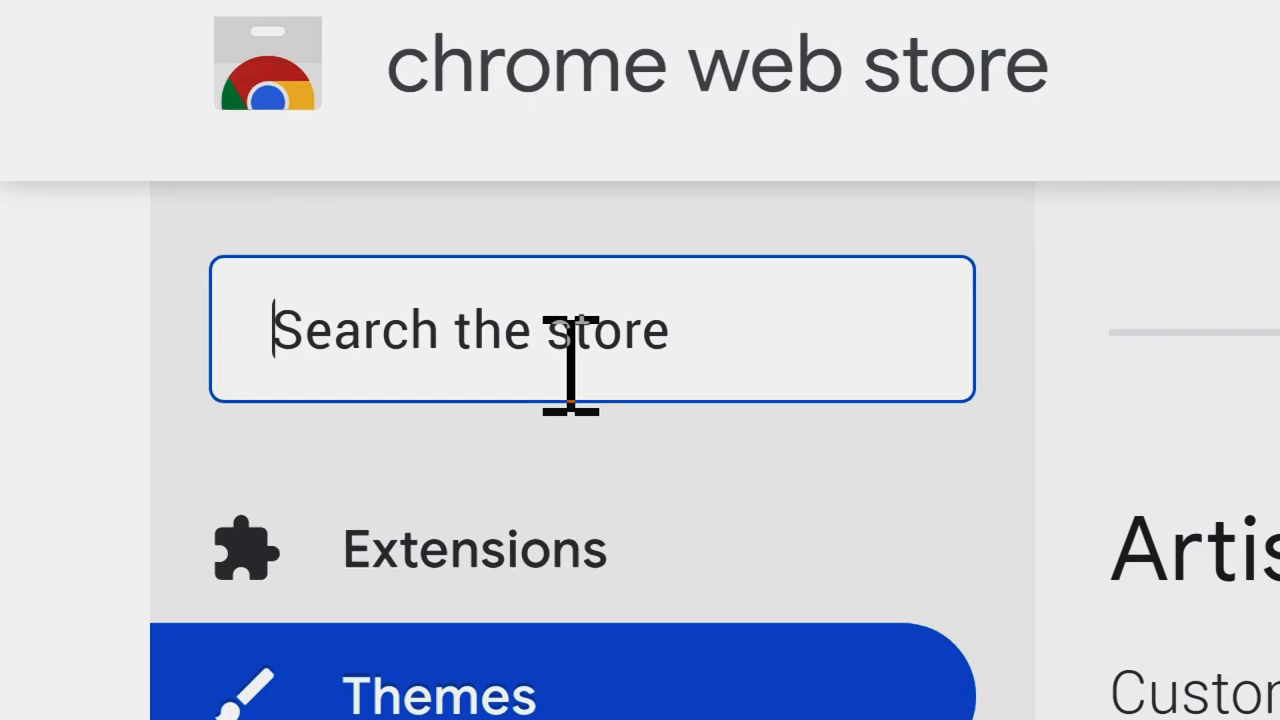
text(d)
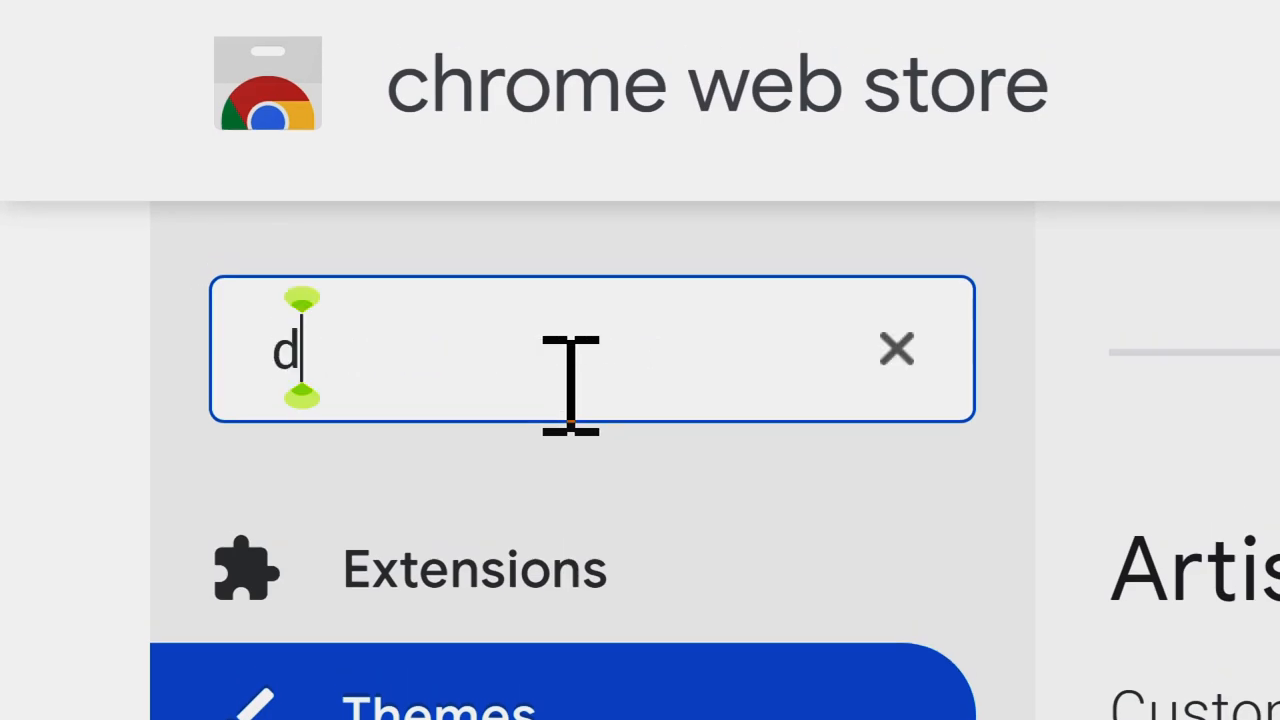
text(ark mode)
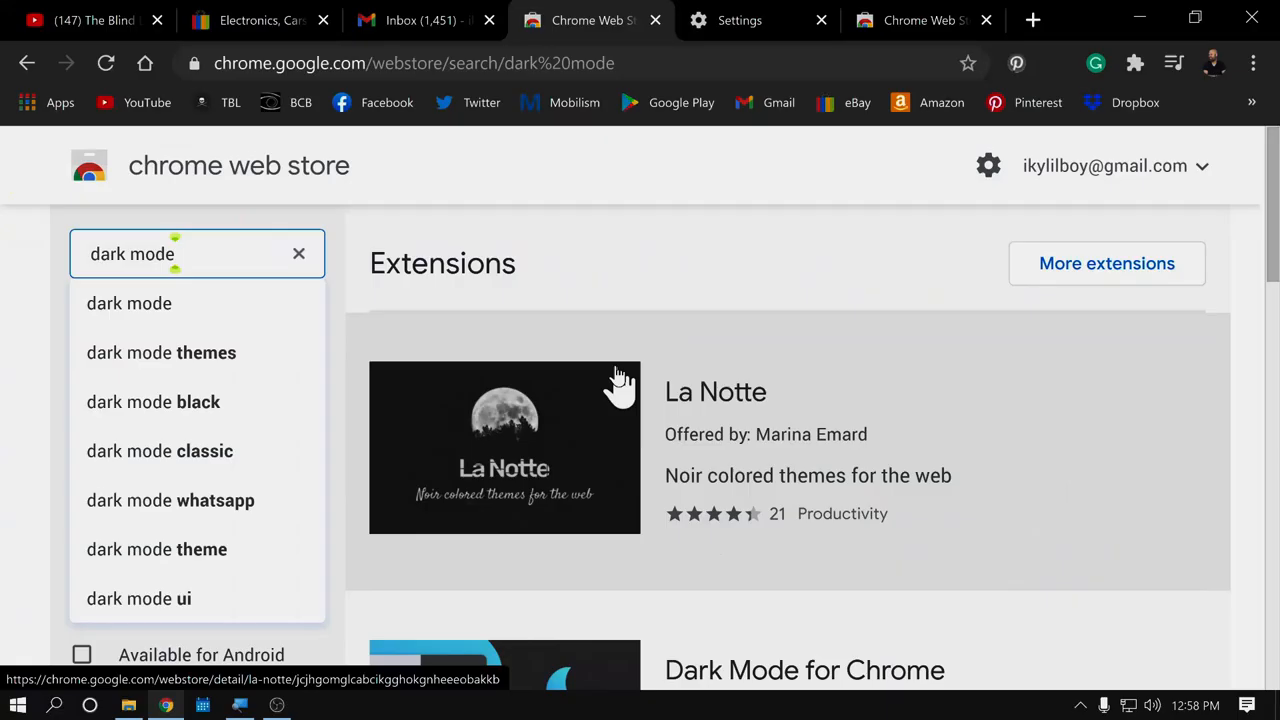
scroll(down, 3)
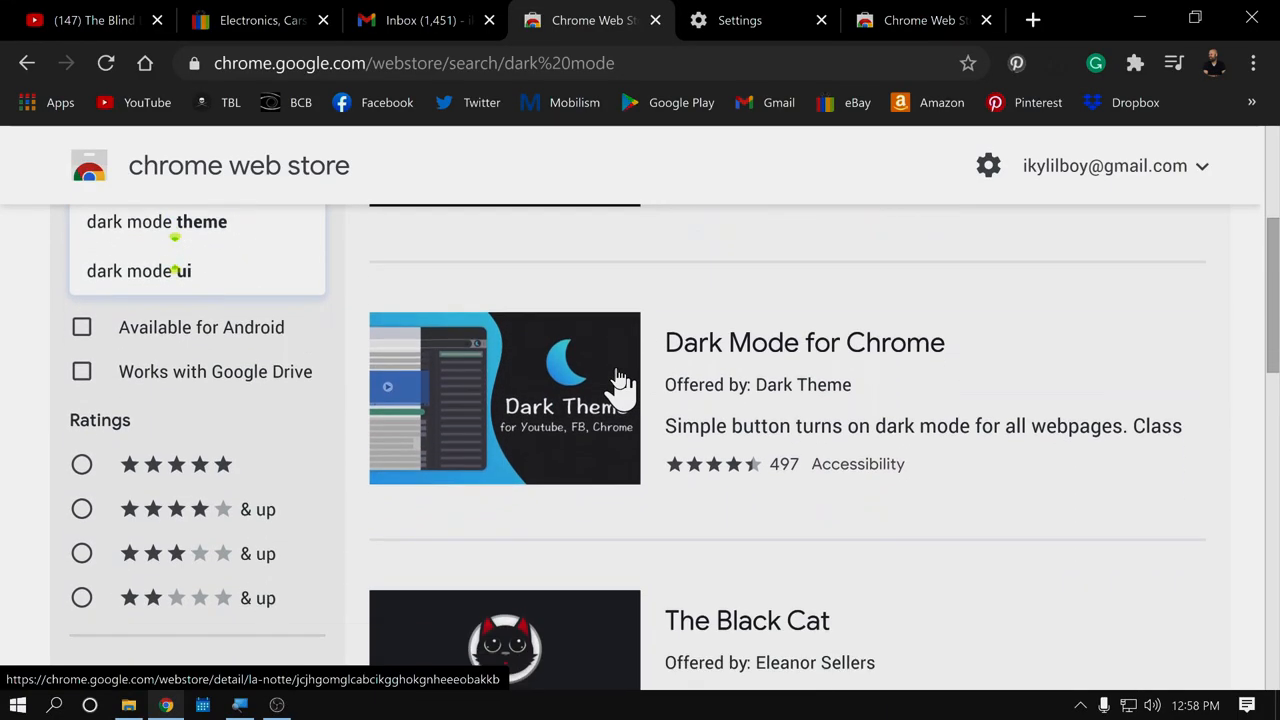
scroll(down, 3)
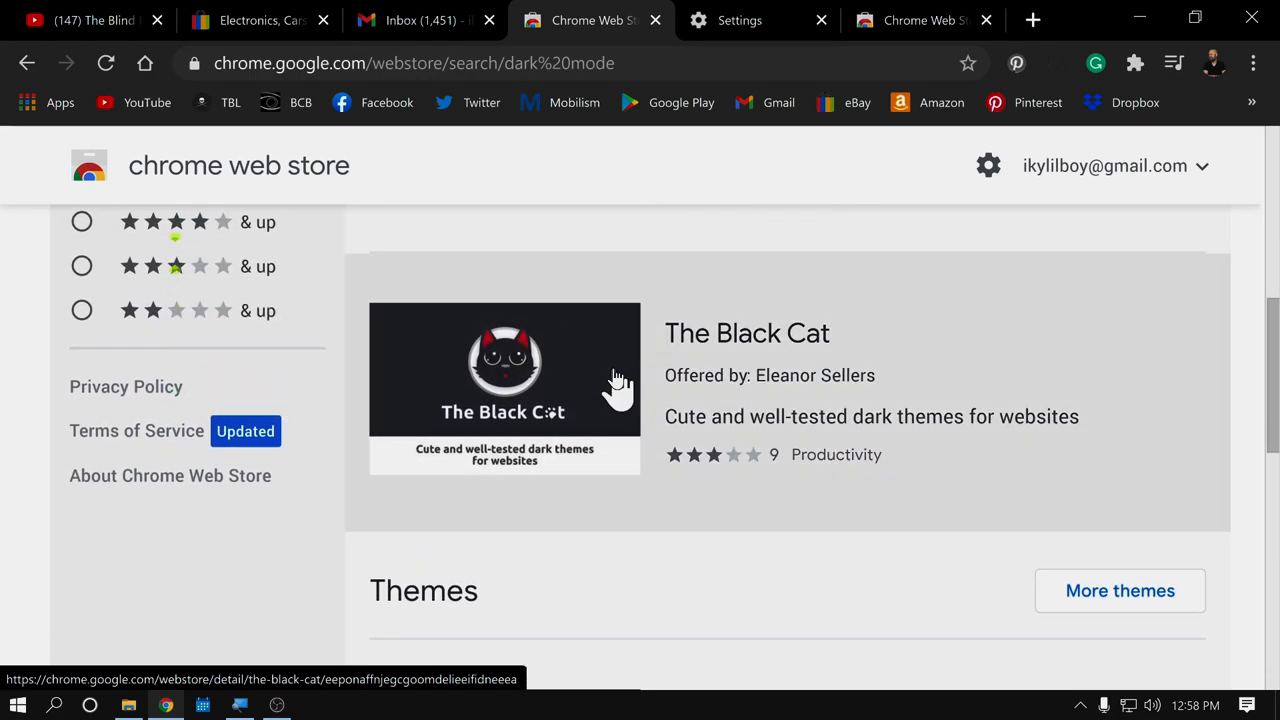
scroll(down, 3)
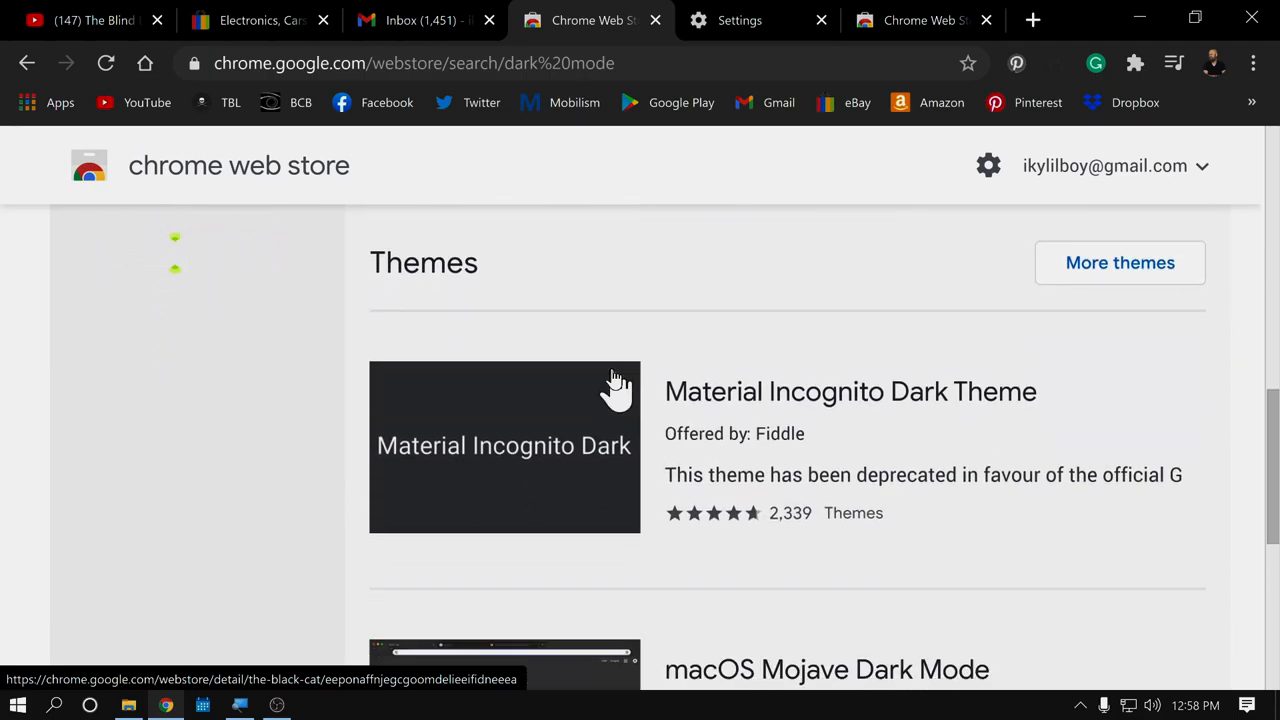
scroll(down, 3)
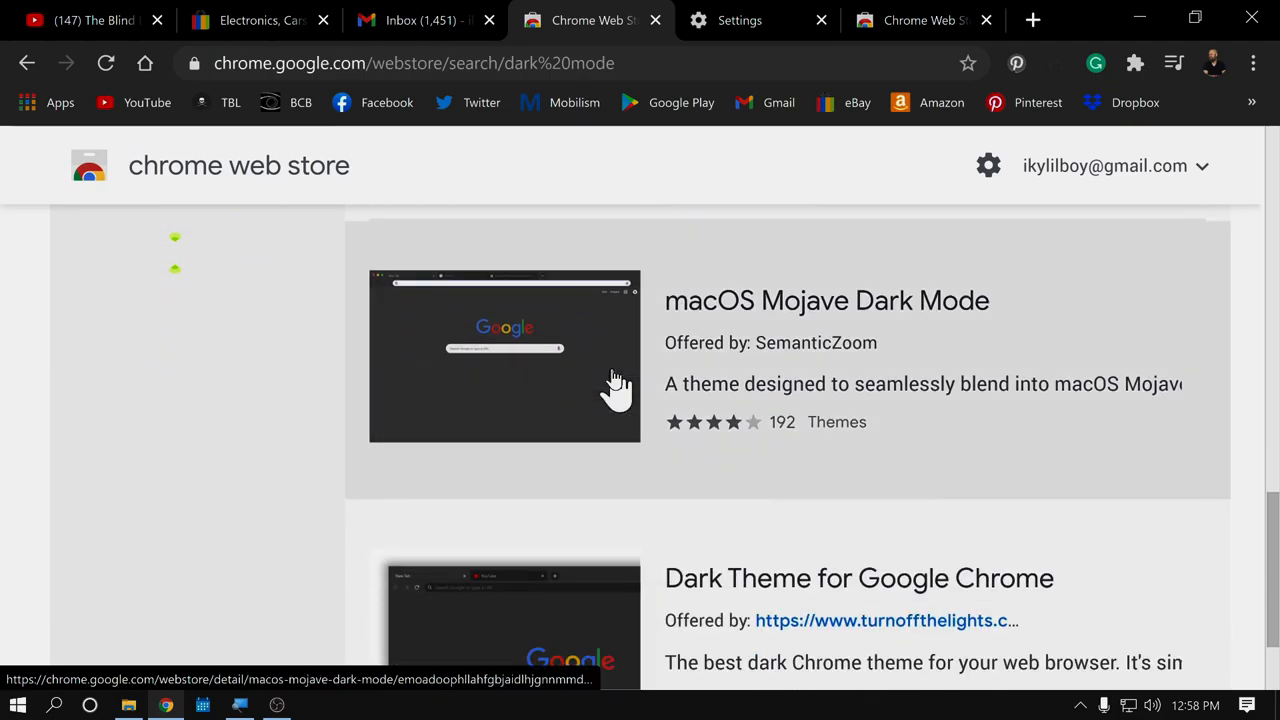
scroll(down, 3)
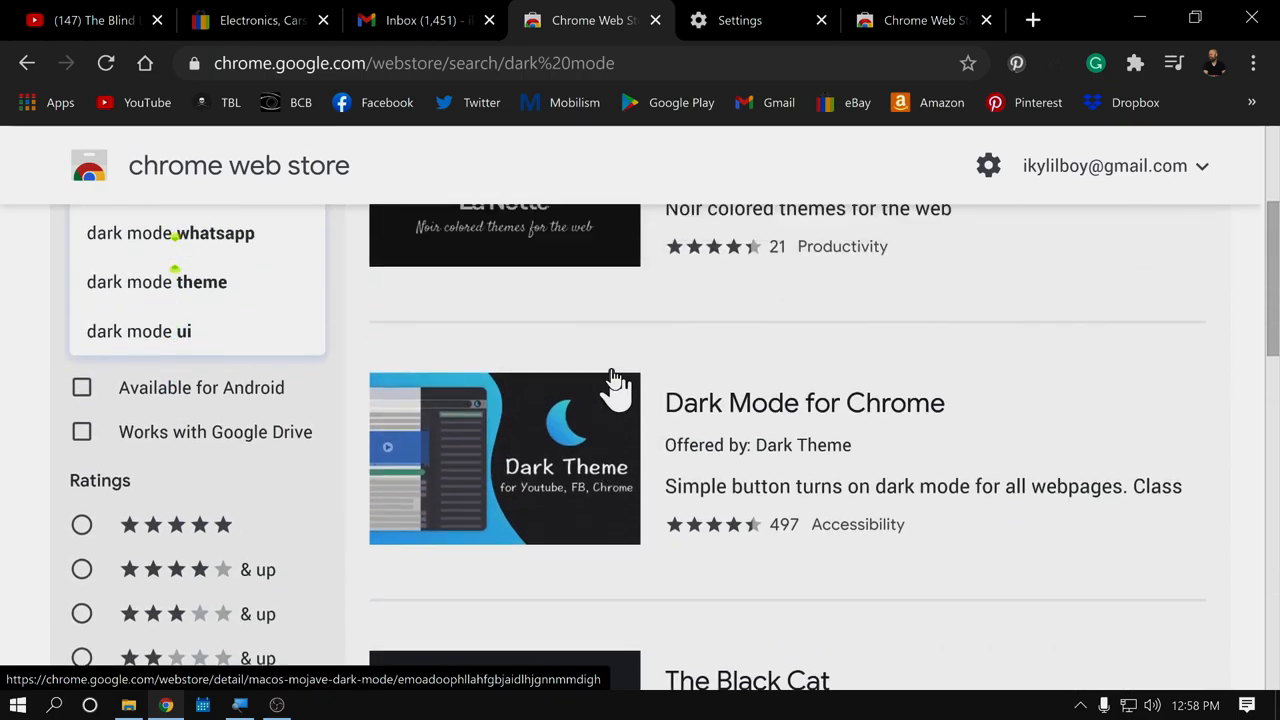
scroll(up, 3)
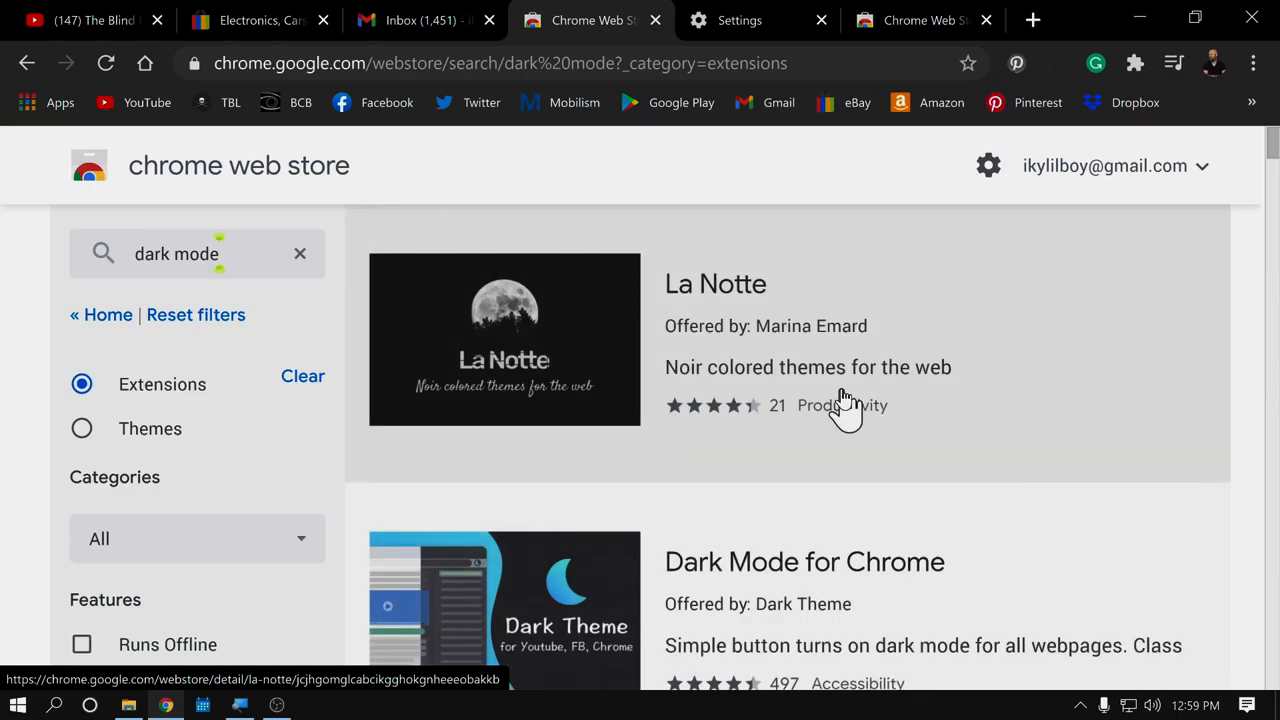
Step: Look through the dark-theme search results and open the Dark Reader extension's store page
scroll(down, 3)
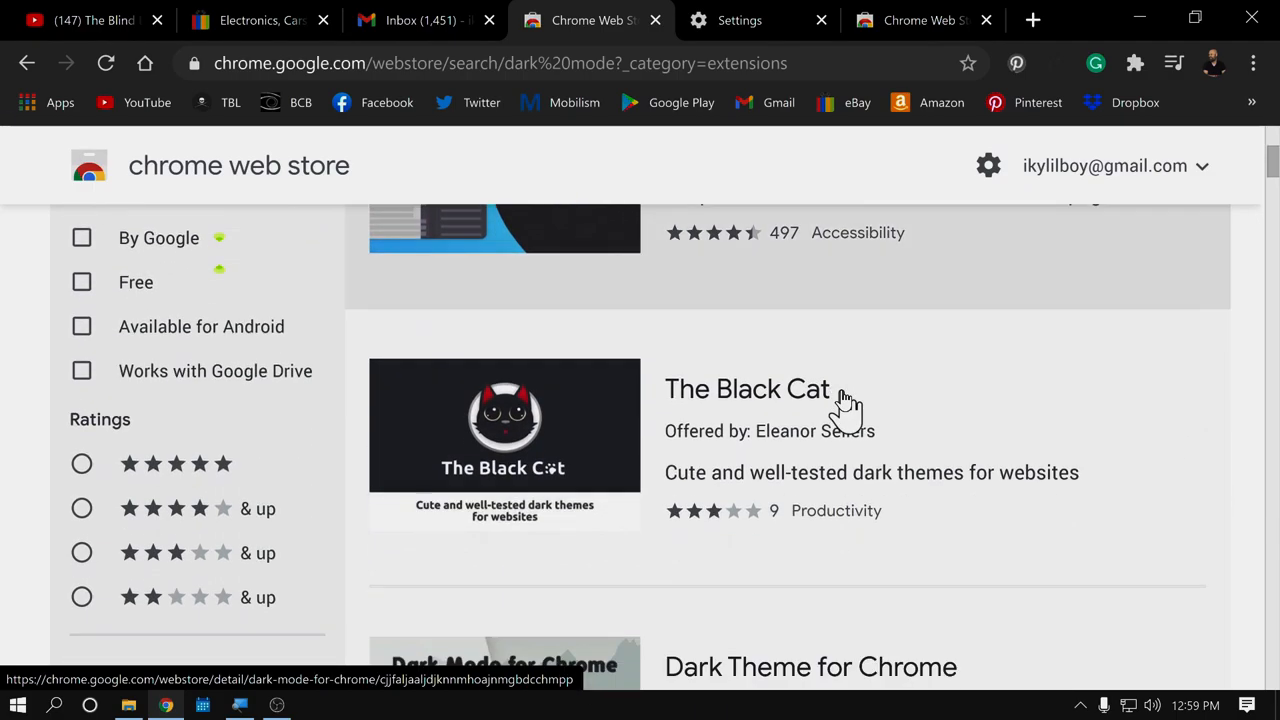
scroll(down, 3)
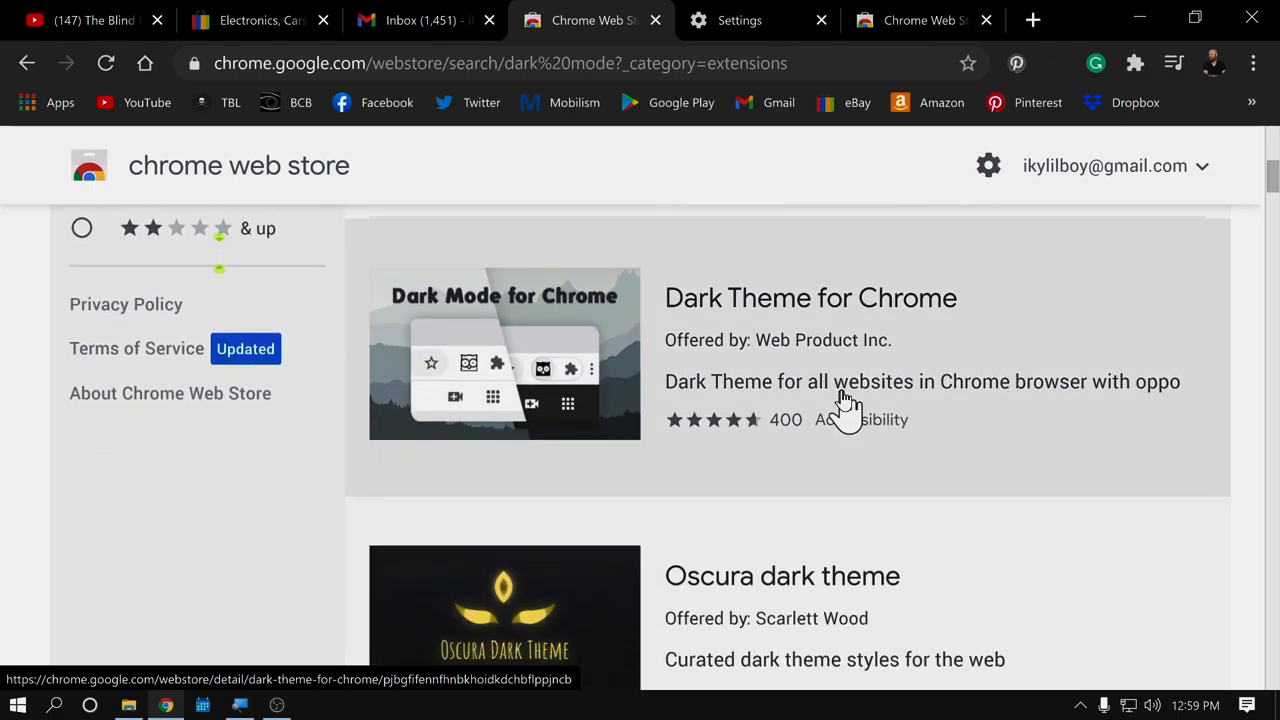
scroll(down, 3)
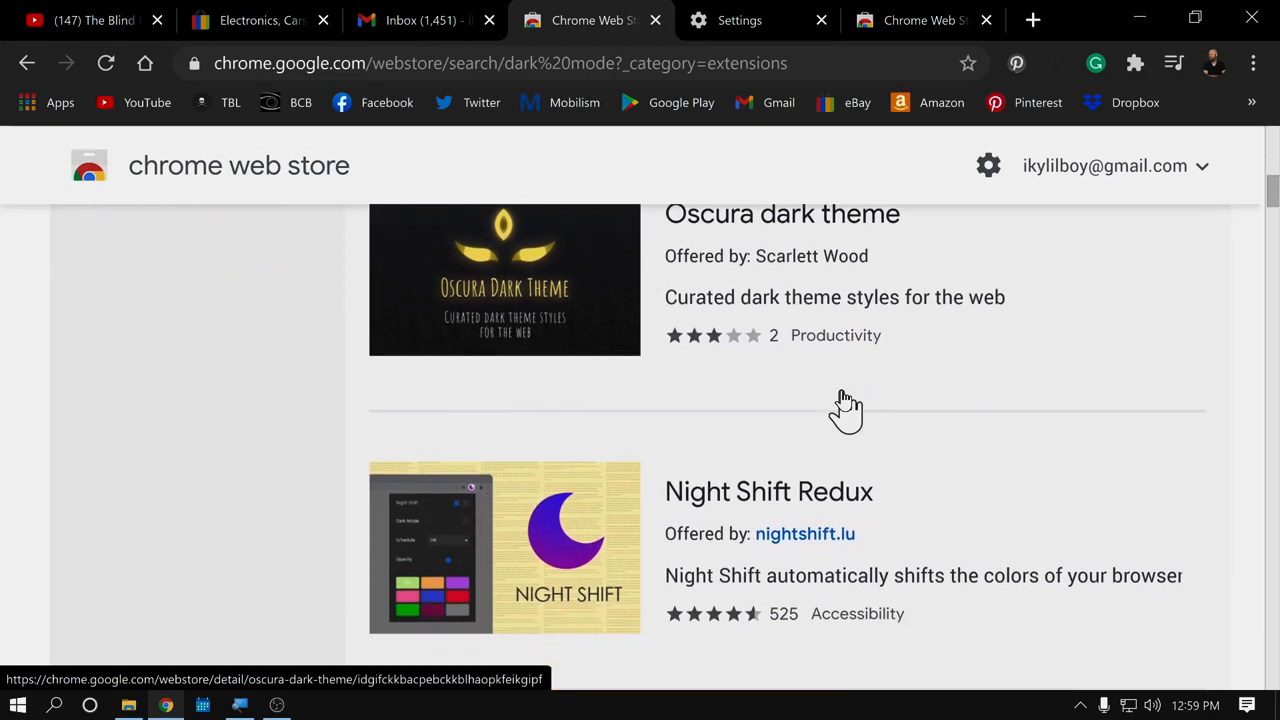
scroll(down, 3)
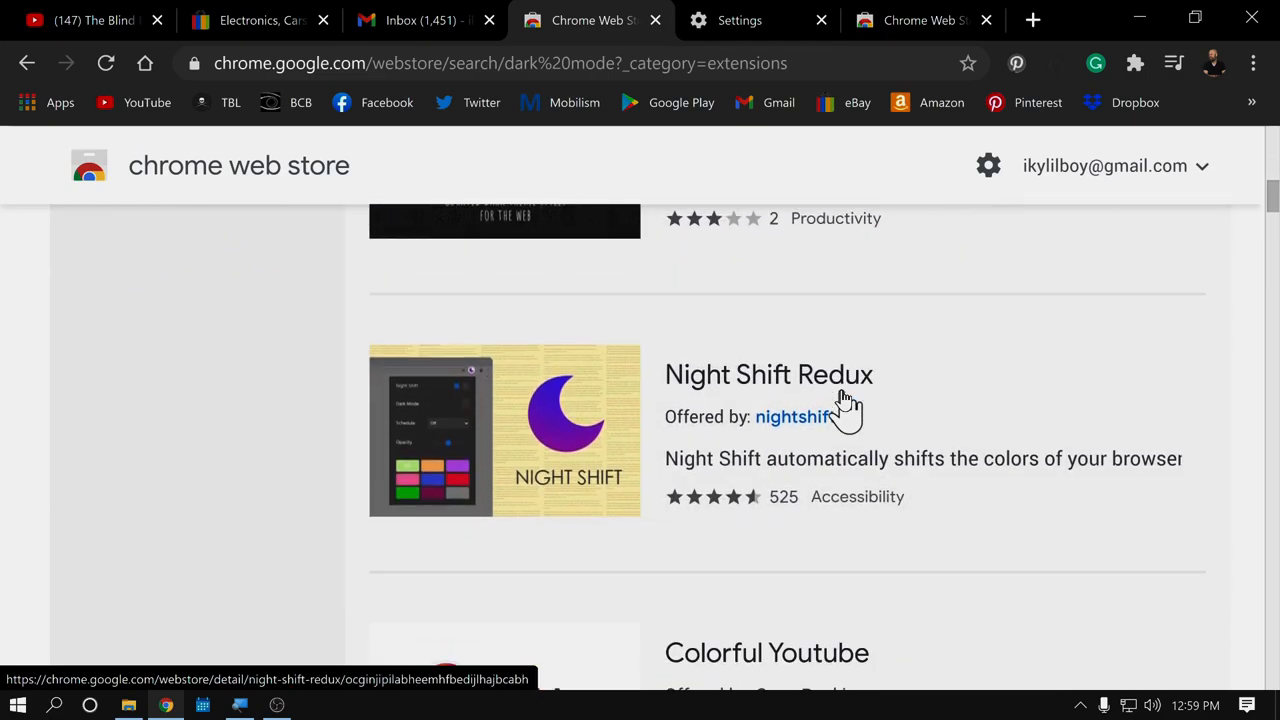
scroll(down, 3)
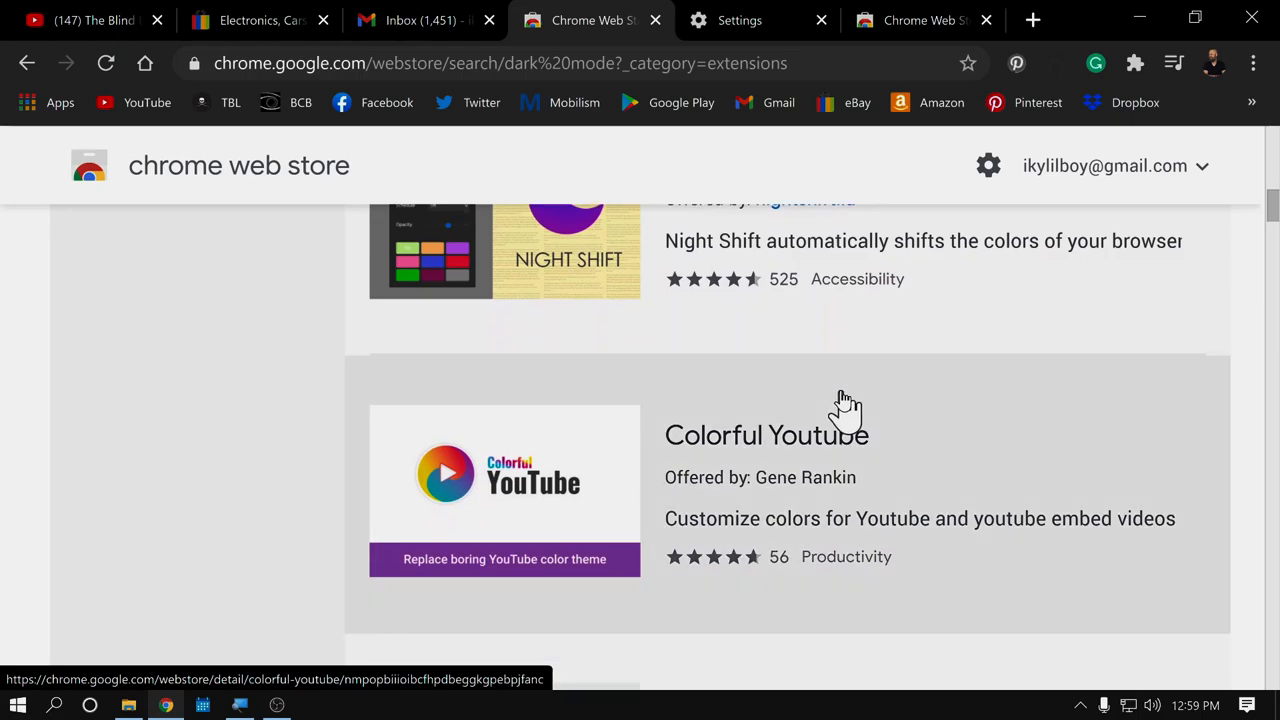
scroll(down, 3)
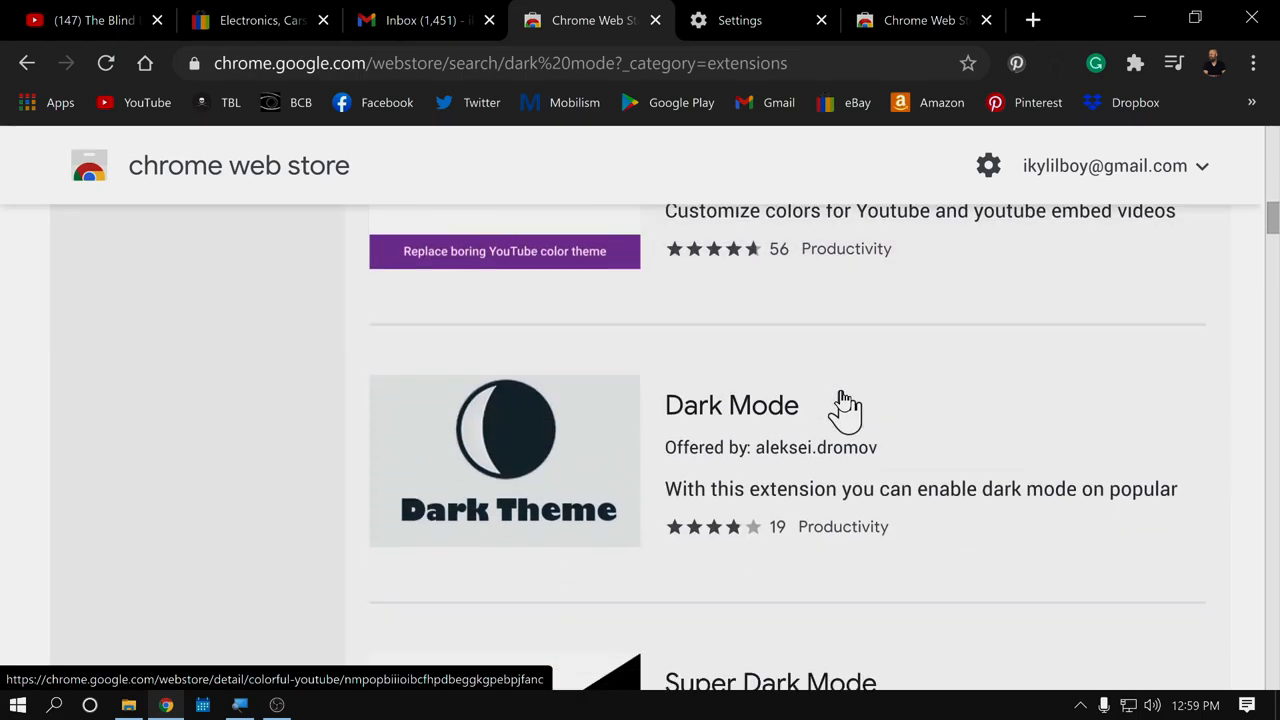
scroll(down, 3)
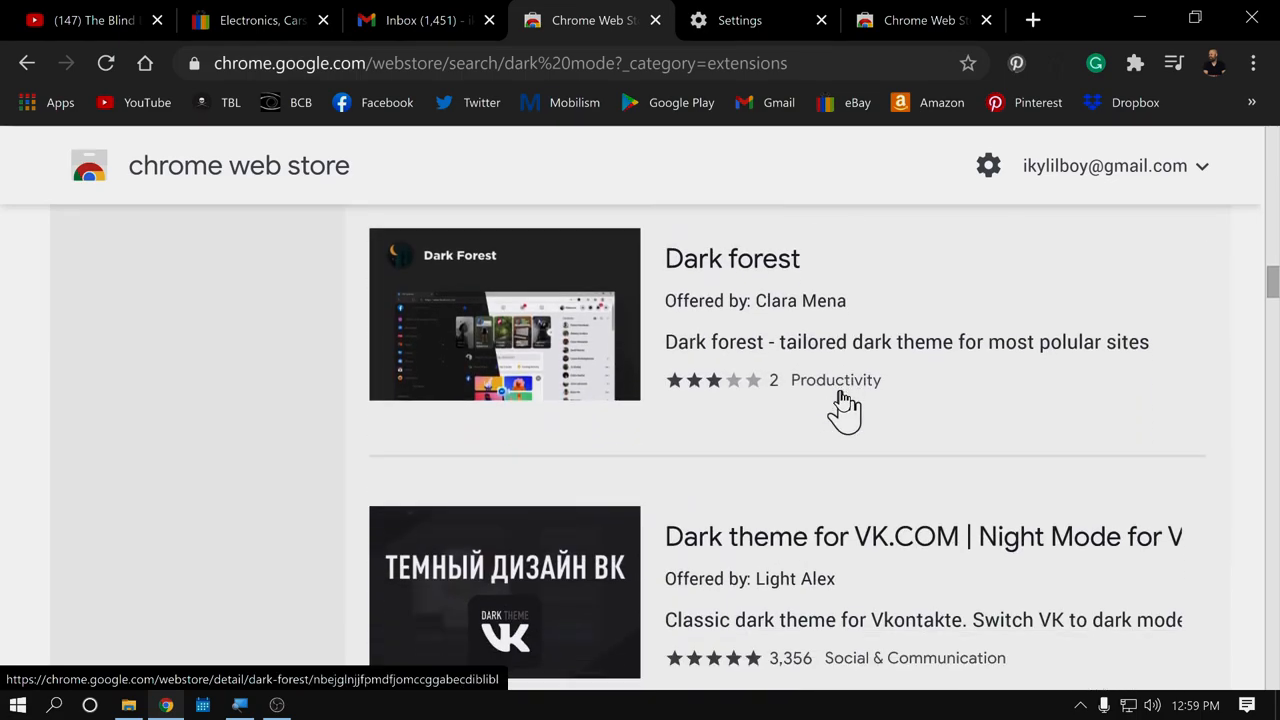
scroll(up, 3)
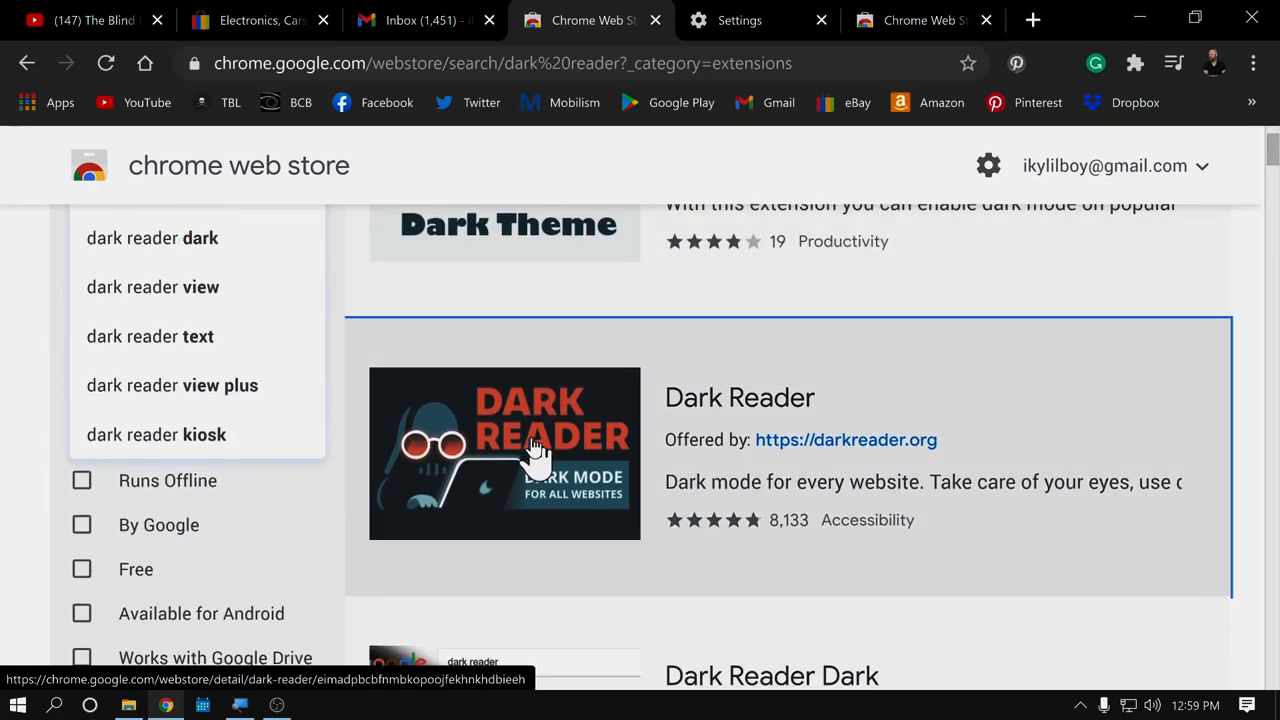
click(530, 450)
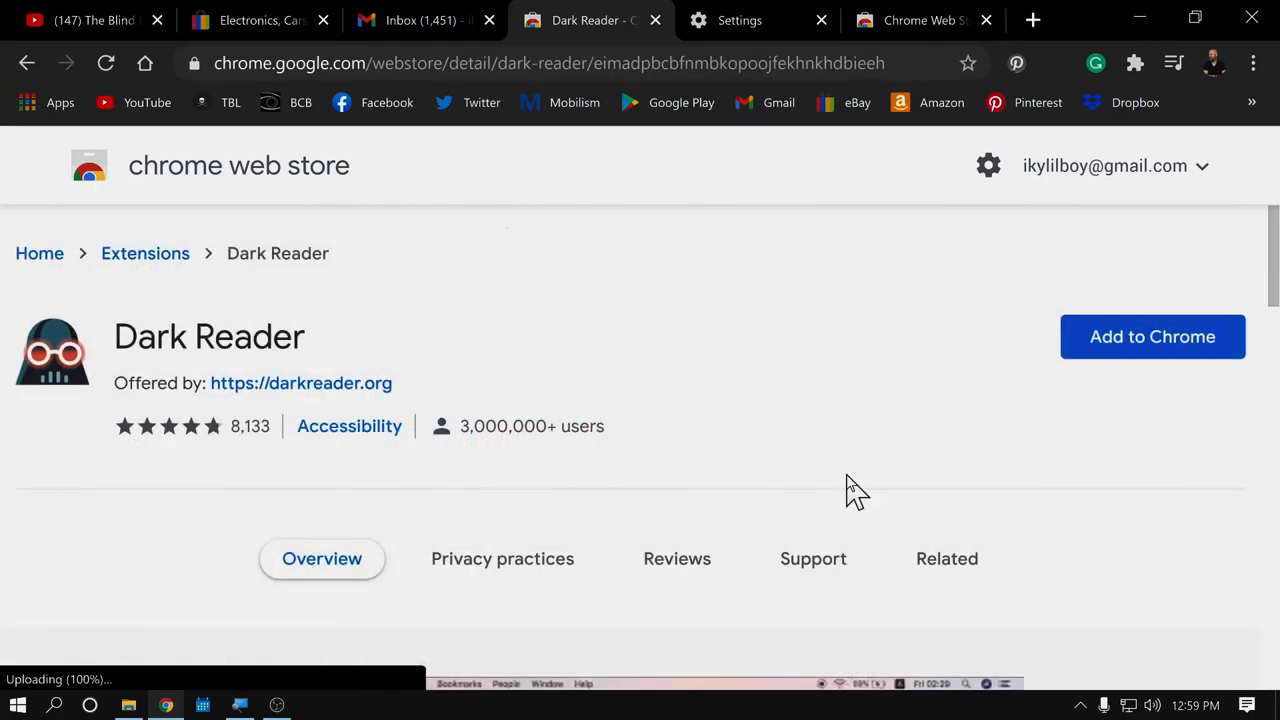
Step: Browse Dark Reader's listing screenshots and description on its store page
scroll(down, 3)
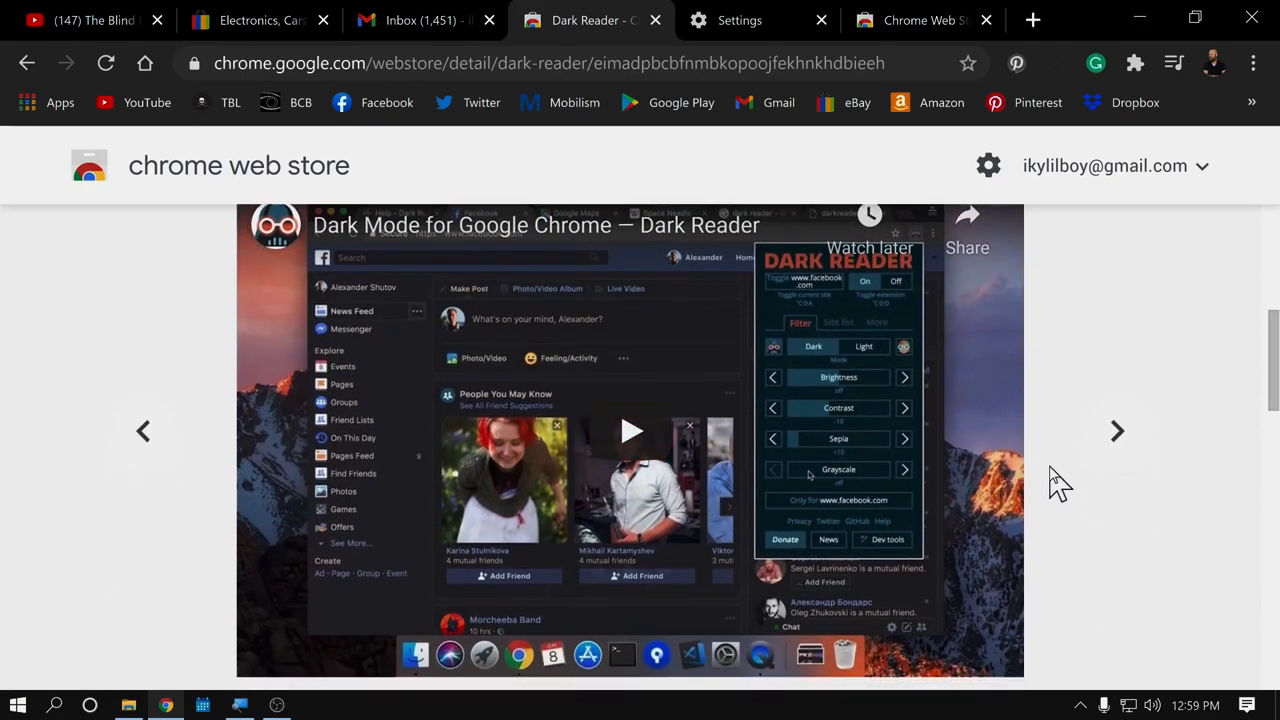
click(1116, 430)
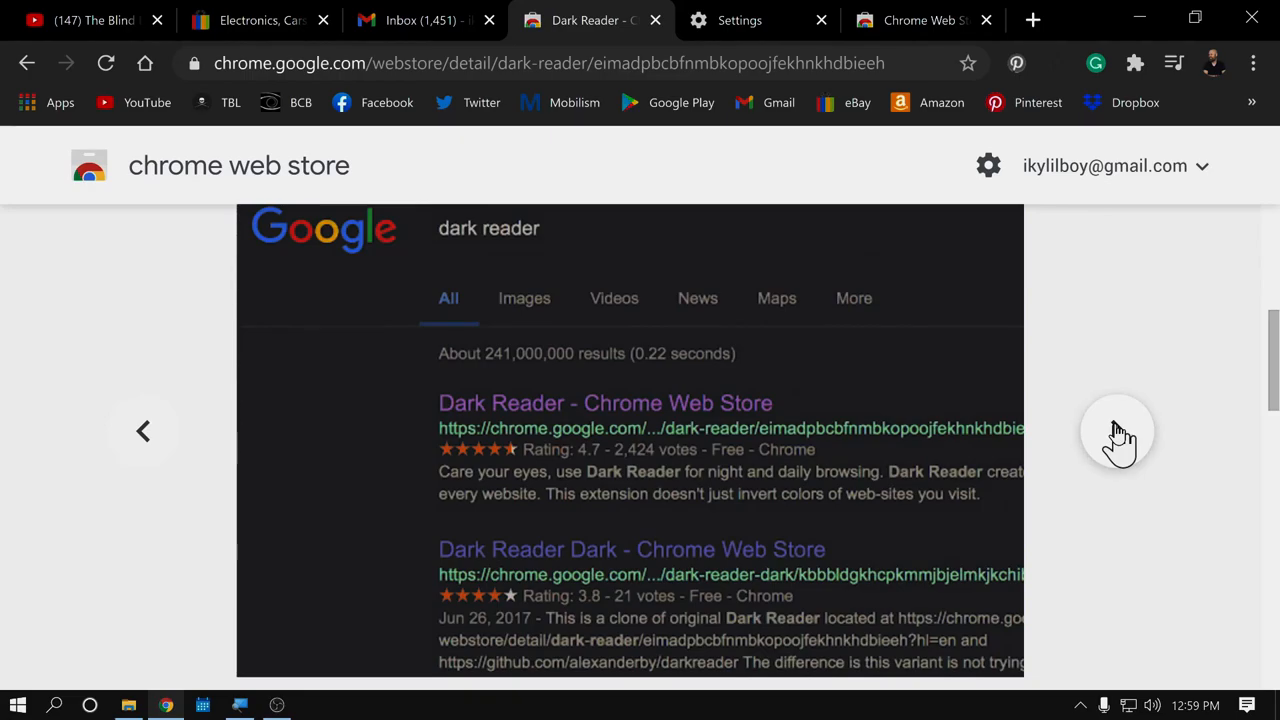
scroll(down, 3)
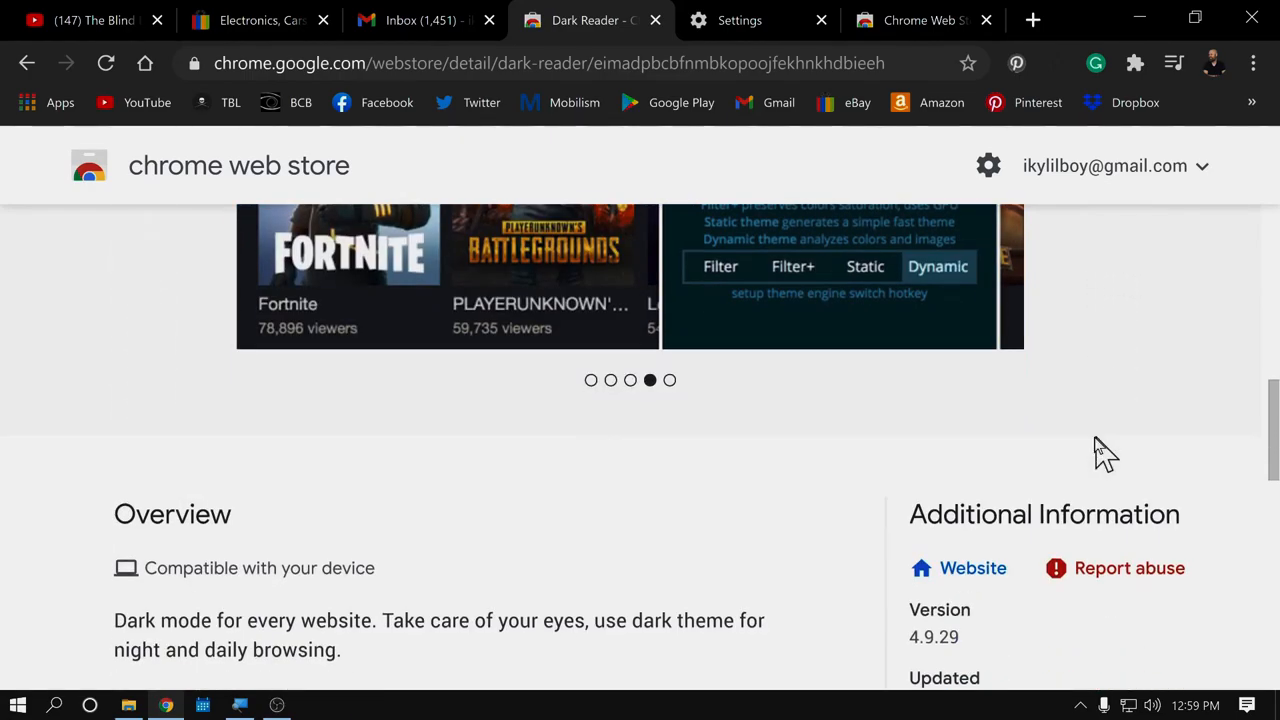
scroll(up, 3)
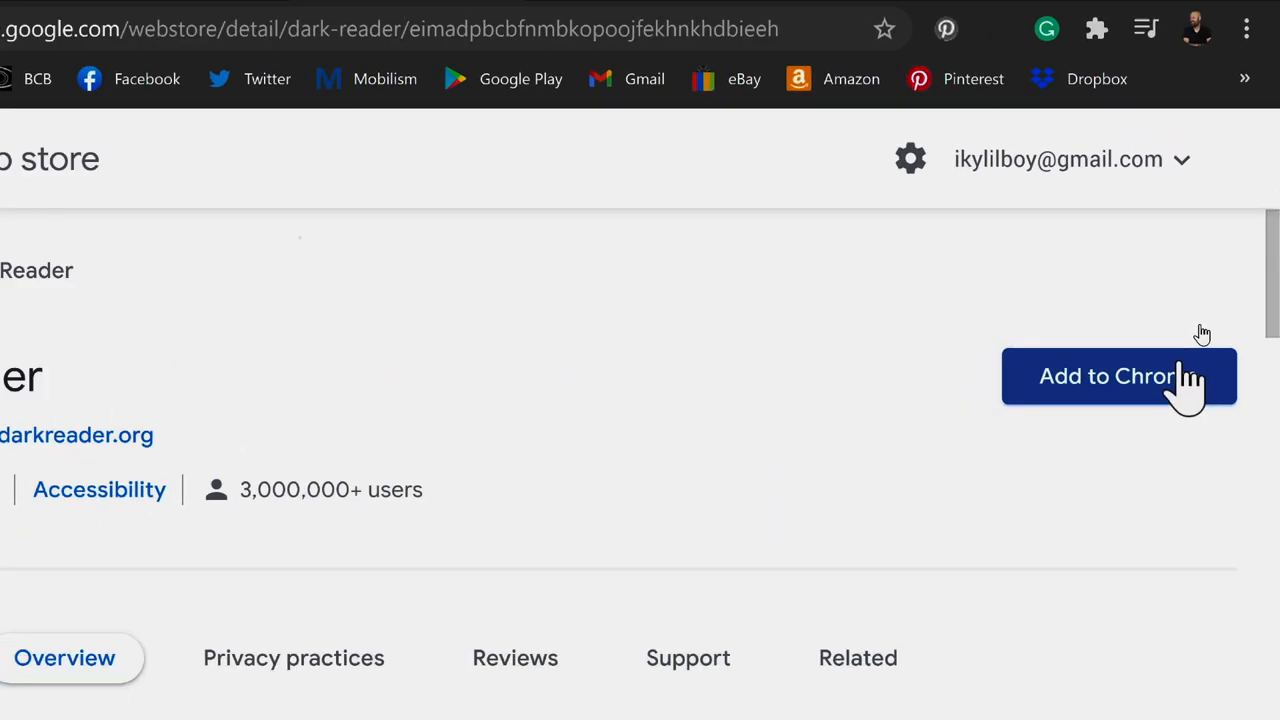
Step: Add Dark Reader to Chrome and confirm, landing on its help page
click(1118, 376)
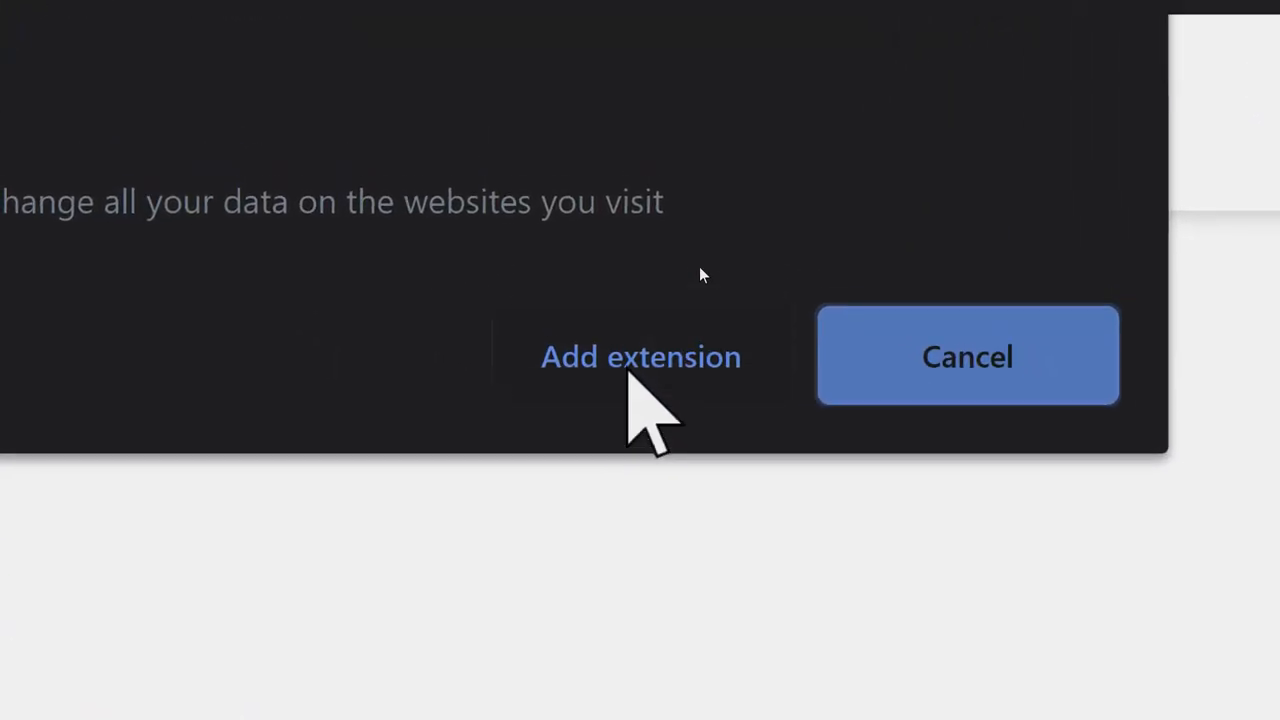
click(640, 356)
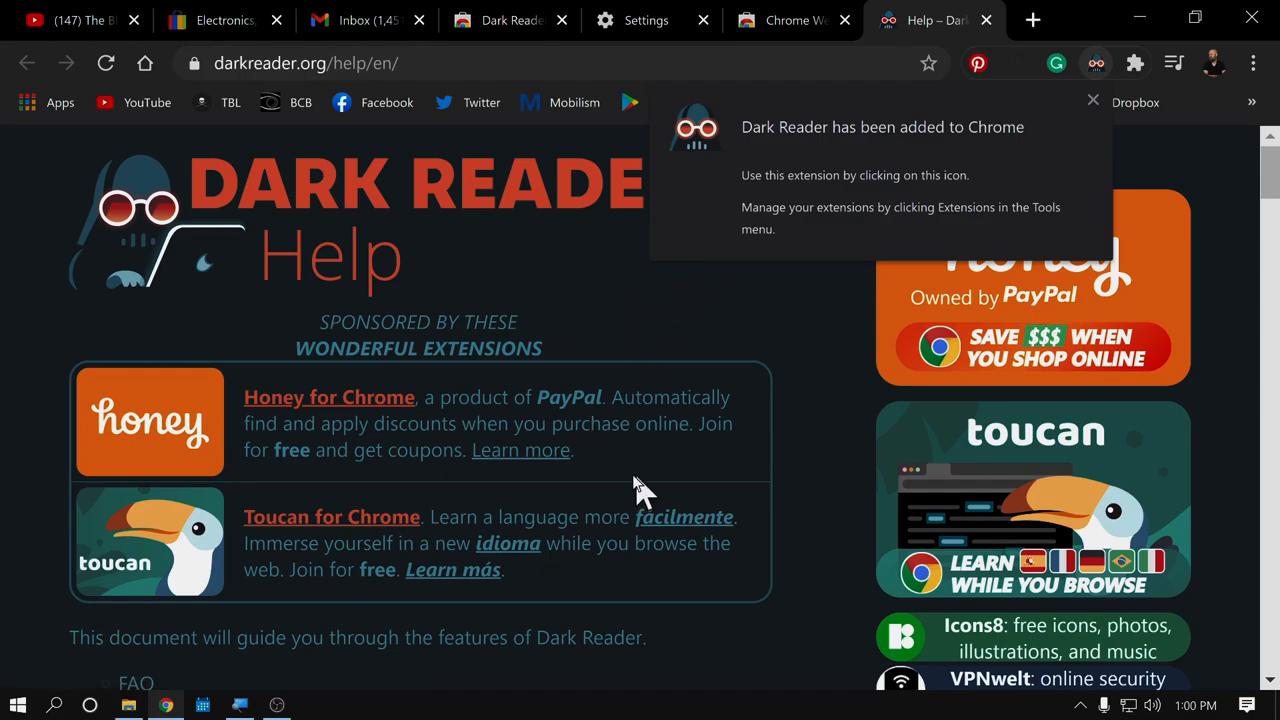
scroll(down, 3)
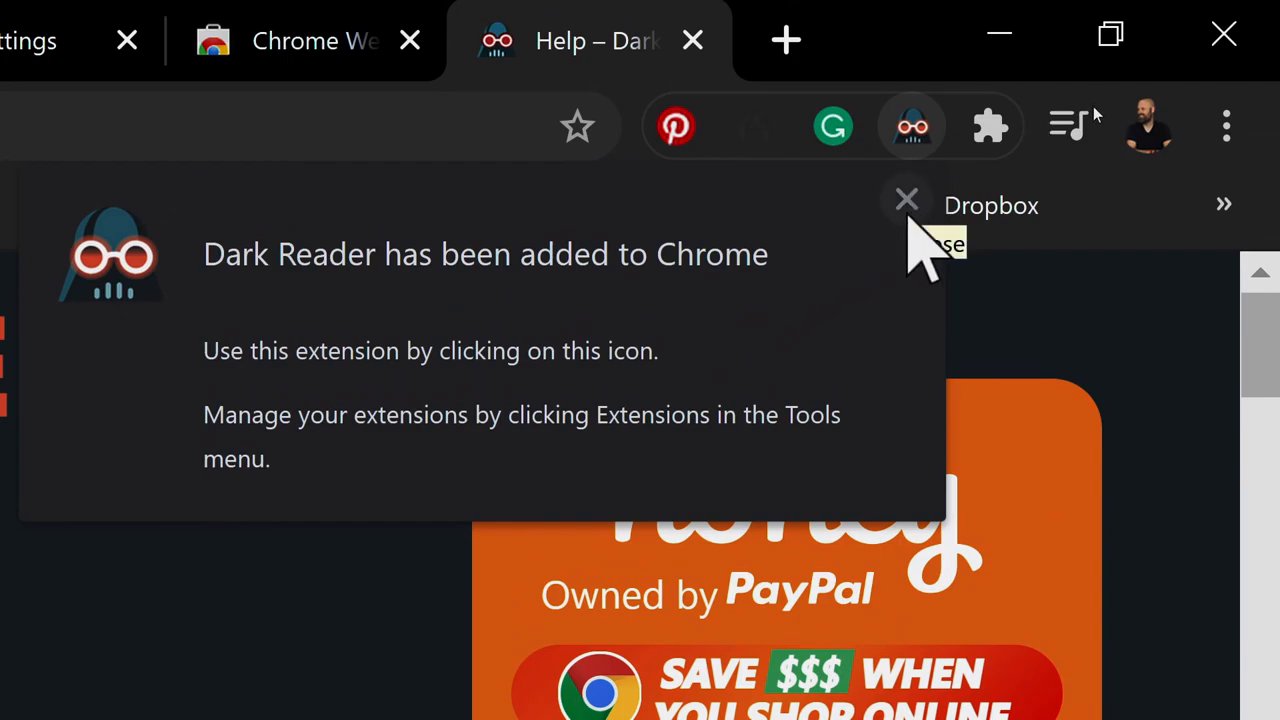
Step: Dismiss the extension-added notice, look over eBay's darkened home page, then move to the Gmail inbox
click(906, 200)
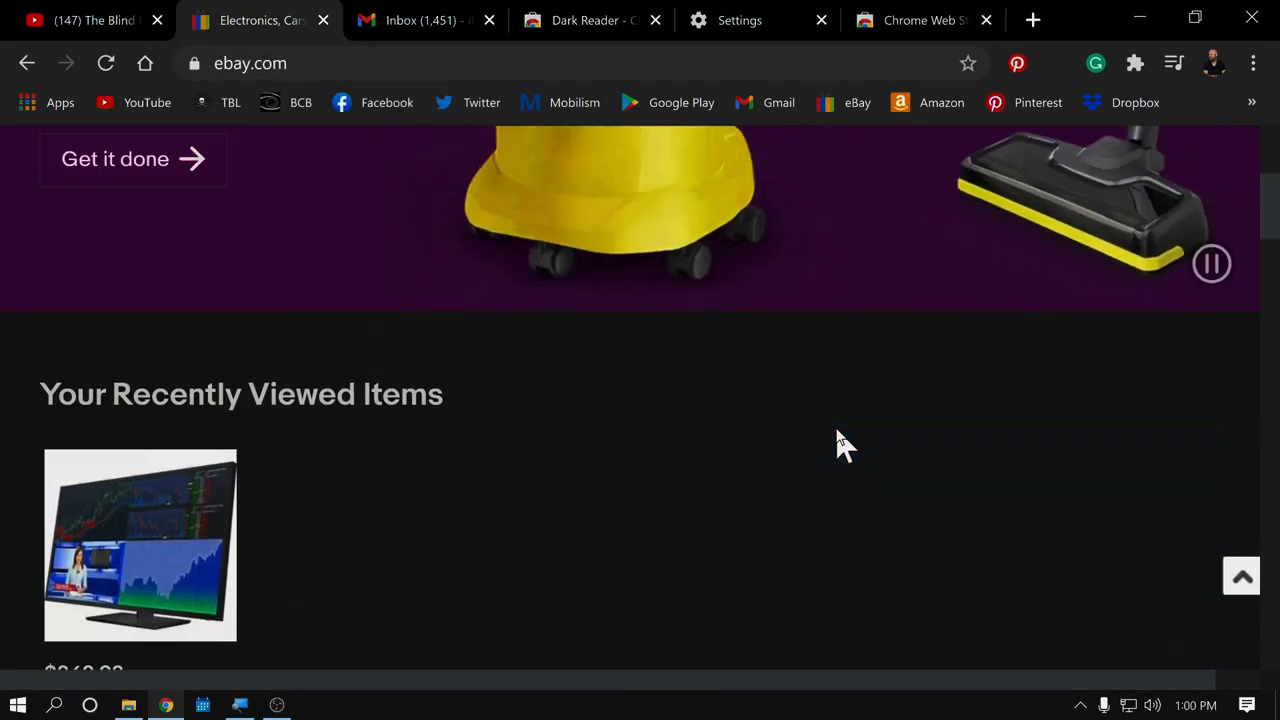
scroll(up, 3)
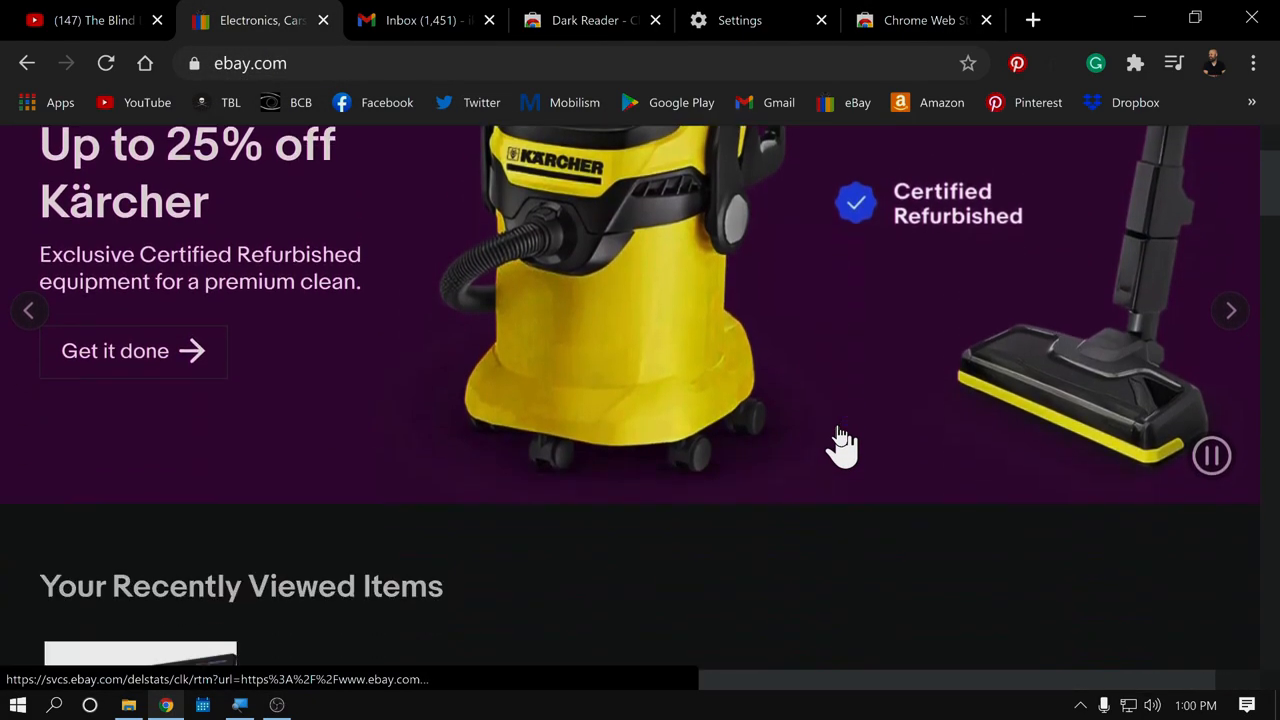
scroll(down, 3)
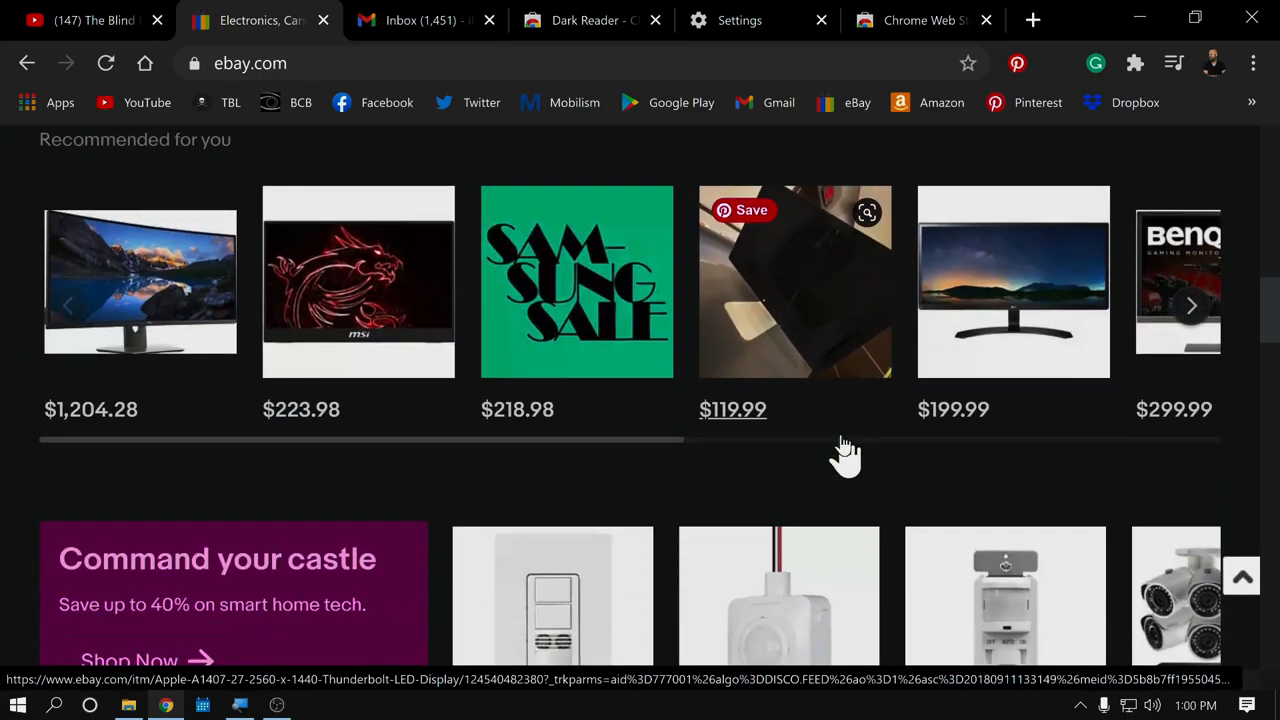
scroll(down, 3)
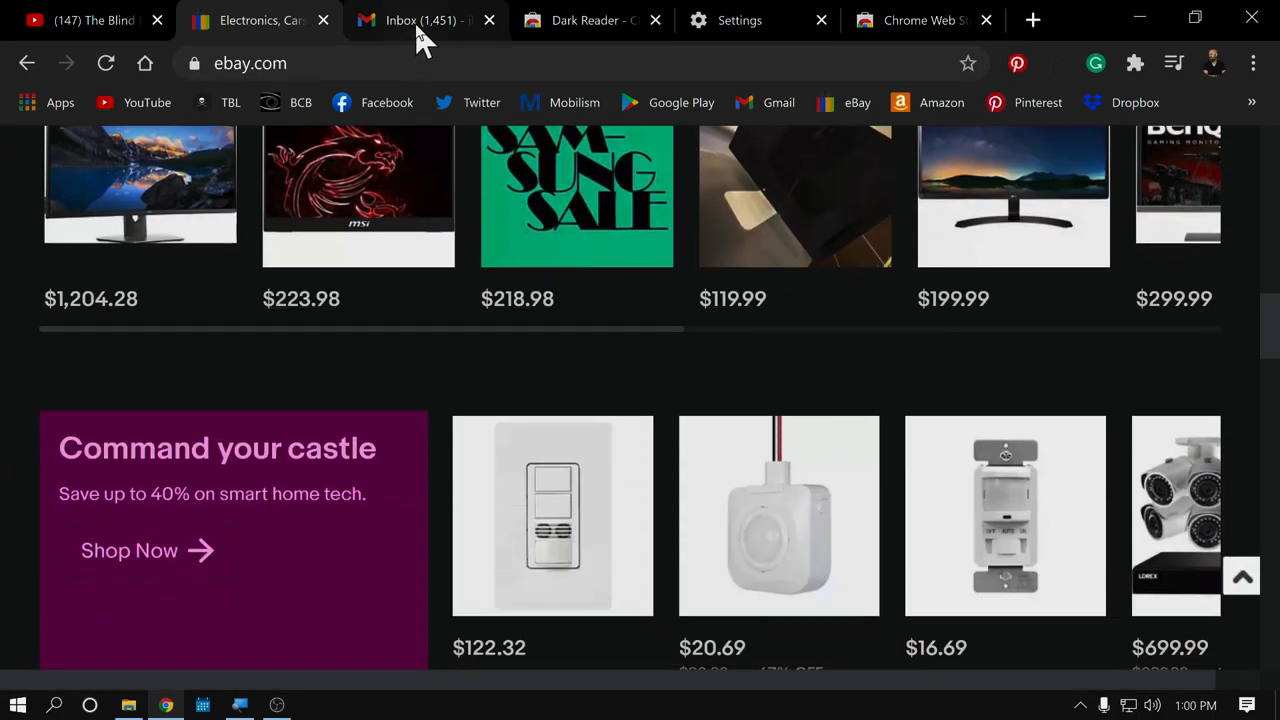
click(420, 20)
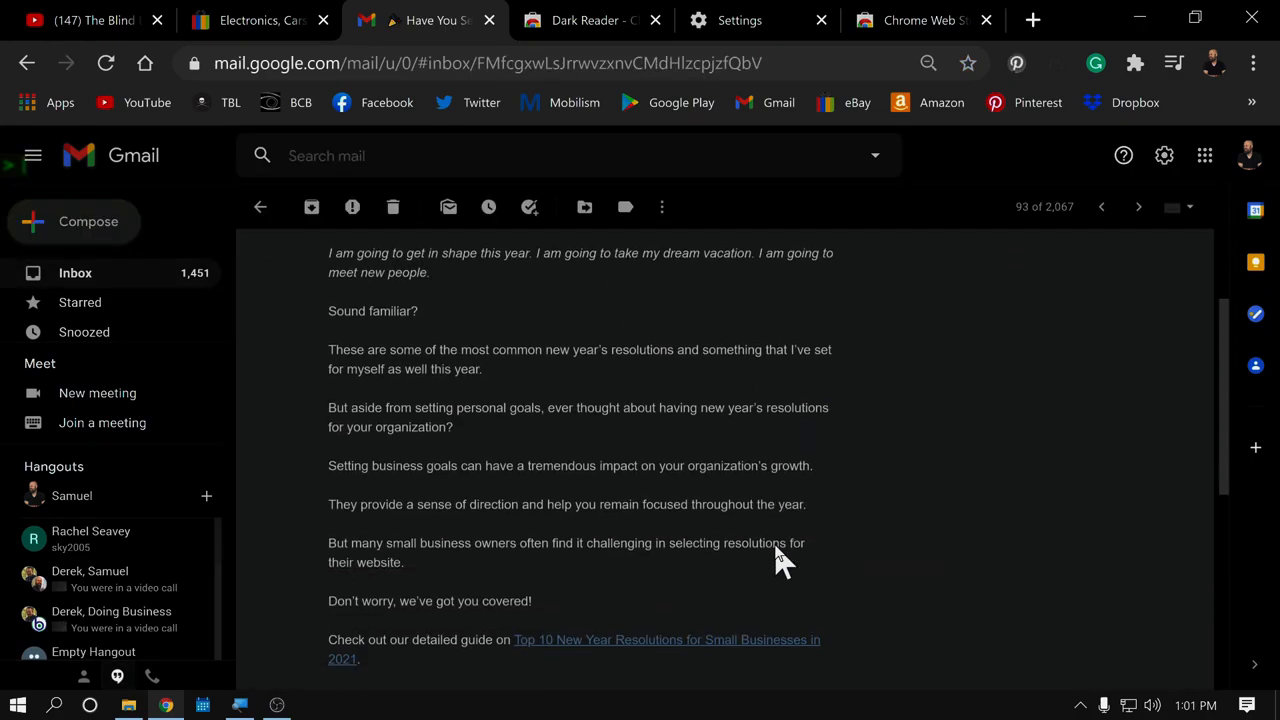
scroll(up, 3)
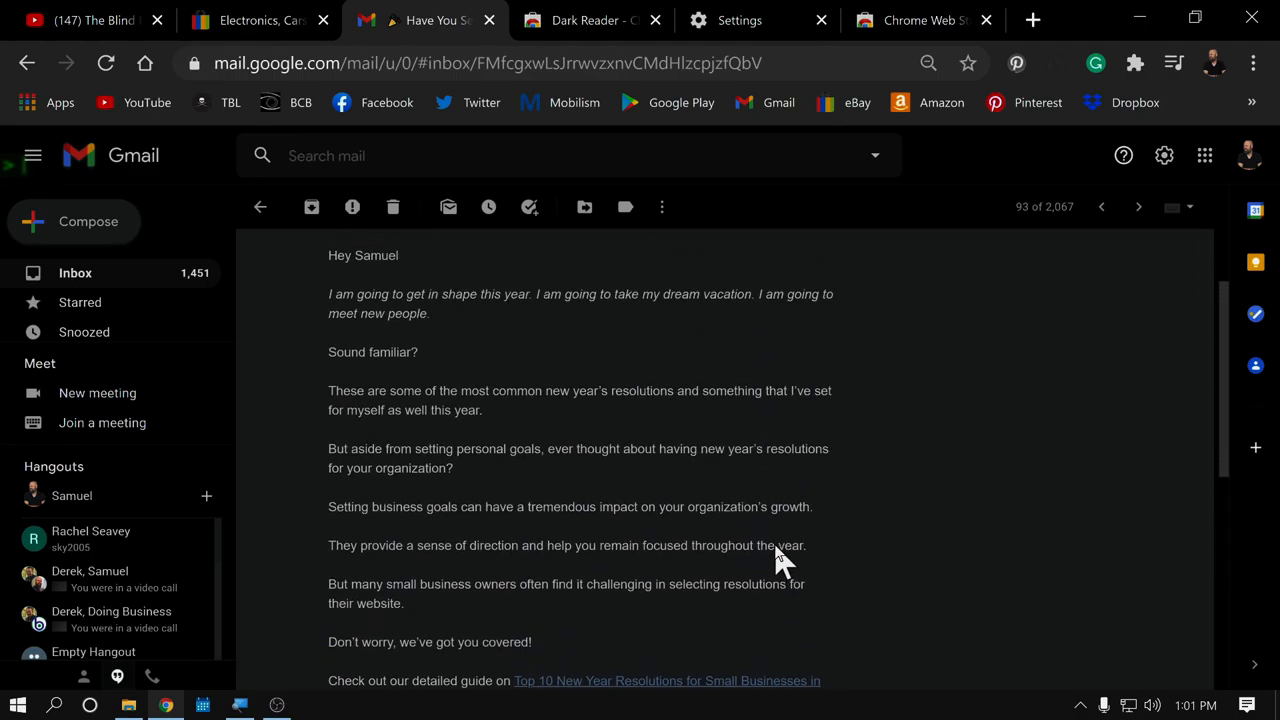
scroll(up, 3)
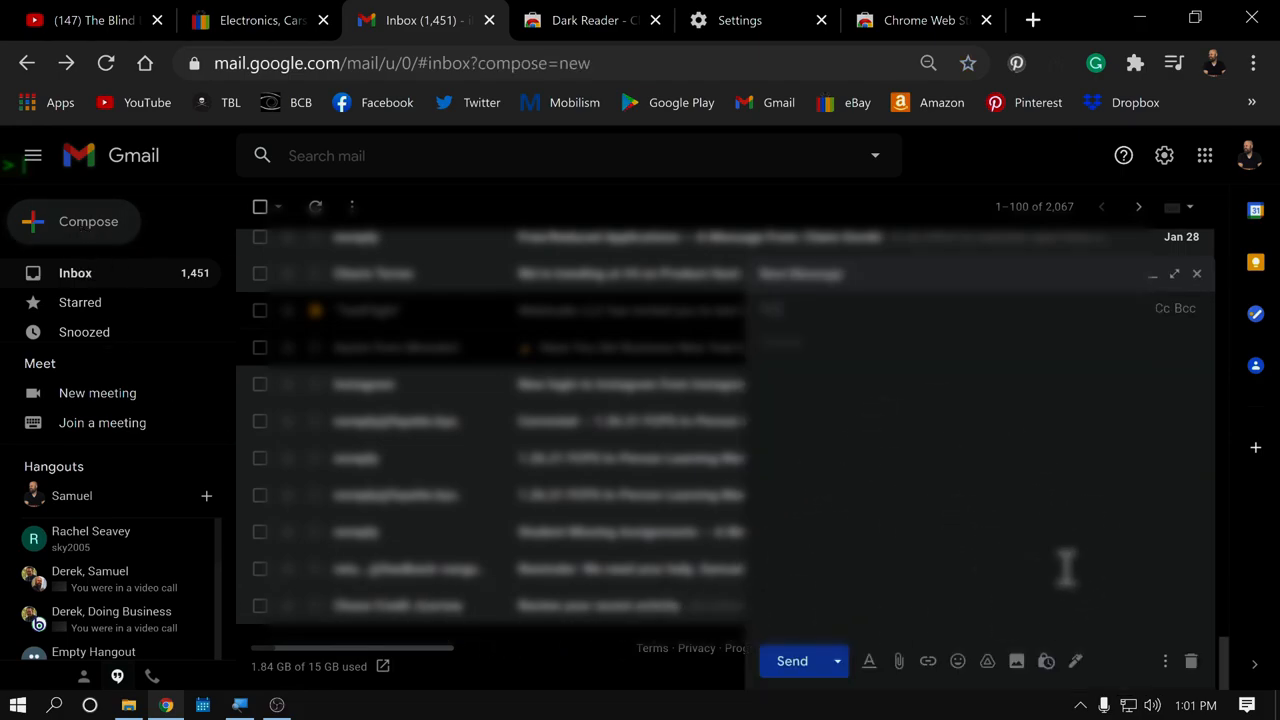
click(600, 348)
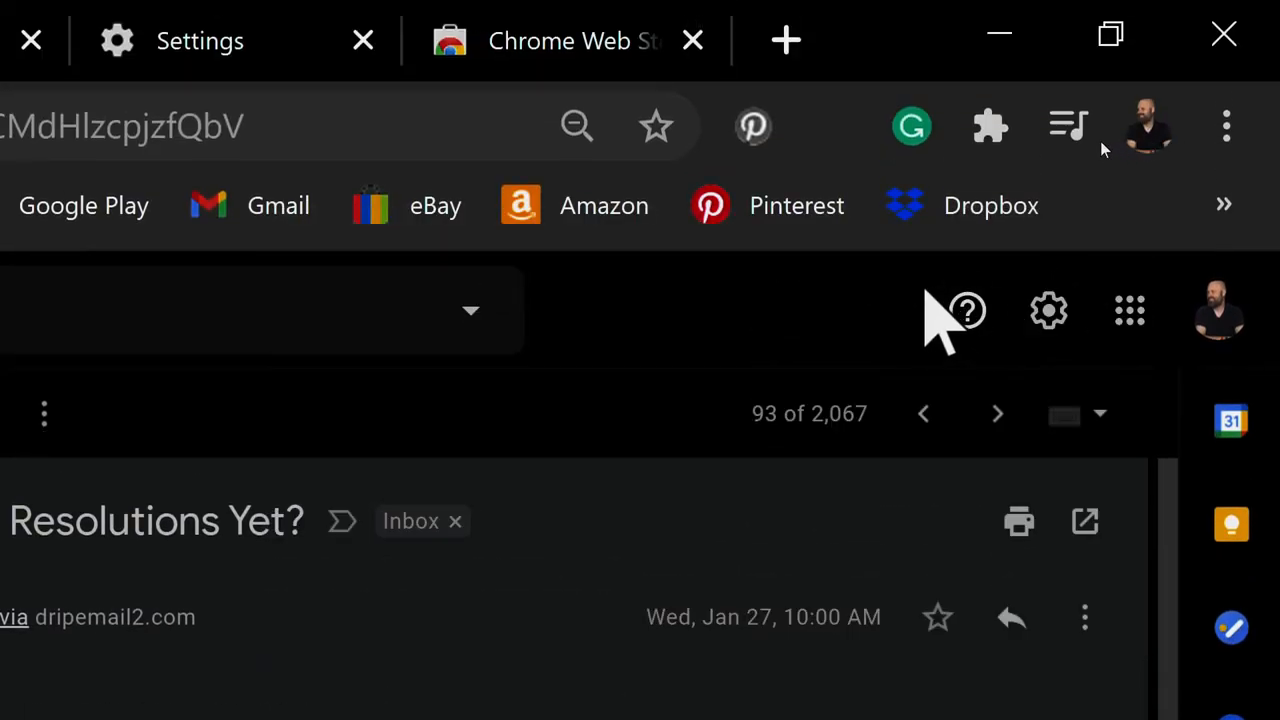
mouse_move(990, 160)
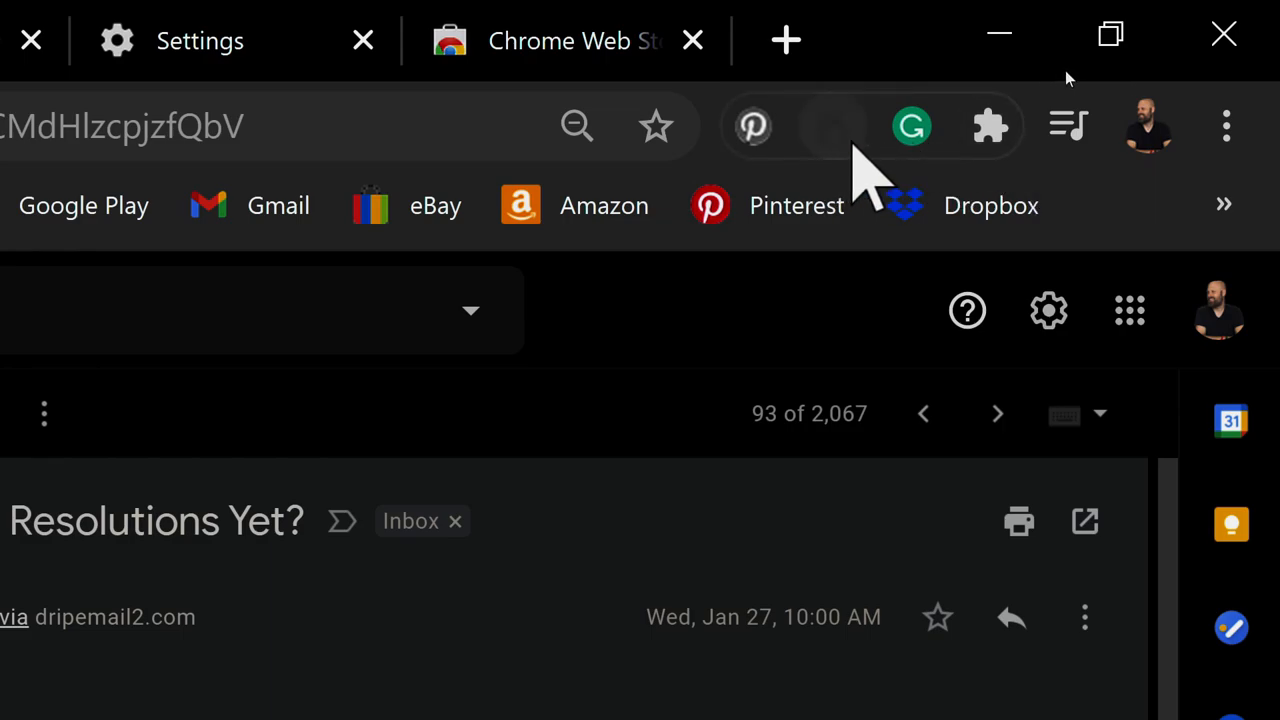
mouse_move(910, 126)
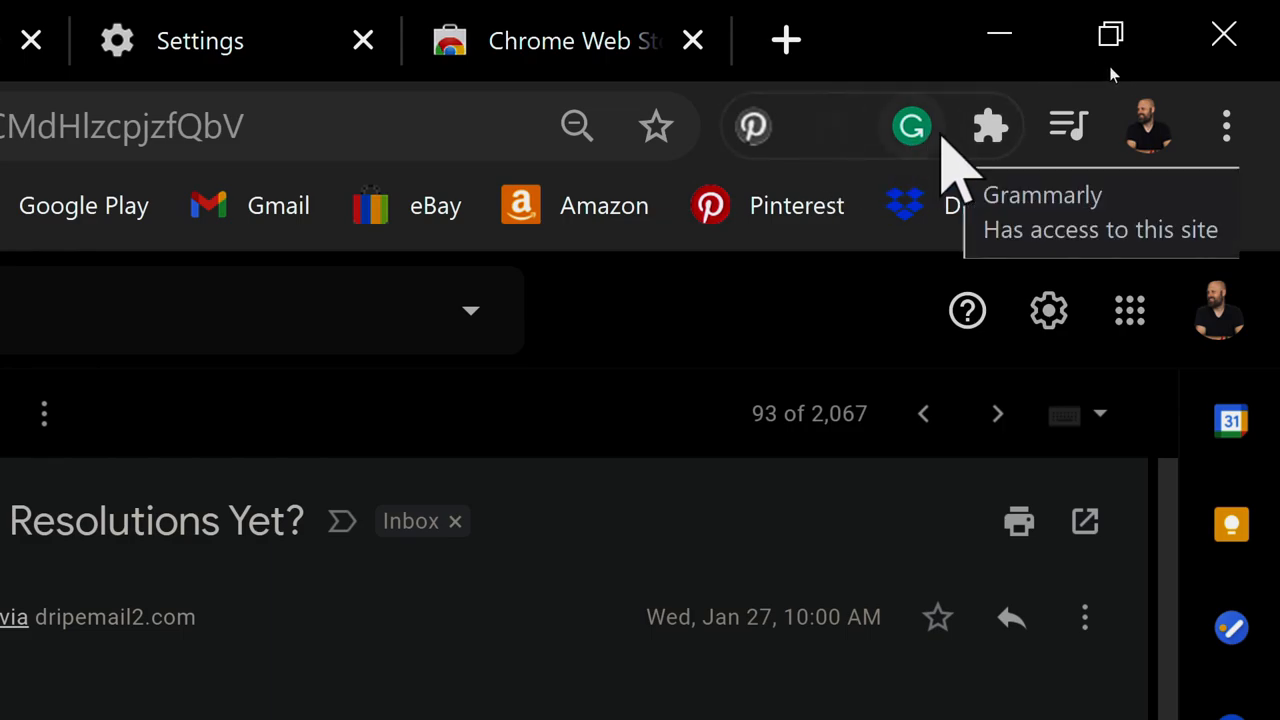
mouse_move(990, 128)
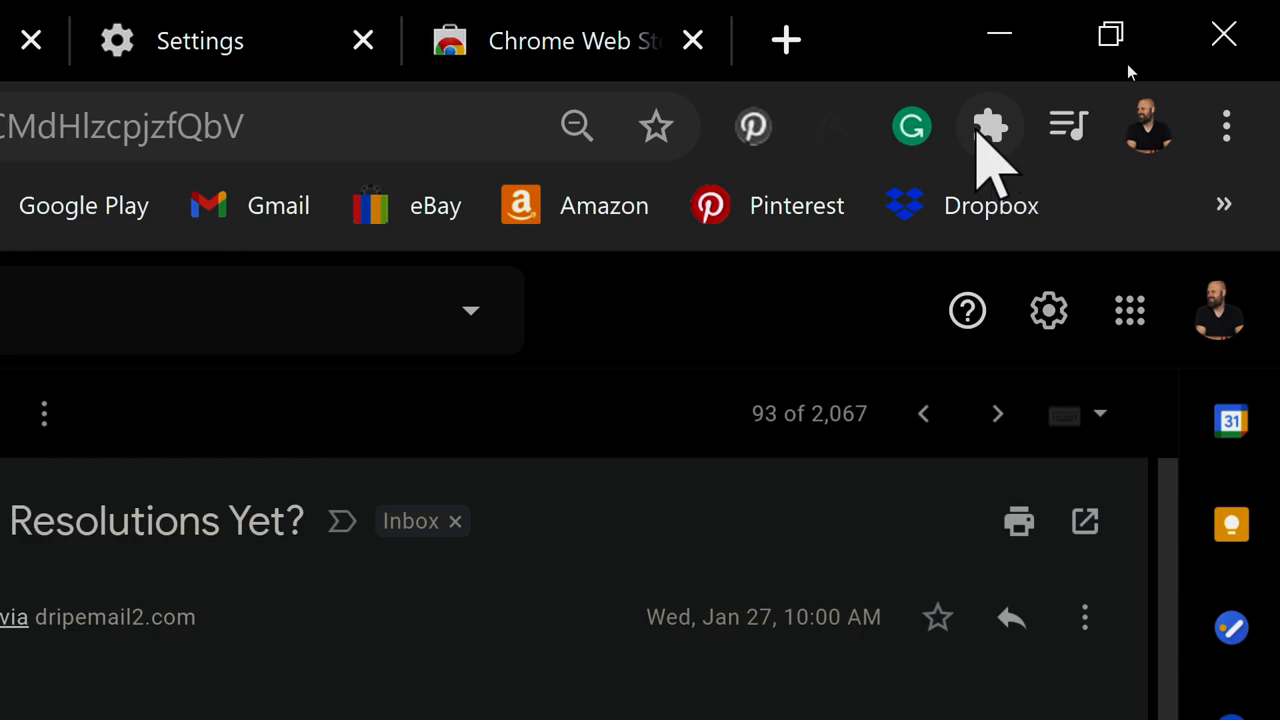
Step: Raise Dark Reader's contrast for mail.google.com to +15 from its settings panel, then close the panel
click(988, 126)
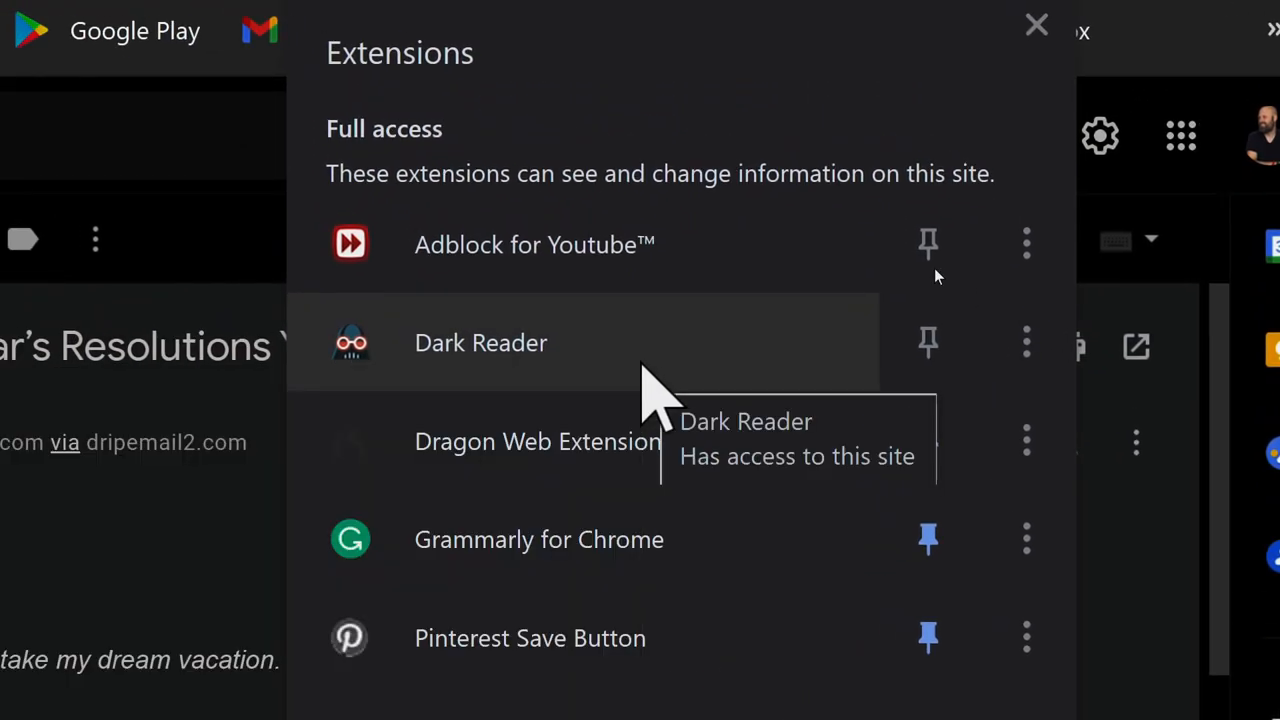
click(480, 344)
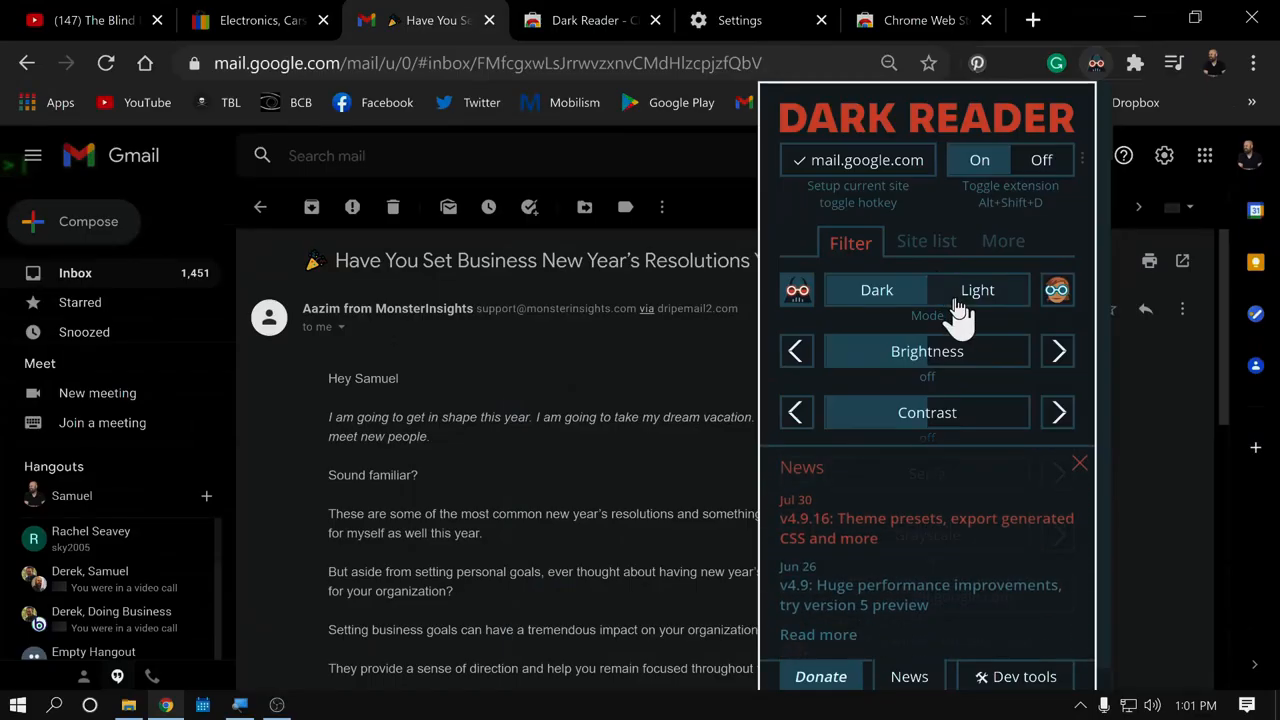
click(1080, 462)
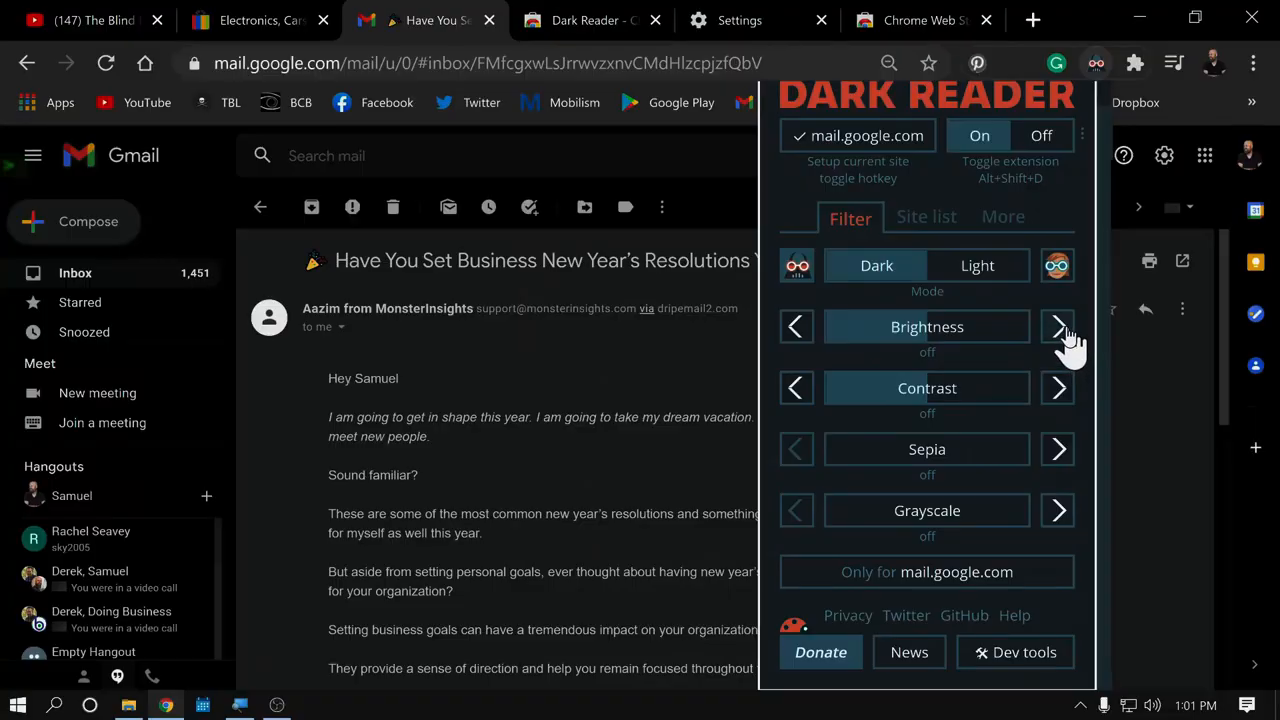
mouse_move(1050, 364)
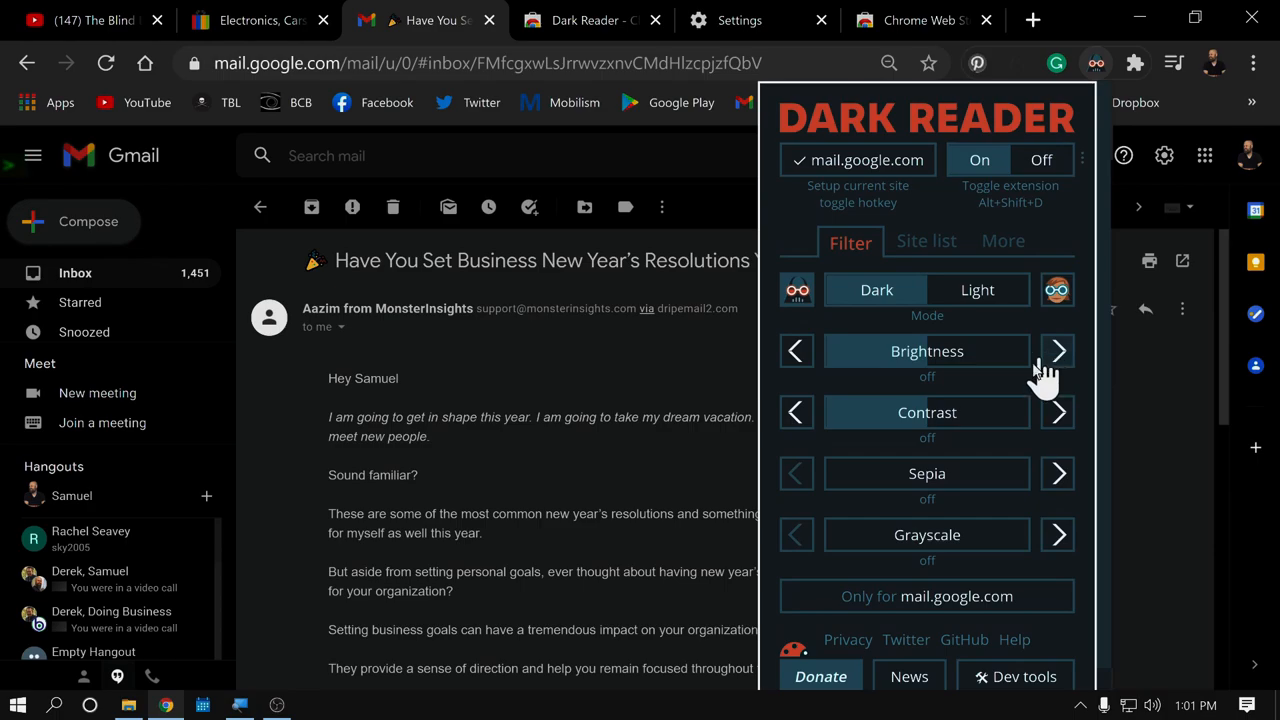
mouse_move(910, 440)
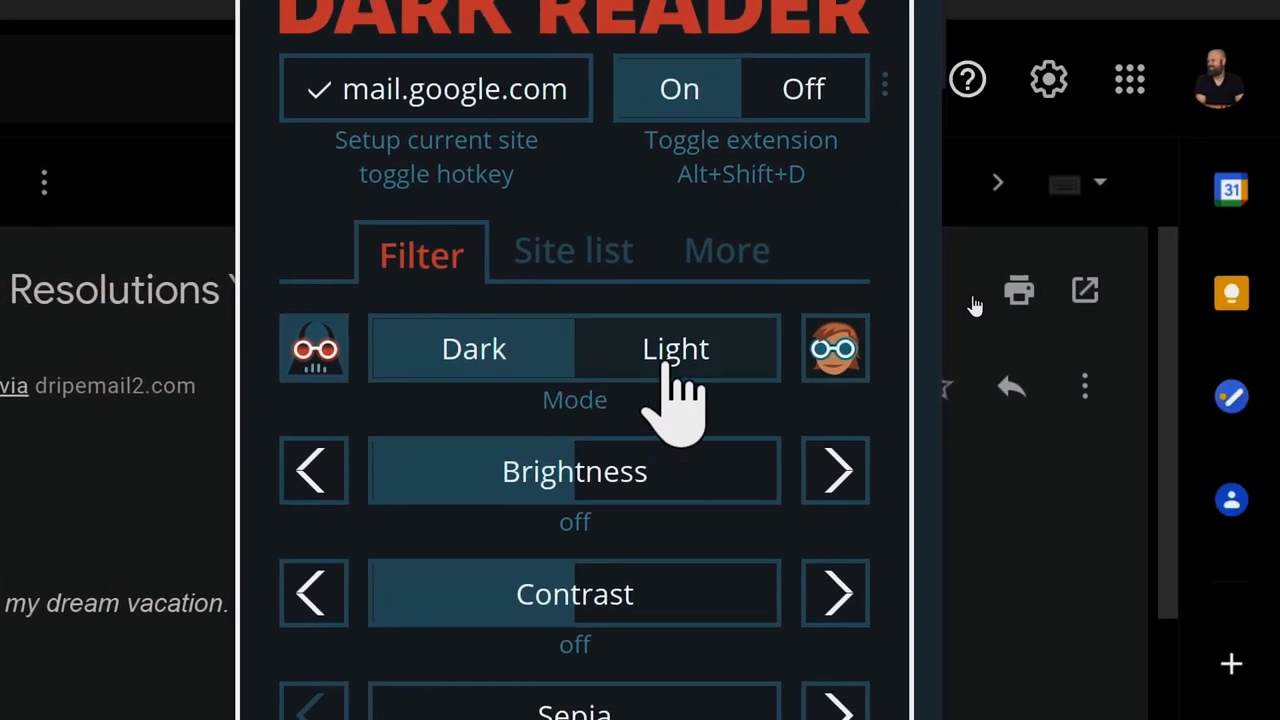
scroll(down, 3)
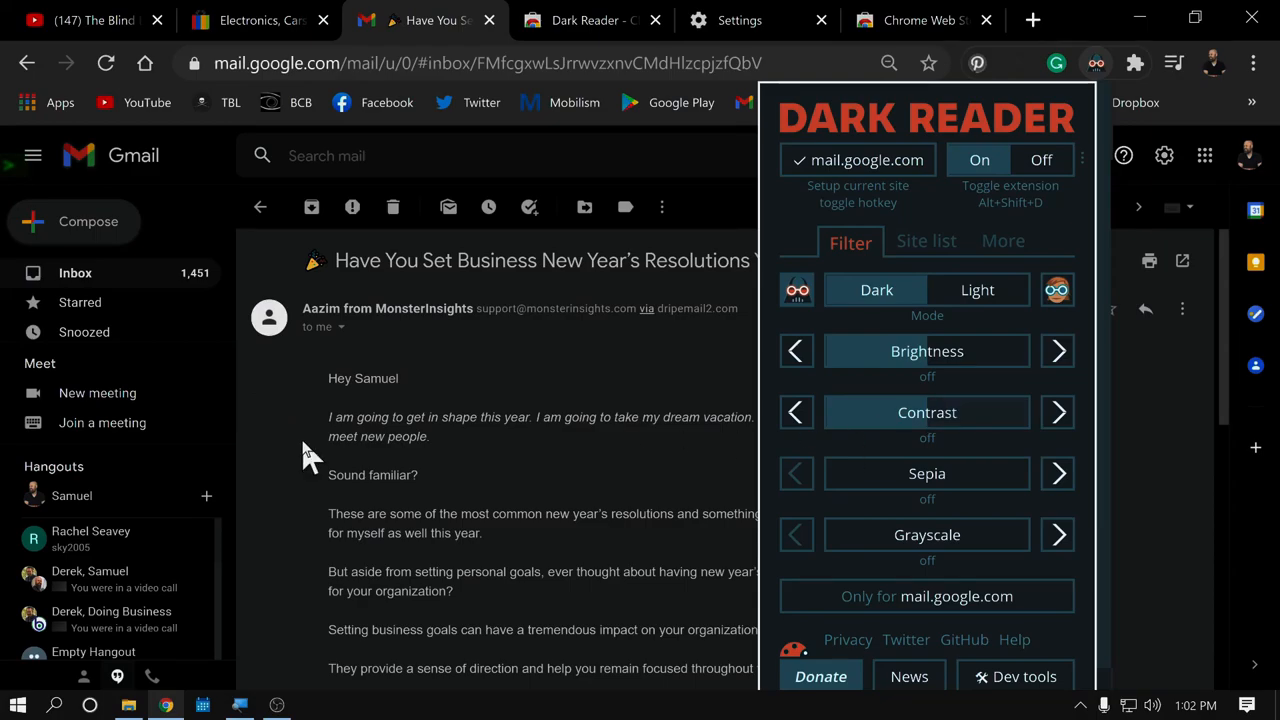
mouse_move(810, 450)
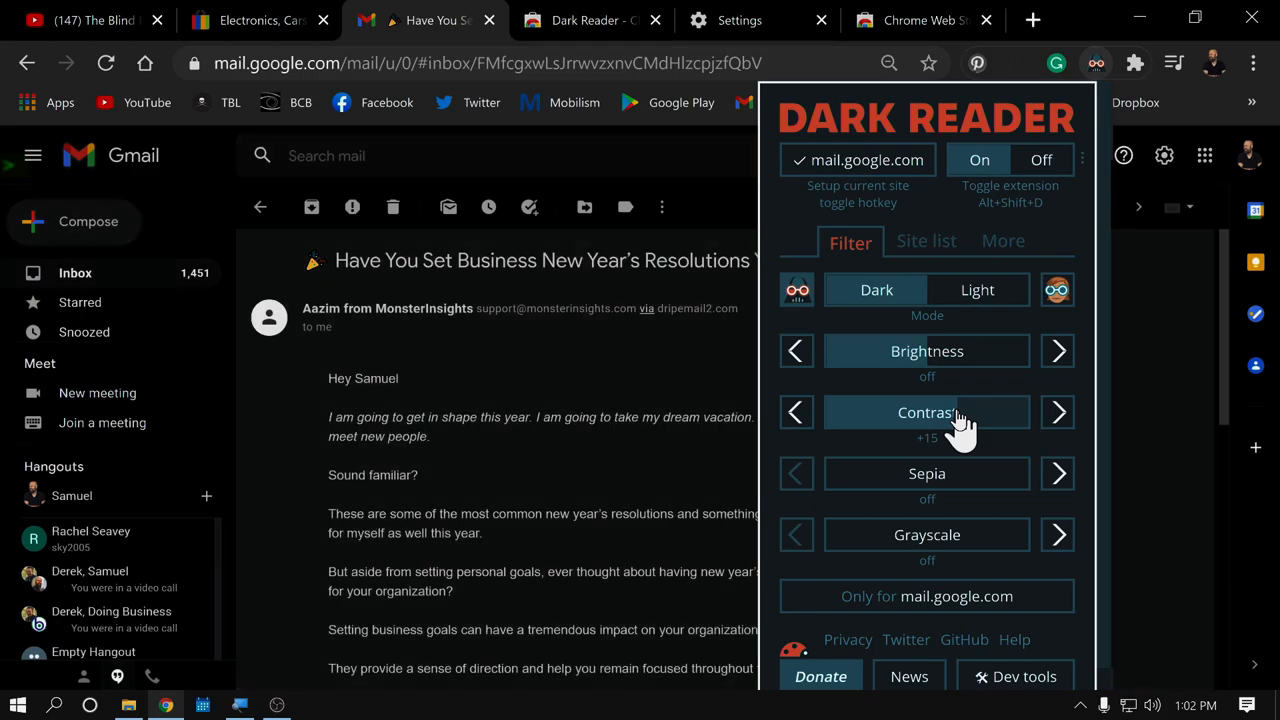
mouse_move(830, 486)
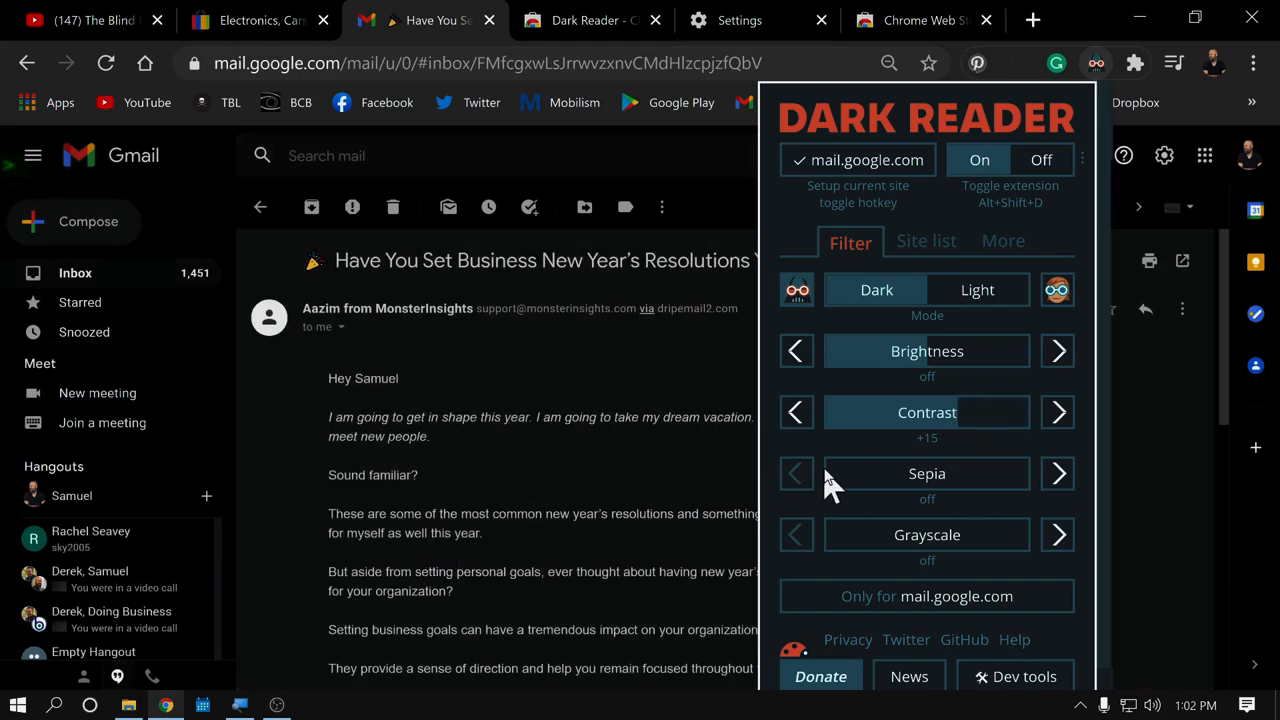
mouse_move(950, 424)
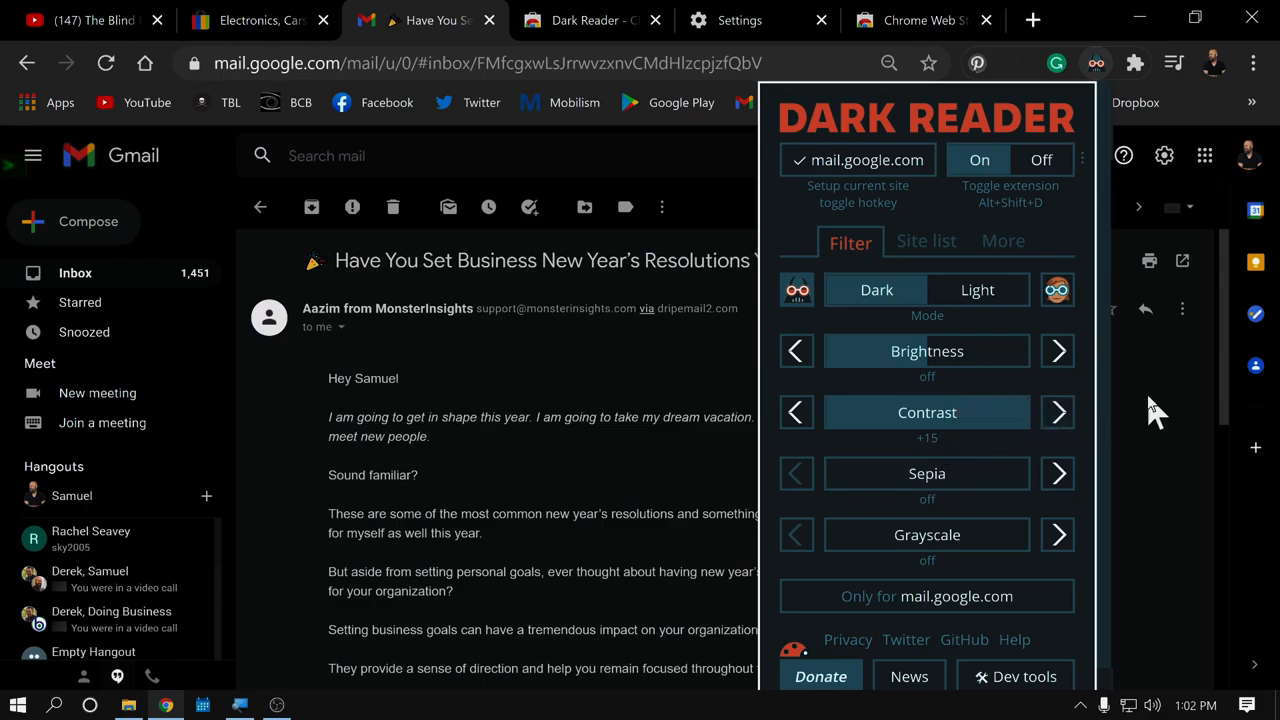
click(1058, 412)
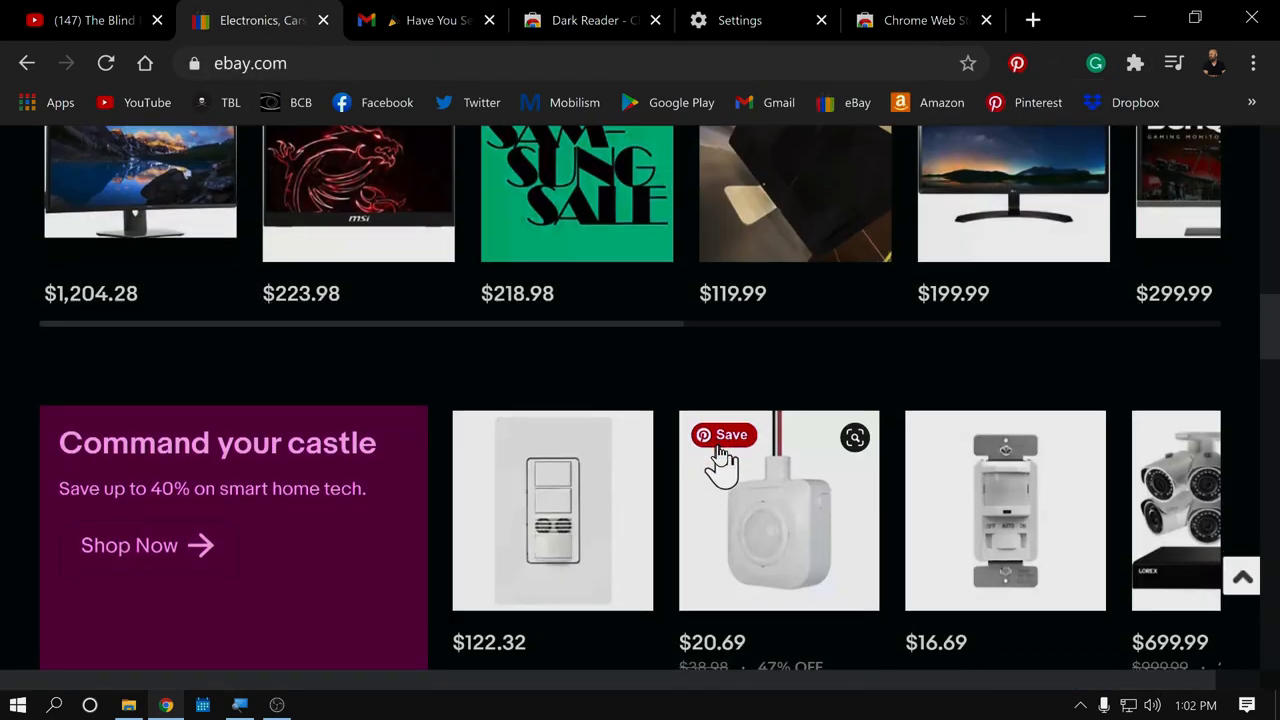
scroll(down, 3)
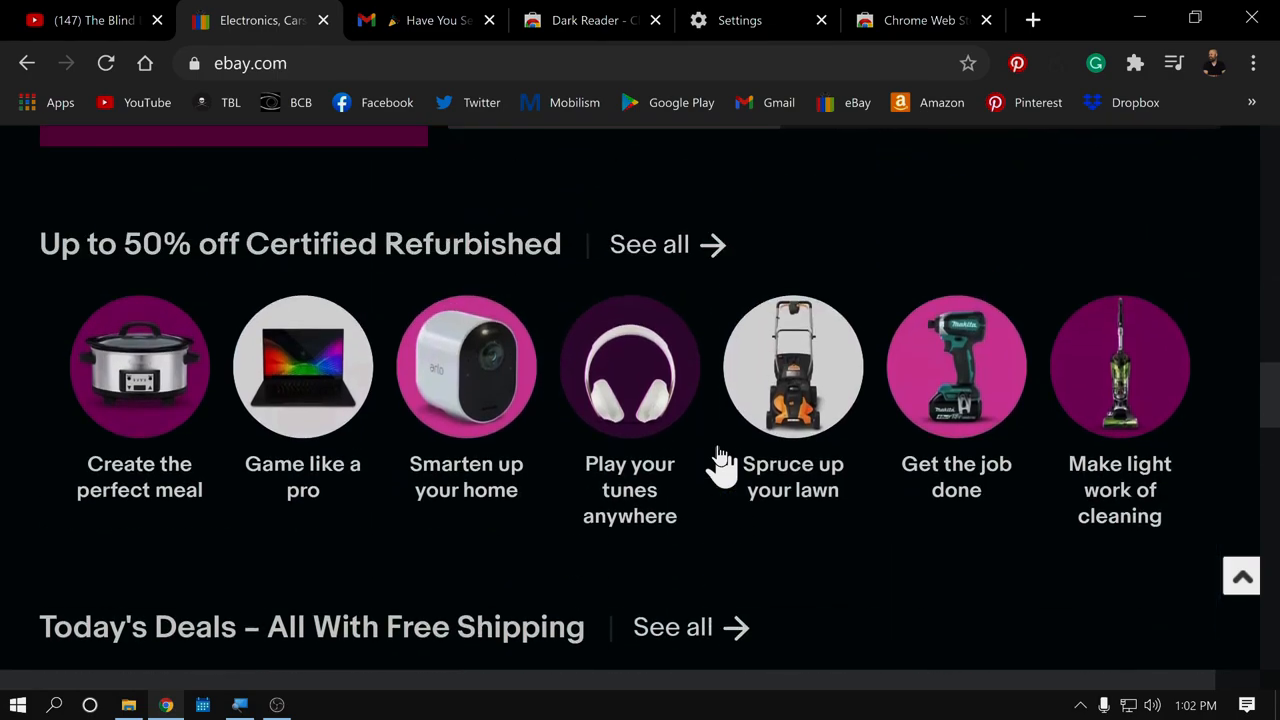
scroll(up, 3)
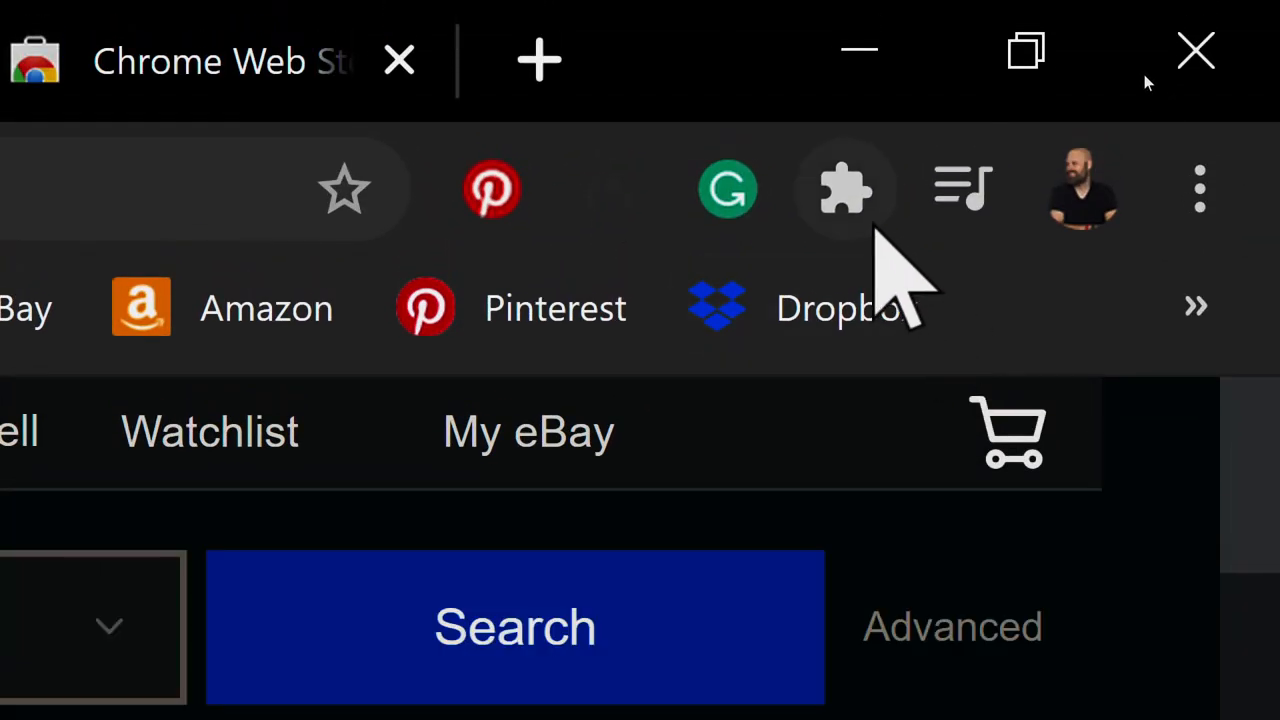
Step: Remove Dark Reader from Chrome via its More actions menu in the Extensions list and confirm
click(844, 188)
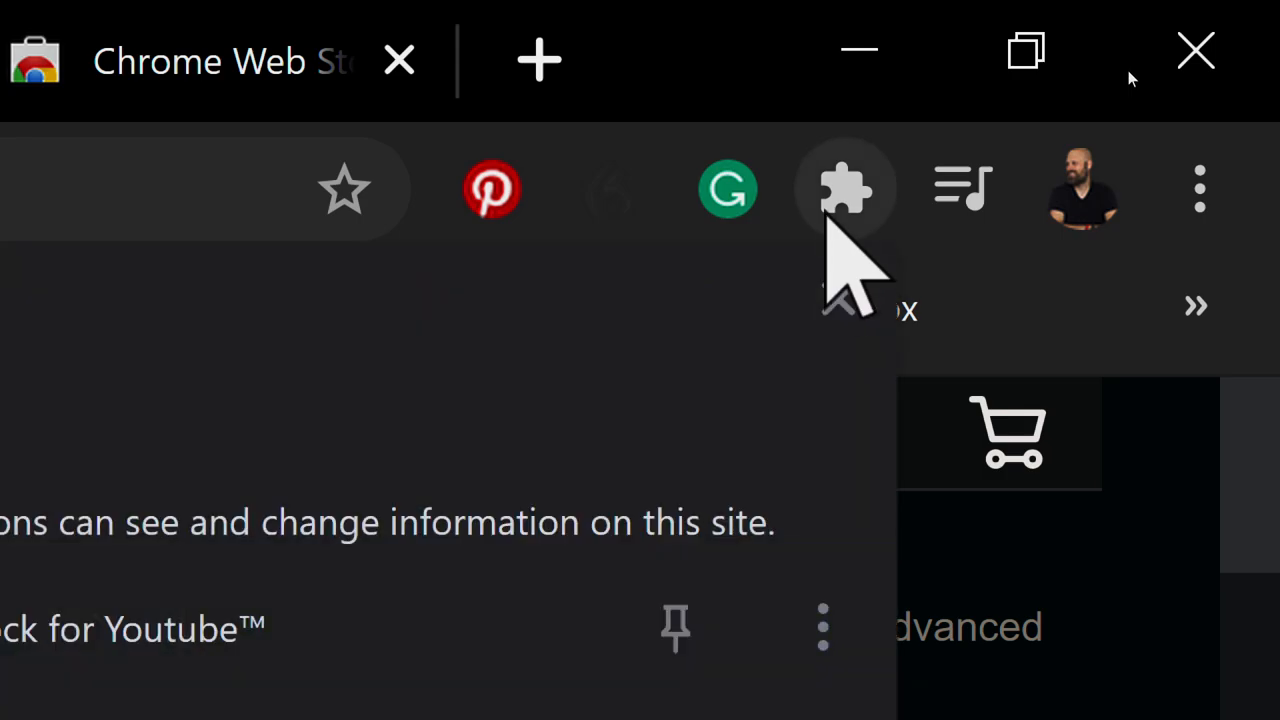
click(844, 188)
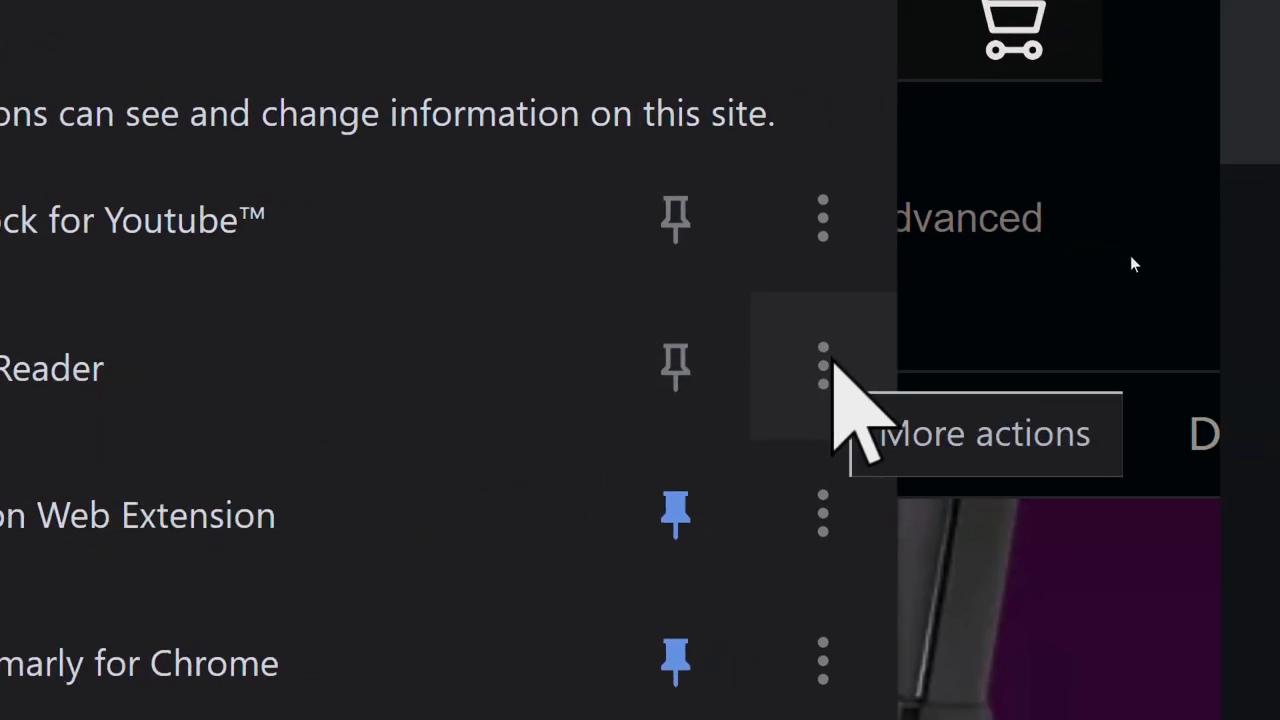
click(824, 368)
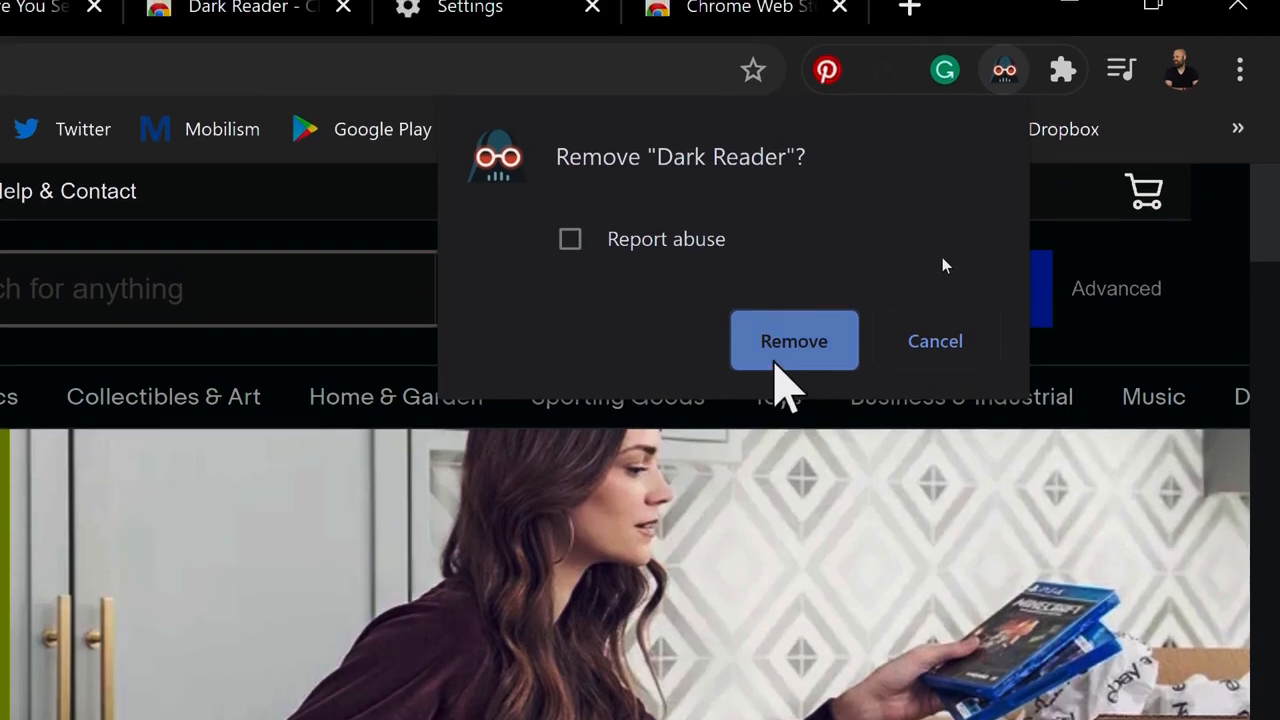
click(794, 340)
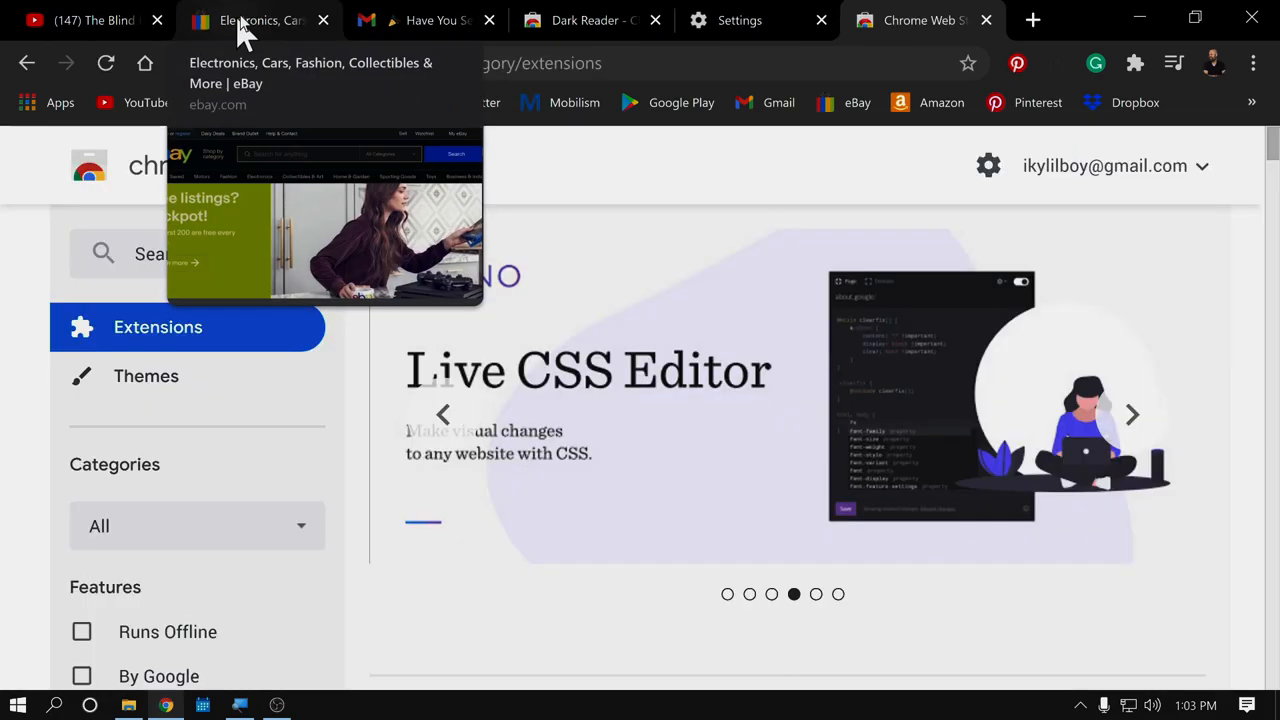
Step: Check eBay's home page is back in its normal light theme, then return to the Chrome Web Store
click(260, 20)
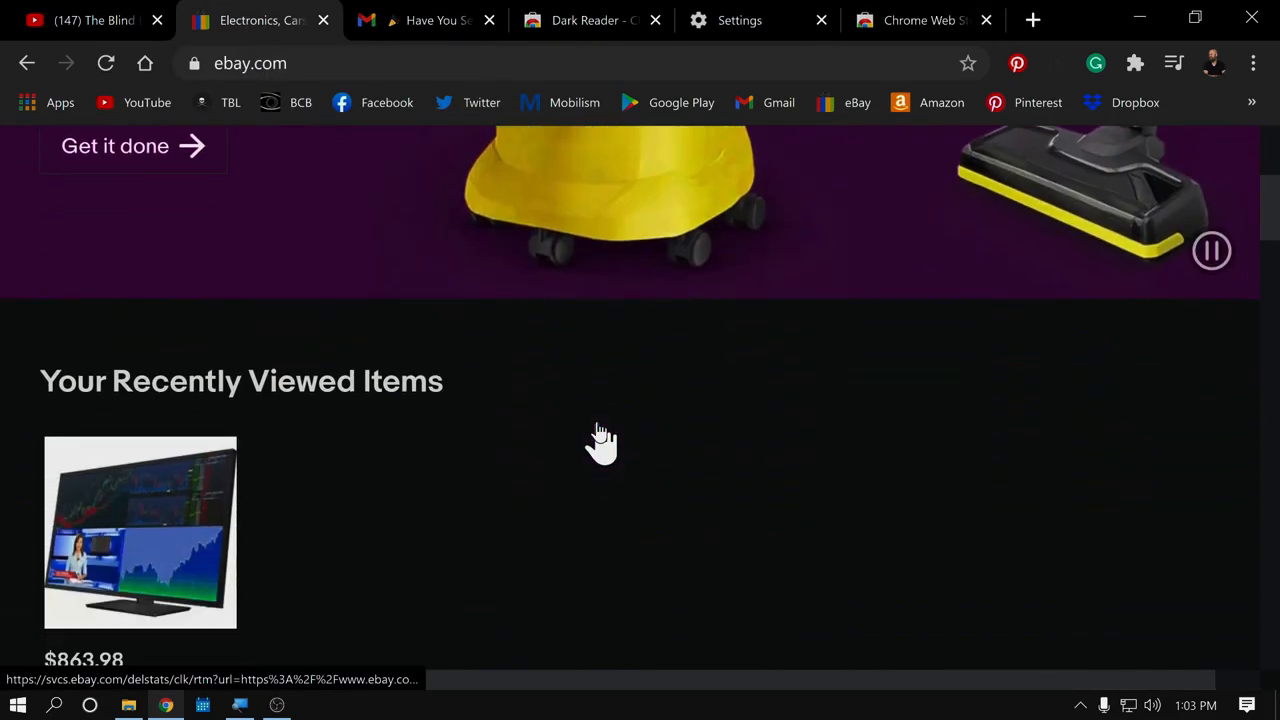
scroll(up, 3)
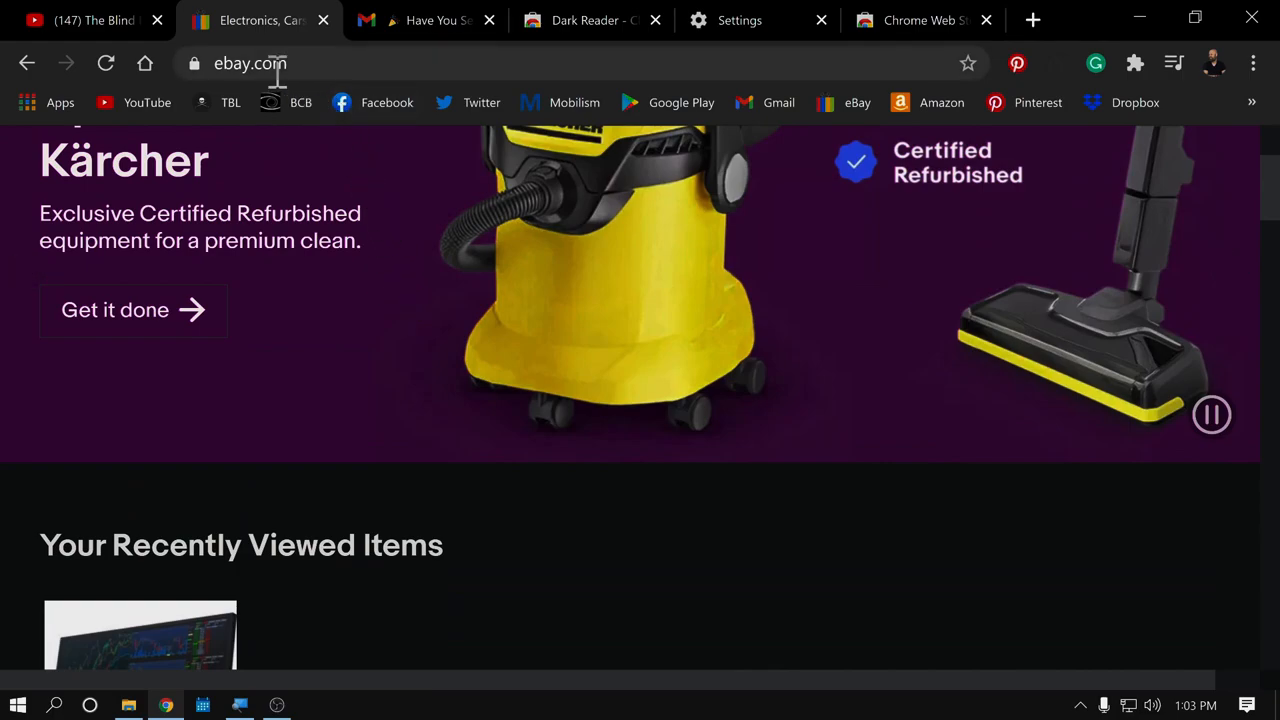
mouse_move(640, 378)
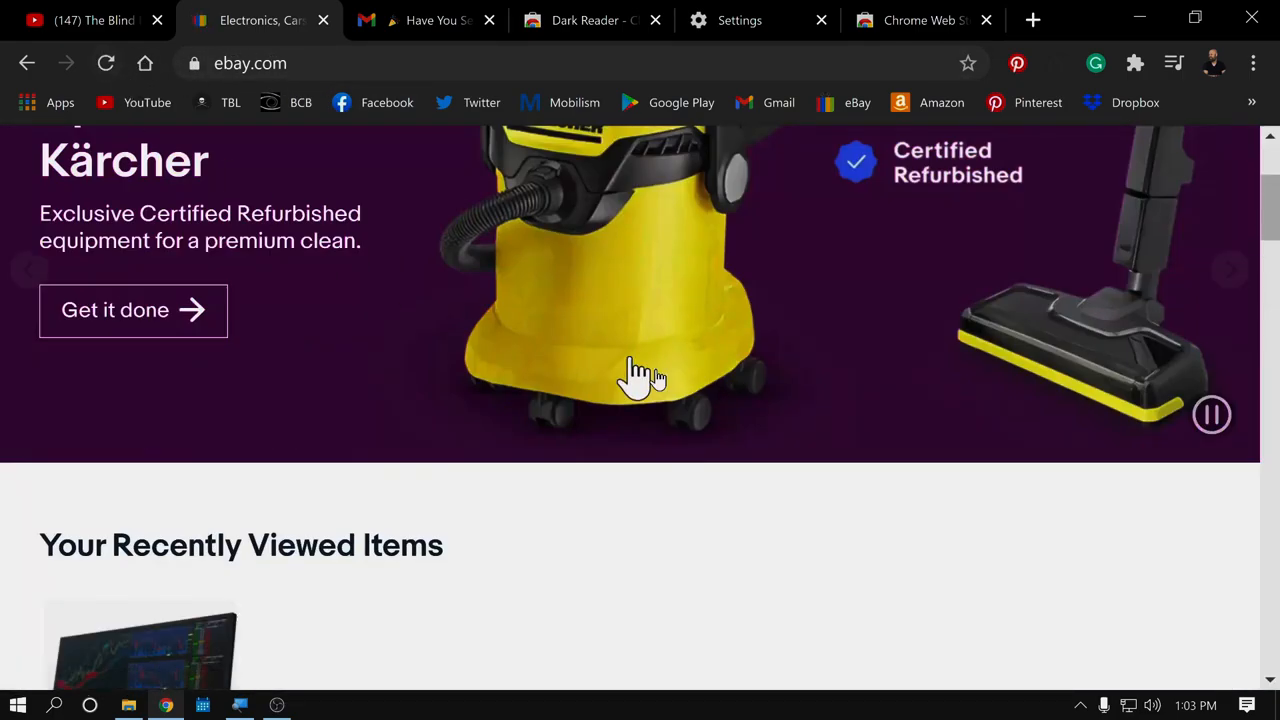
scroll(down, 3)
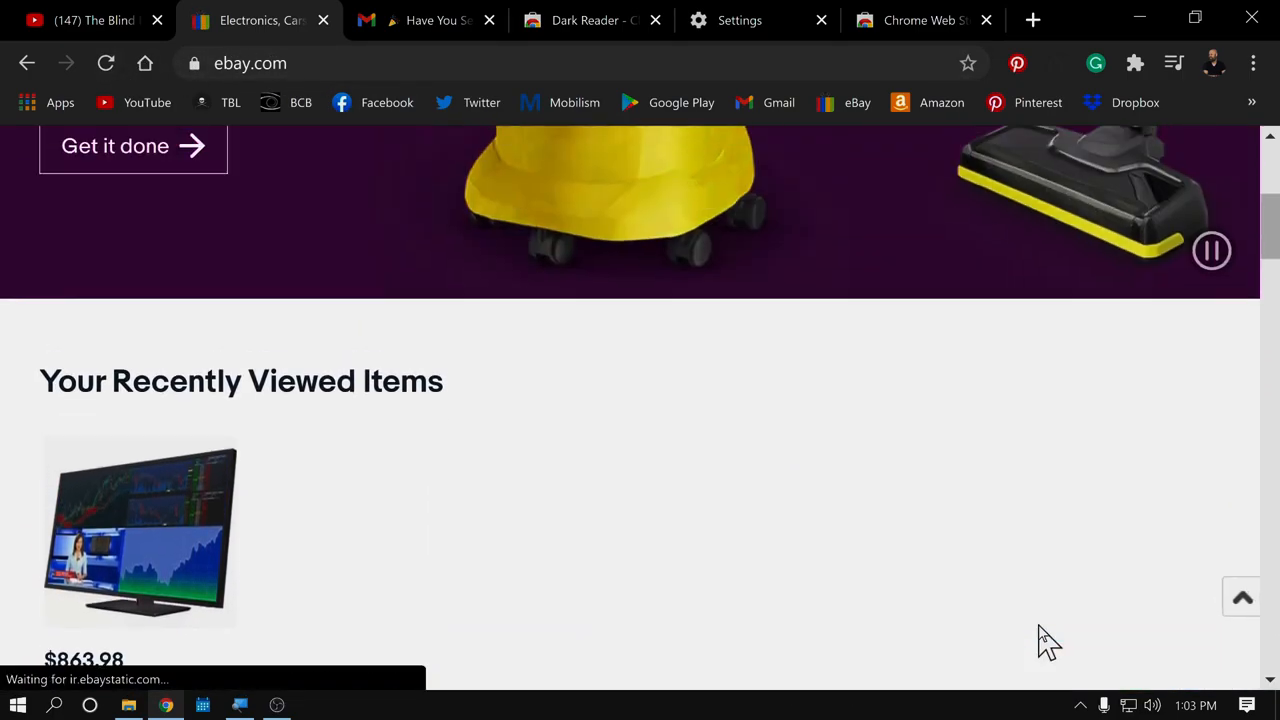
click(590, 20)
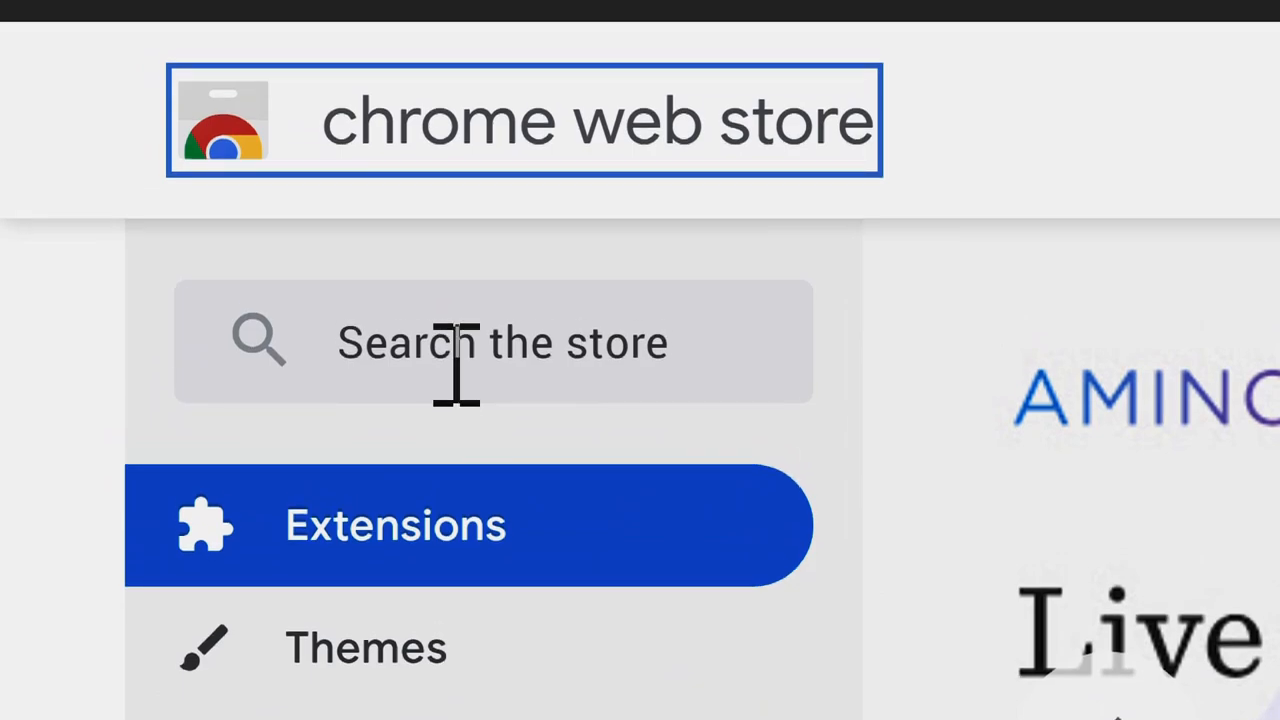
Step: Search the Chrome Web Store for 'text to speech' and scroll to the Select and Speak result
text(t)
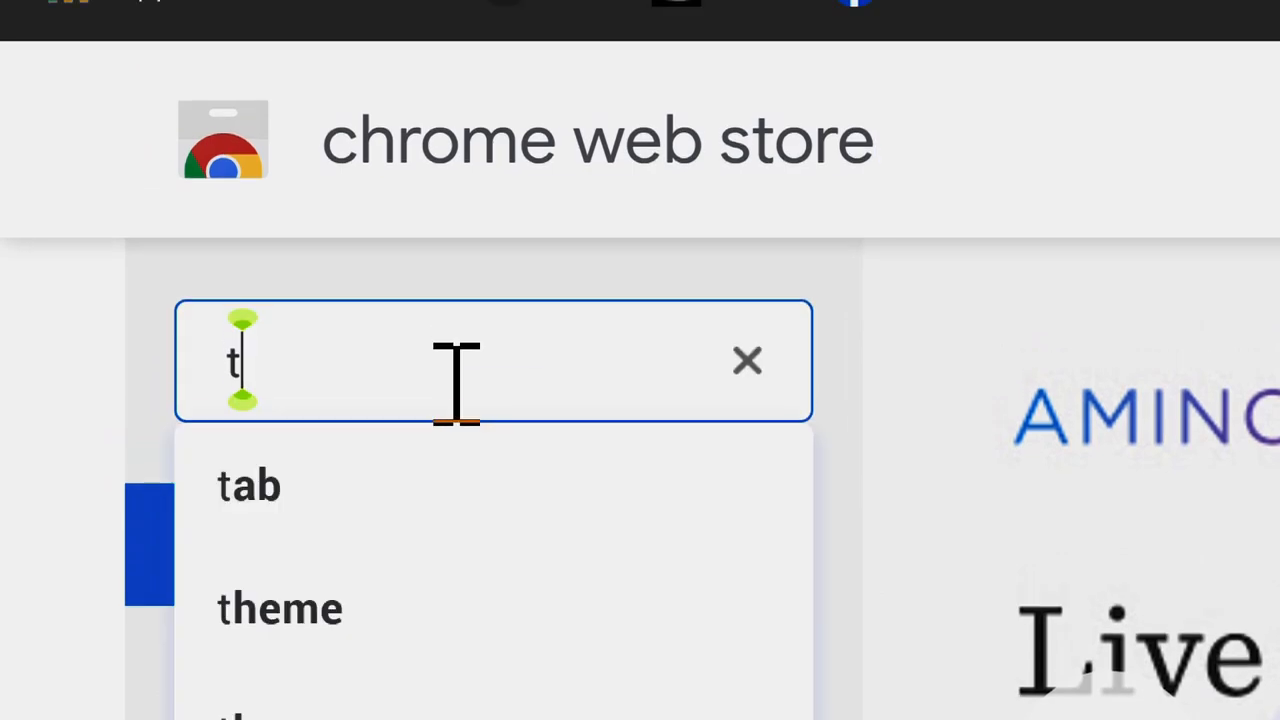
text(ext to s)
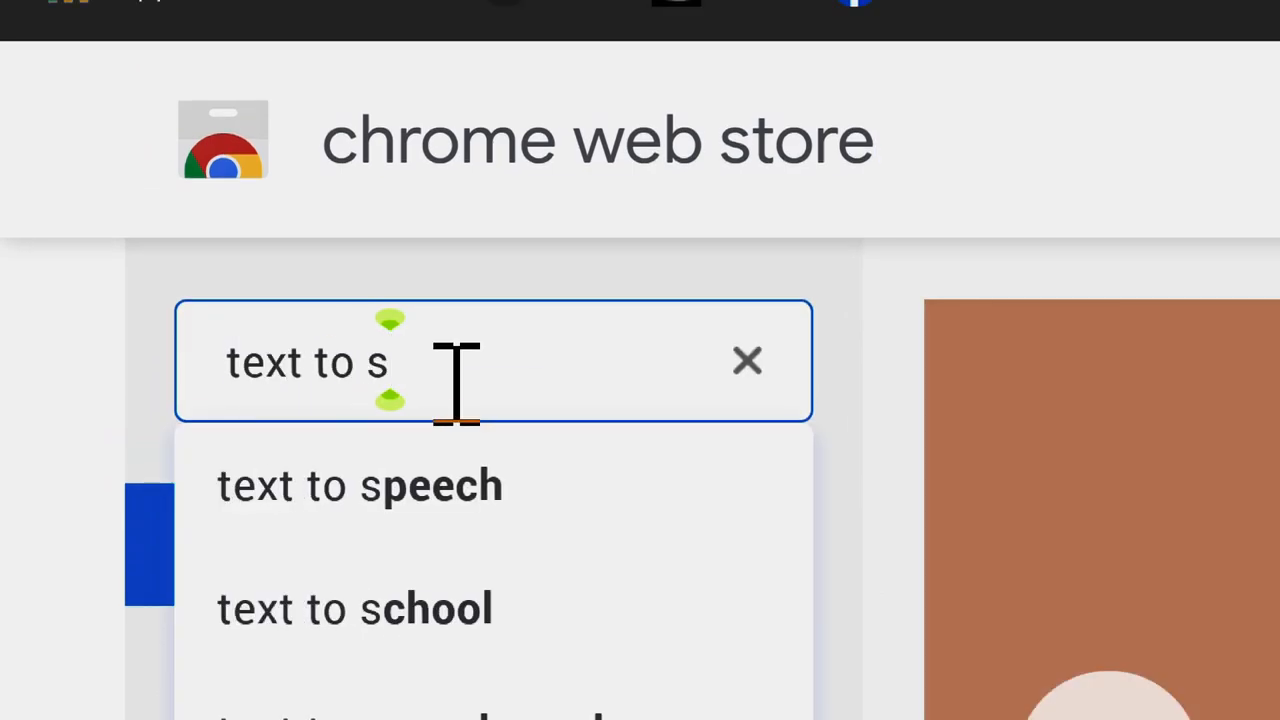
click(360, 486)
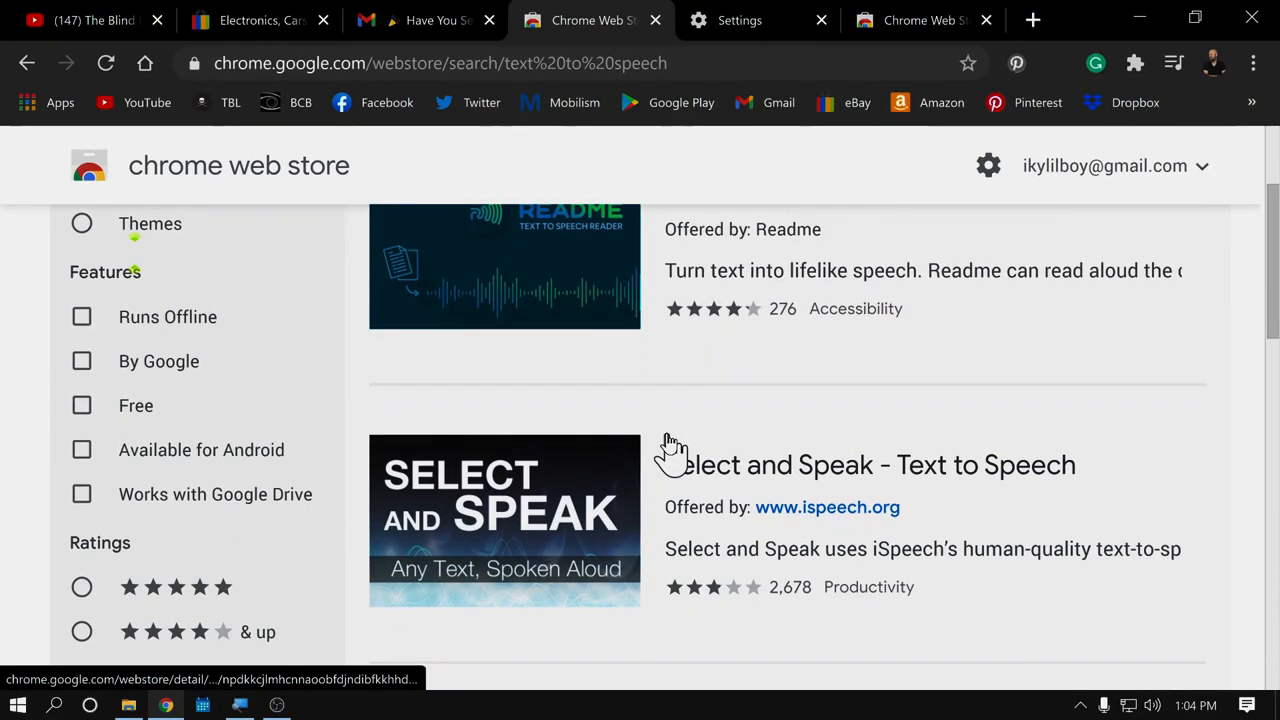
scroll(down, 3)
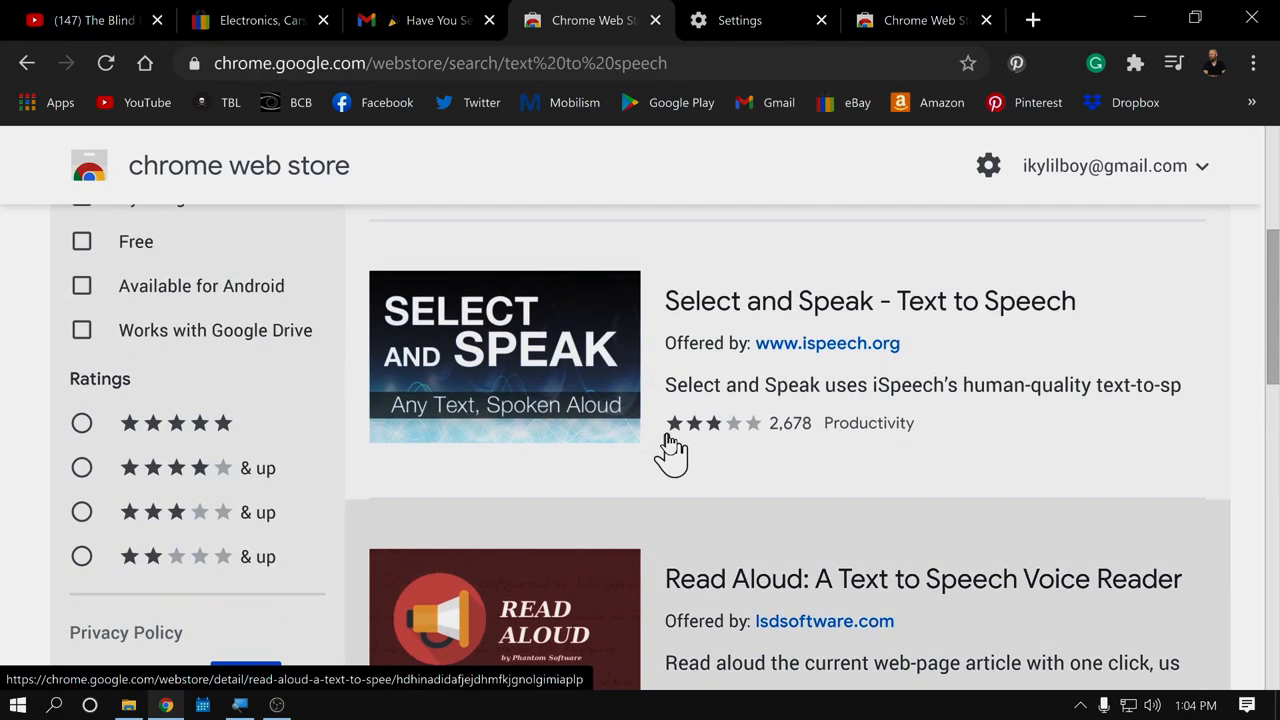
scroll(down, 3)
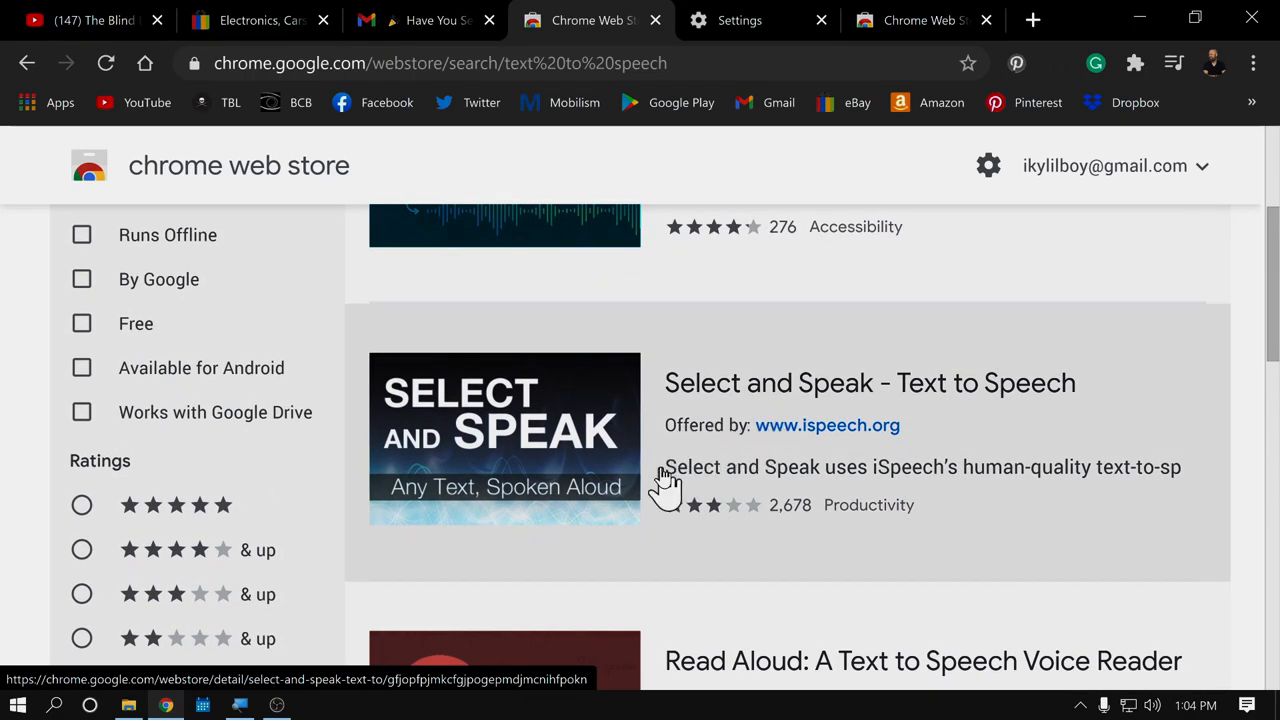
mouse_move(544, 440)
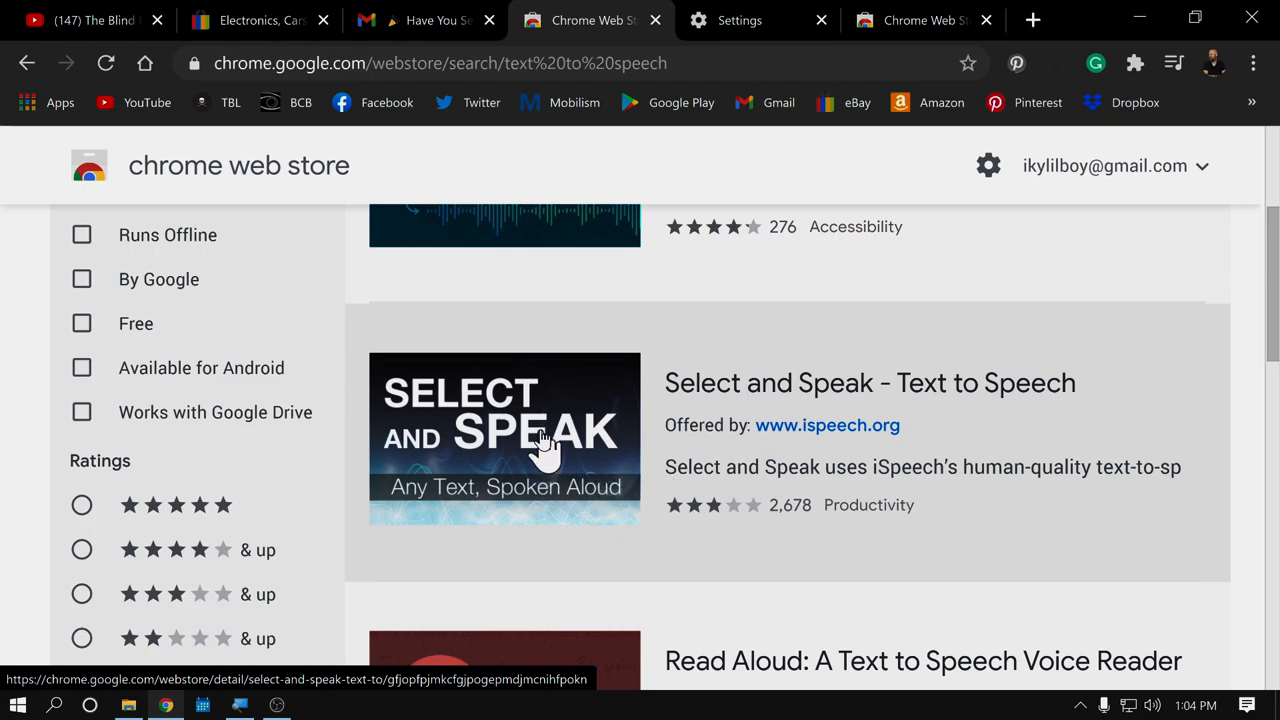
Step: Go to the Select and Speak - Text to Speech extension page and scroll to its preview video
click(504, 440)
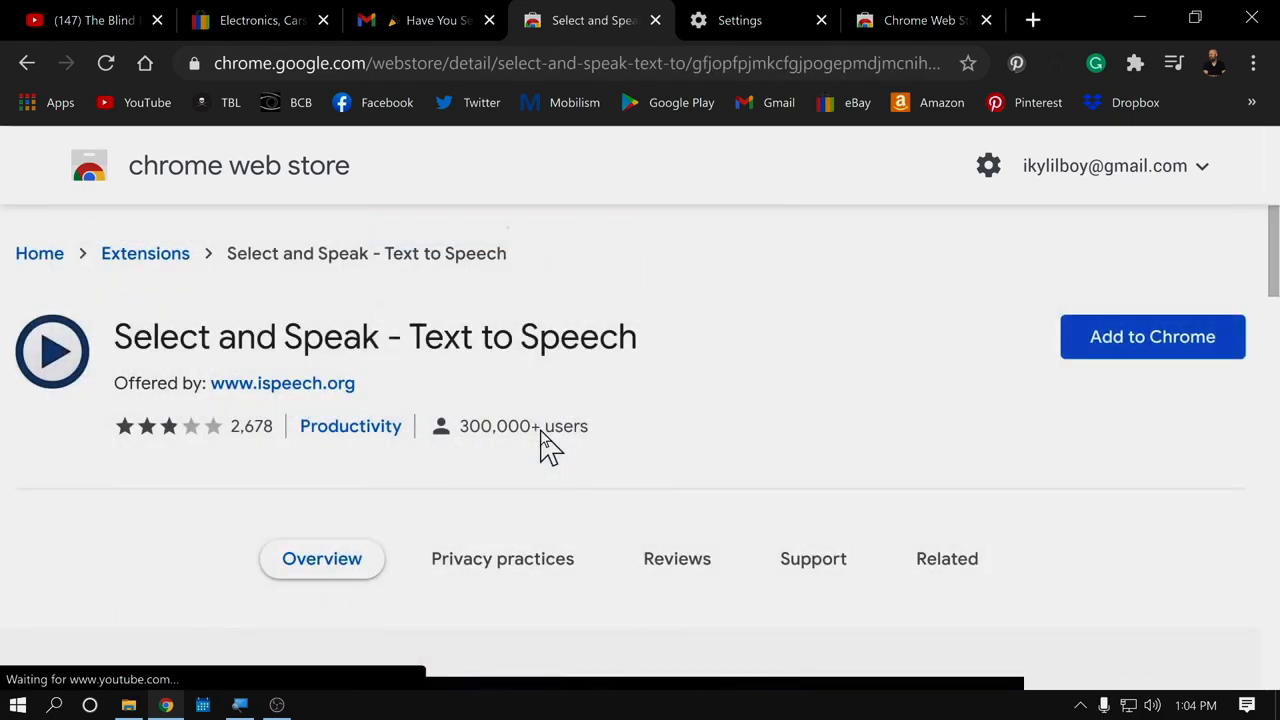
scroll(down, 3)
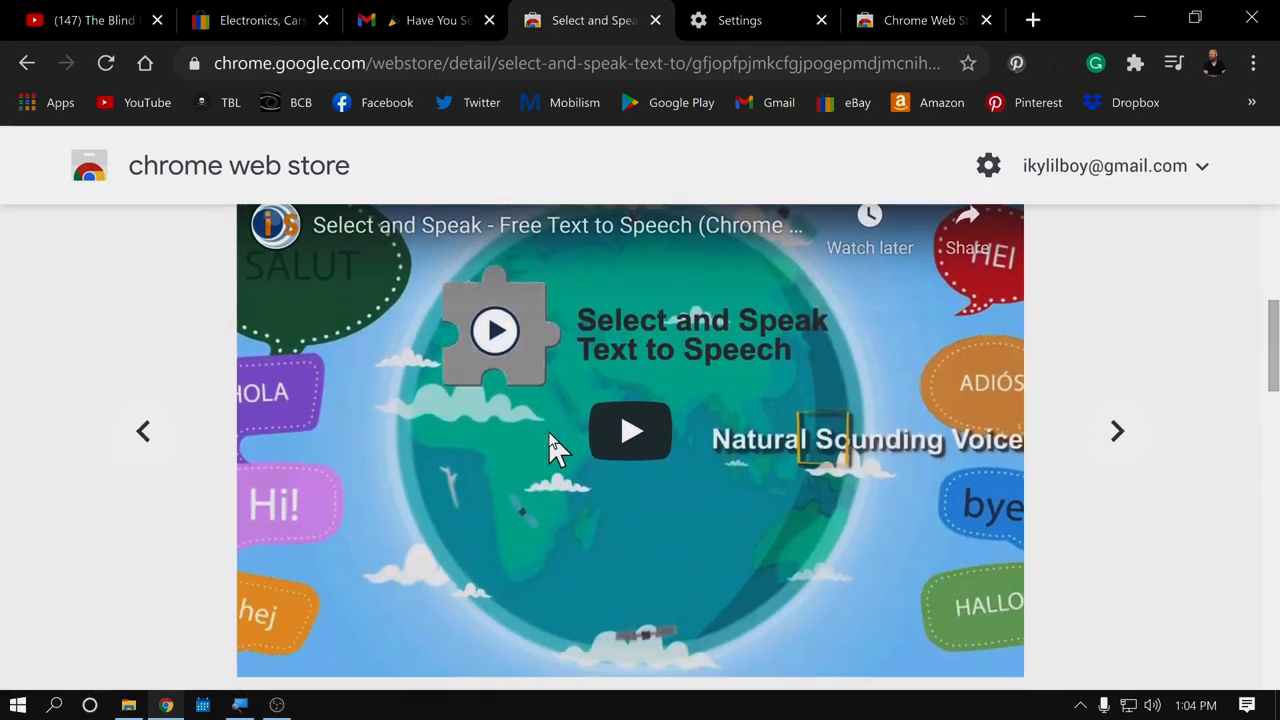
scroll(down, 3)
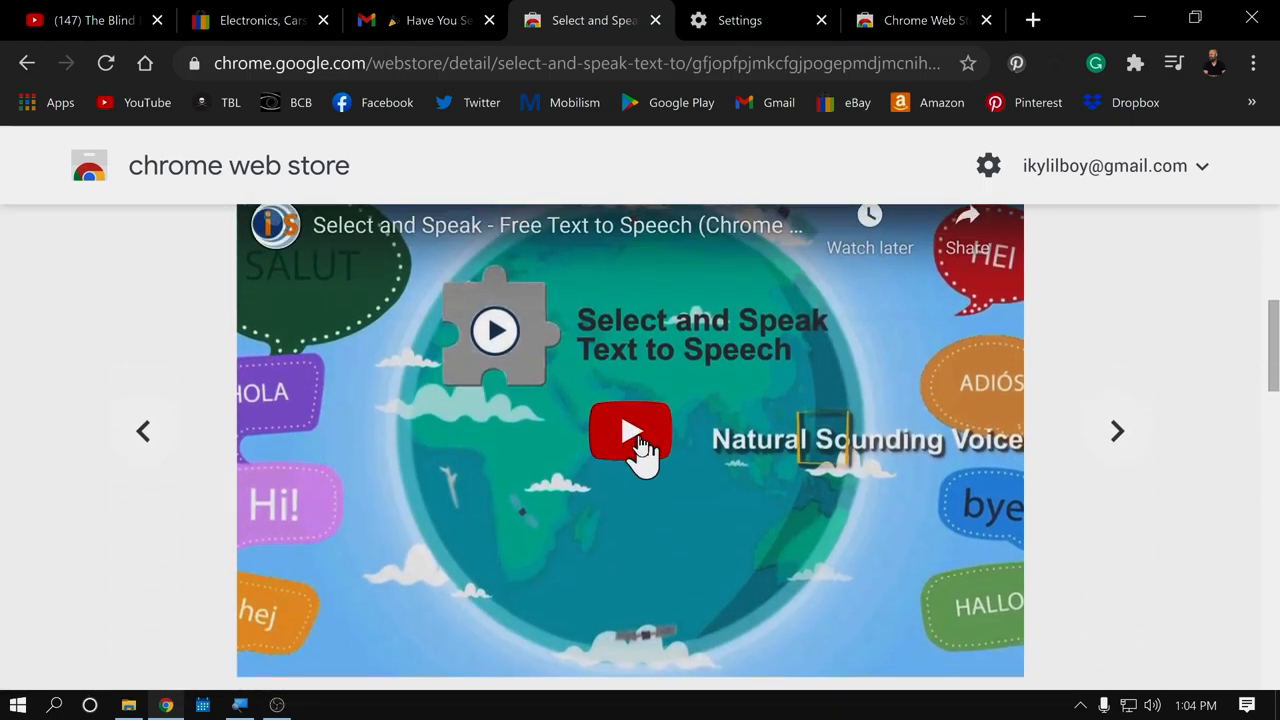
Step: Play the extension's YouTube intro video, then return to the Windows desktop
click(630, 432)
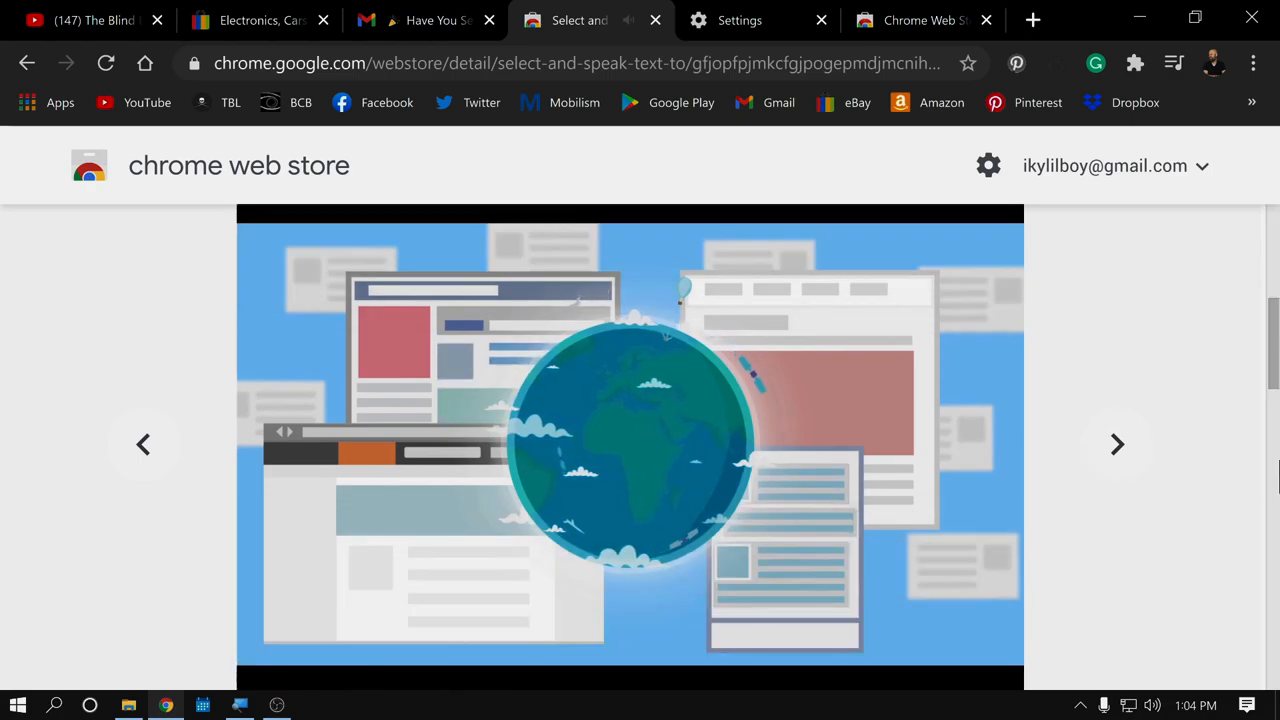
click(1116, 444)
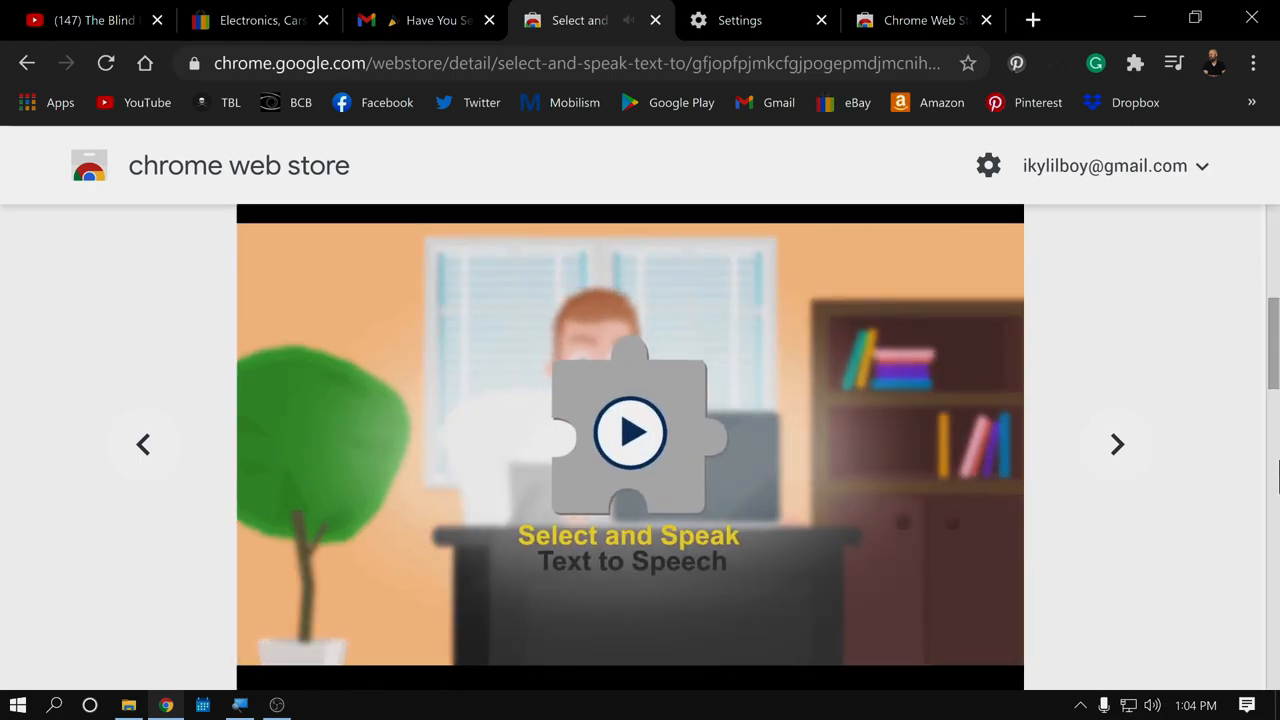
scroll(up, 3)
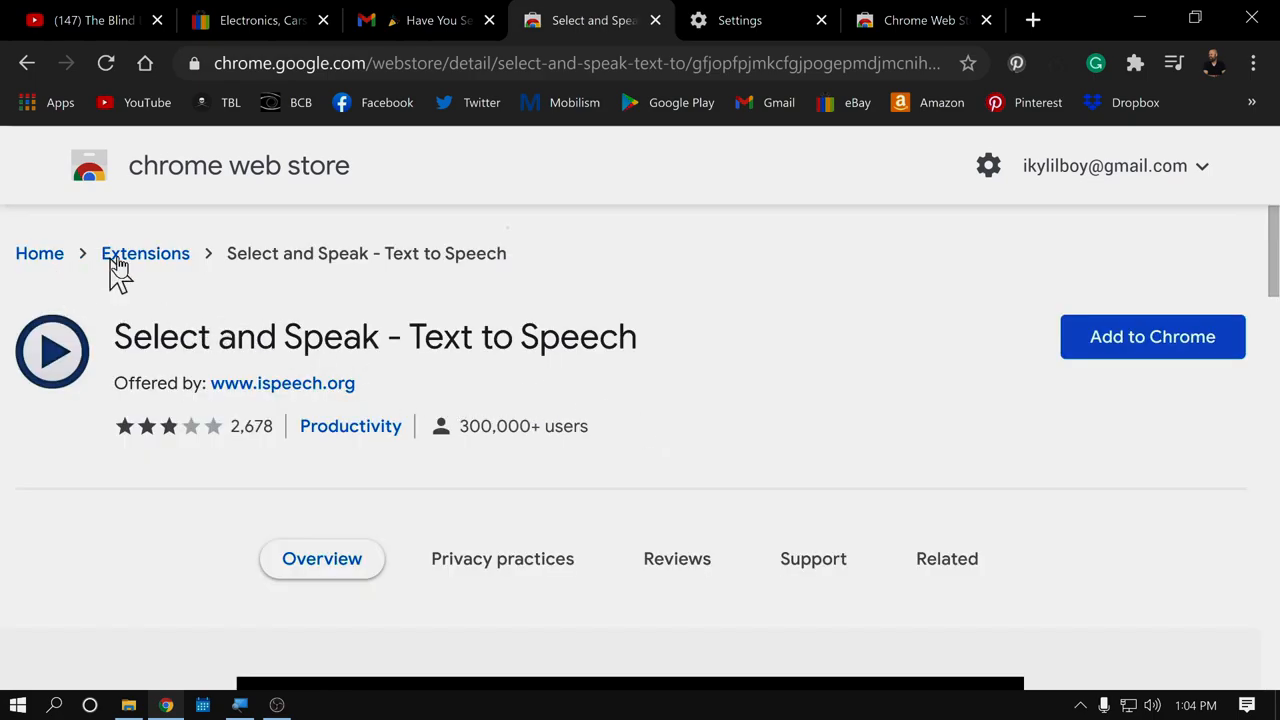
double_click(604, 336)
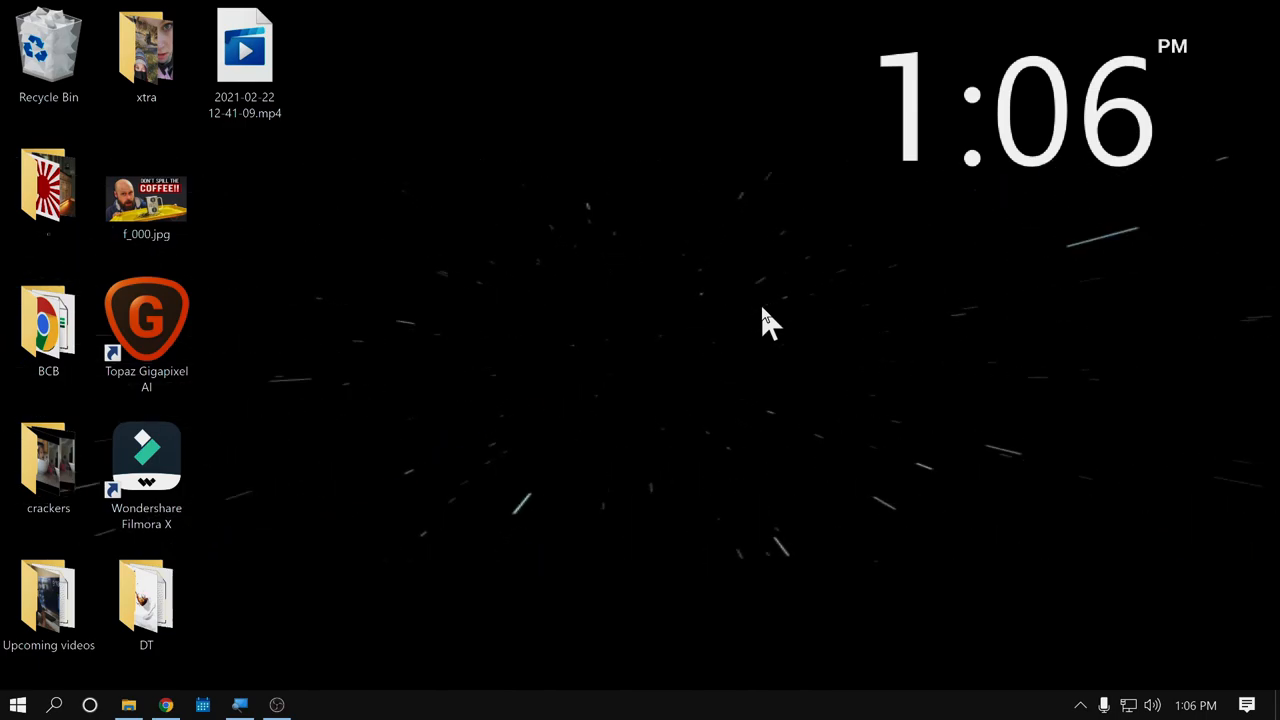
Step: Read through #the-blind-life-chat in The Blind Life Discord, then switch to the Chrome window with theblindlife.net
click(312, 704)
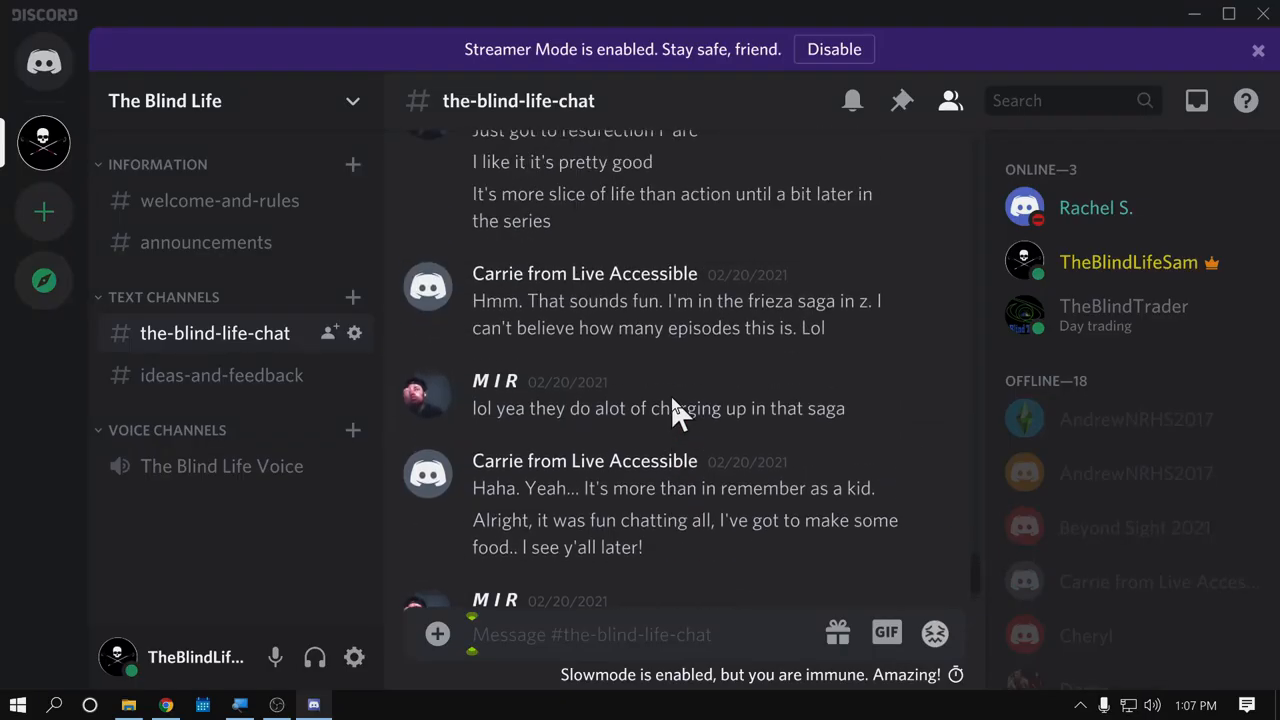
scroll(down, 3)
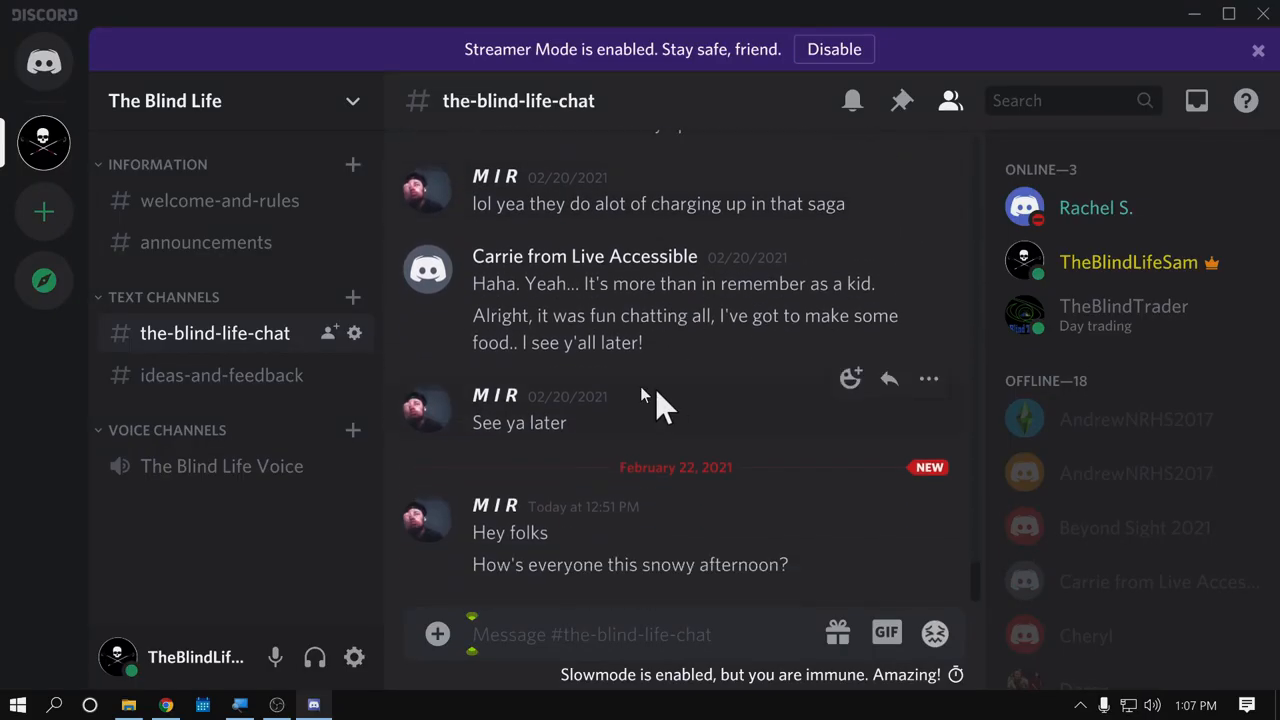
mouse_move(560, 490)
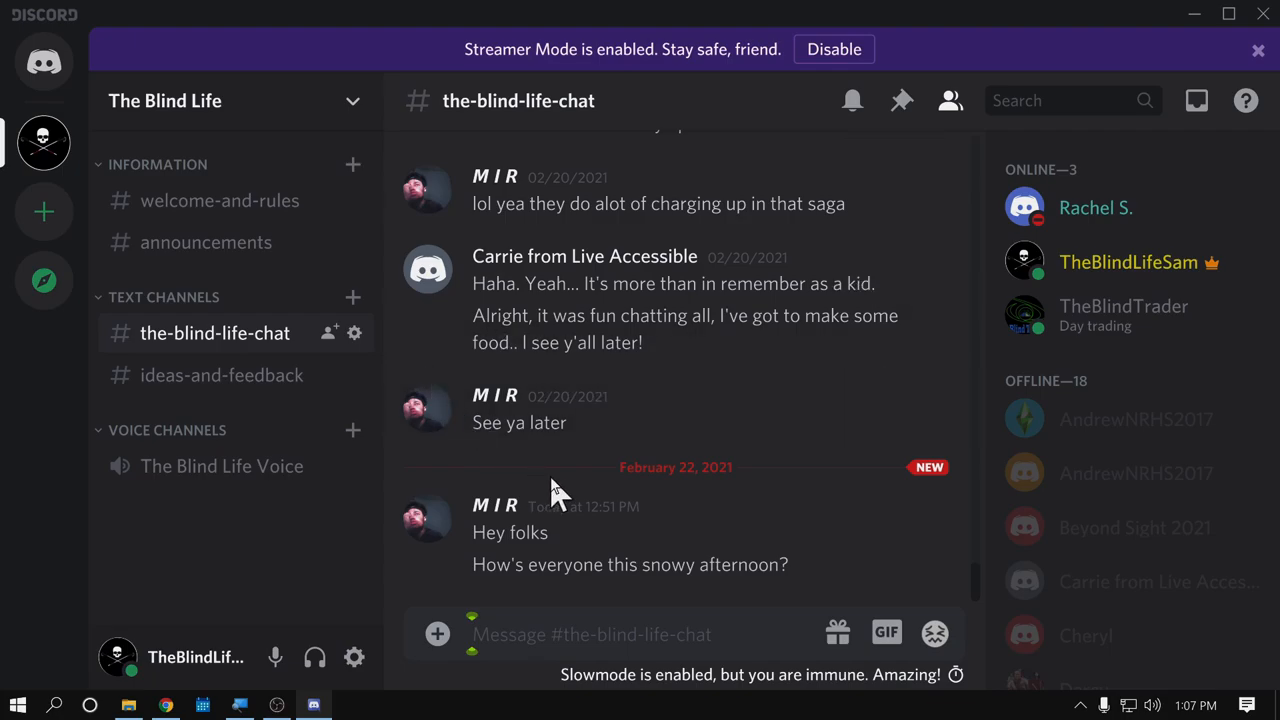
mouse_move(584, 510)
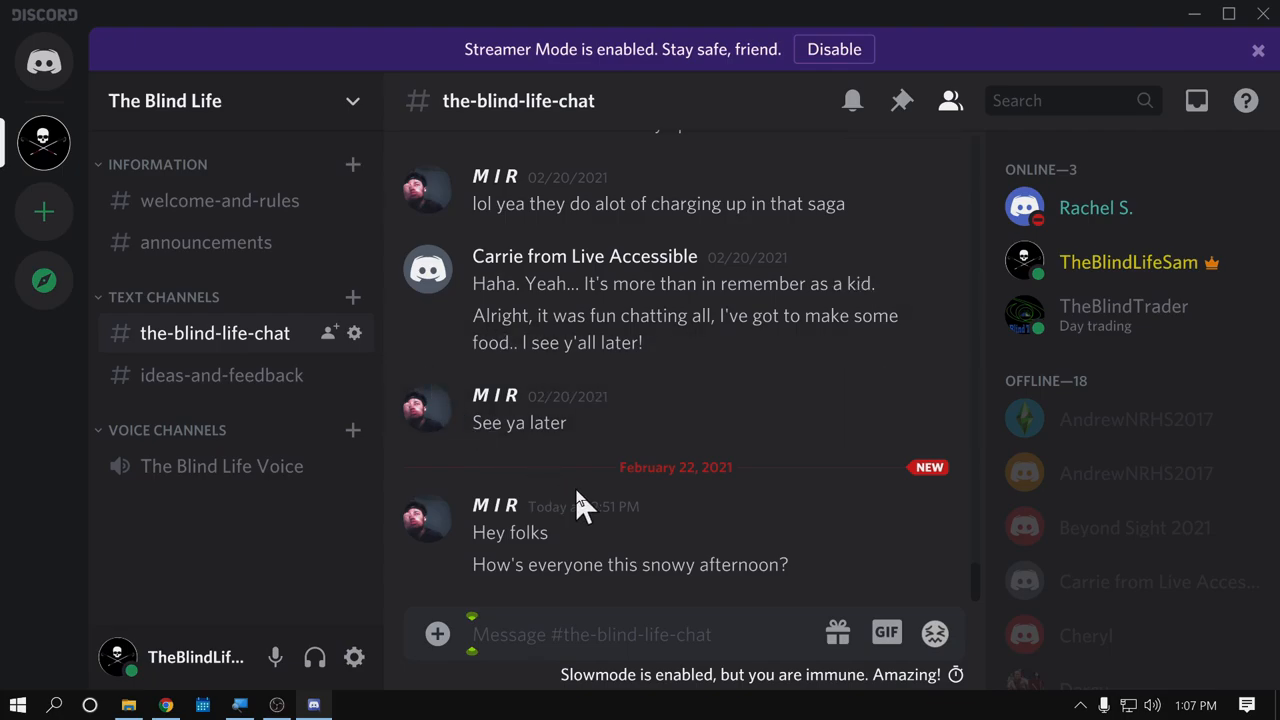
scroll(up, 3)
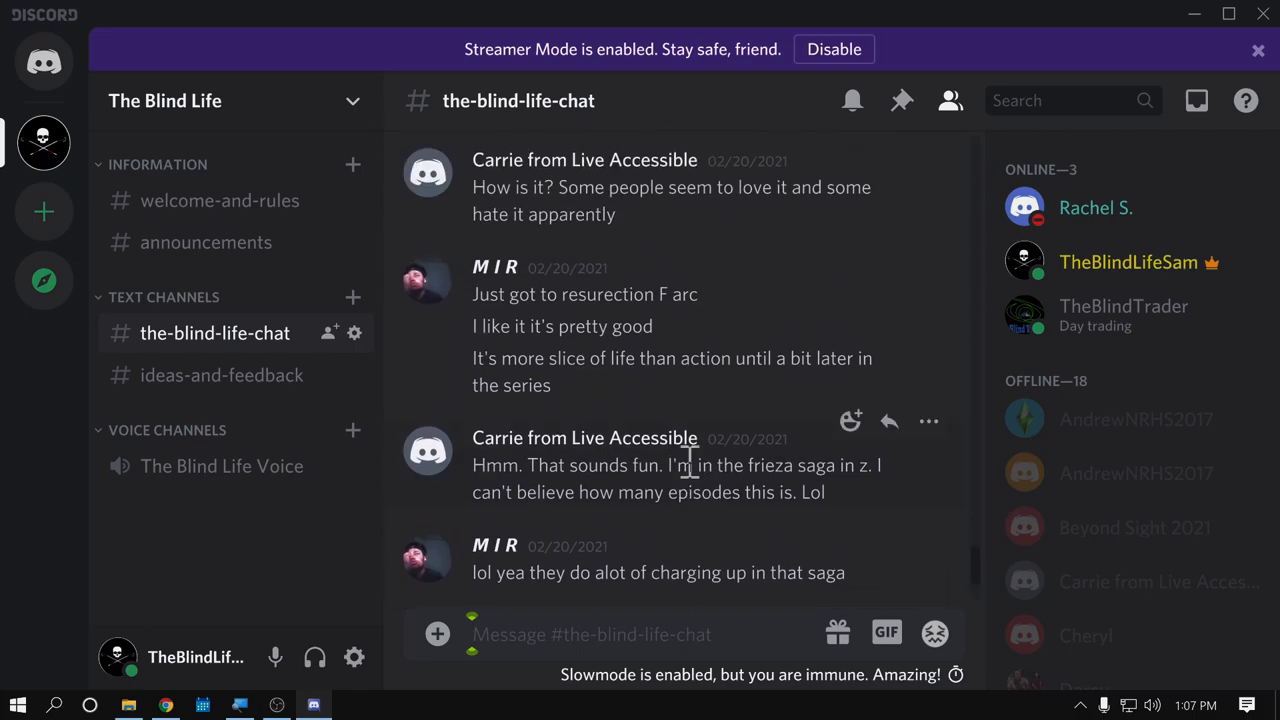
scroll(down, 3)
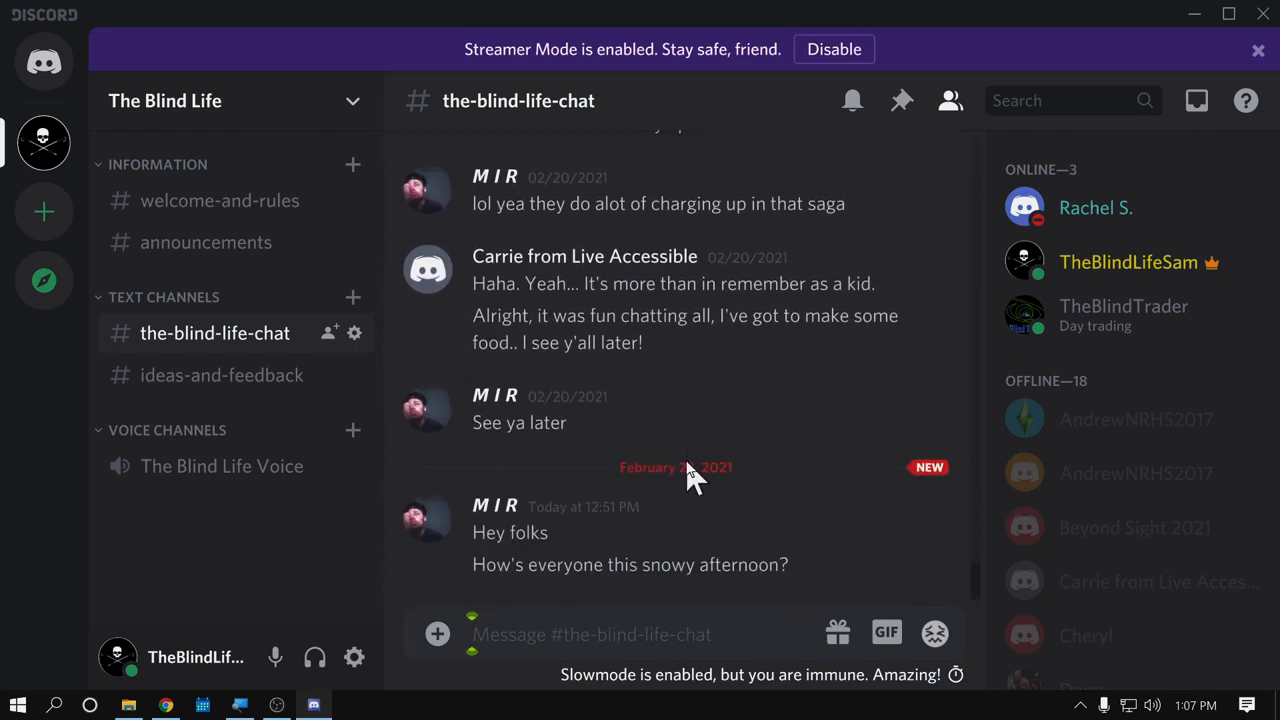
click(166, 704)
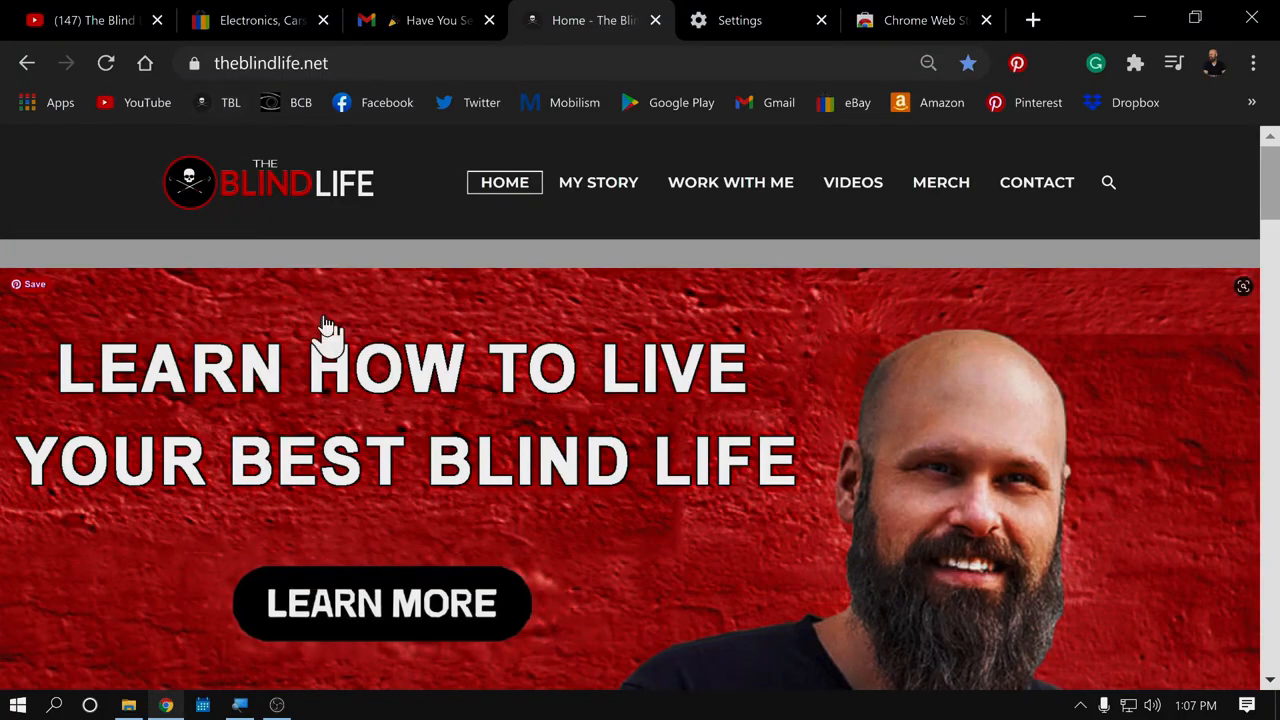
Step: Look over the theblindlife.net home and contact pages, then go to the MERCH page
scroll(down, 3)
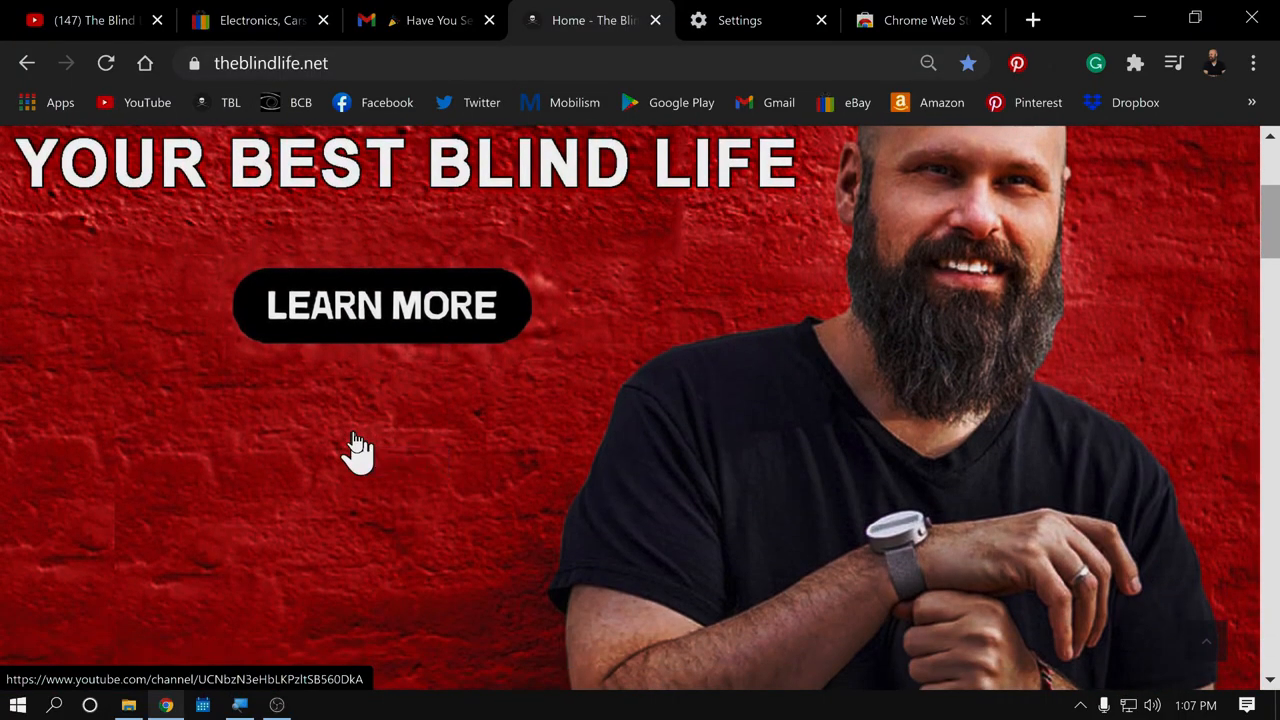
scroll(down, 3)
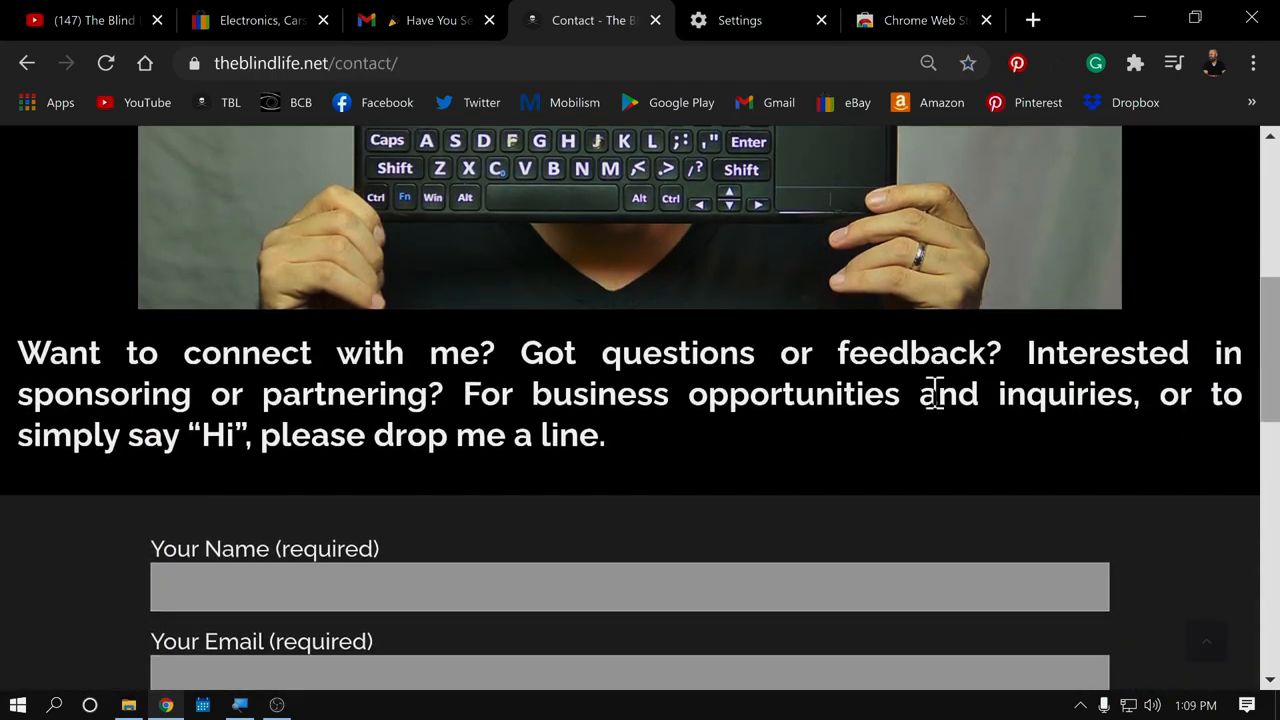
scroll(down, 3)
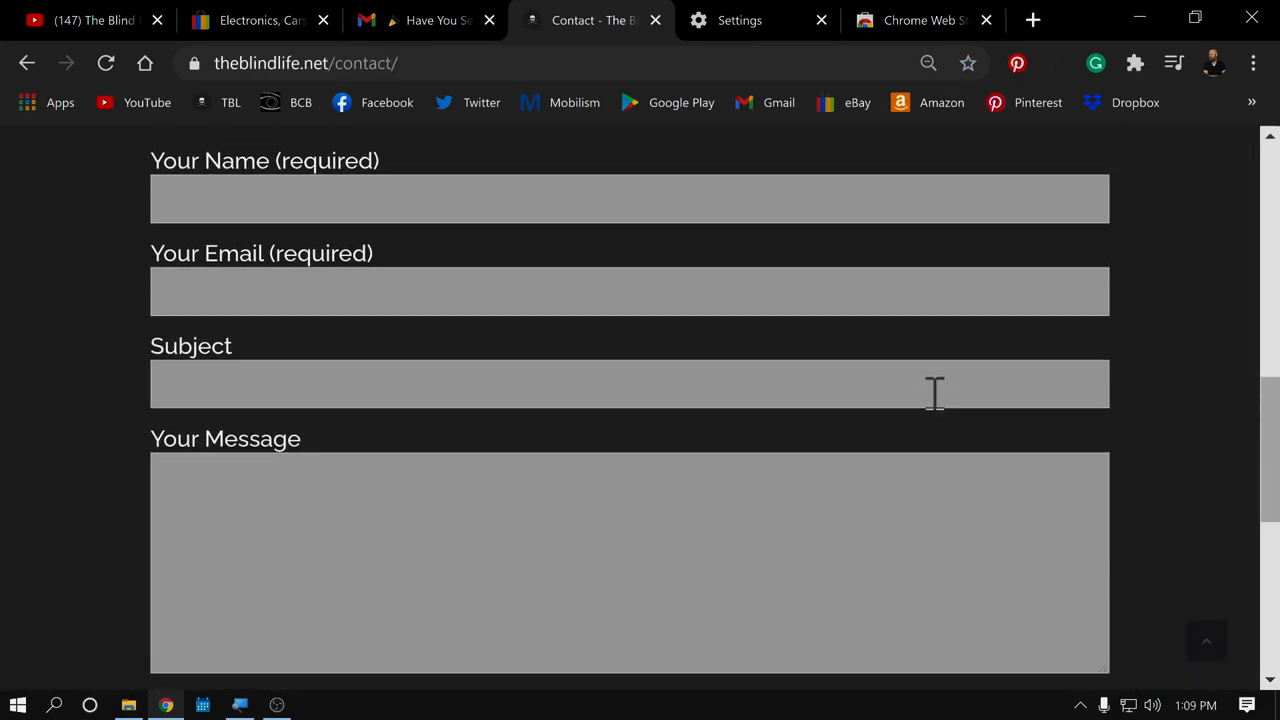
scroll(up, 3)
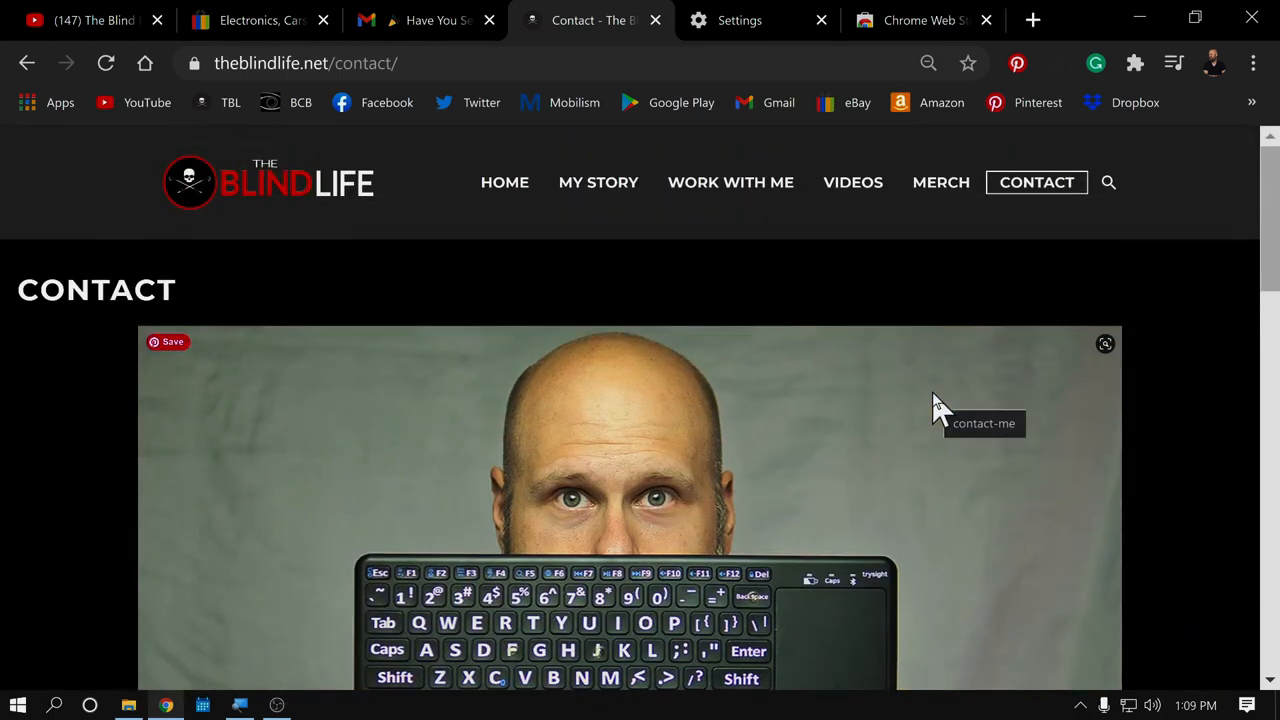
click(940, 182)
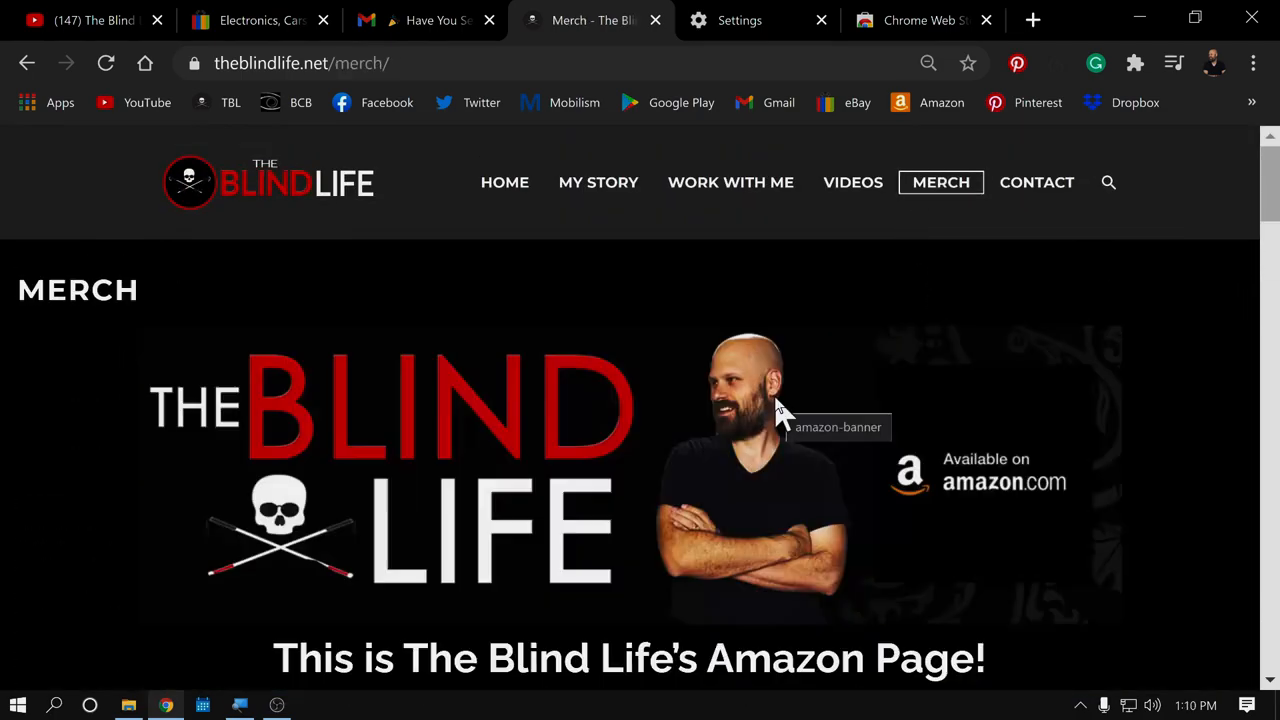
mouse_move(780, 436)
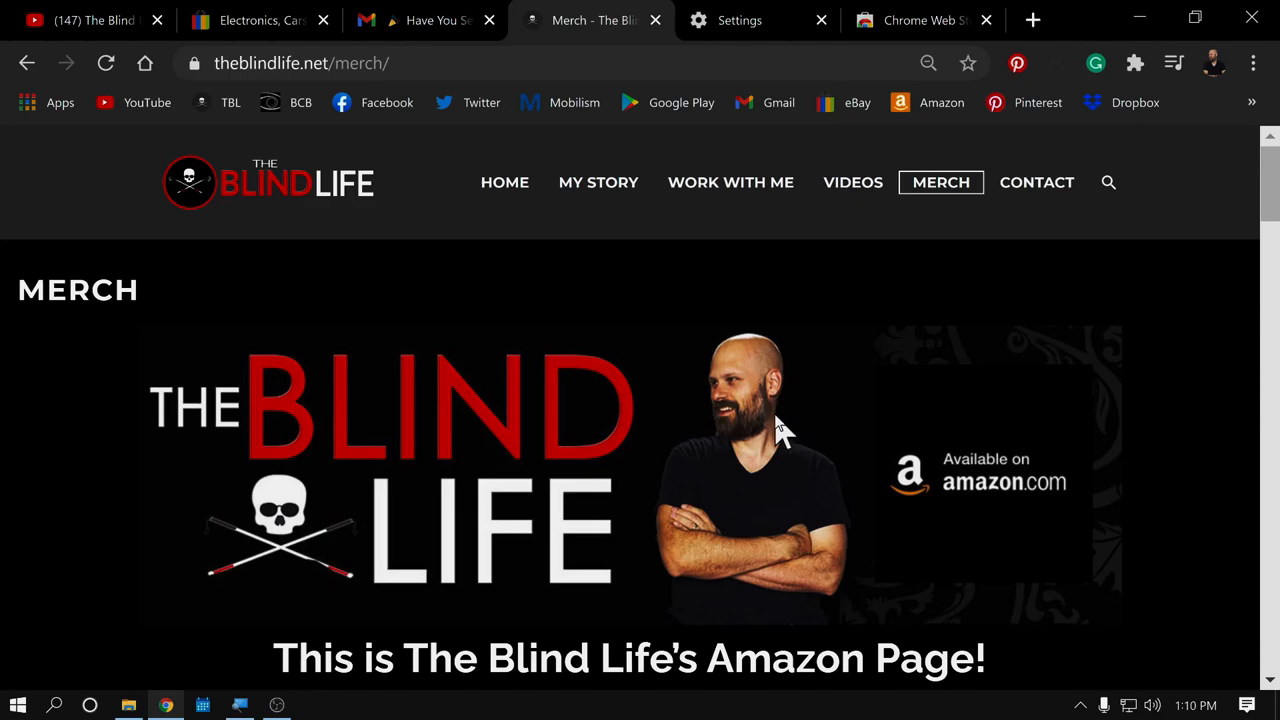
Step: Scroll the Merch page past the Amazon store banner and Blind Life T-shirt gallery to the 'Shop for our T-shirts' link
scroll(down, 3)
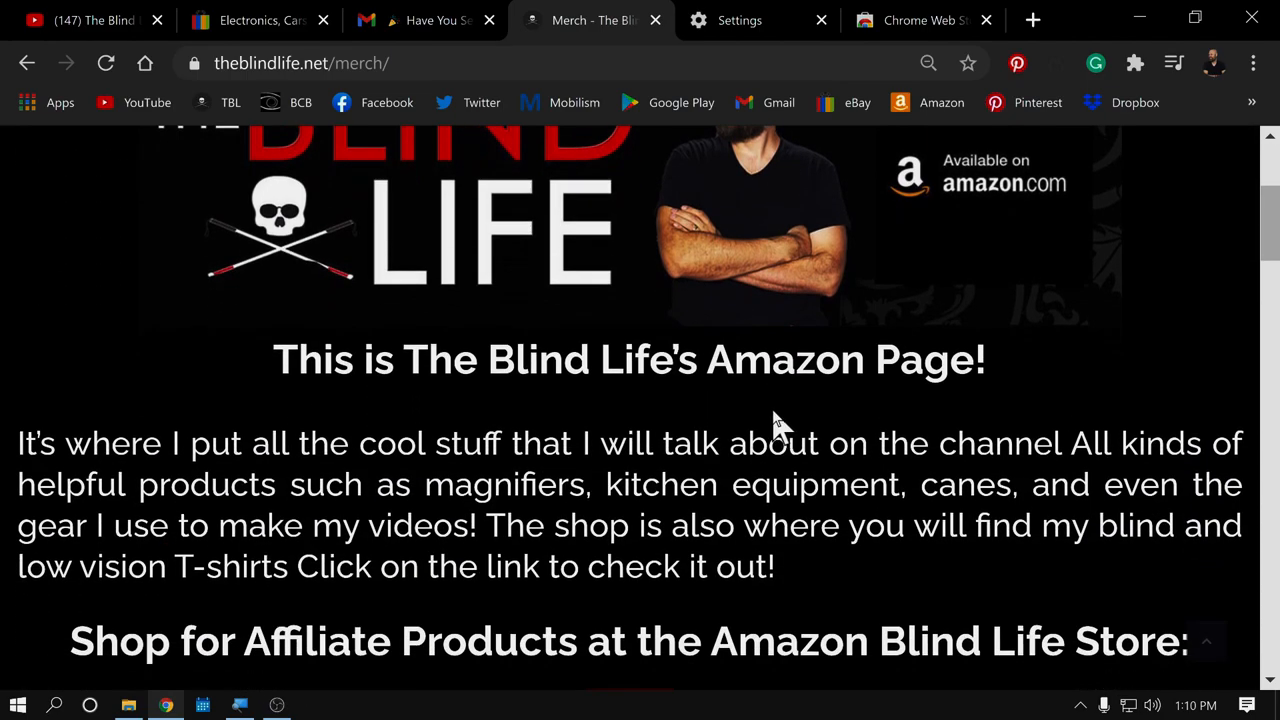
scroll(down, 3)
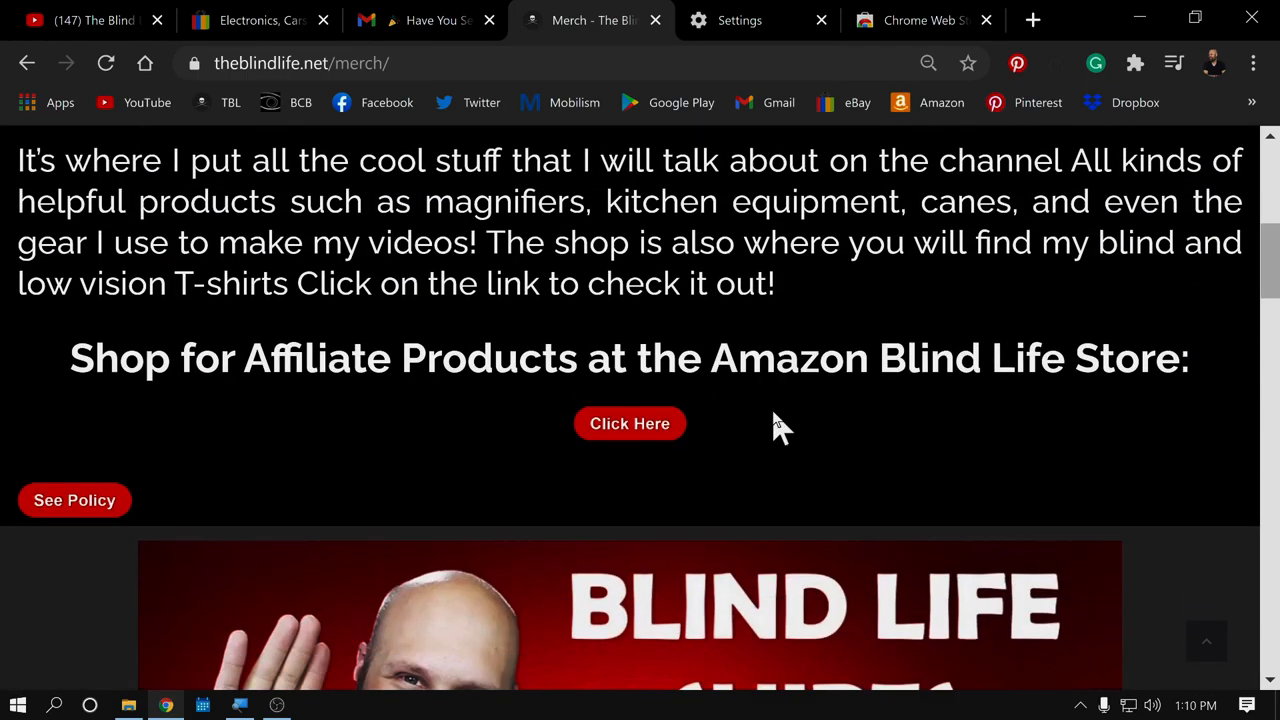
scroll(down, 3)
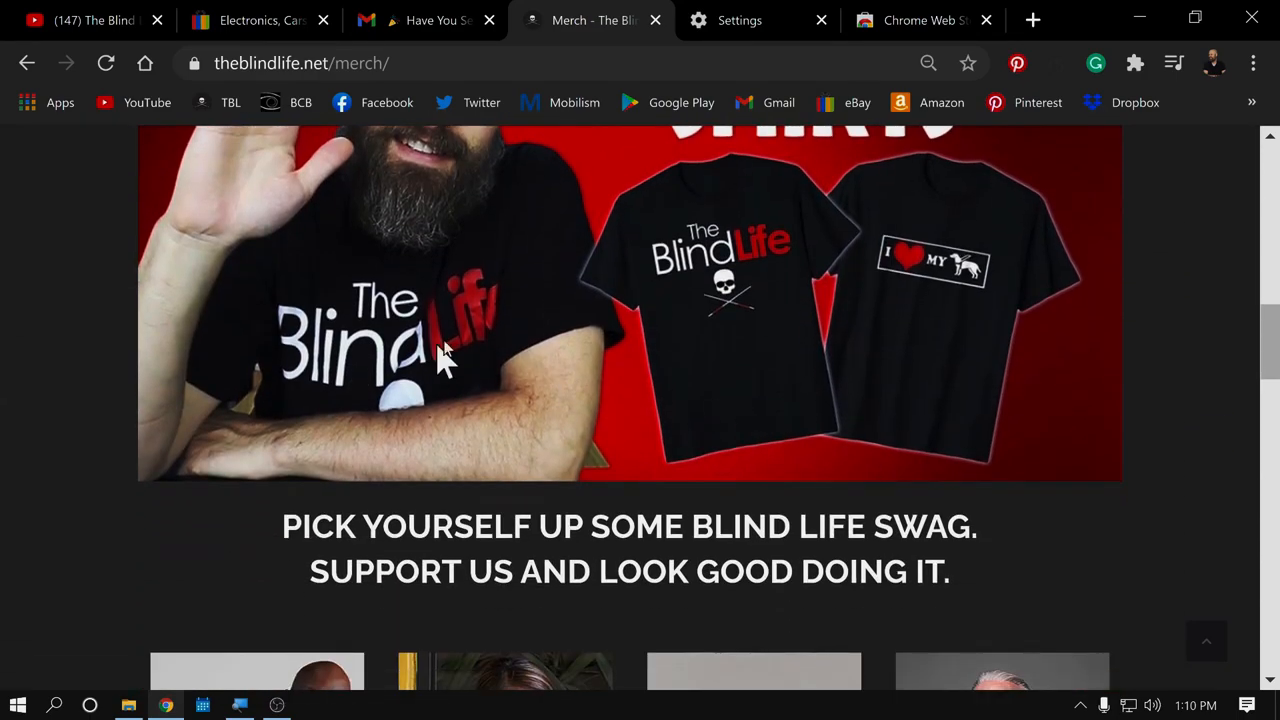
scroll(down, 3)
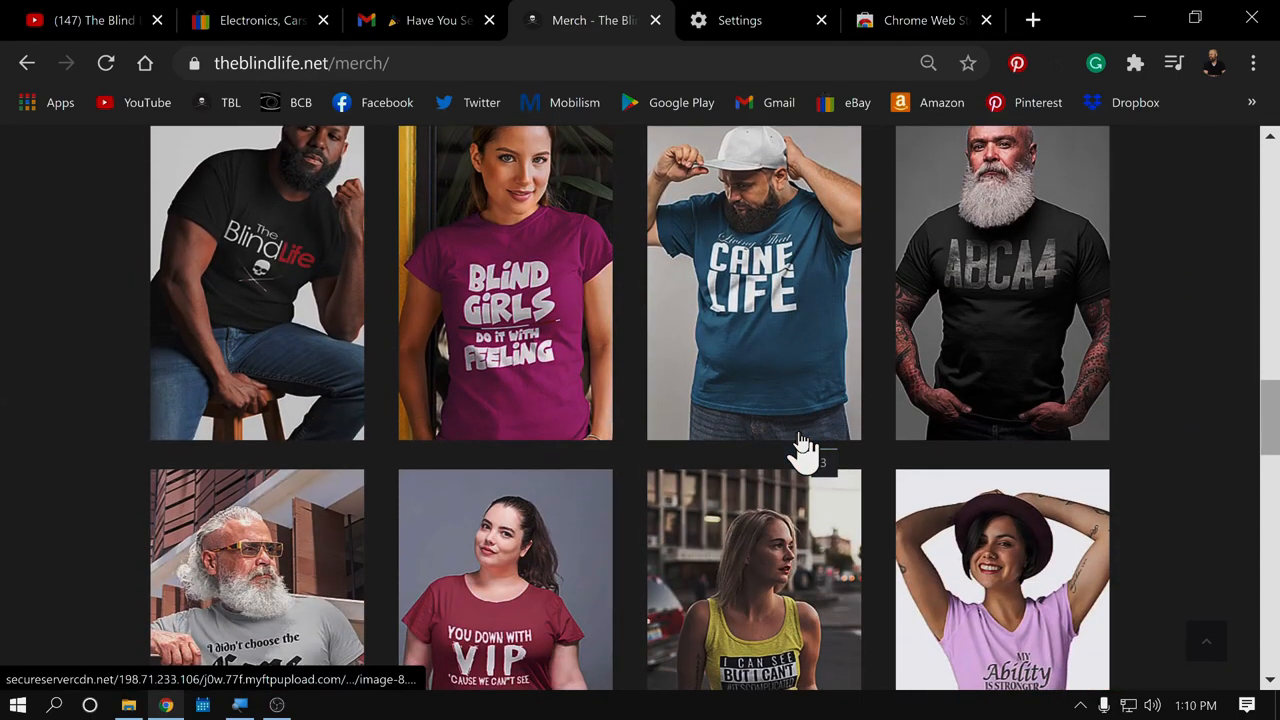
scroll(down, 3)
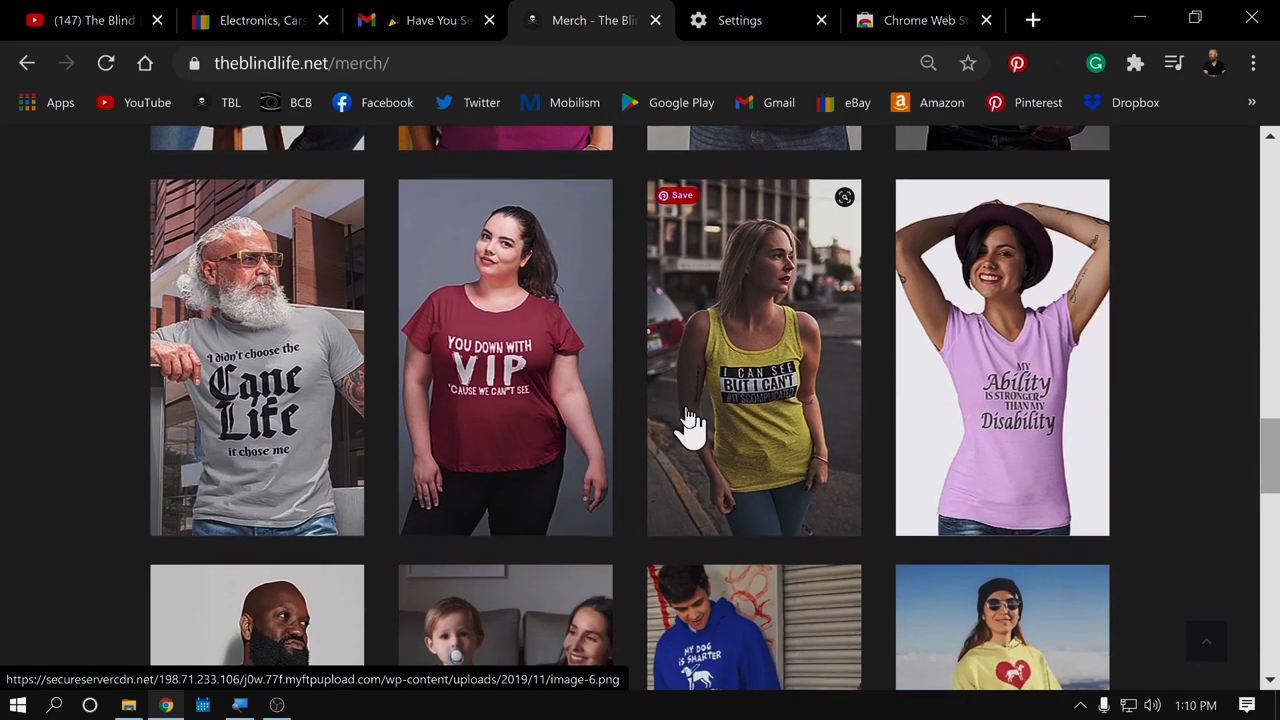
scroll(down, 3)
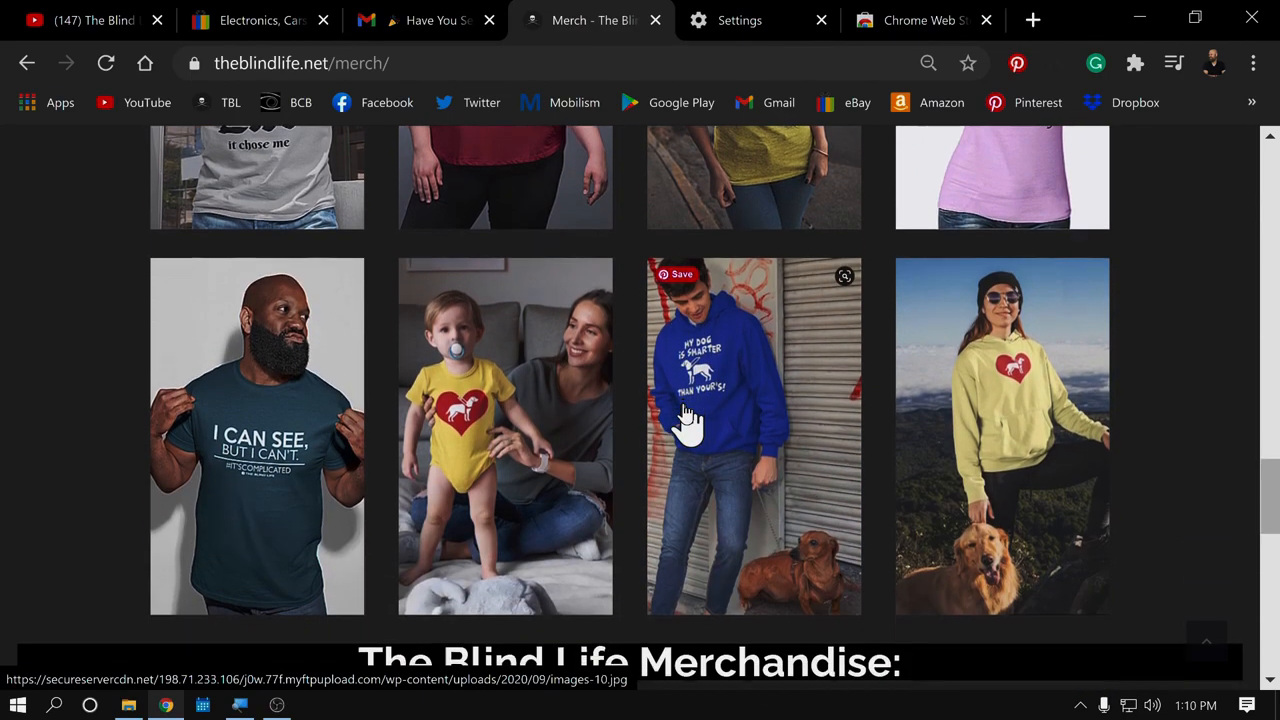
mouse_move(710, 430)
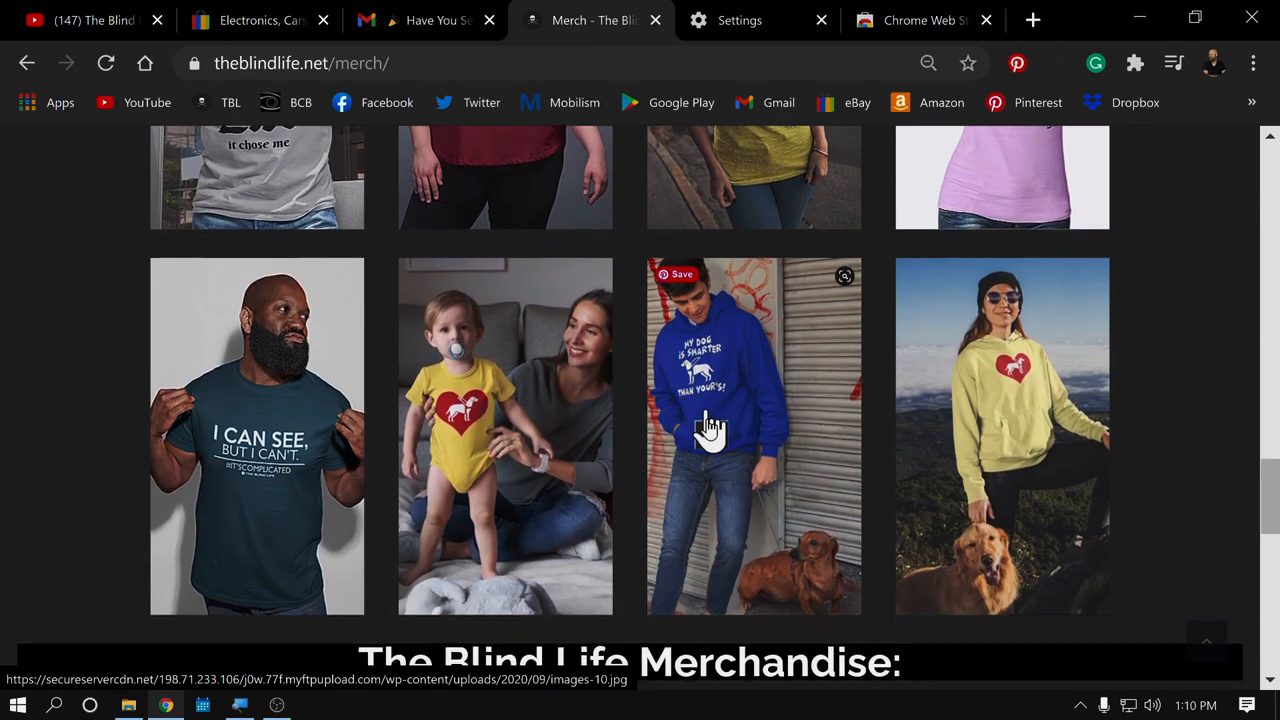
scroll(down, 3)
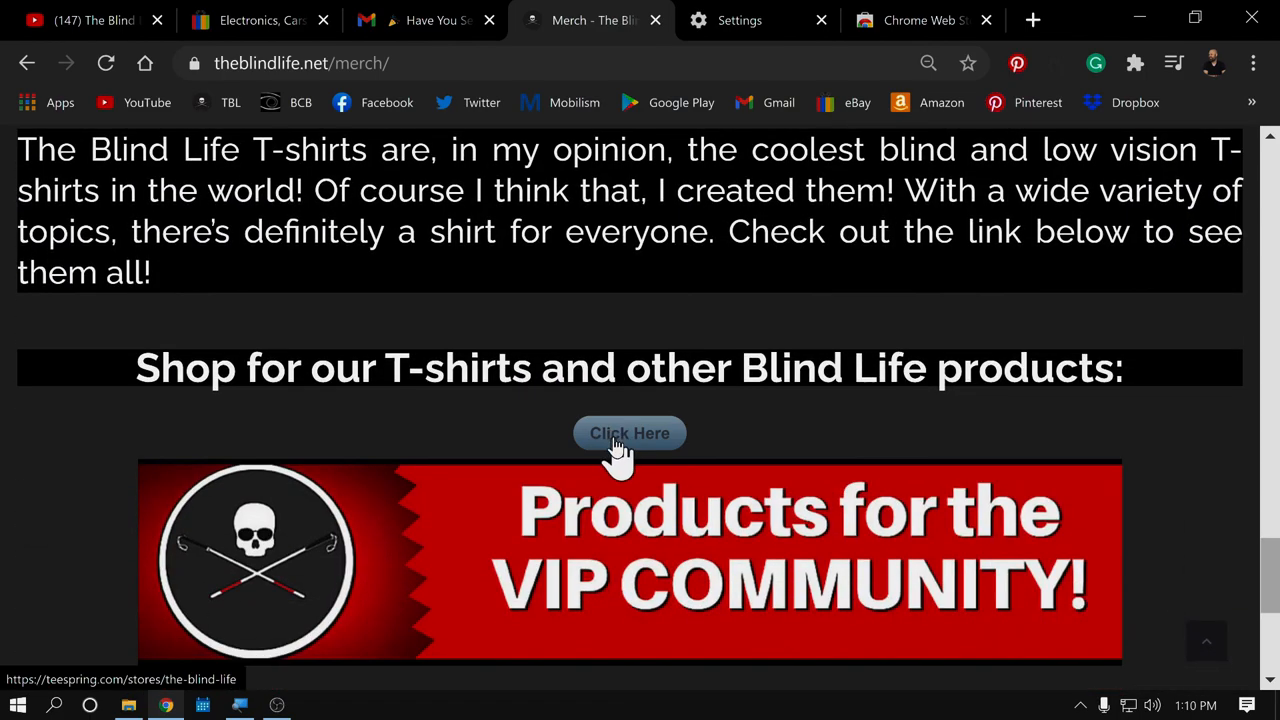
scroll(down, 3)
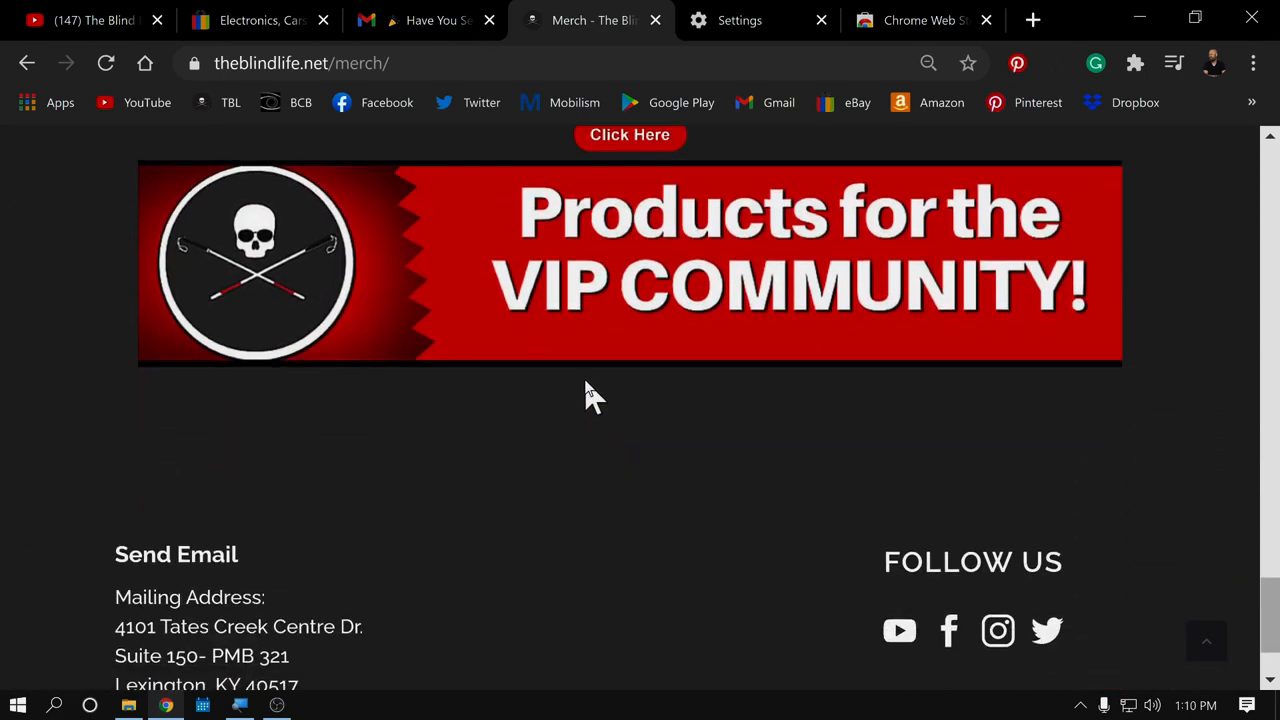
scroll(up, 3)
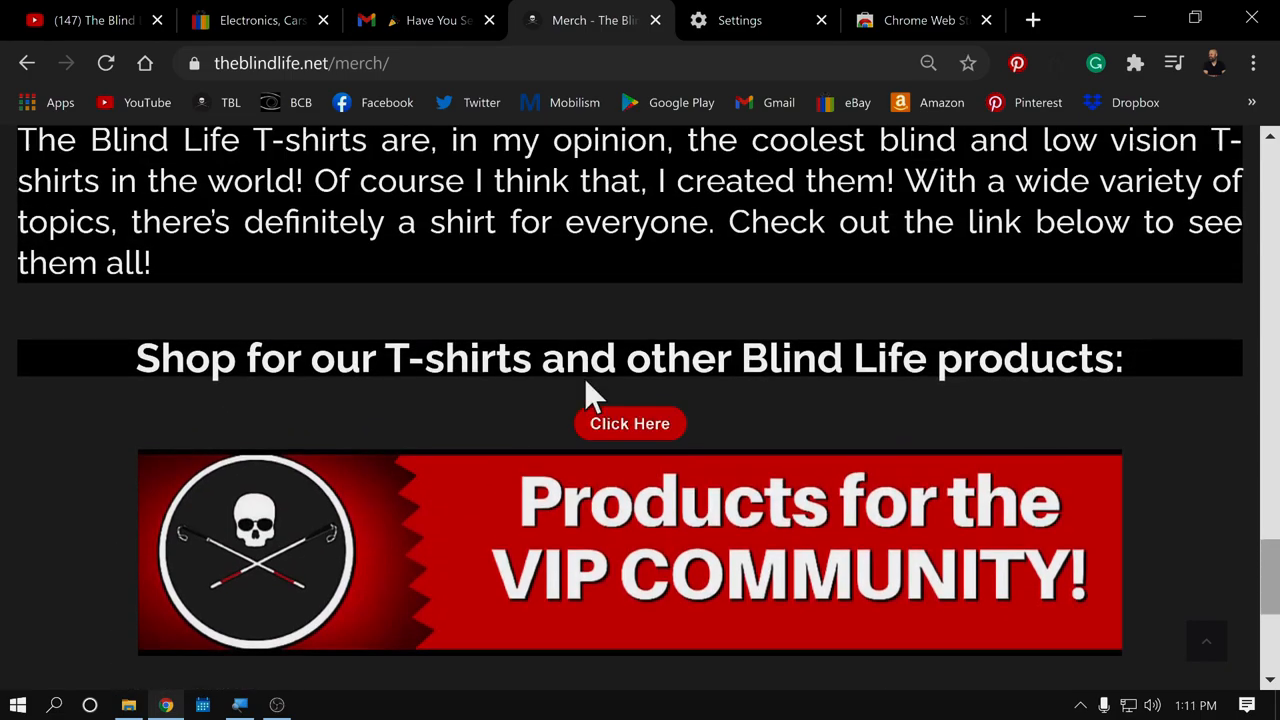
scroll(down, 3)
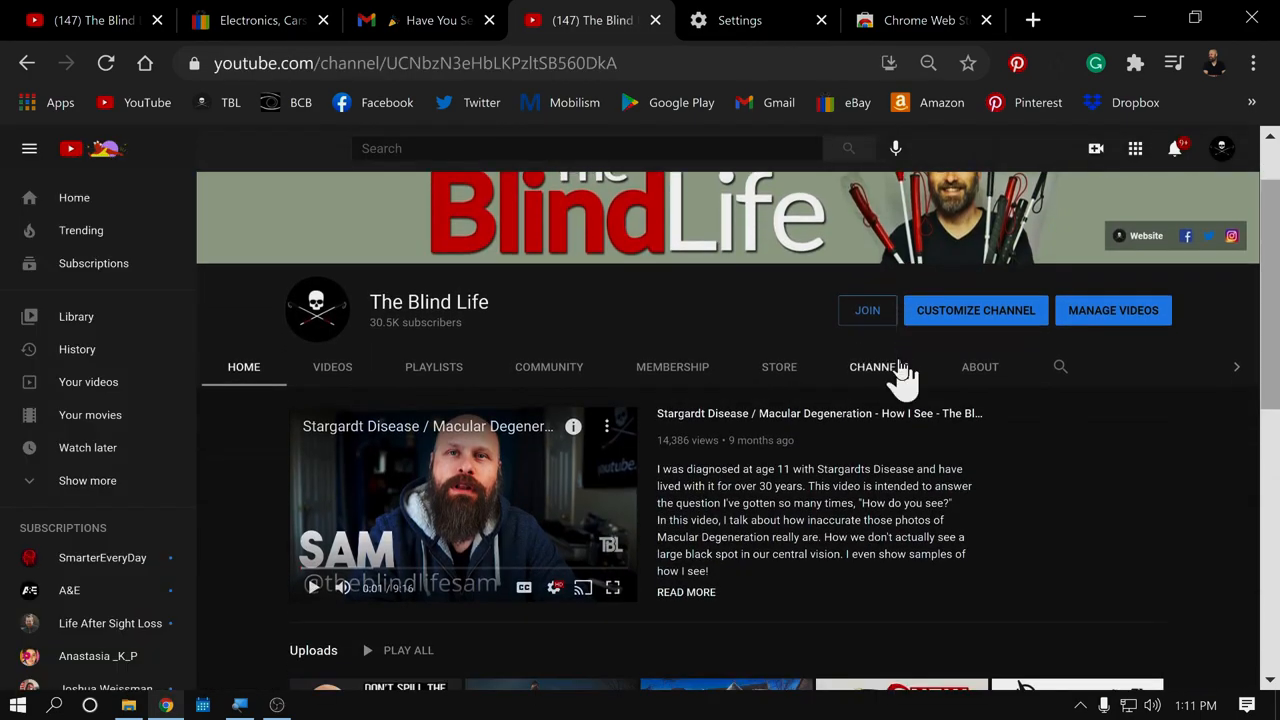
mouse_move(672, 366)
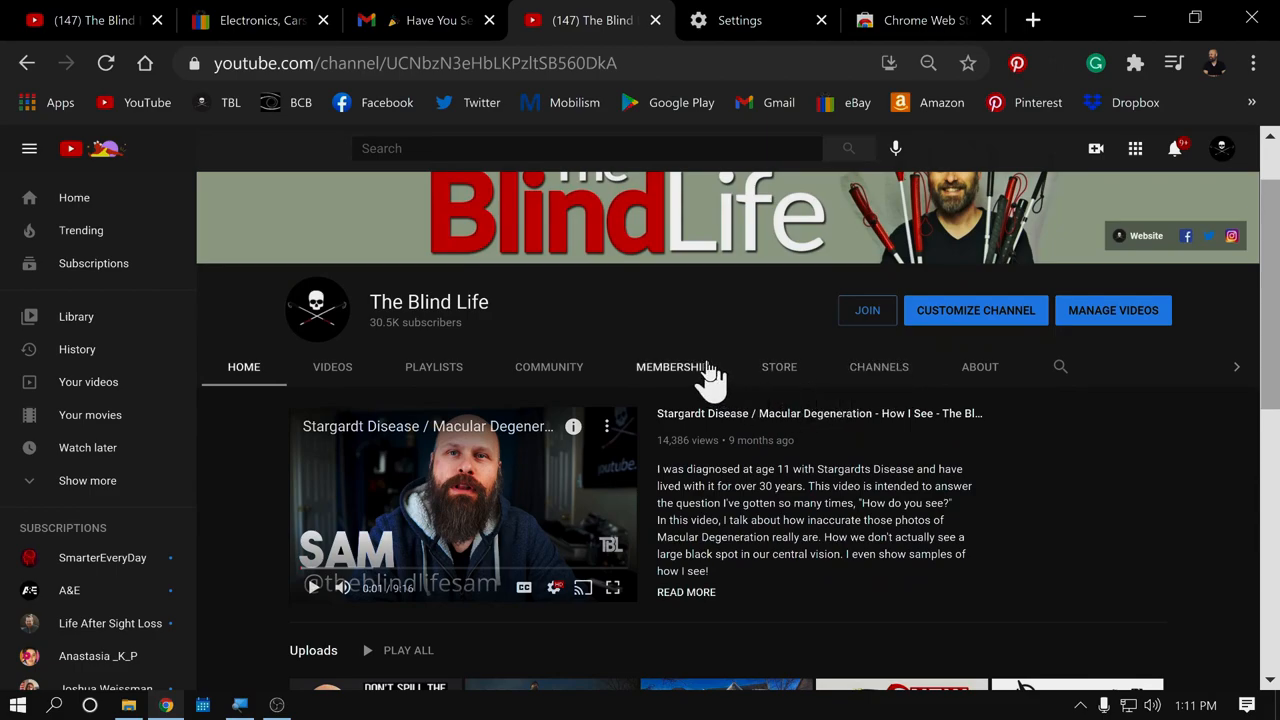
Step: View the MEMBERSHIP page of The Blind Life YouTube channel and its member perks
click(672, 366)
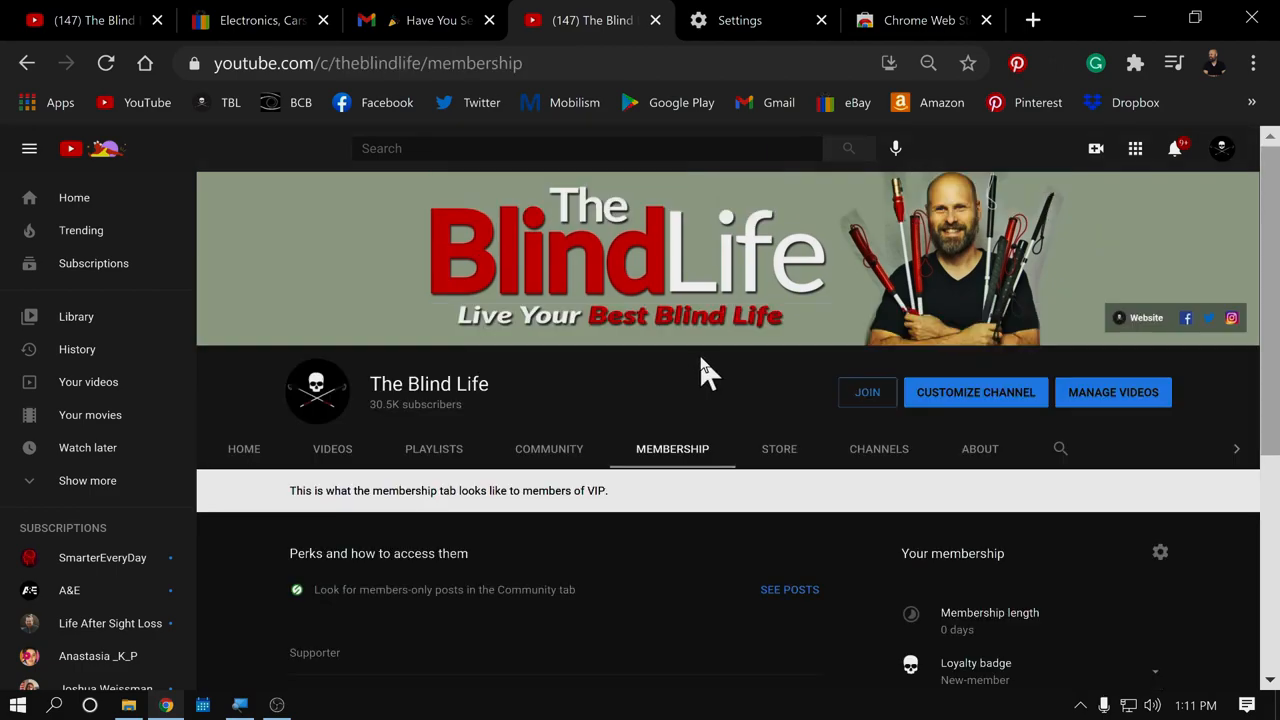
mouse_move(660, 540)
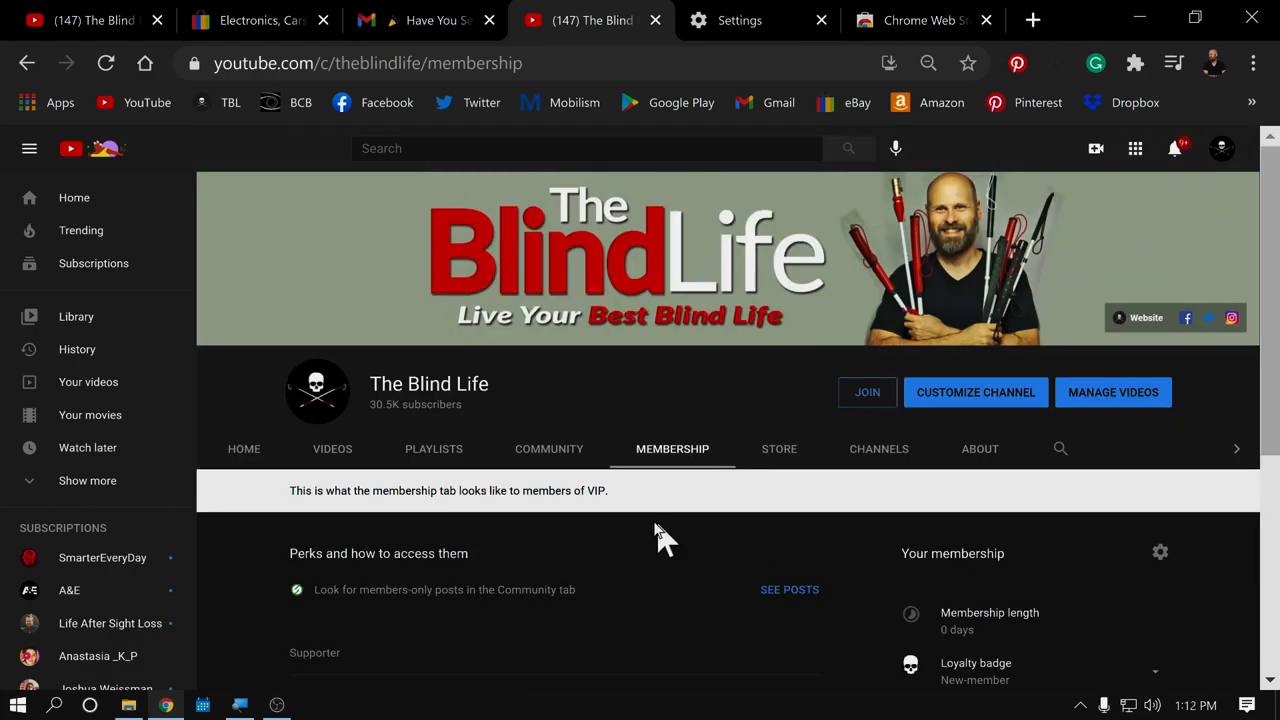
mouse_move(732, 496)
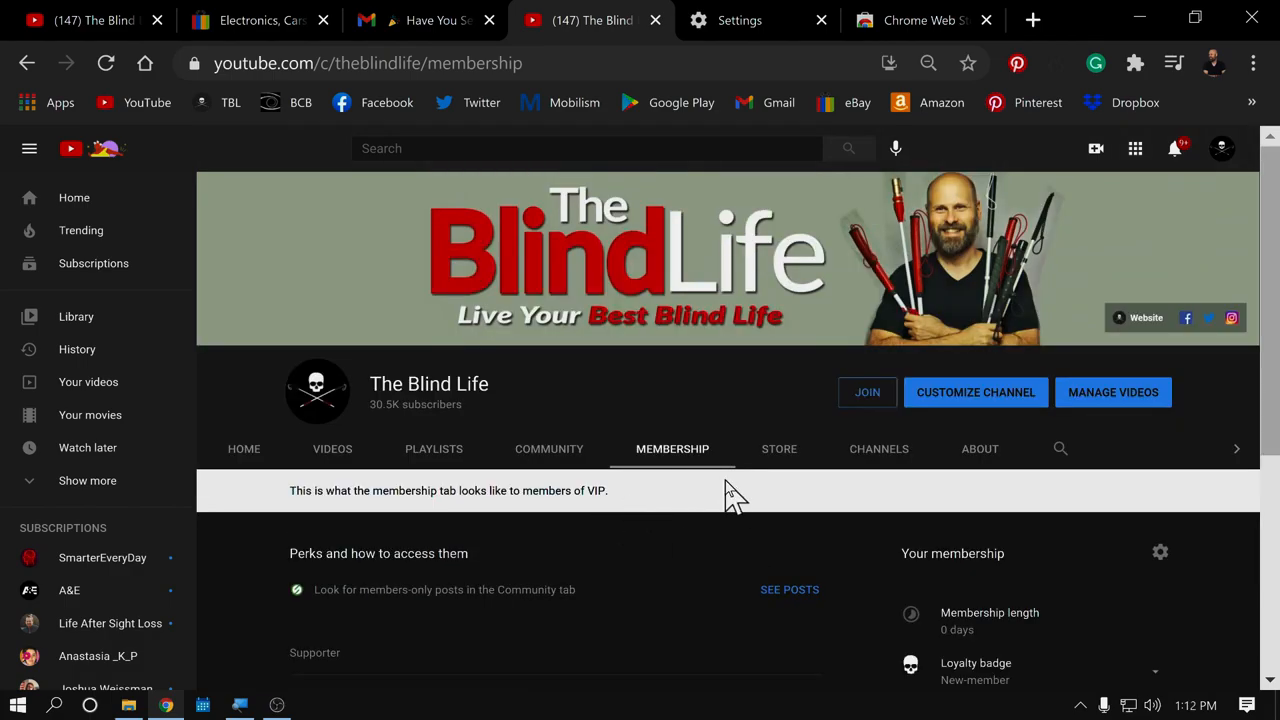
scroll(down, 3)
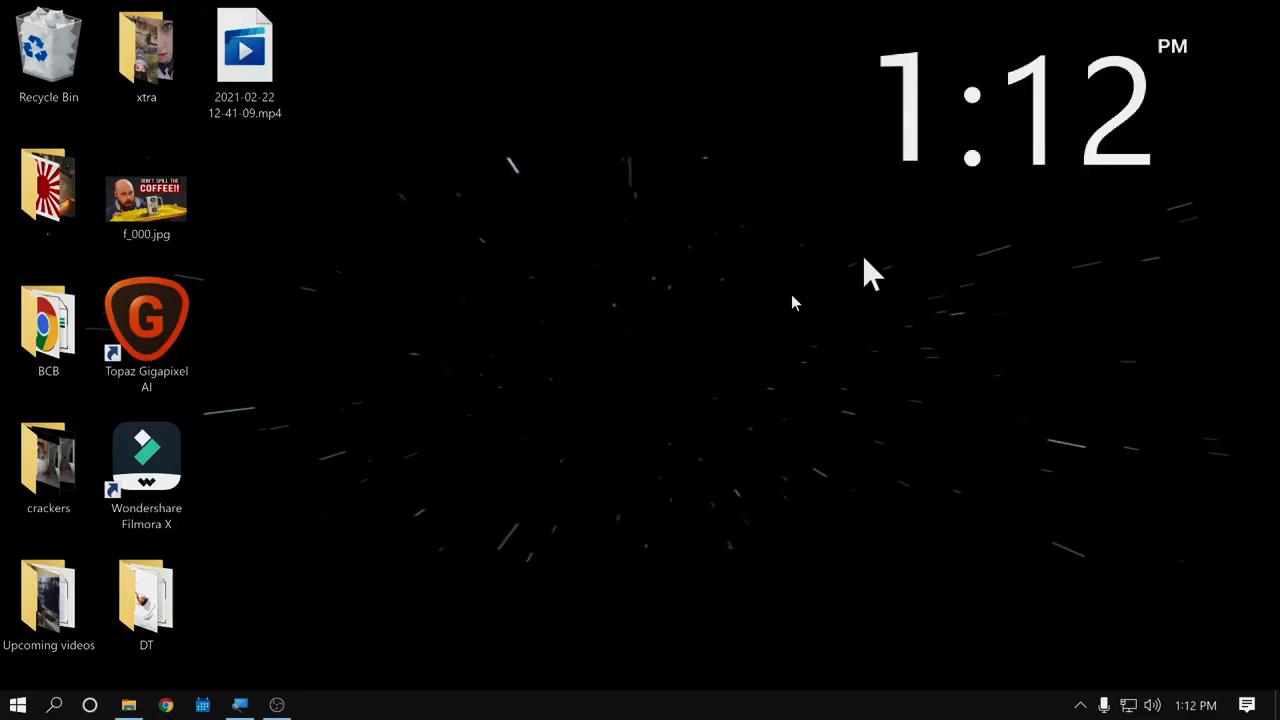
mouse_move(780, 414)
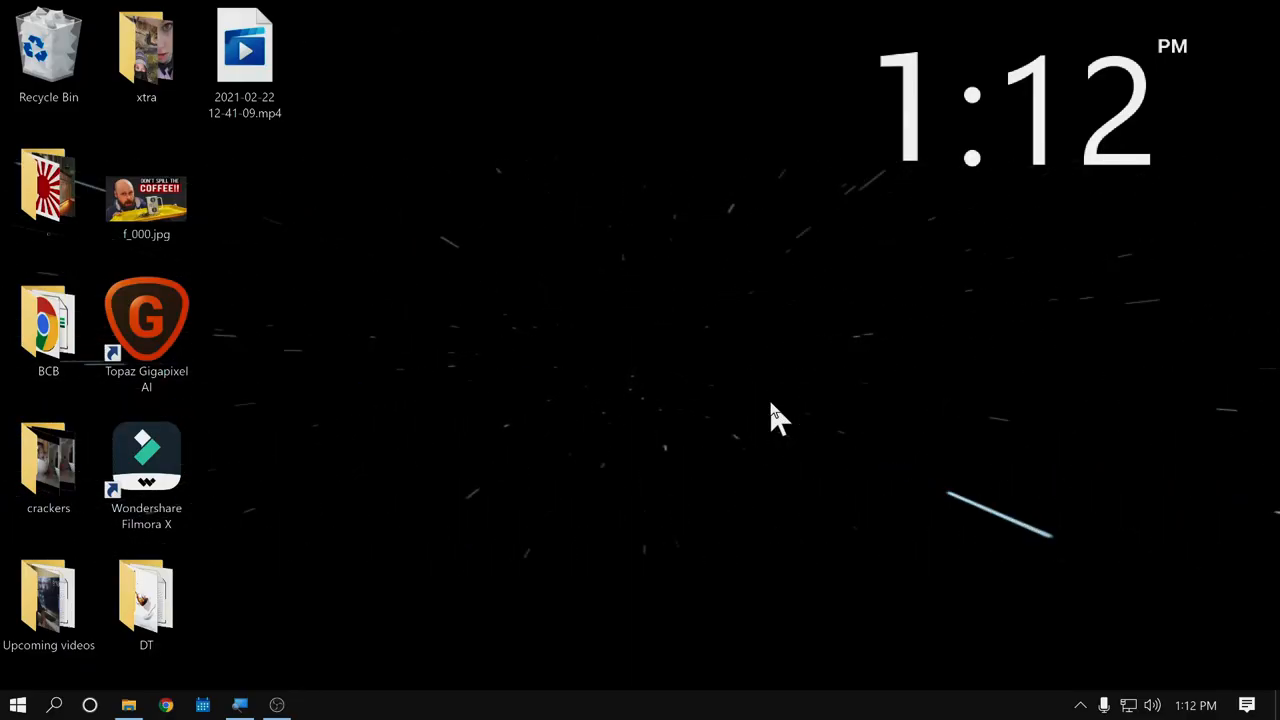